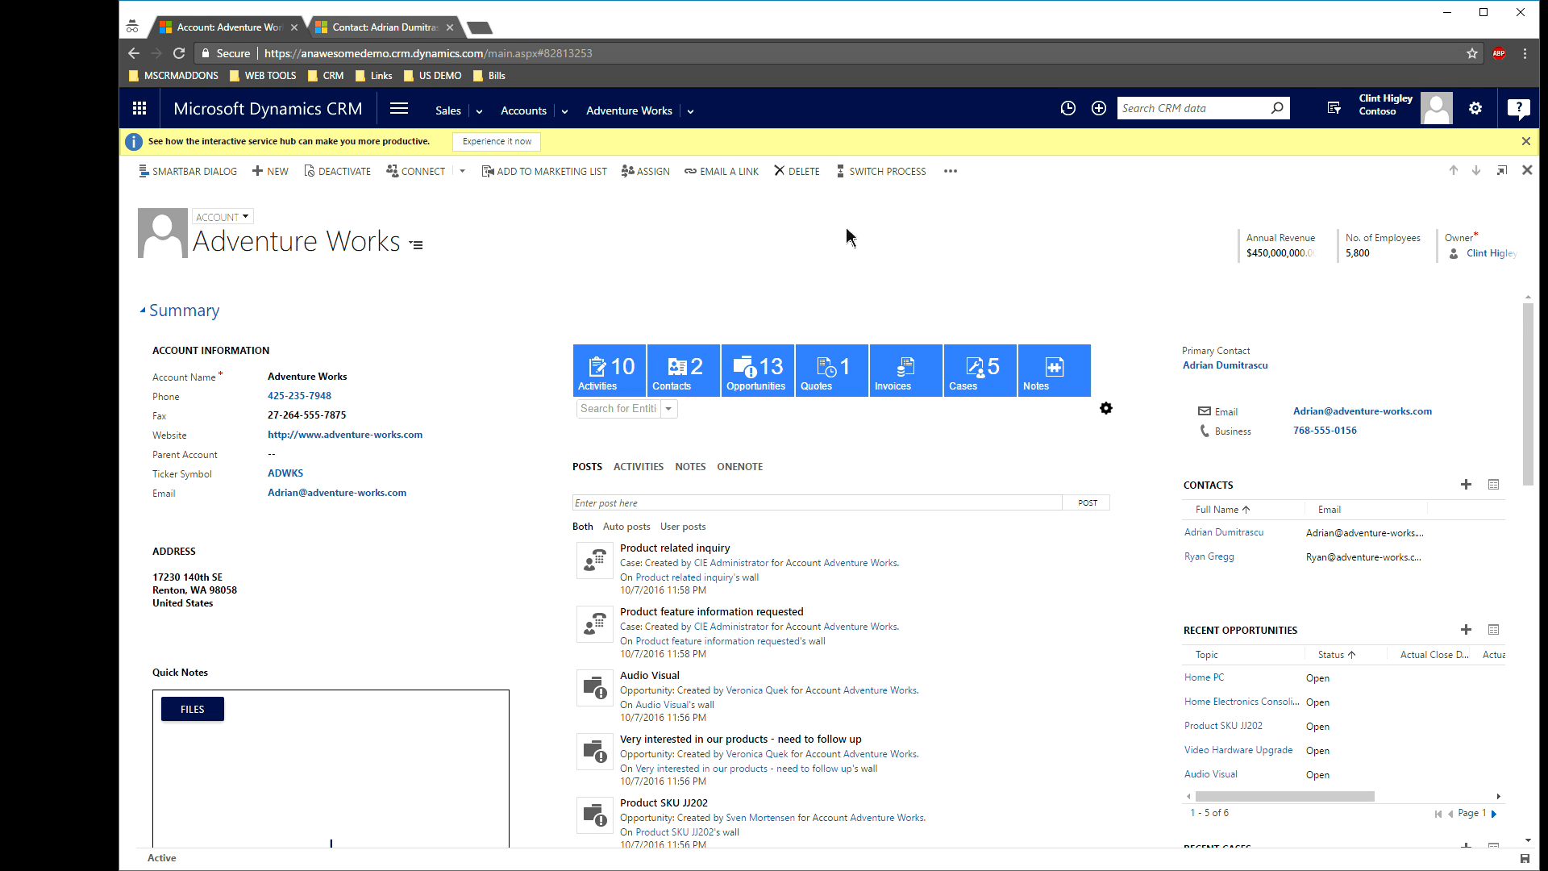
mouse_move(400, 269)
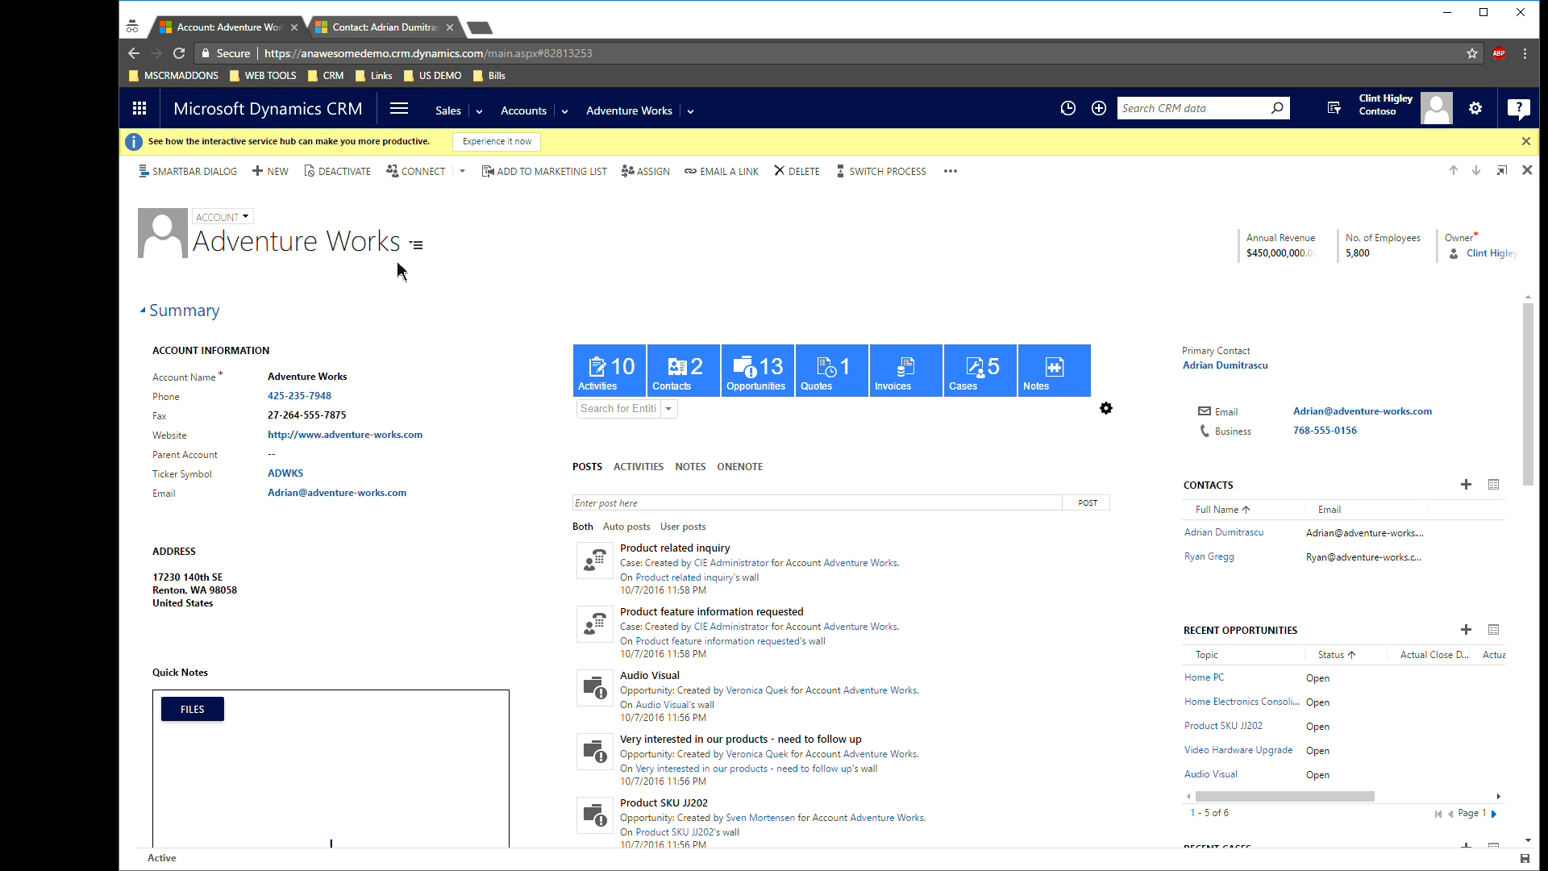
mouse_move(647, 269)
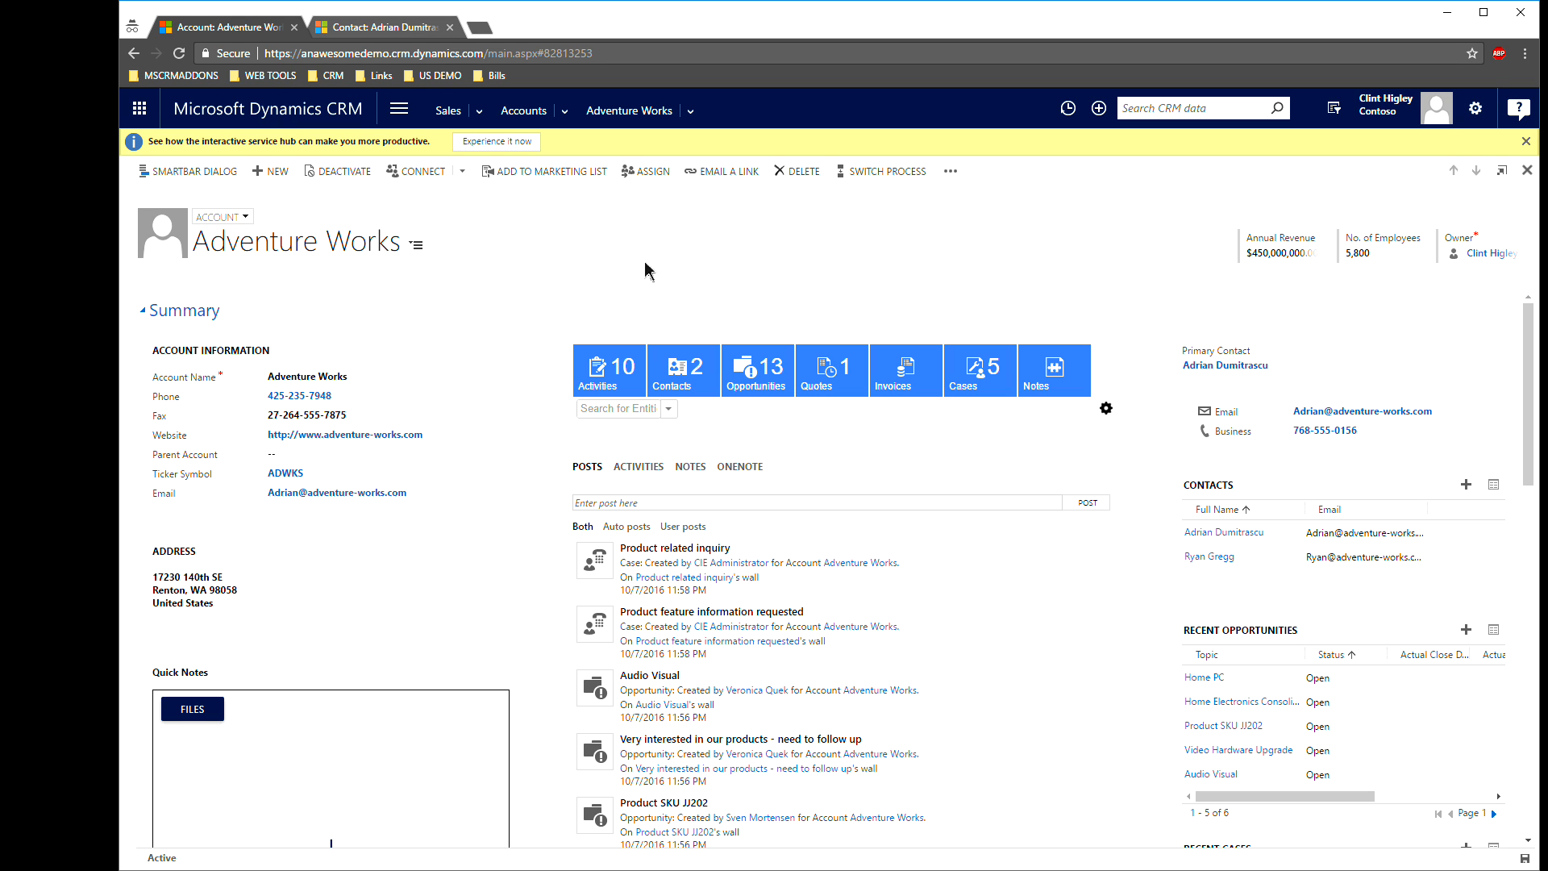
mouse_move(678, 254)
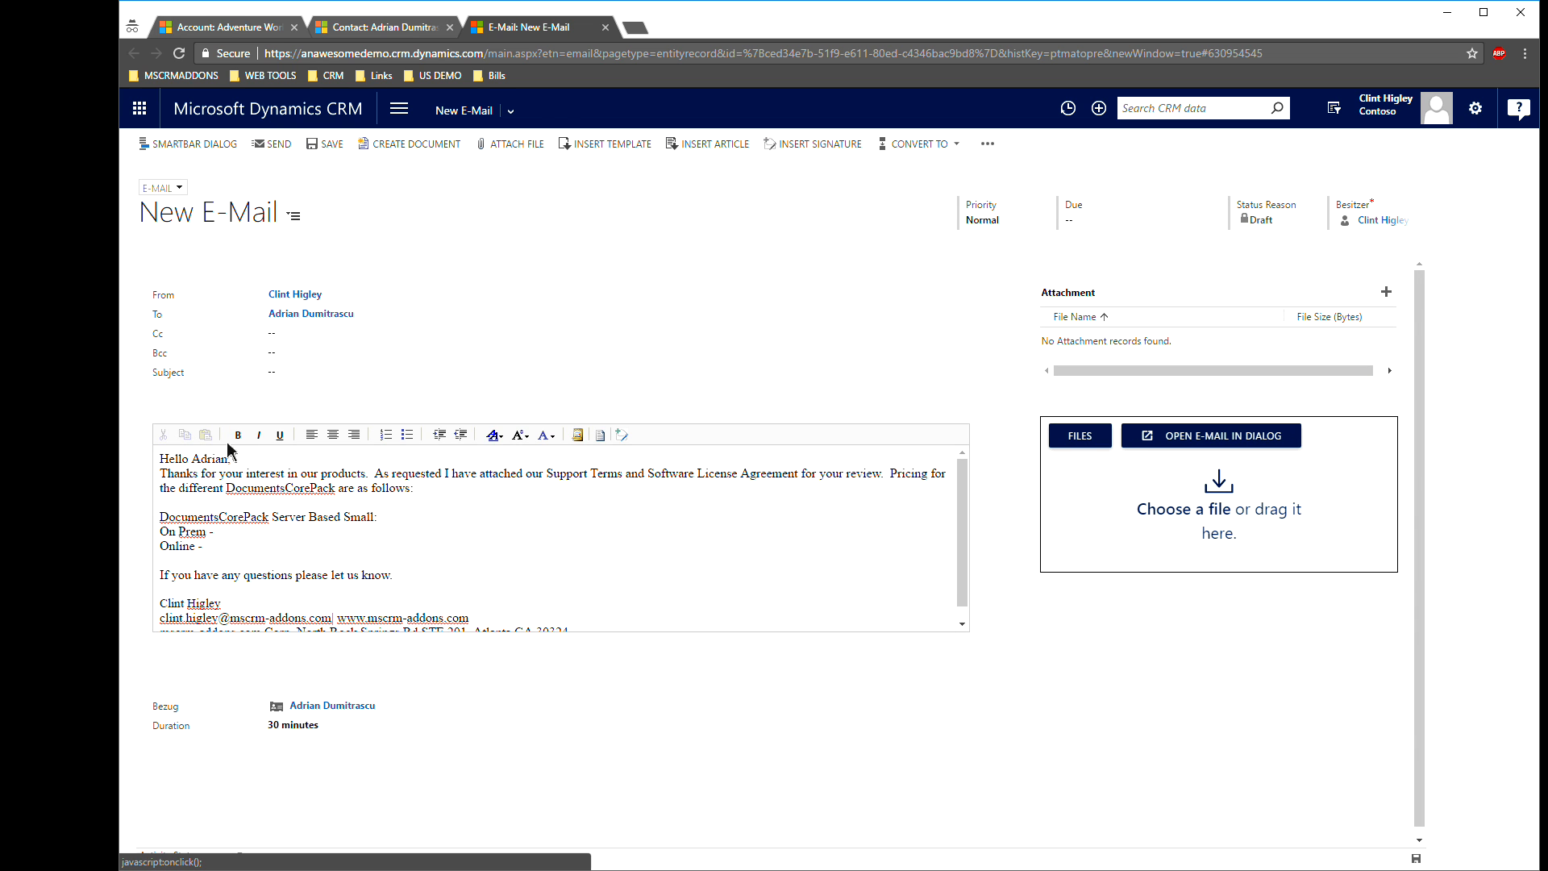
left_click(333, 435)
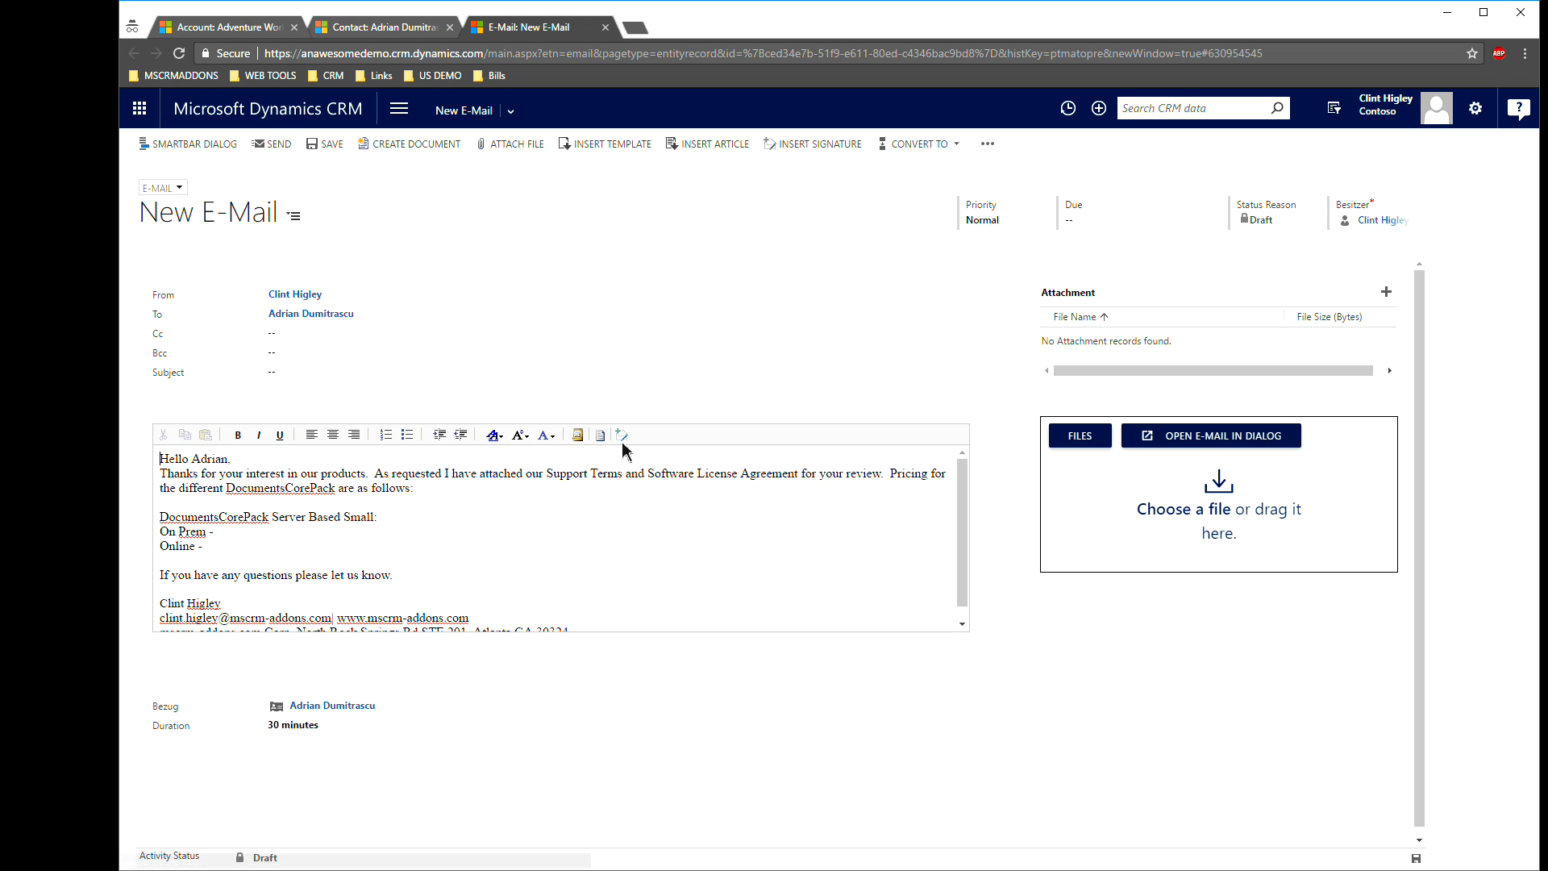
mouse_move(672, 555)
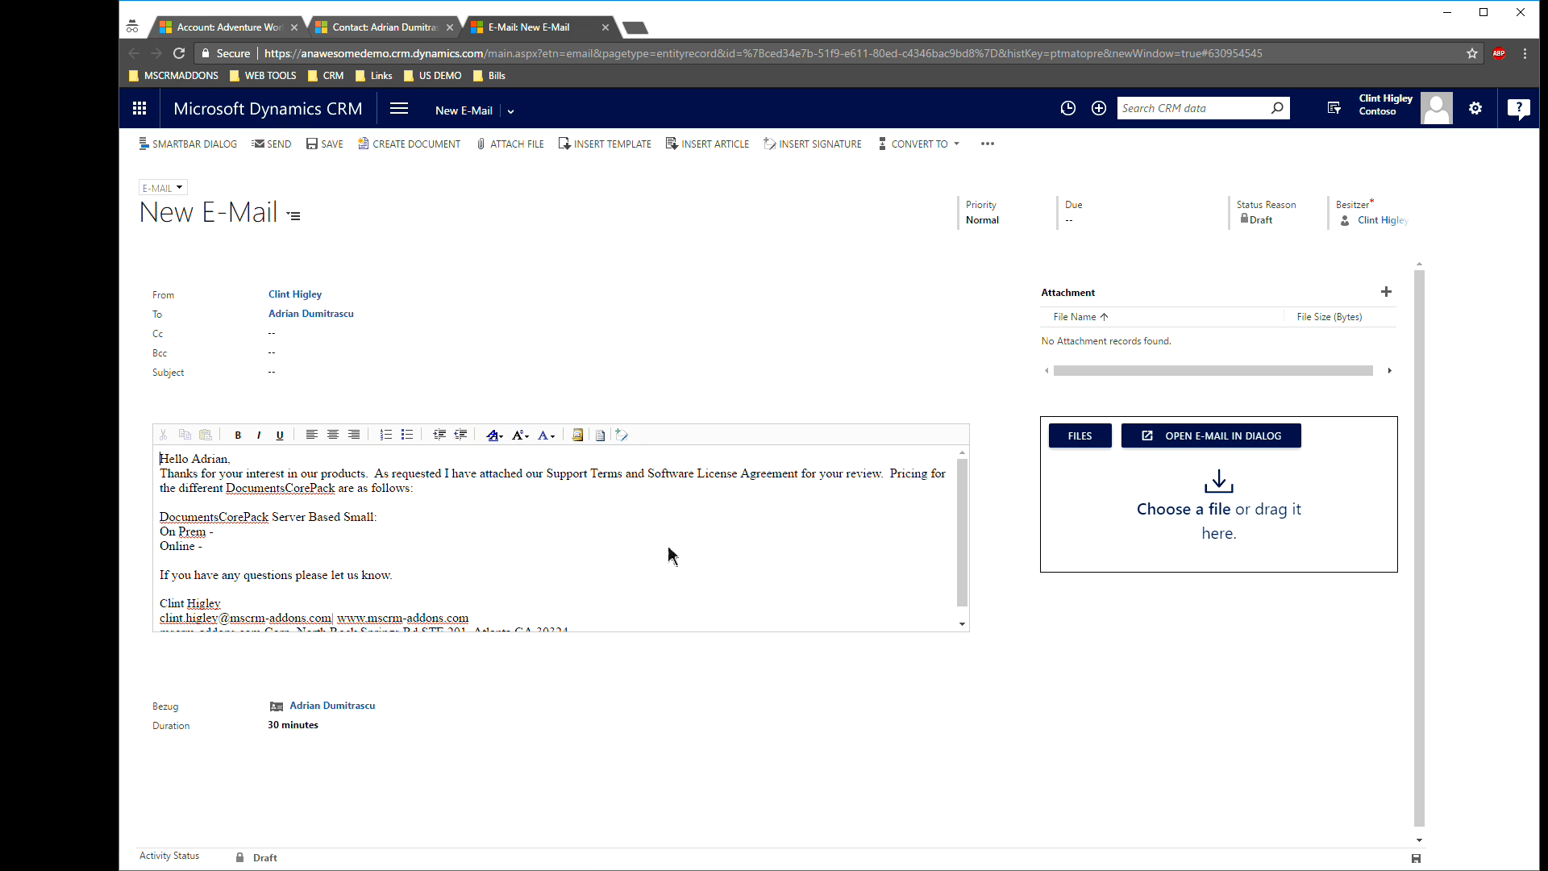
mouse_move(234, 477)
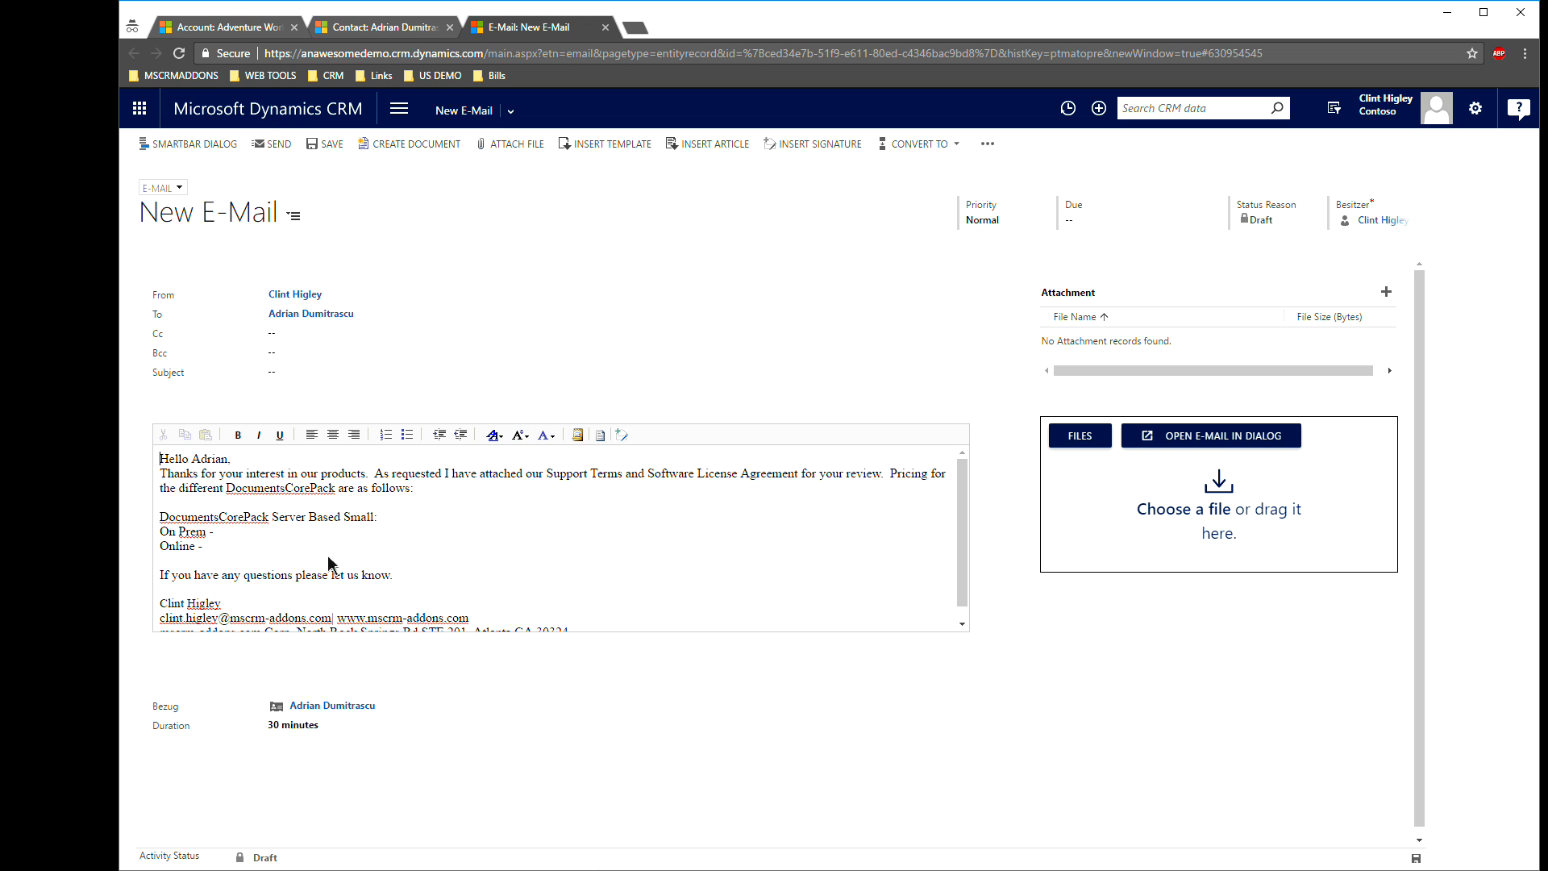
mouse_move(432, 554)
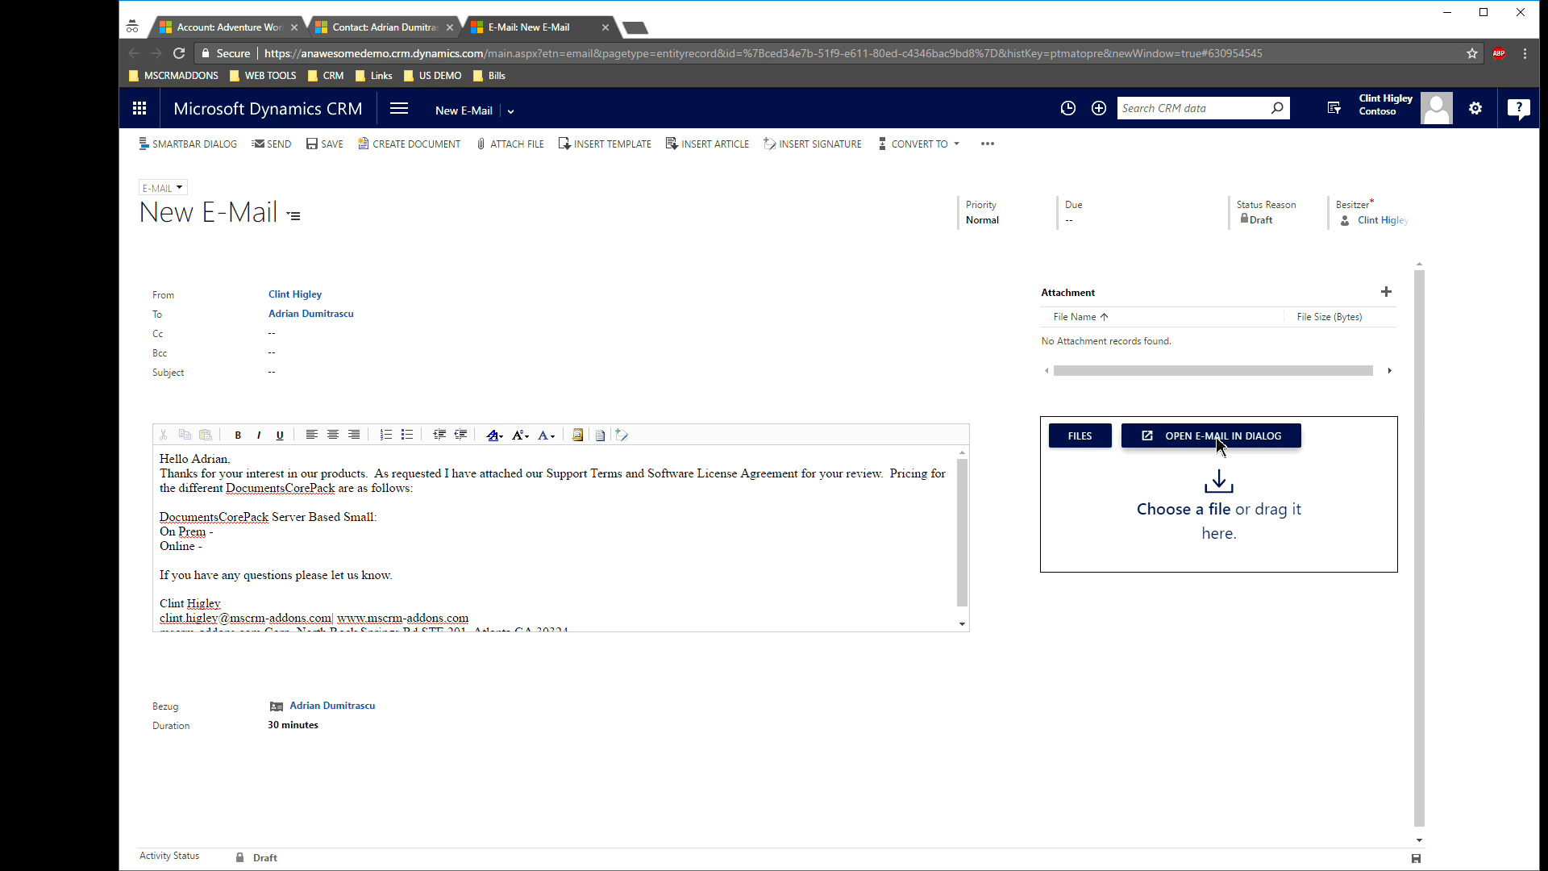
- Open the e-mail in the larger editor and set the entire message to Calibri
left_click(1211, 435)
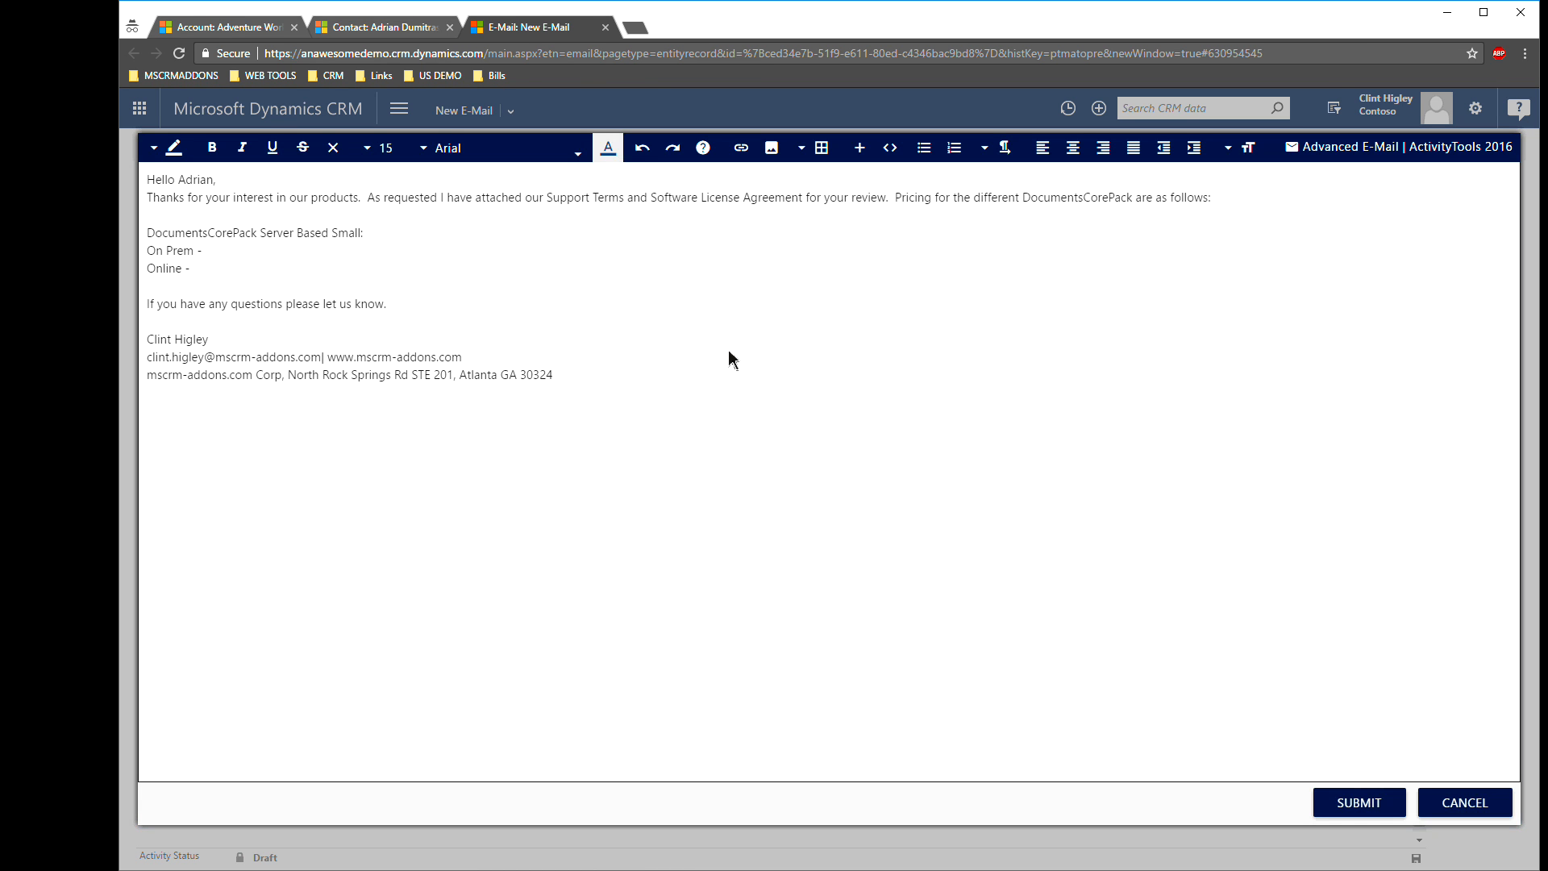
mouse_move(254, 353)
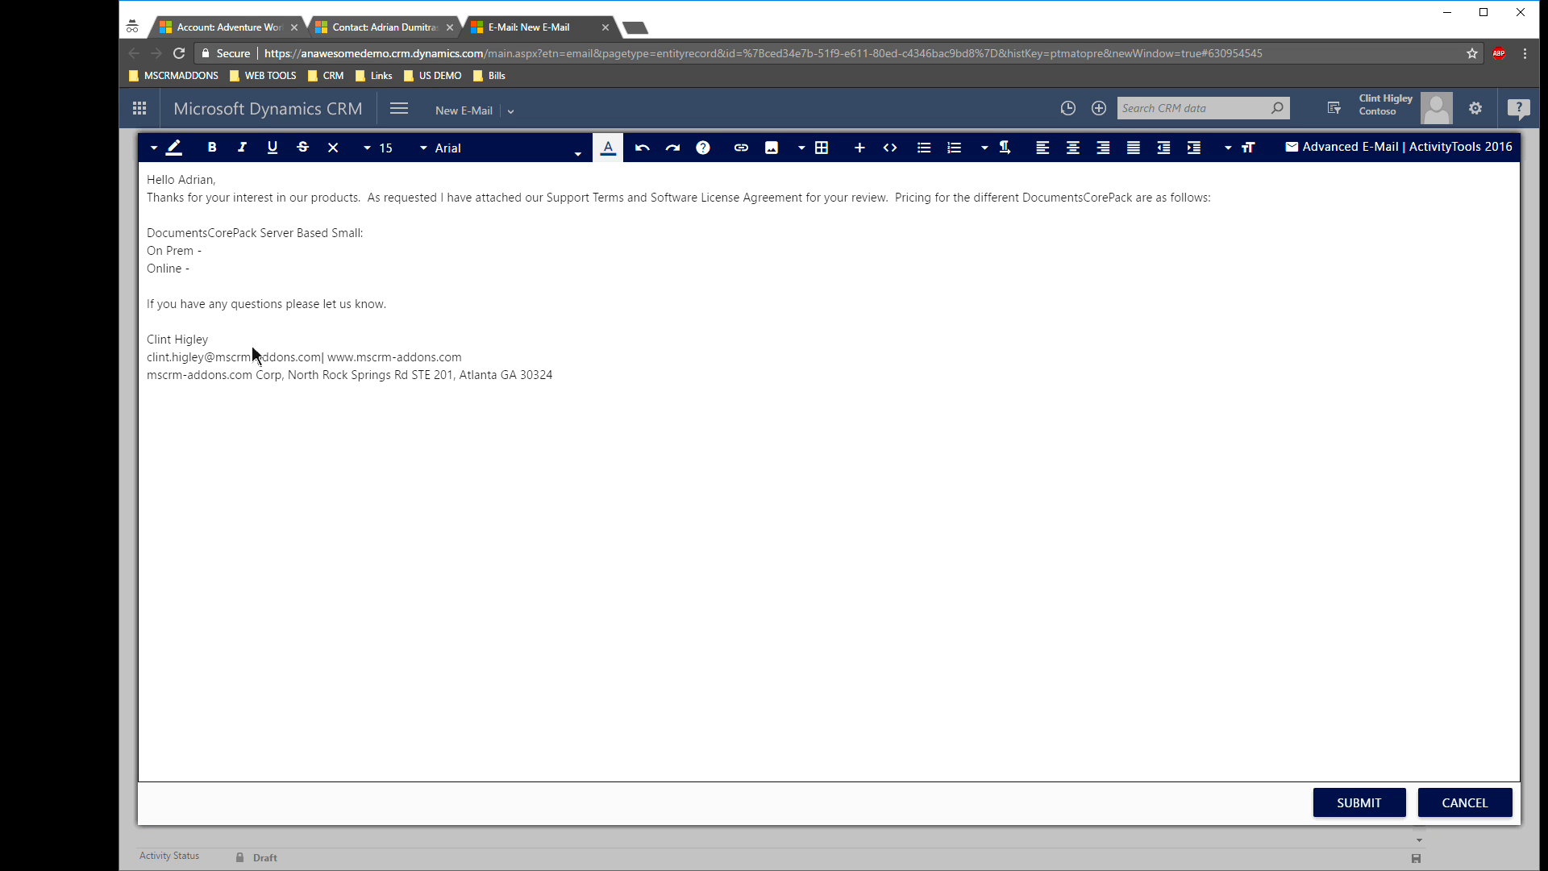
mouse_move(1059, 202)
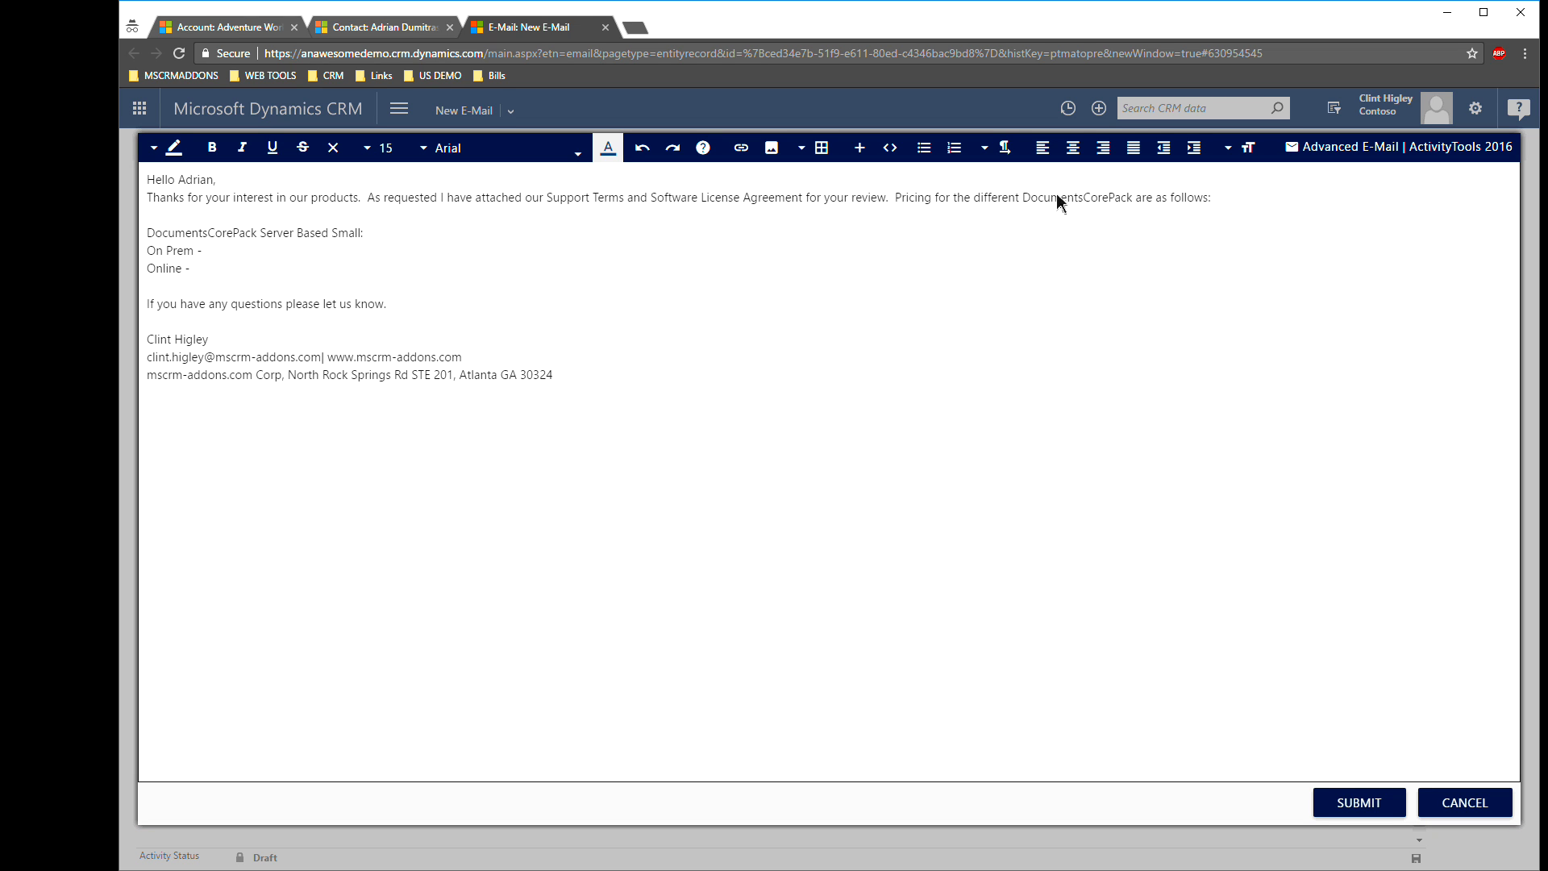
mouse_move(510, 318)
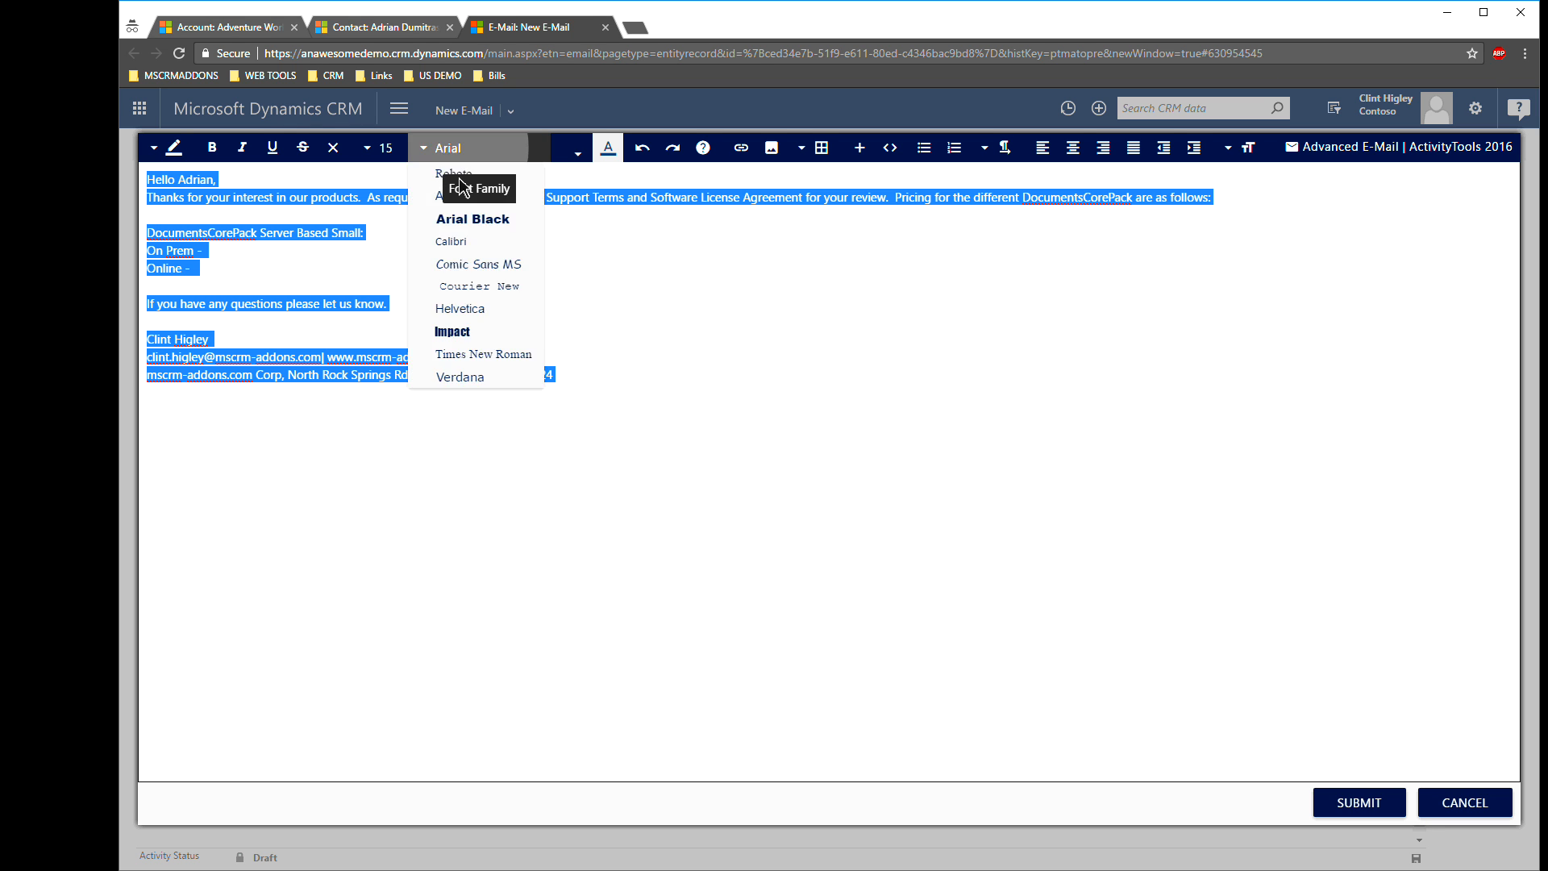
left_click(450, 241)
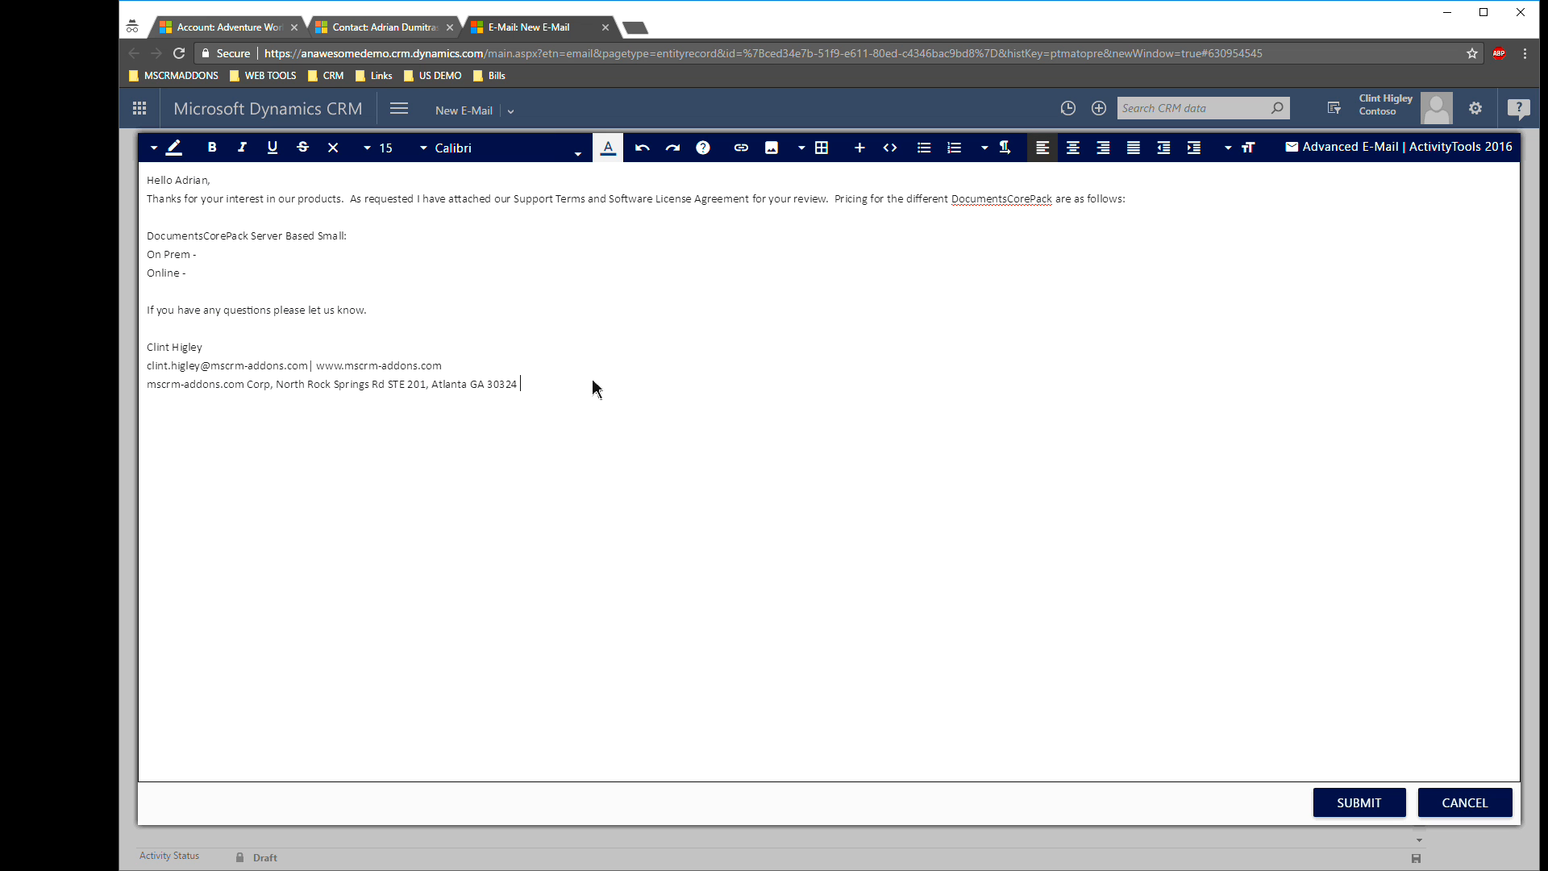
mouse_move(219, 356)
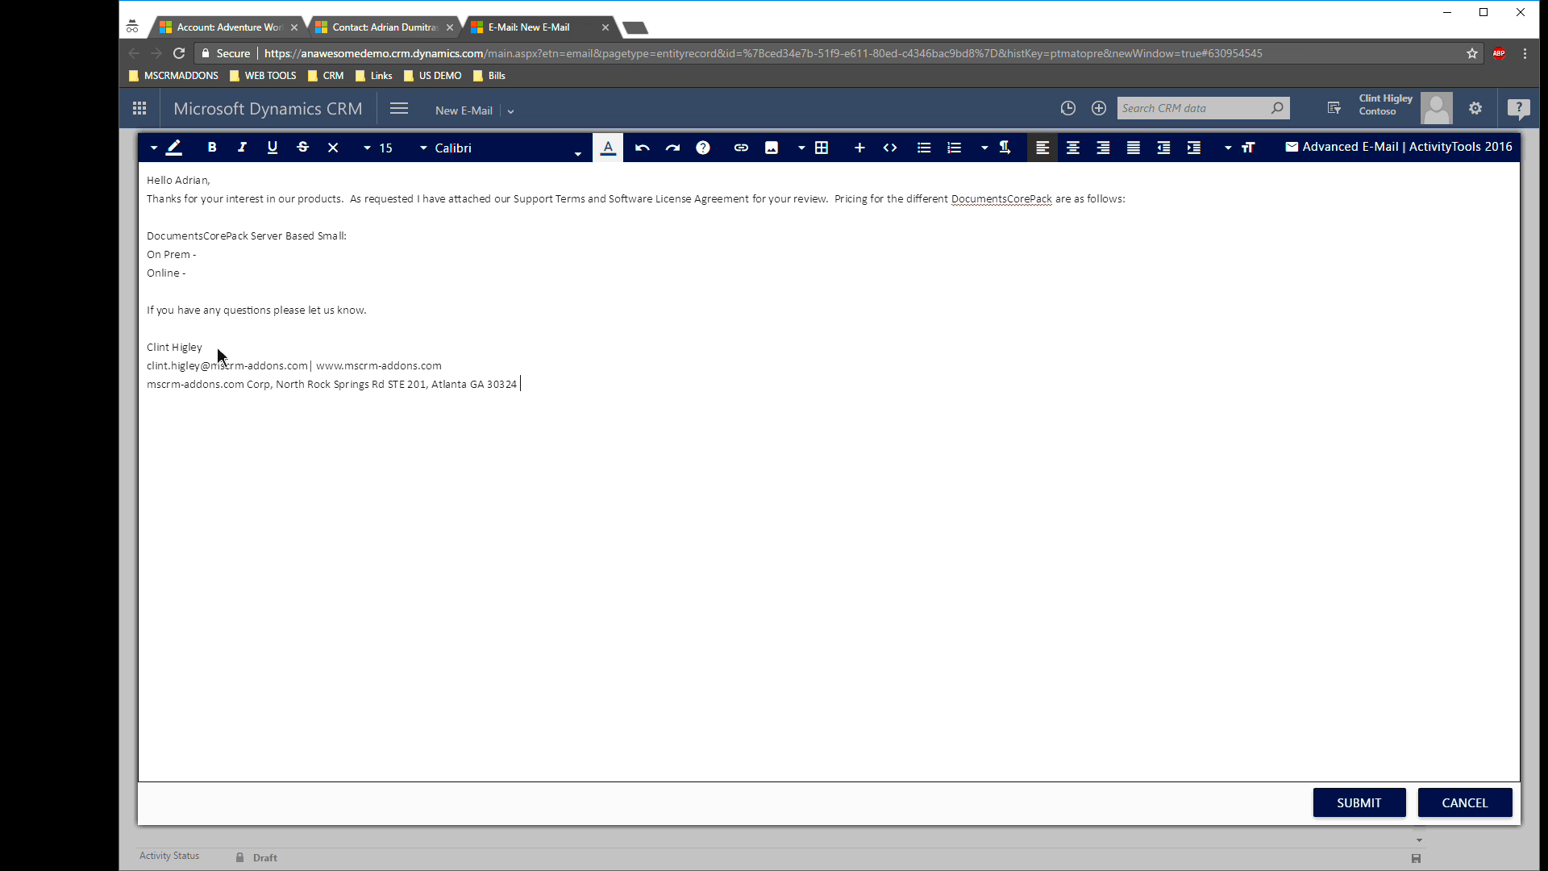
mouse_move(175, 147)
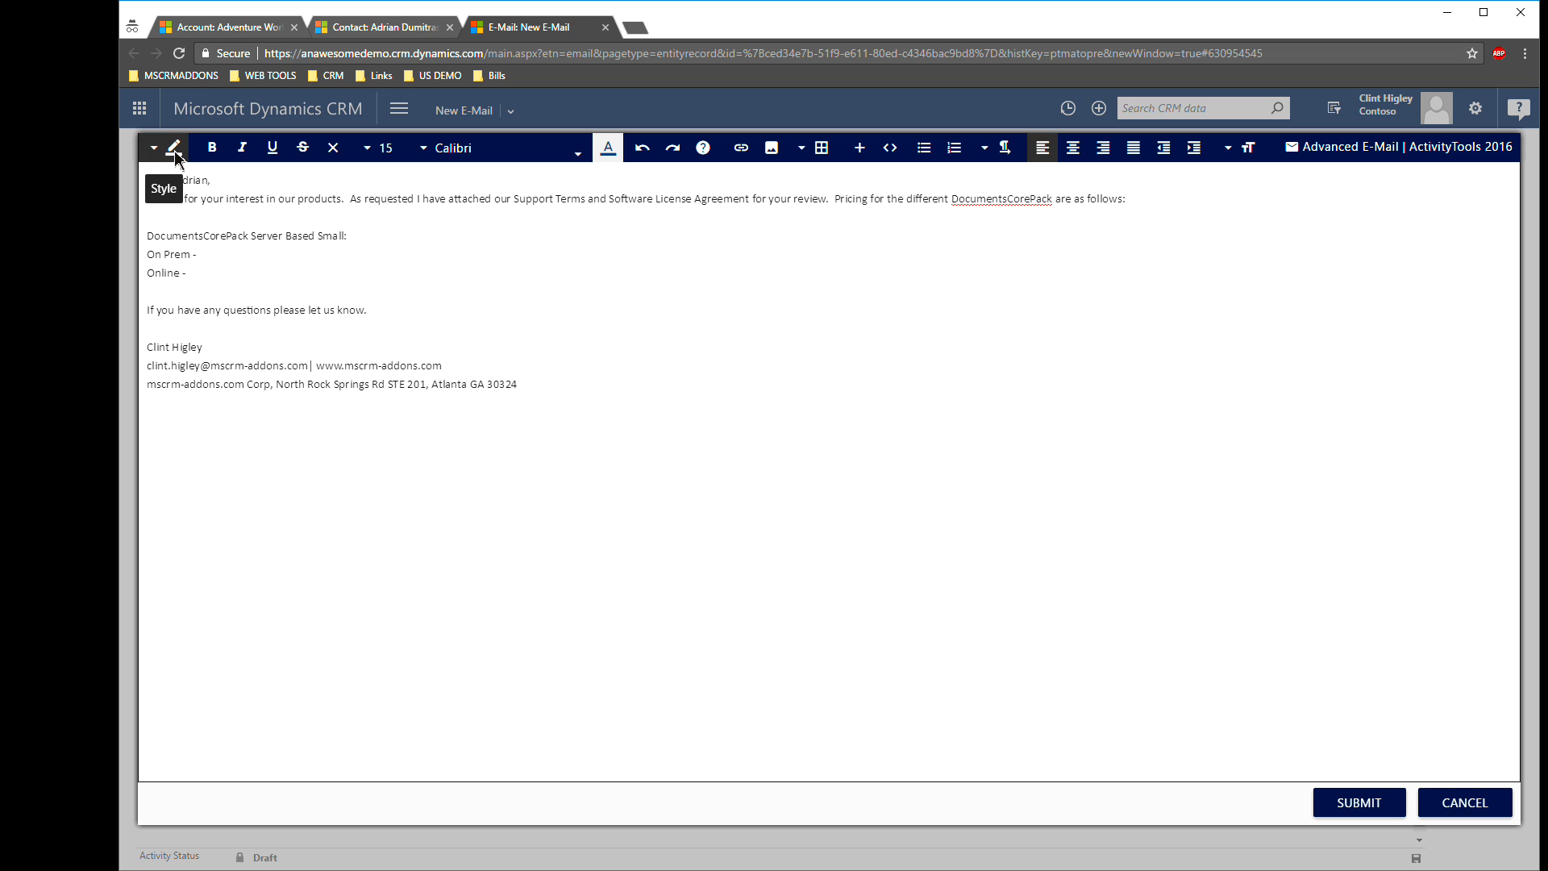
mouse_move(211, 147)
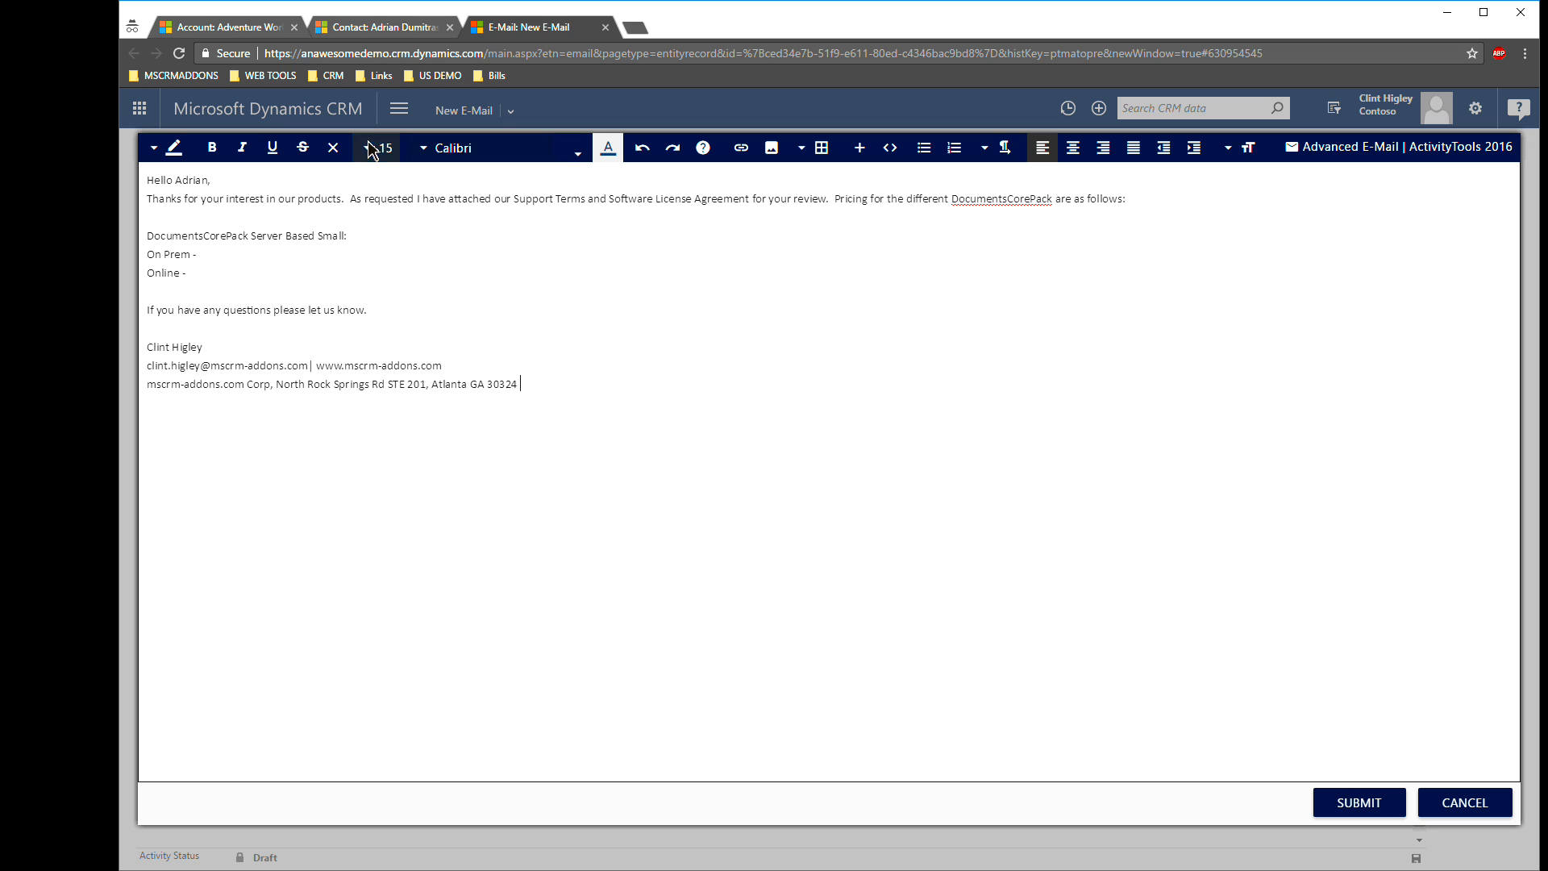
mouse_move(375, 147)
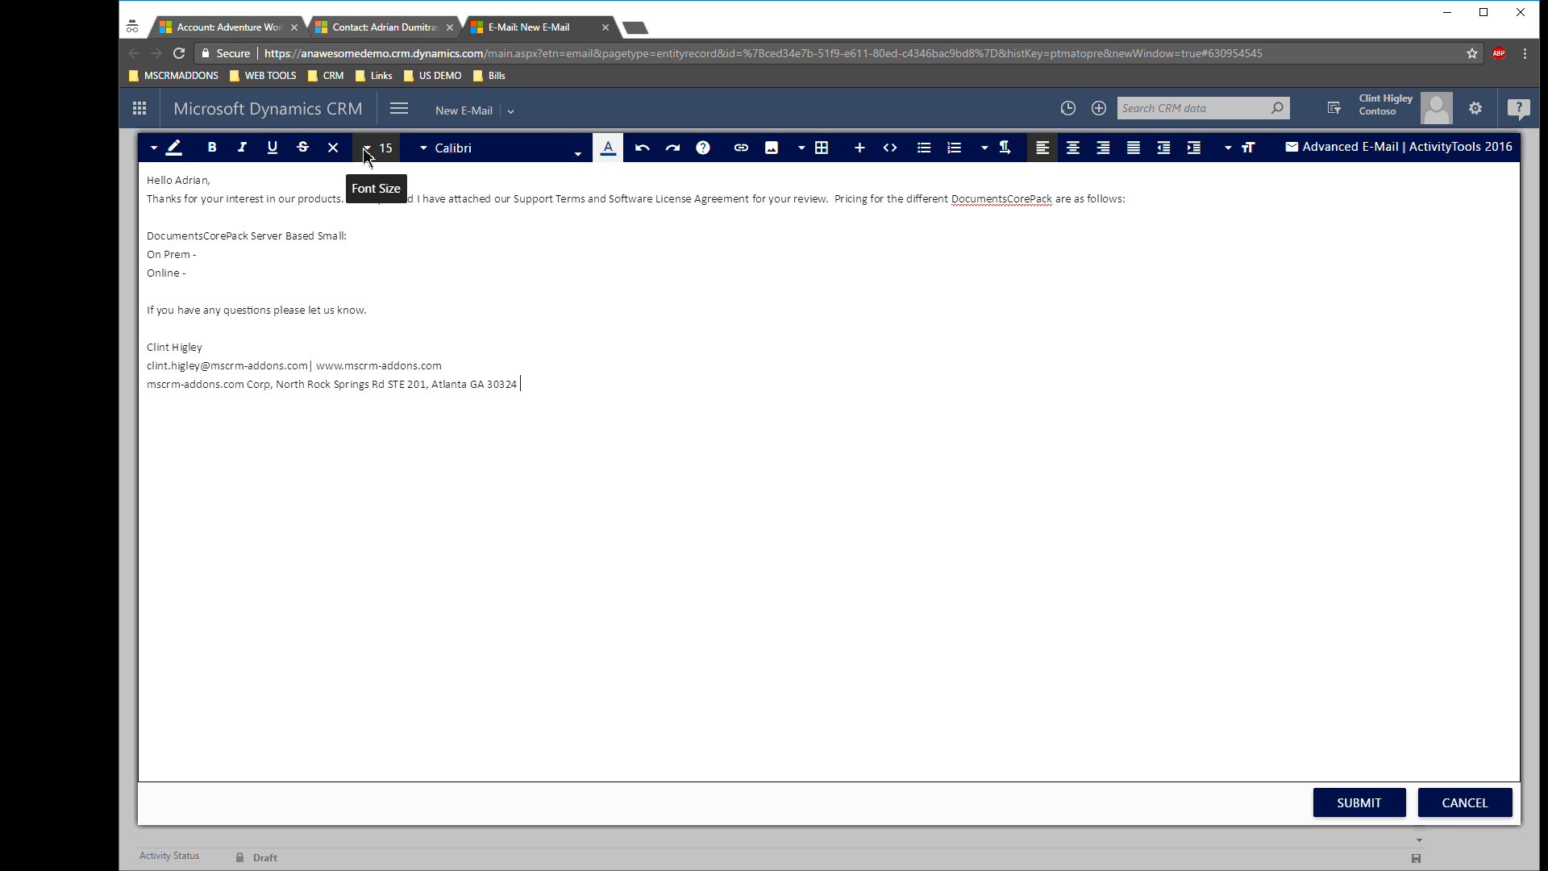
- Select the signature name and pick a larger font size for it
double_click(175, 346)
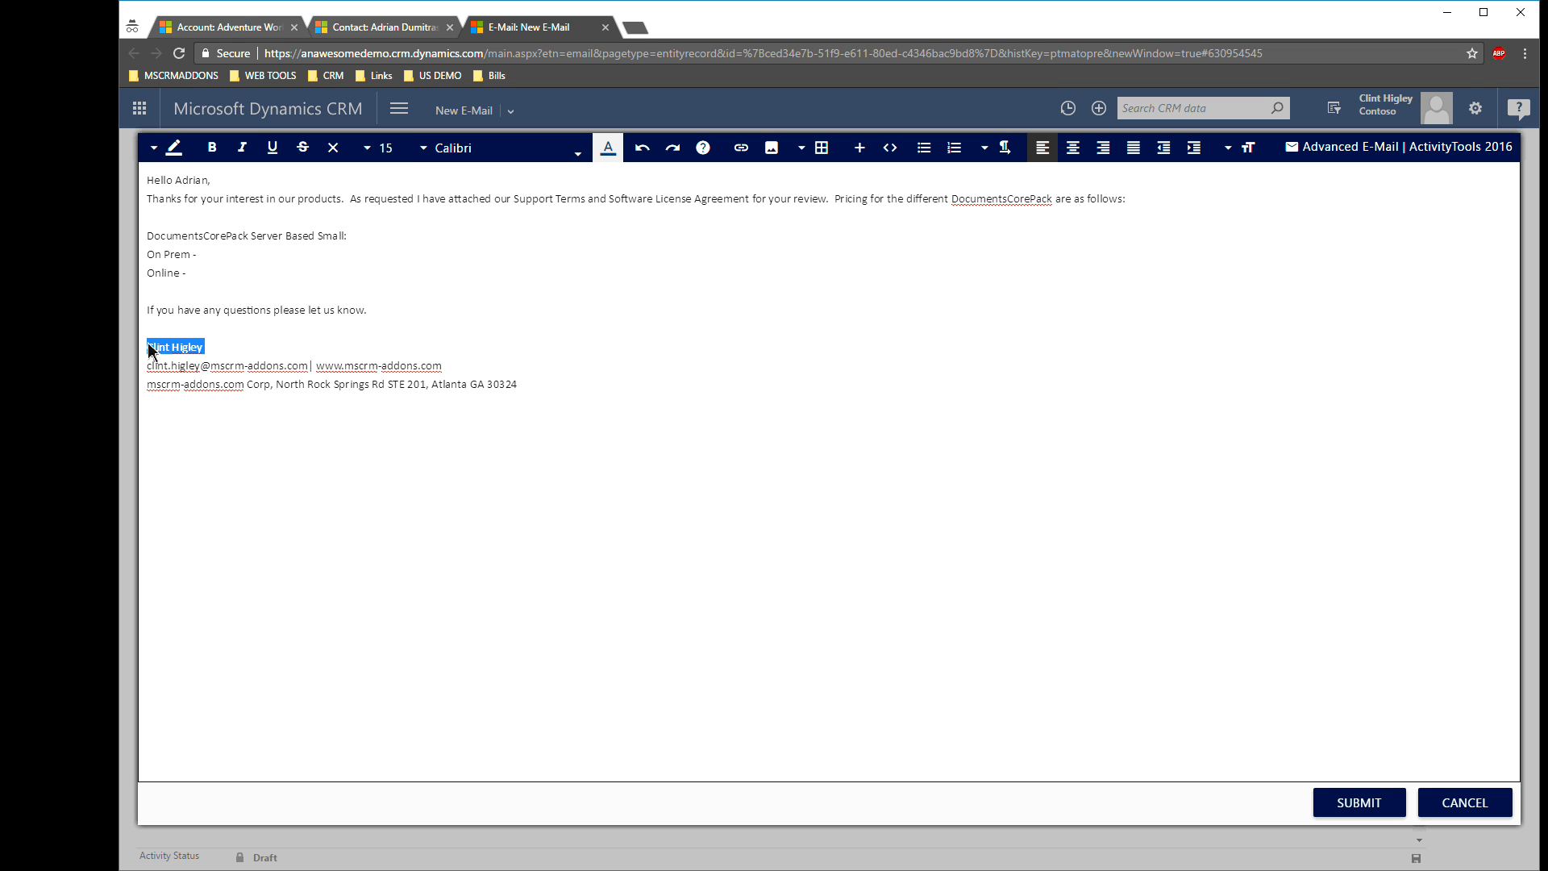
left_click(386, 147)
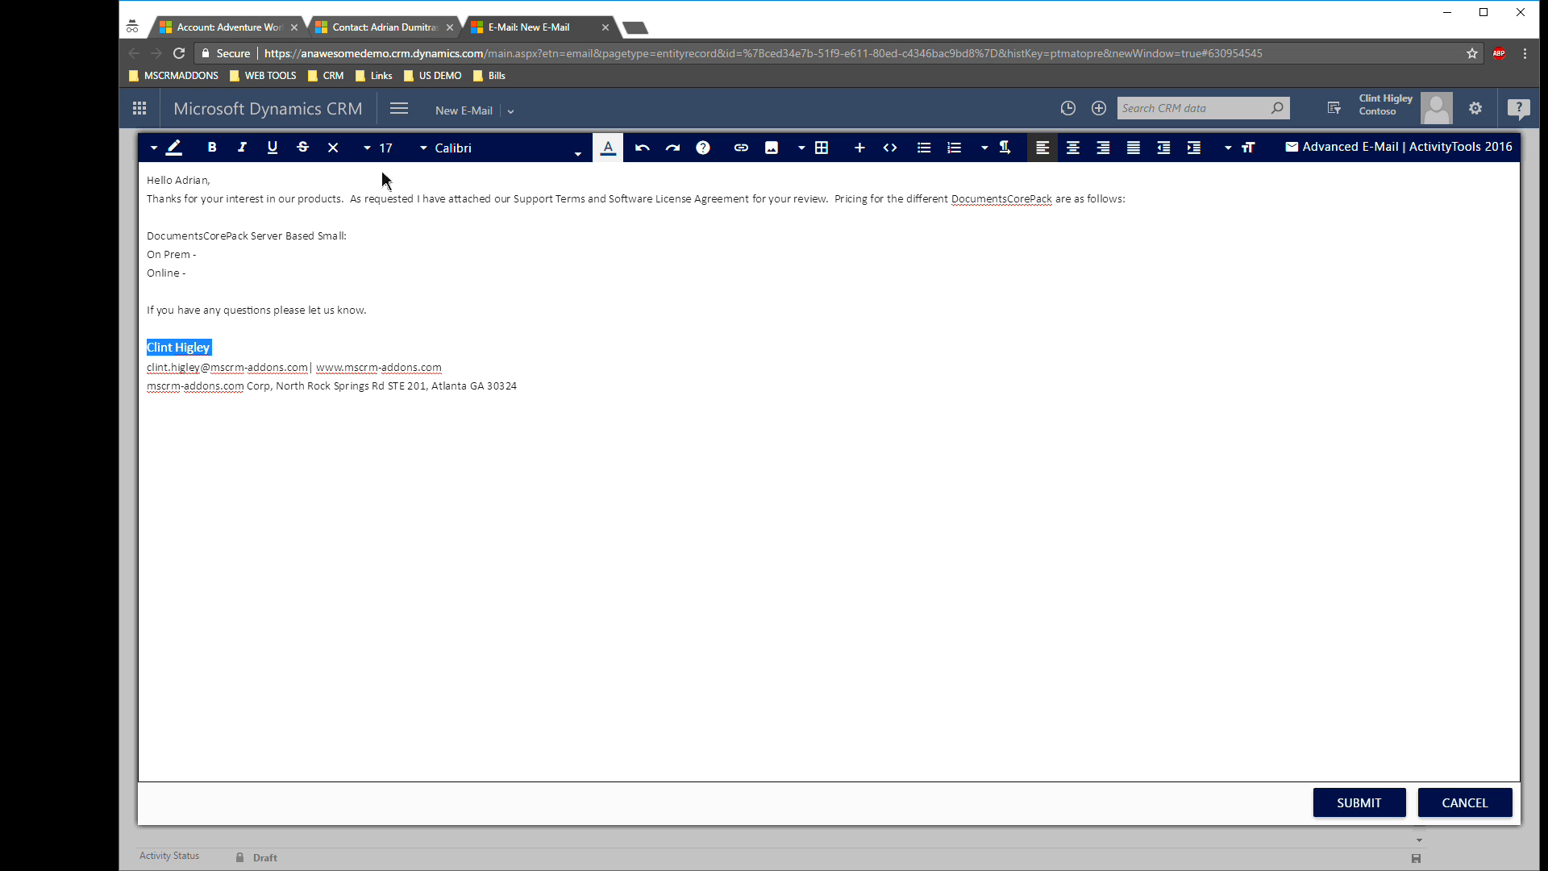
left_click(391, 146)
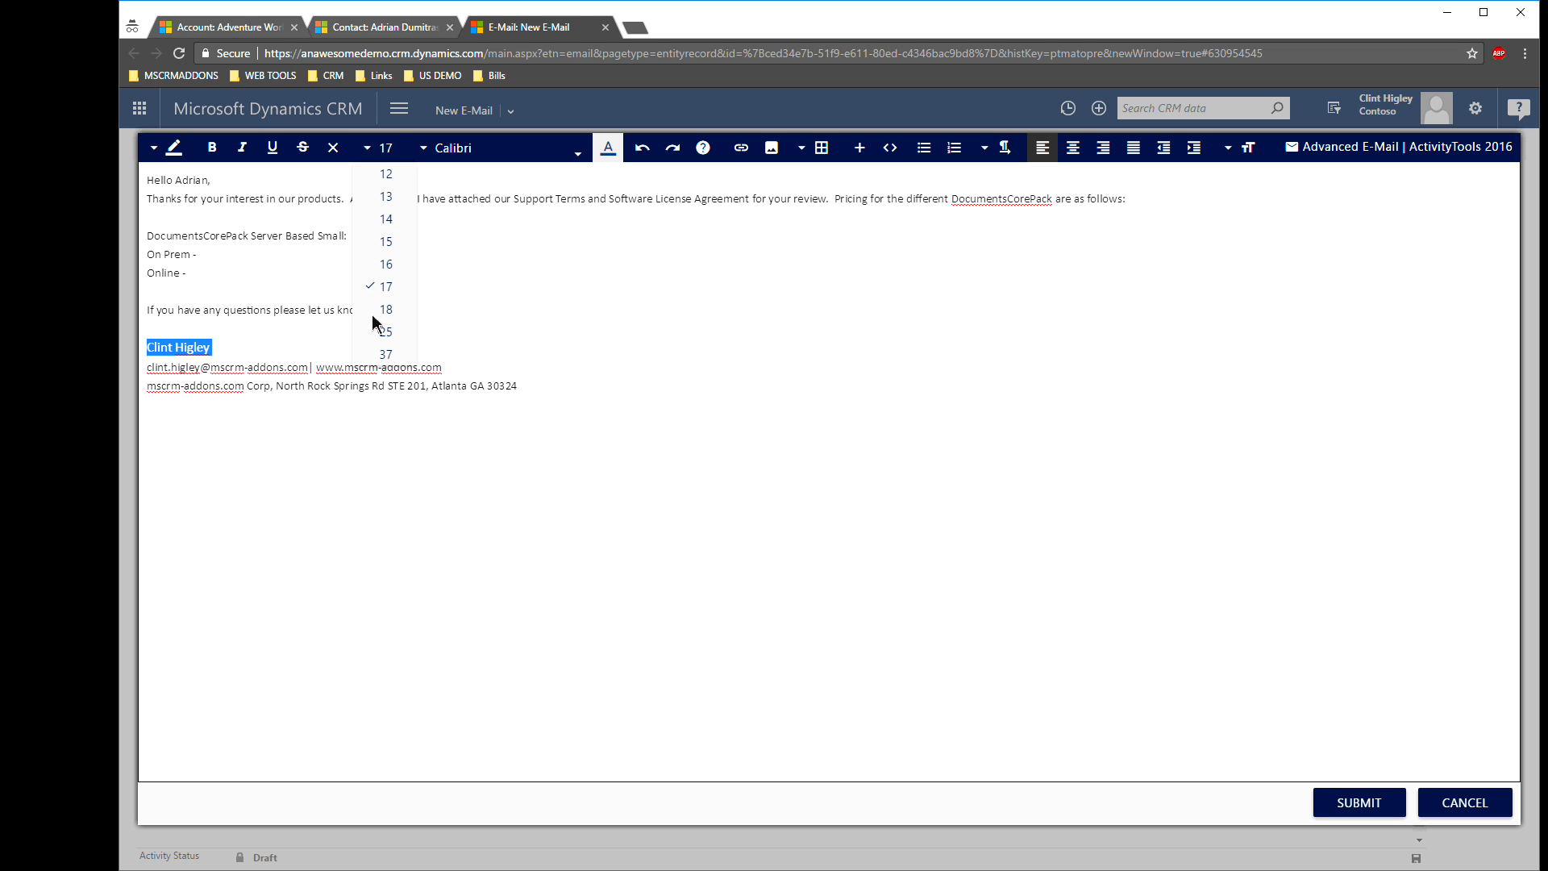
left_click(385, 242)
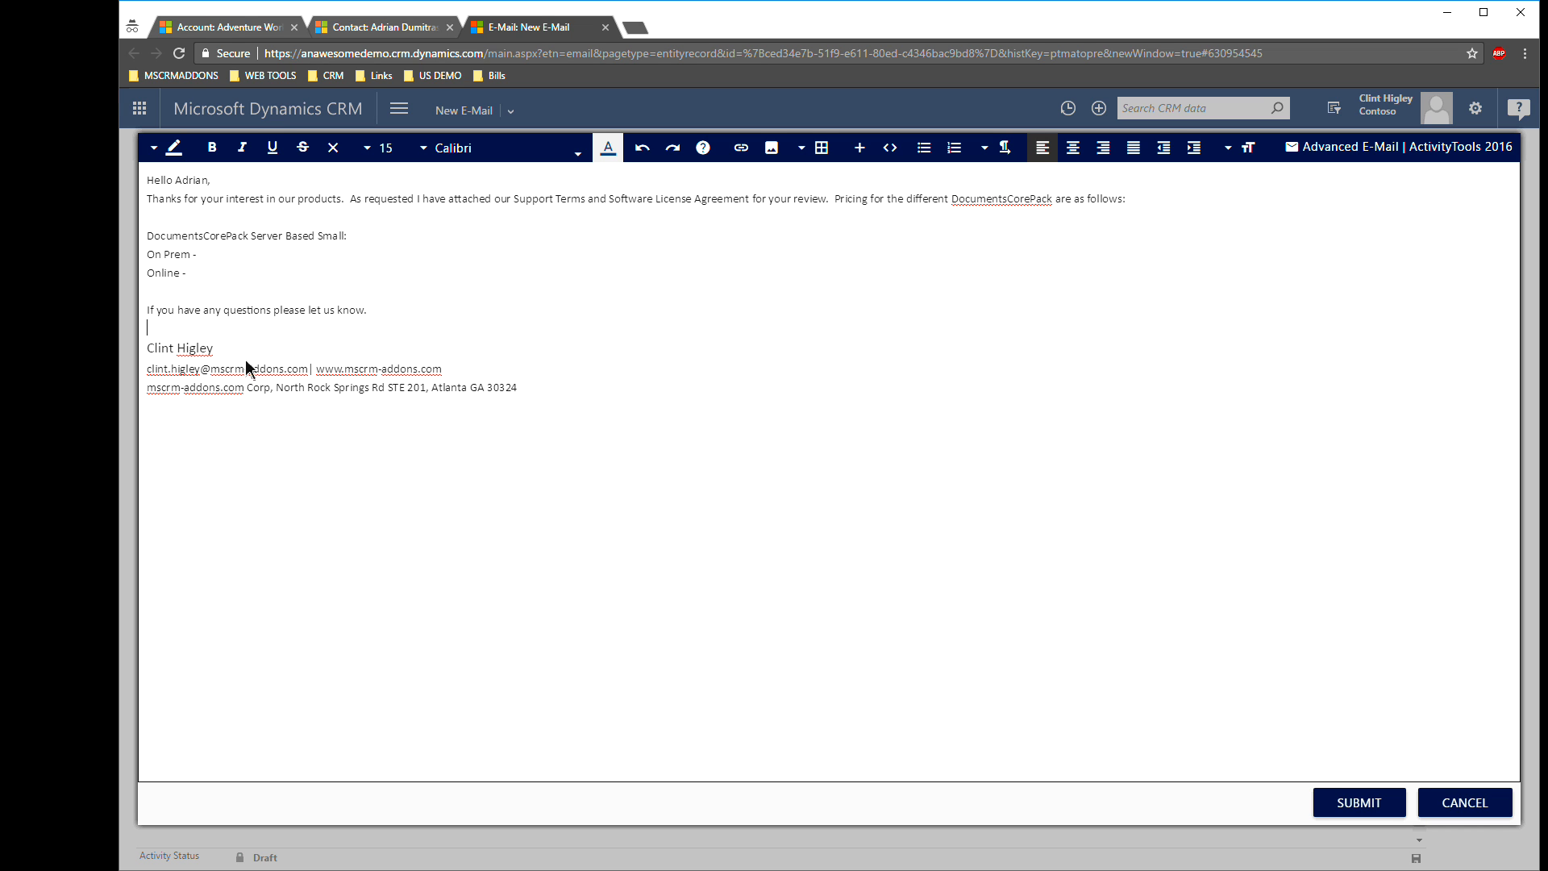
- Insert links on the signature's e-mail address and website address
left_click_drag(146, 368, 310, 368)
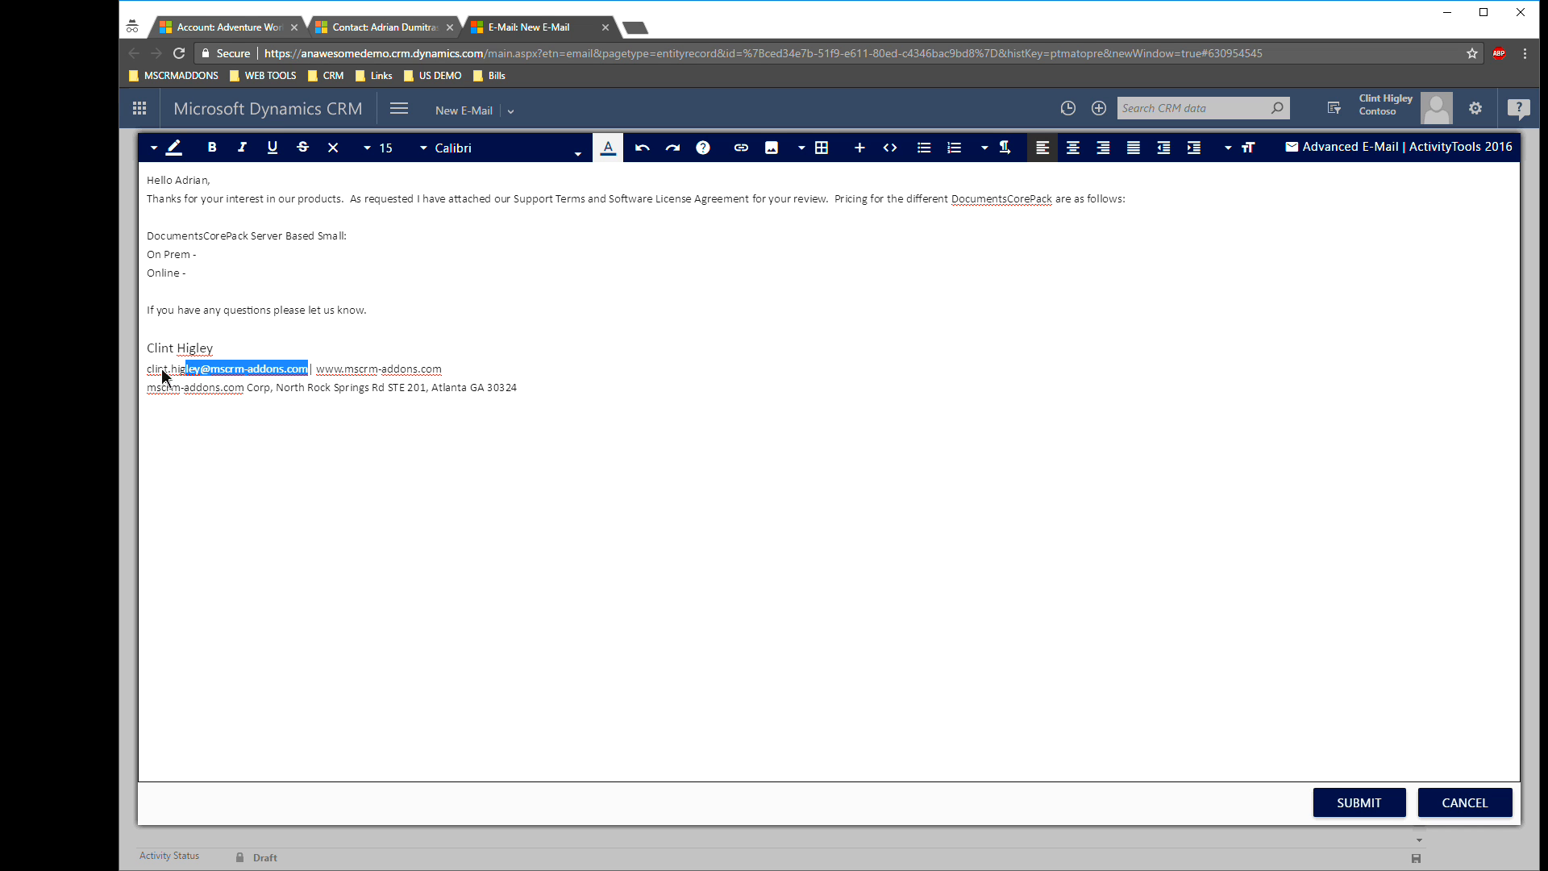
mouse_move(740, 147)
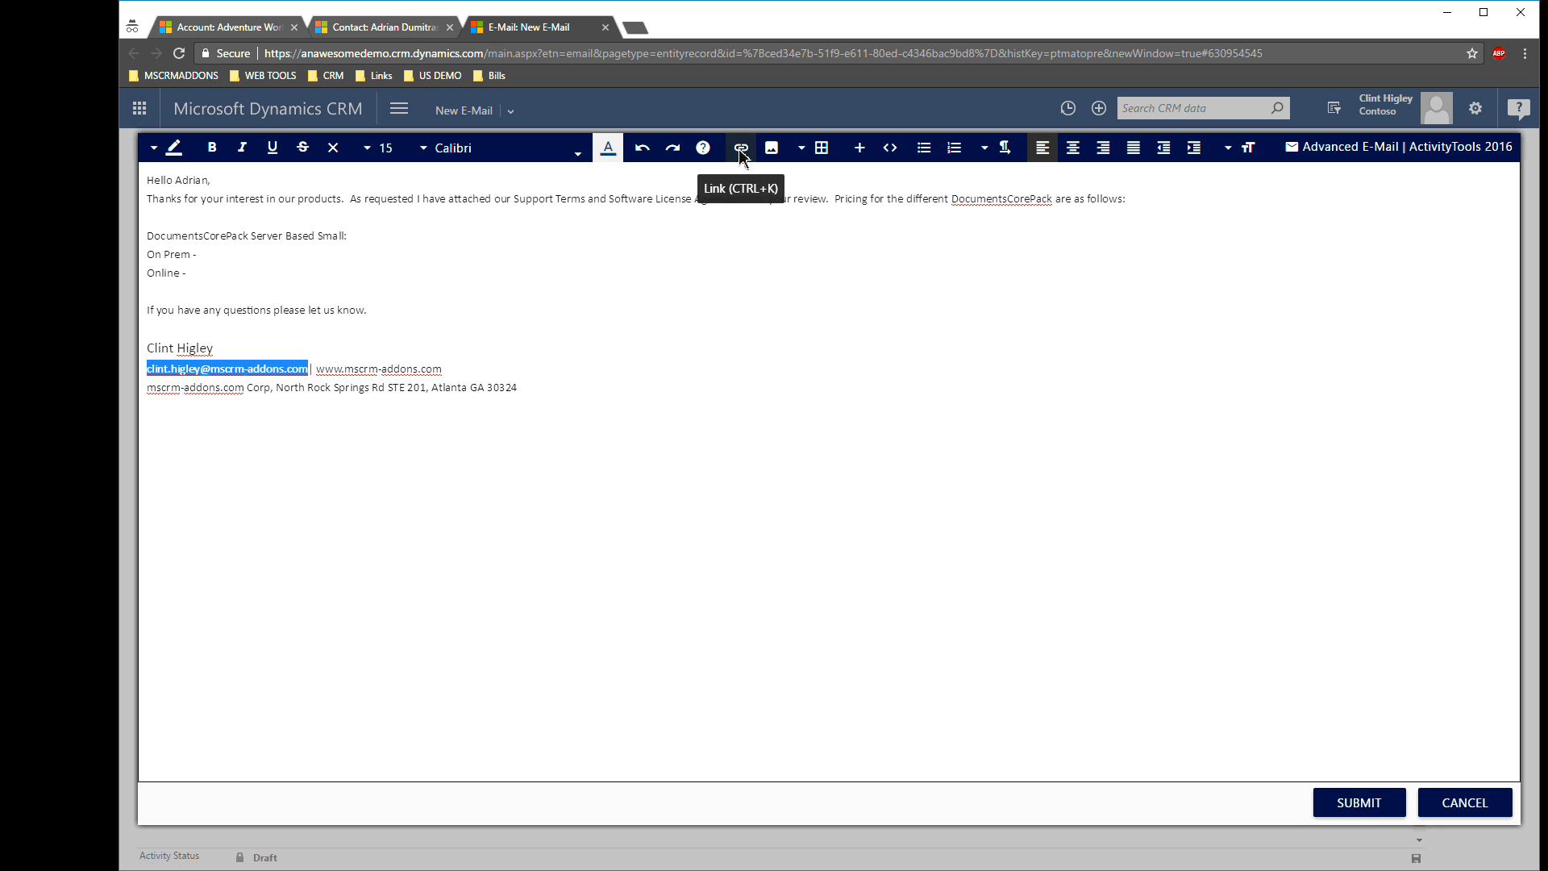
left_click(740, 146)
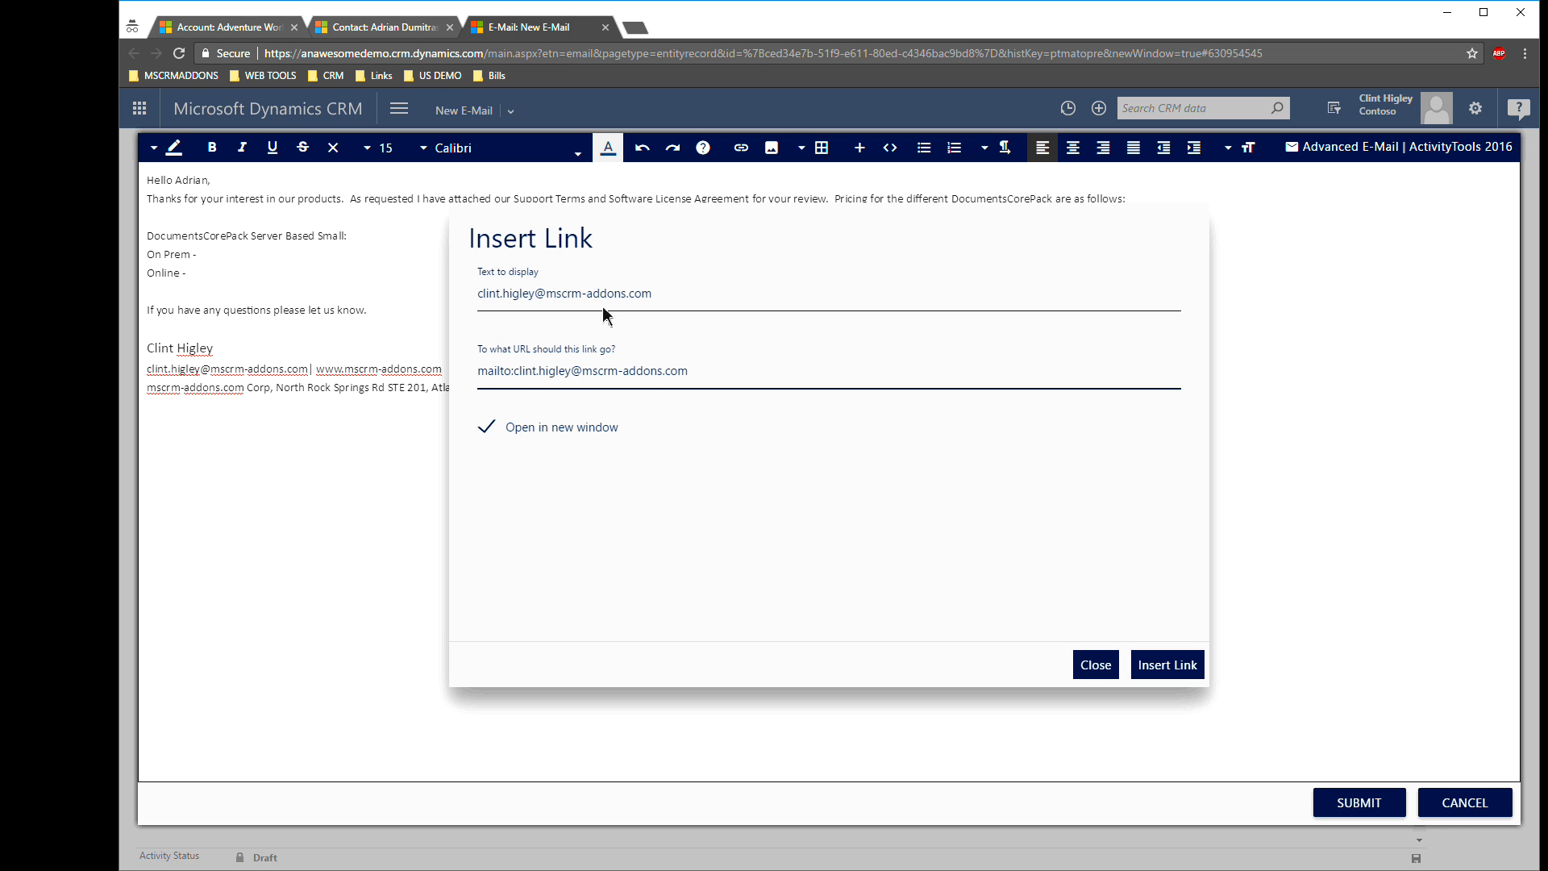
left_click(1166, 664)
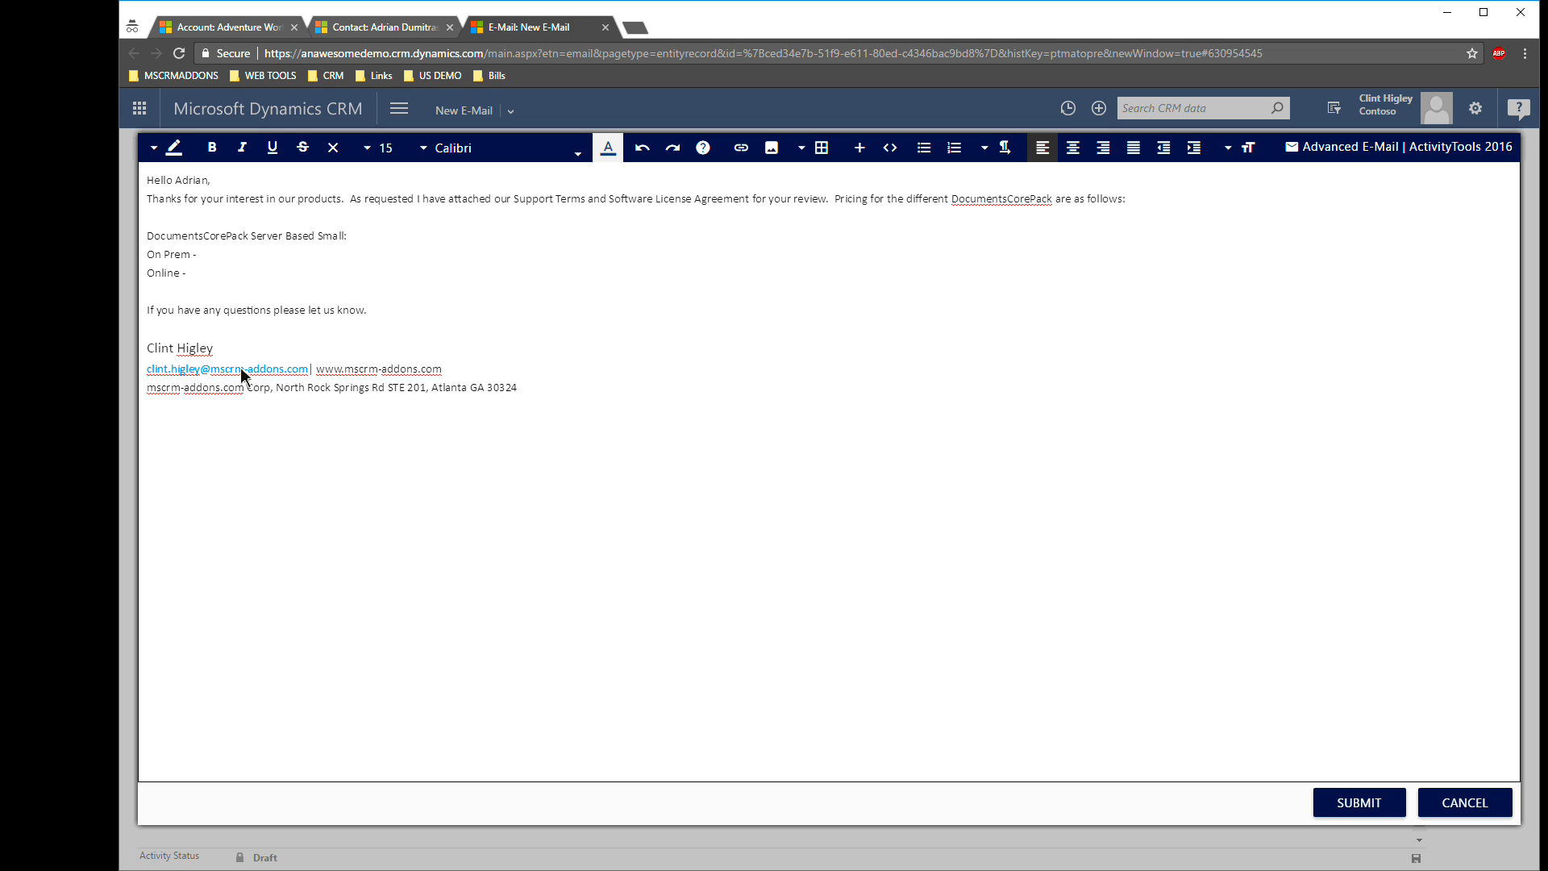
mouse_move(210, 378)
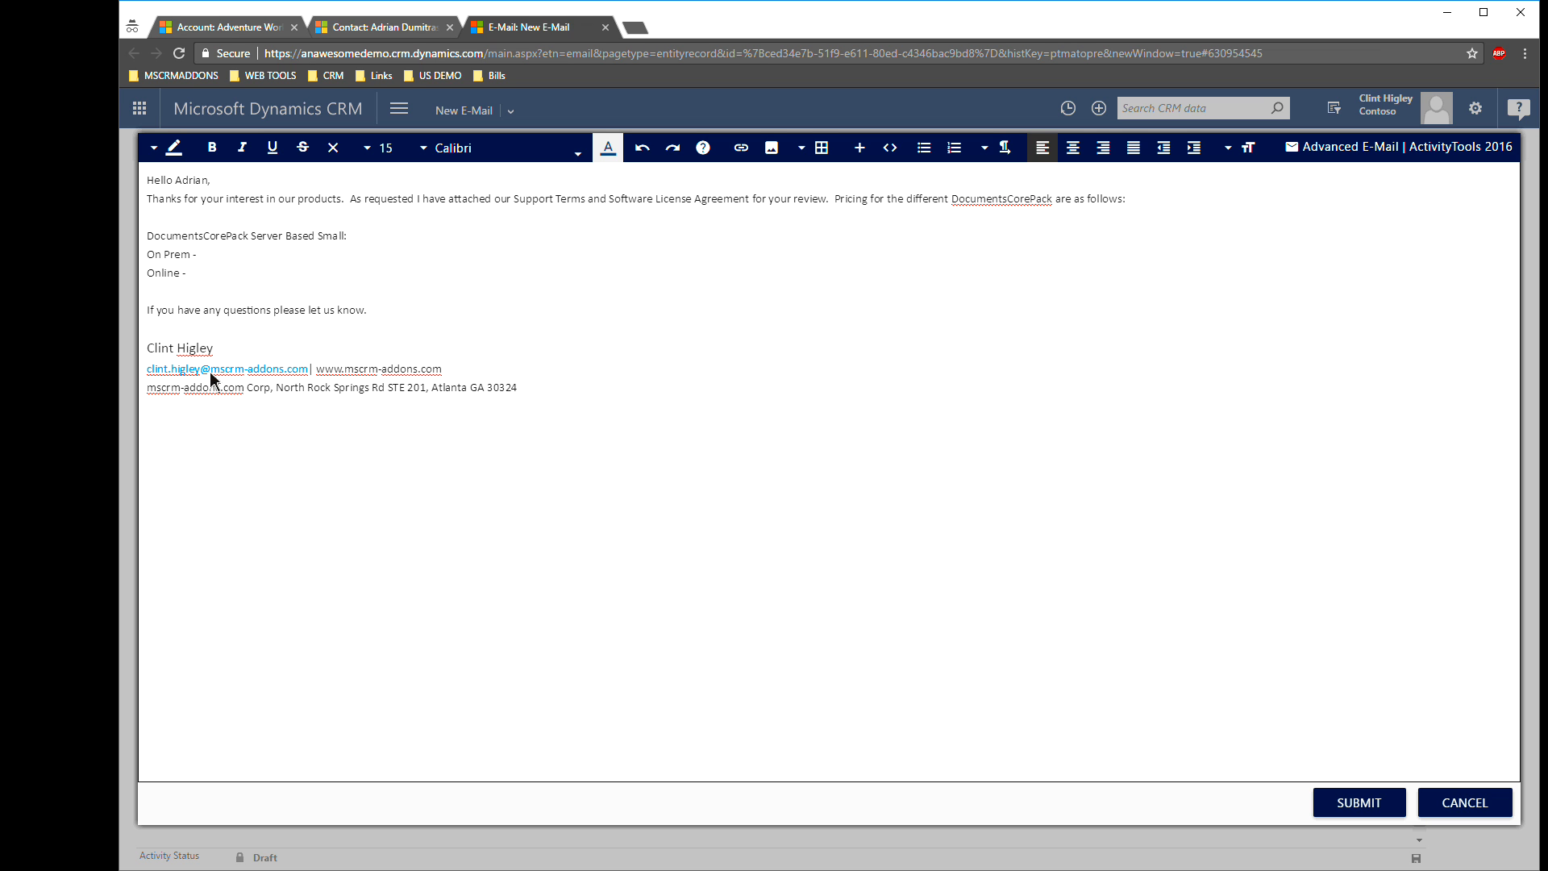
mouse_move(449, 383)
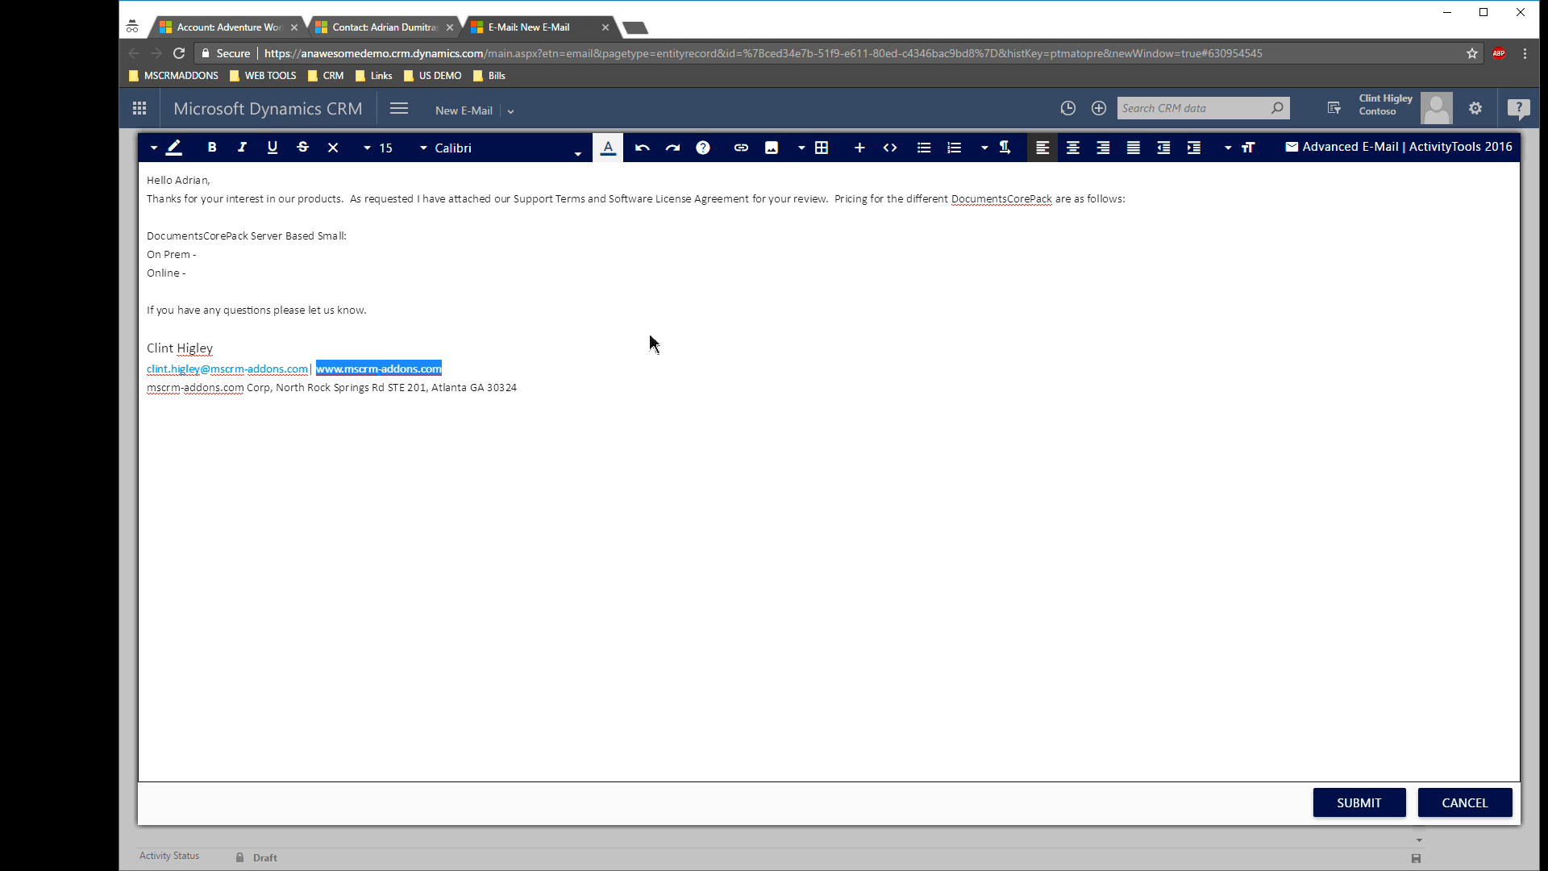
left_click(739, 146)
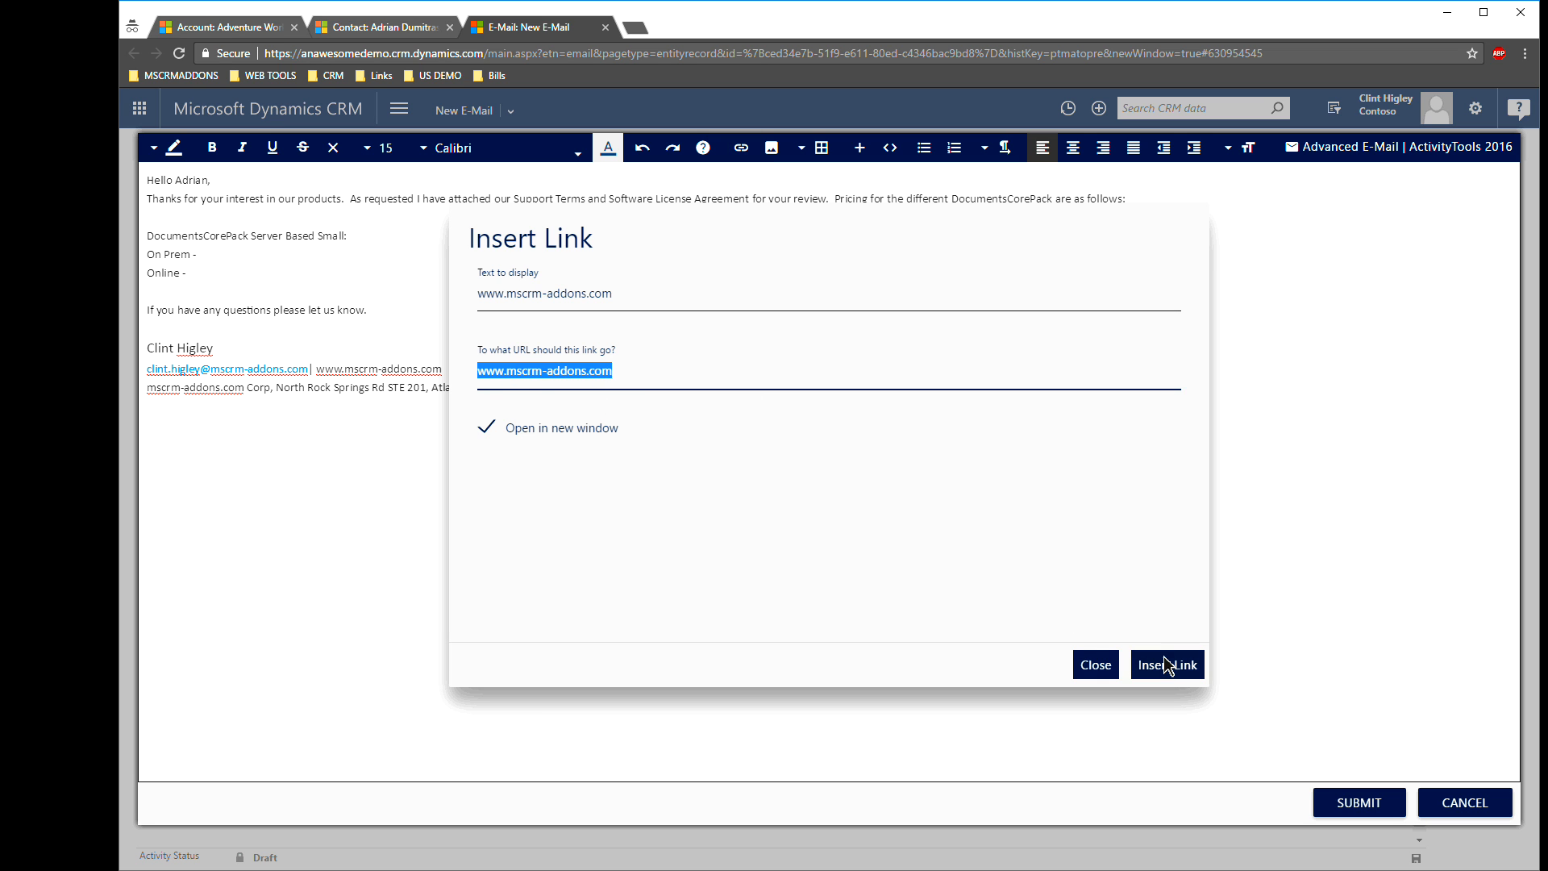
left_click(1166, 663)
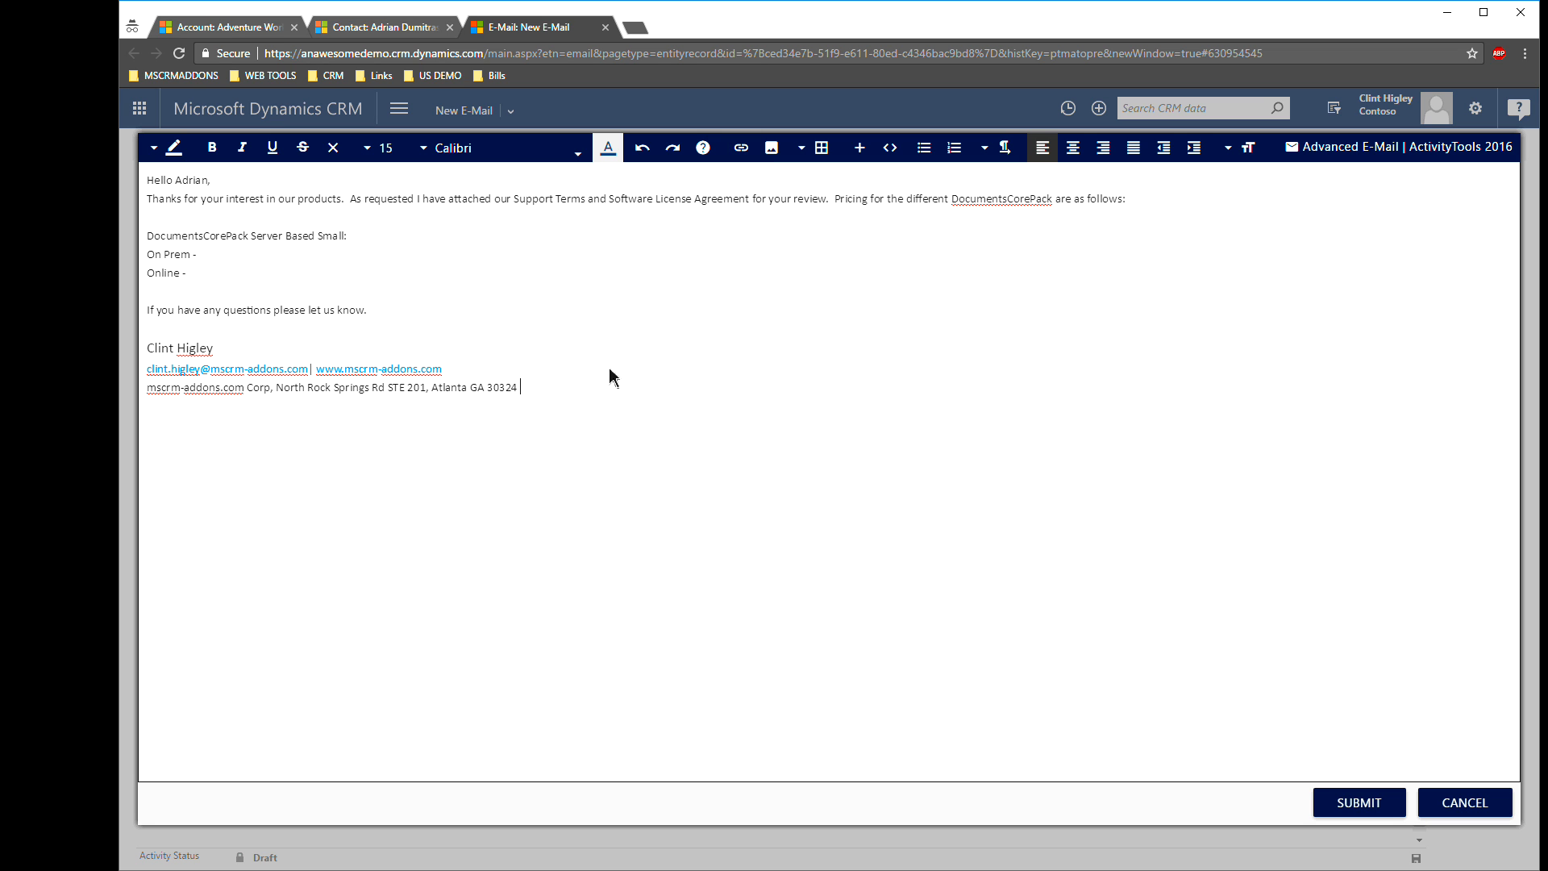
mouse_move(620, 417)
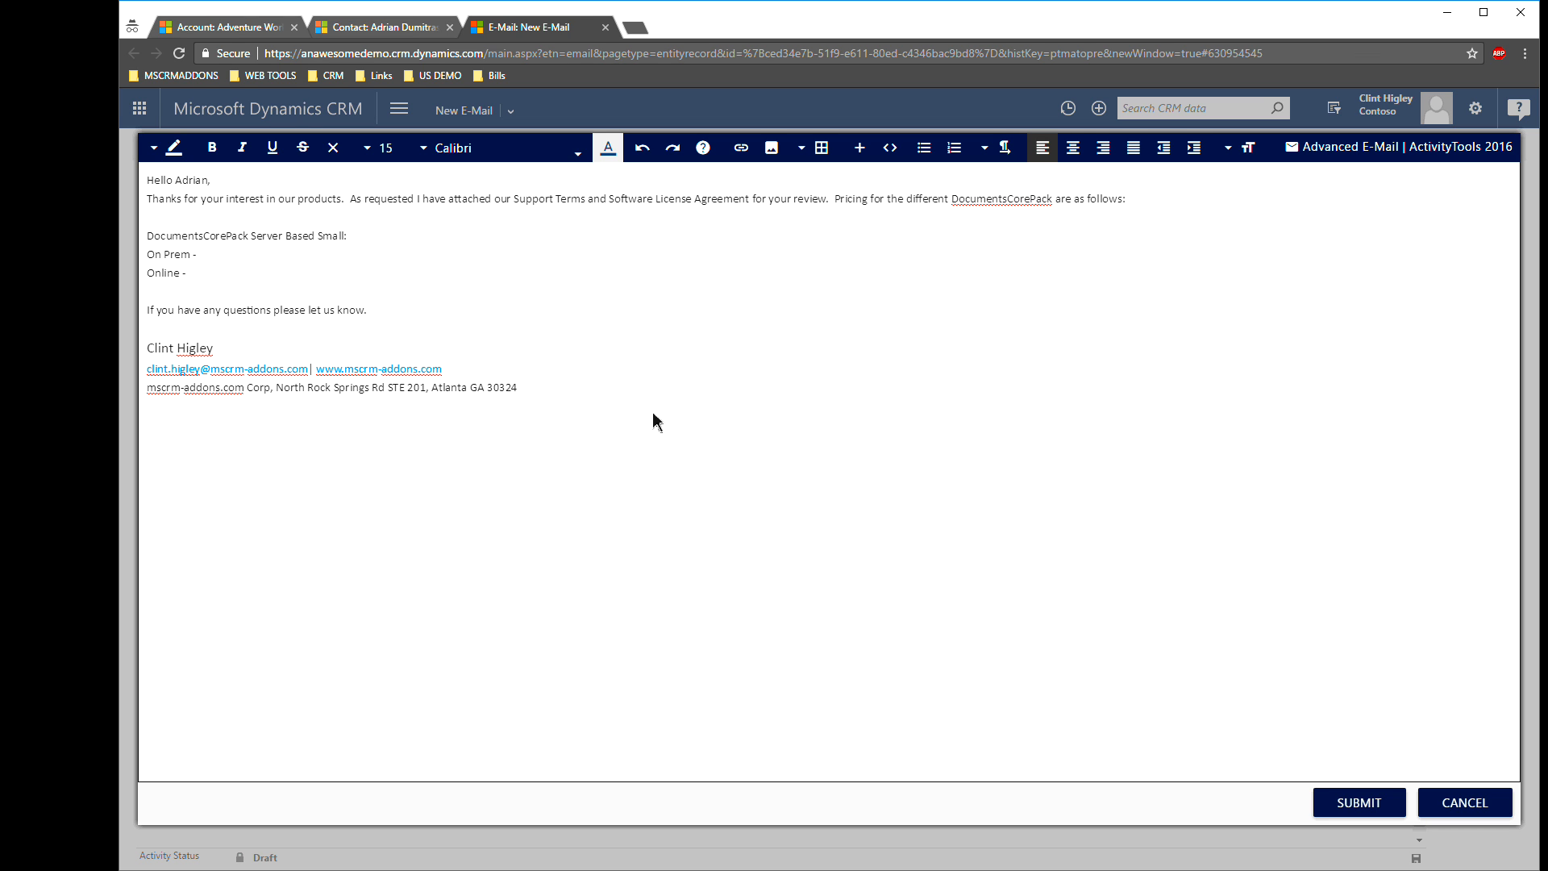
mouse_move(1118, 290)
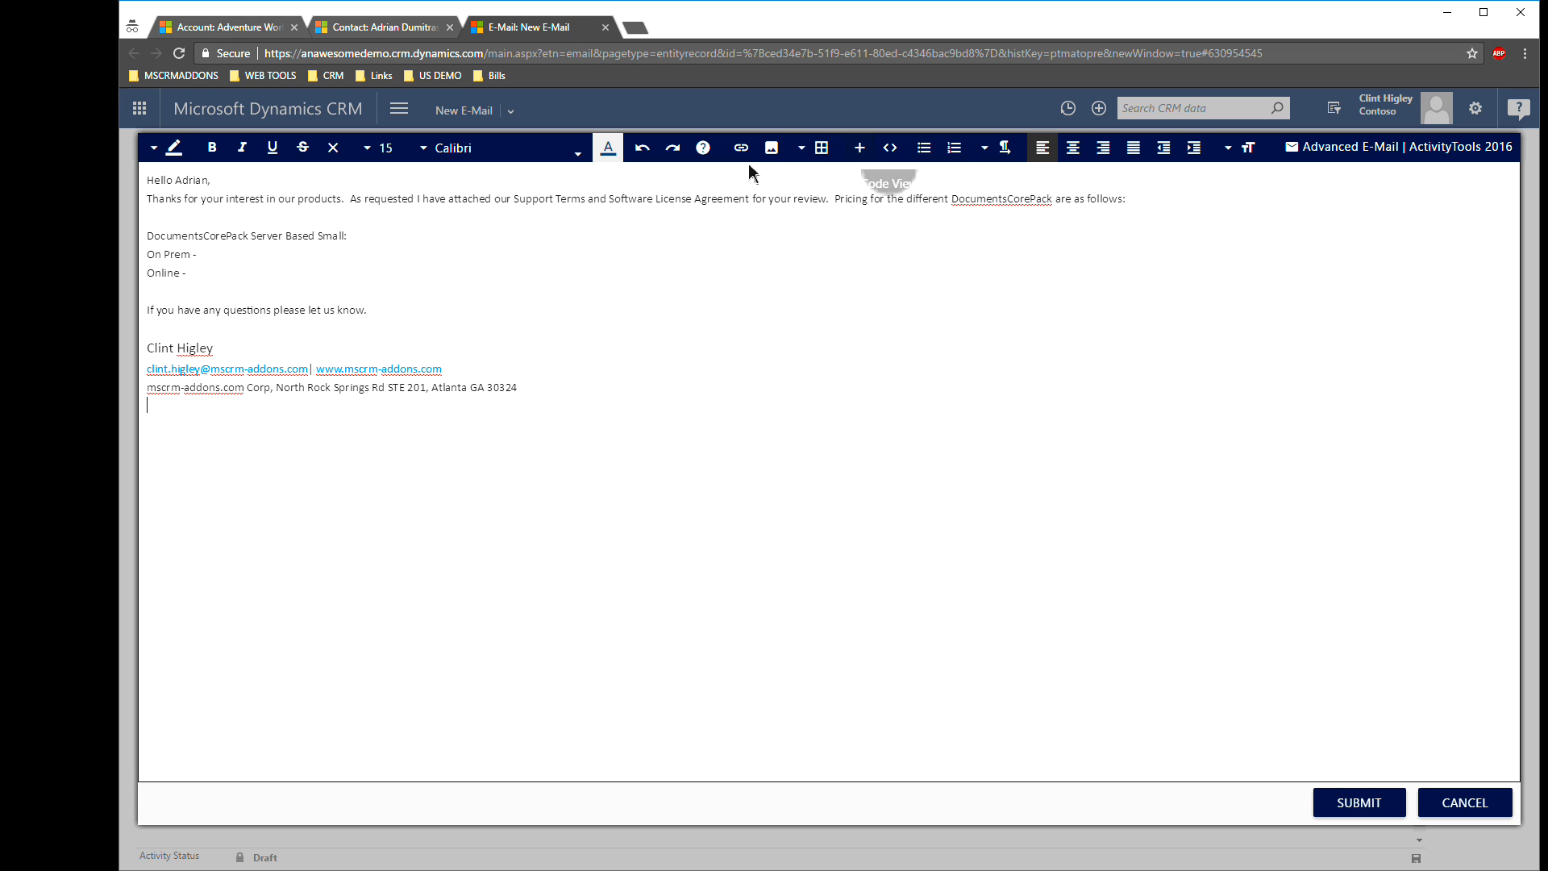
- Insert the mscrm-addons.com logo image below the signature's address line
left_click(770, 147)
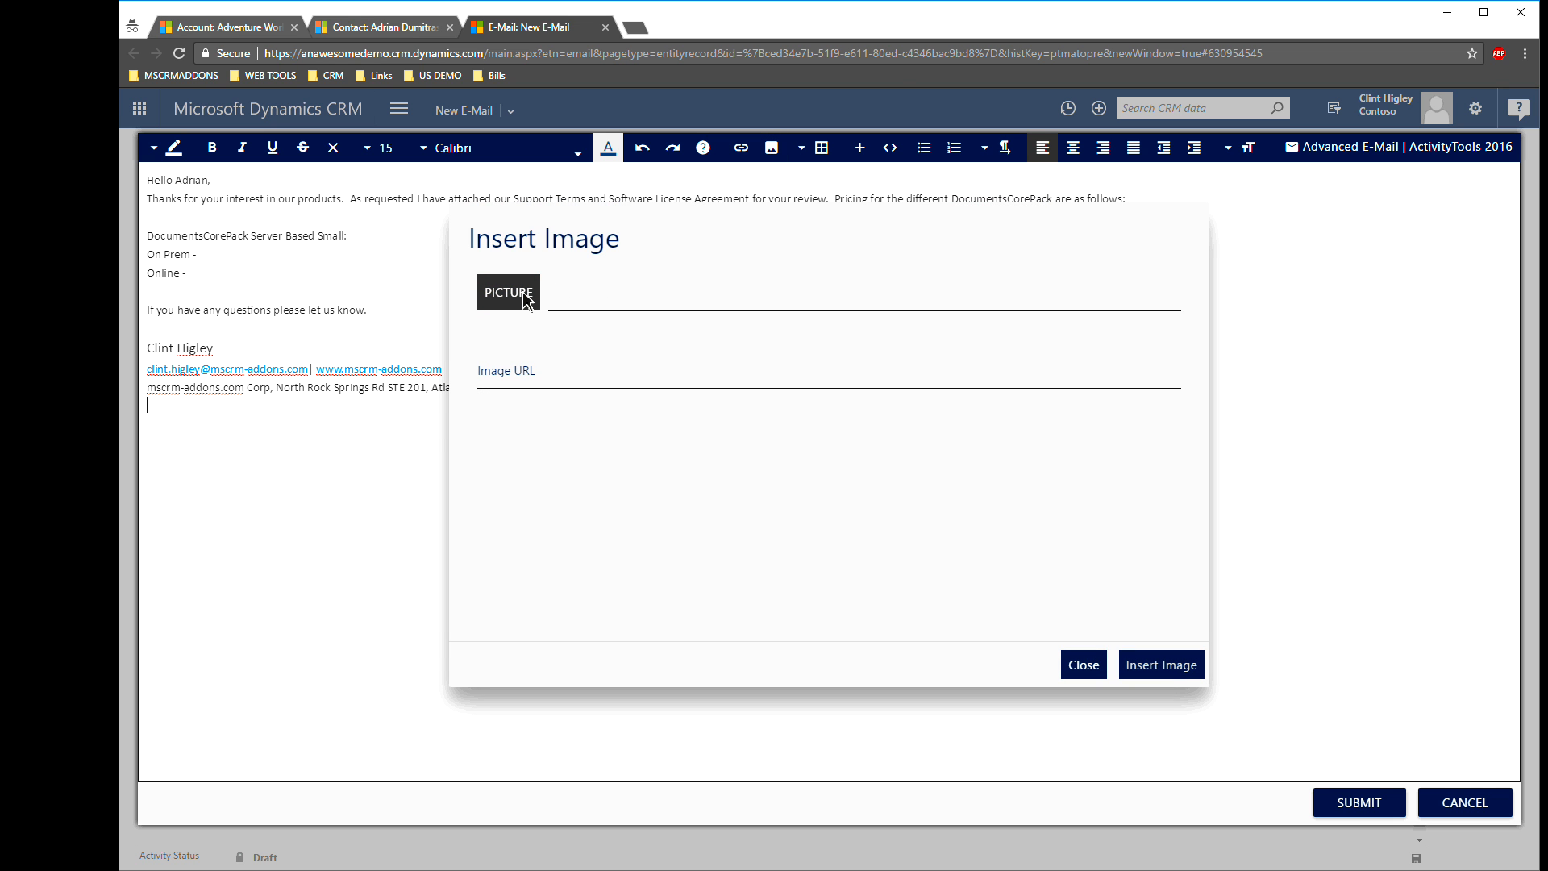
left_click(507, 291)
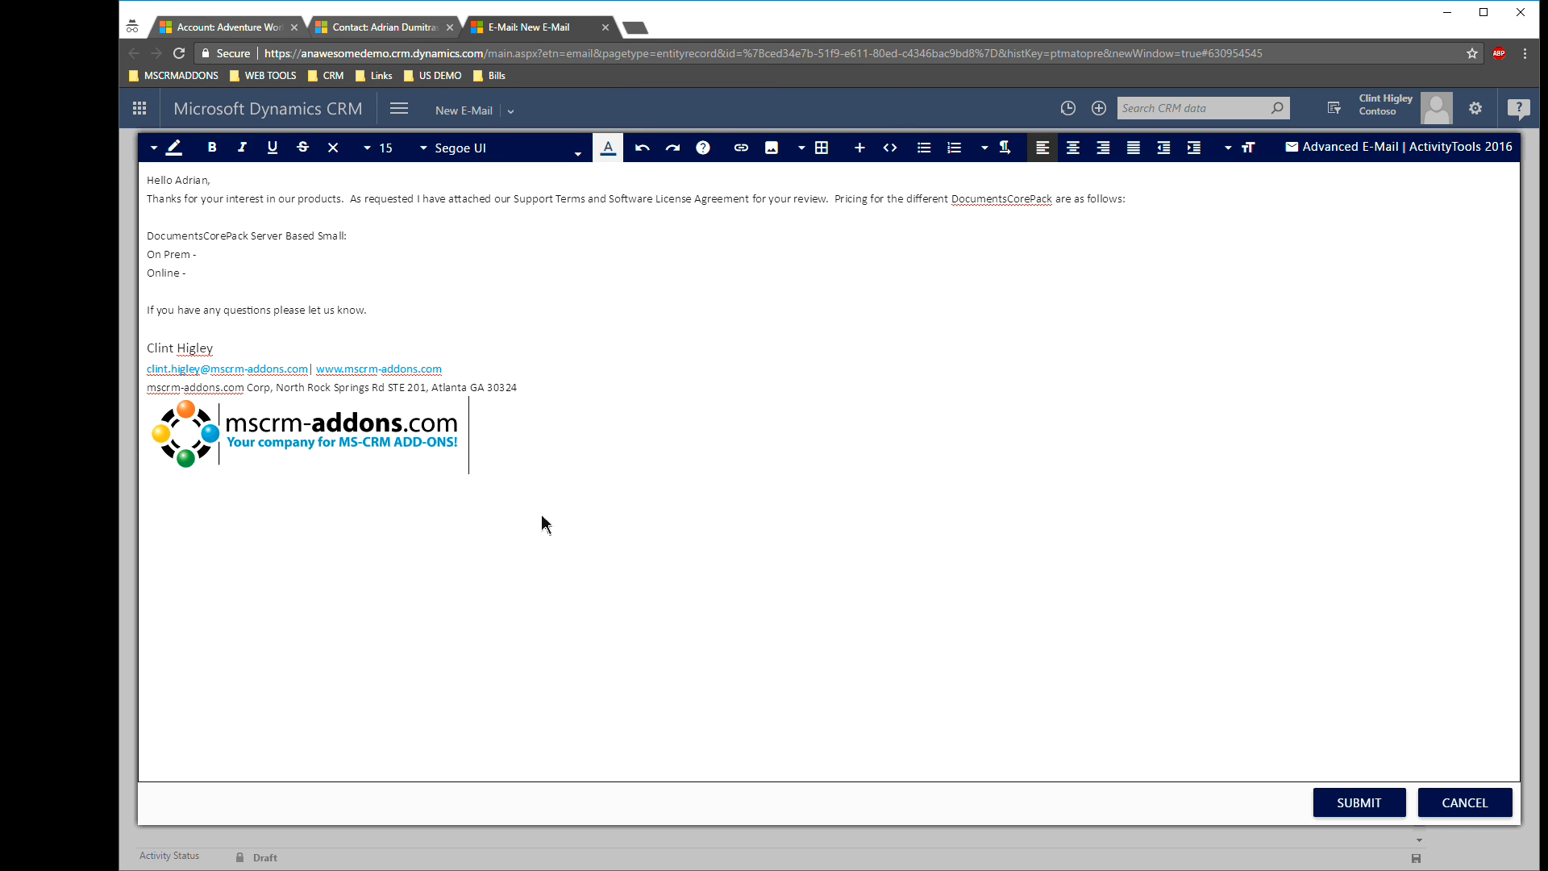
left_click(307, 432)
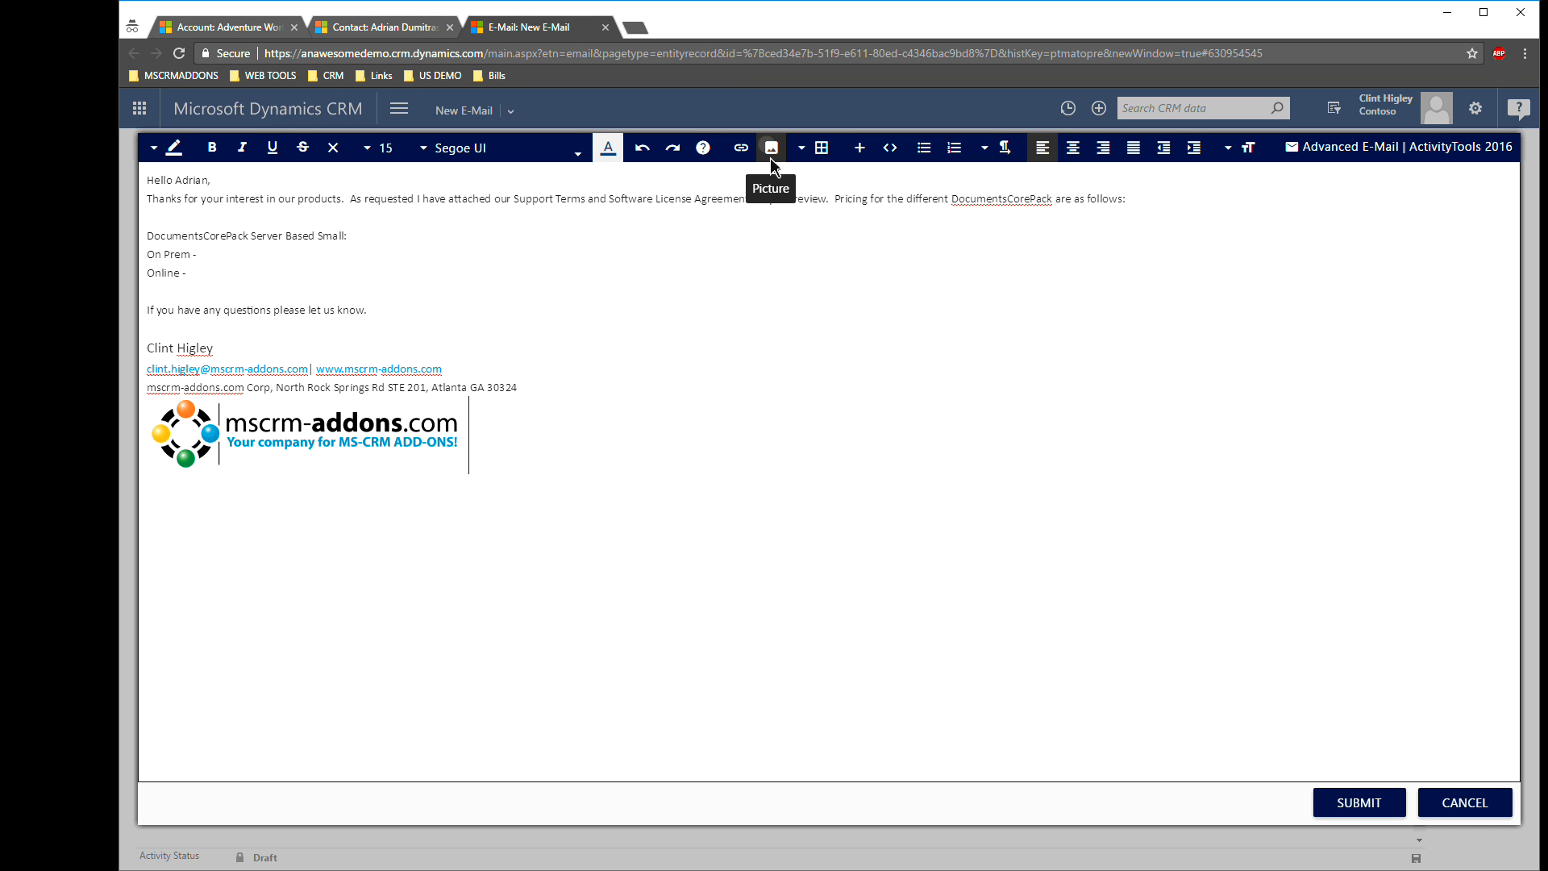
left_click(770, 147)
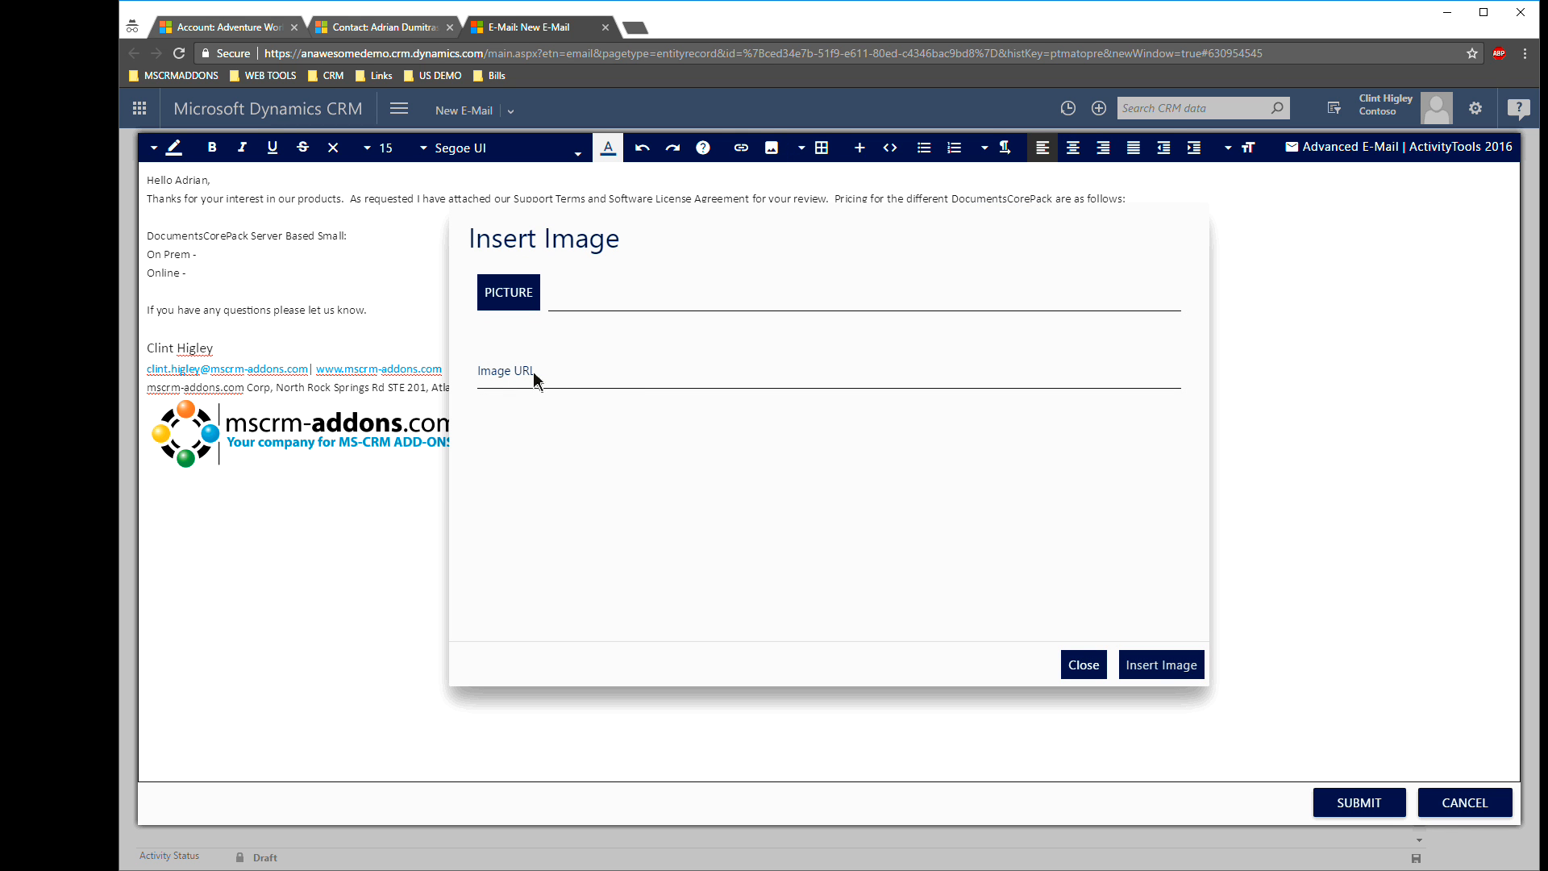
mouse_move(1064, 581)
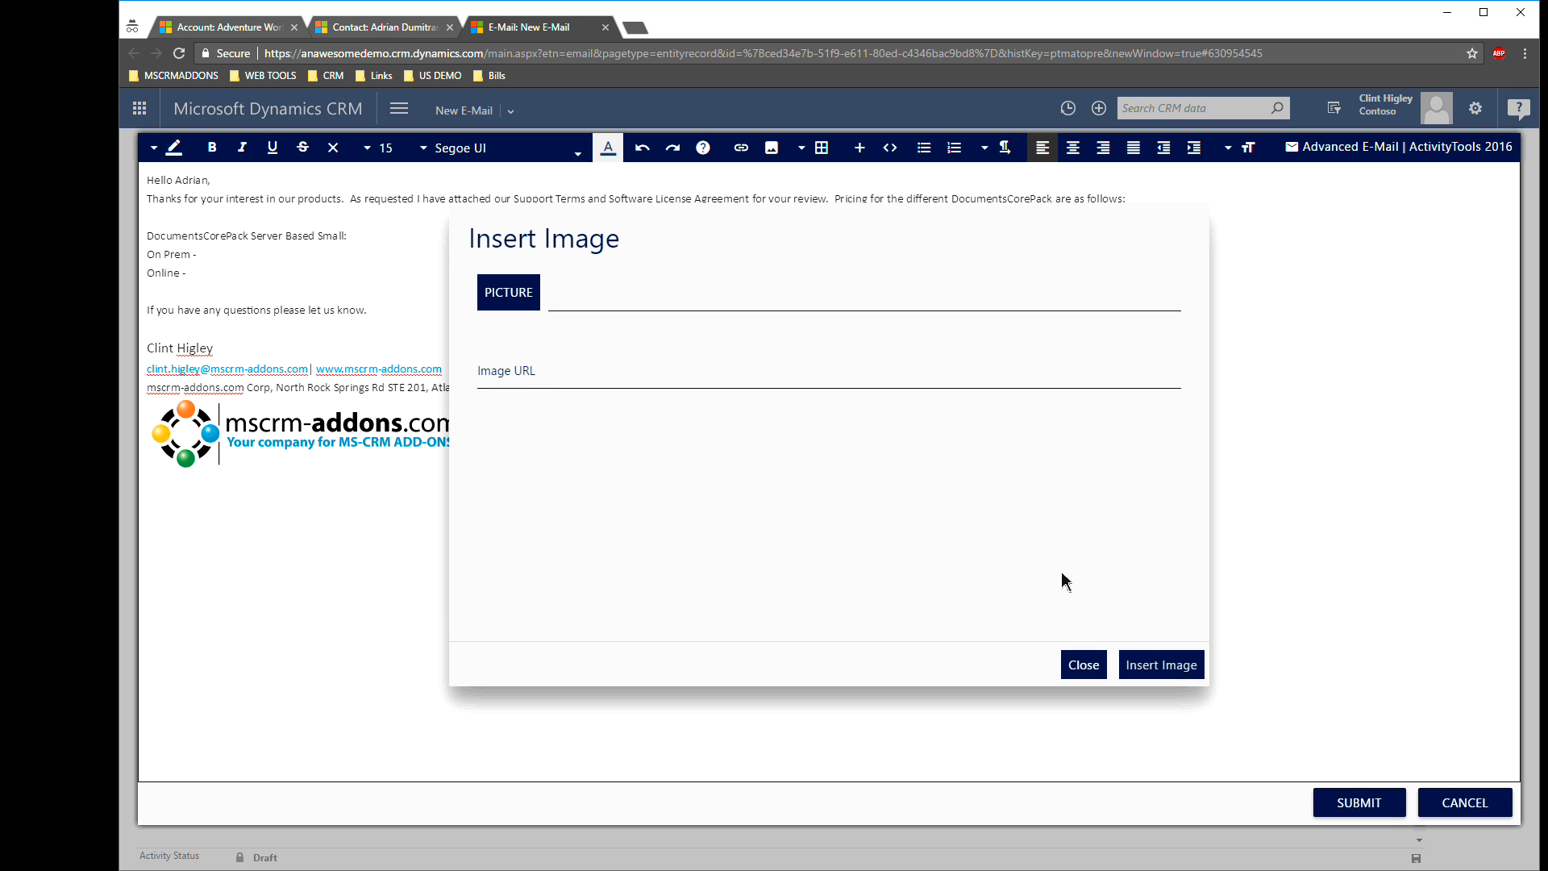
mouse_move(797, 496)
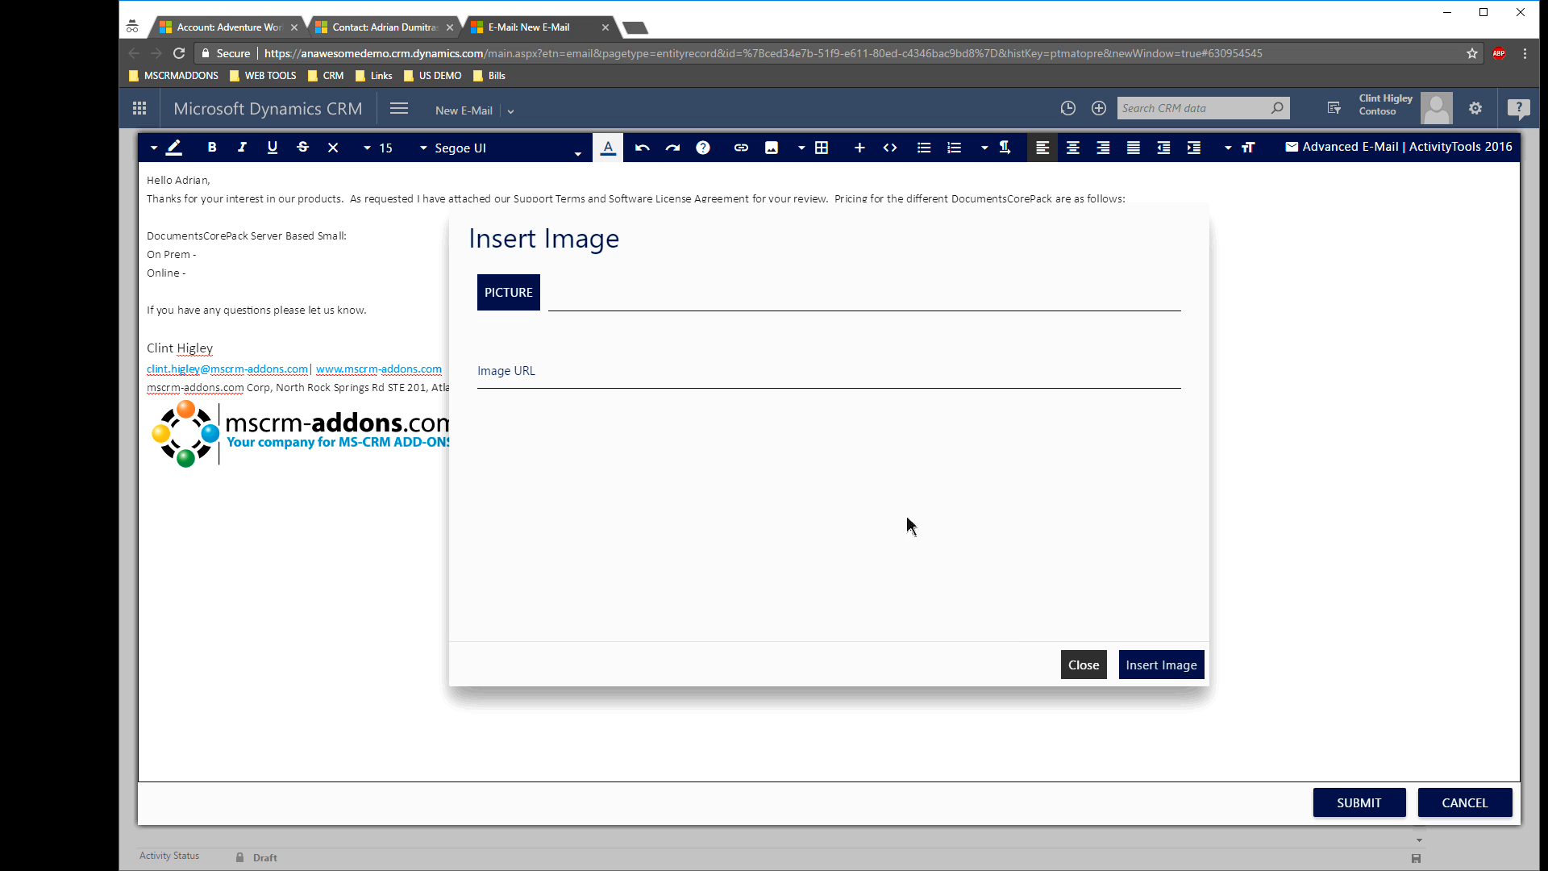
left_click(1082, 664)
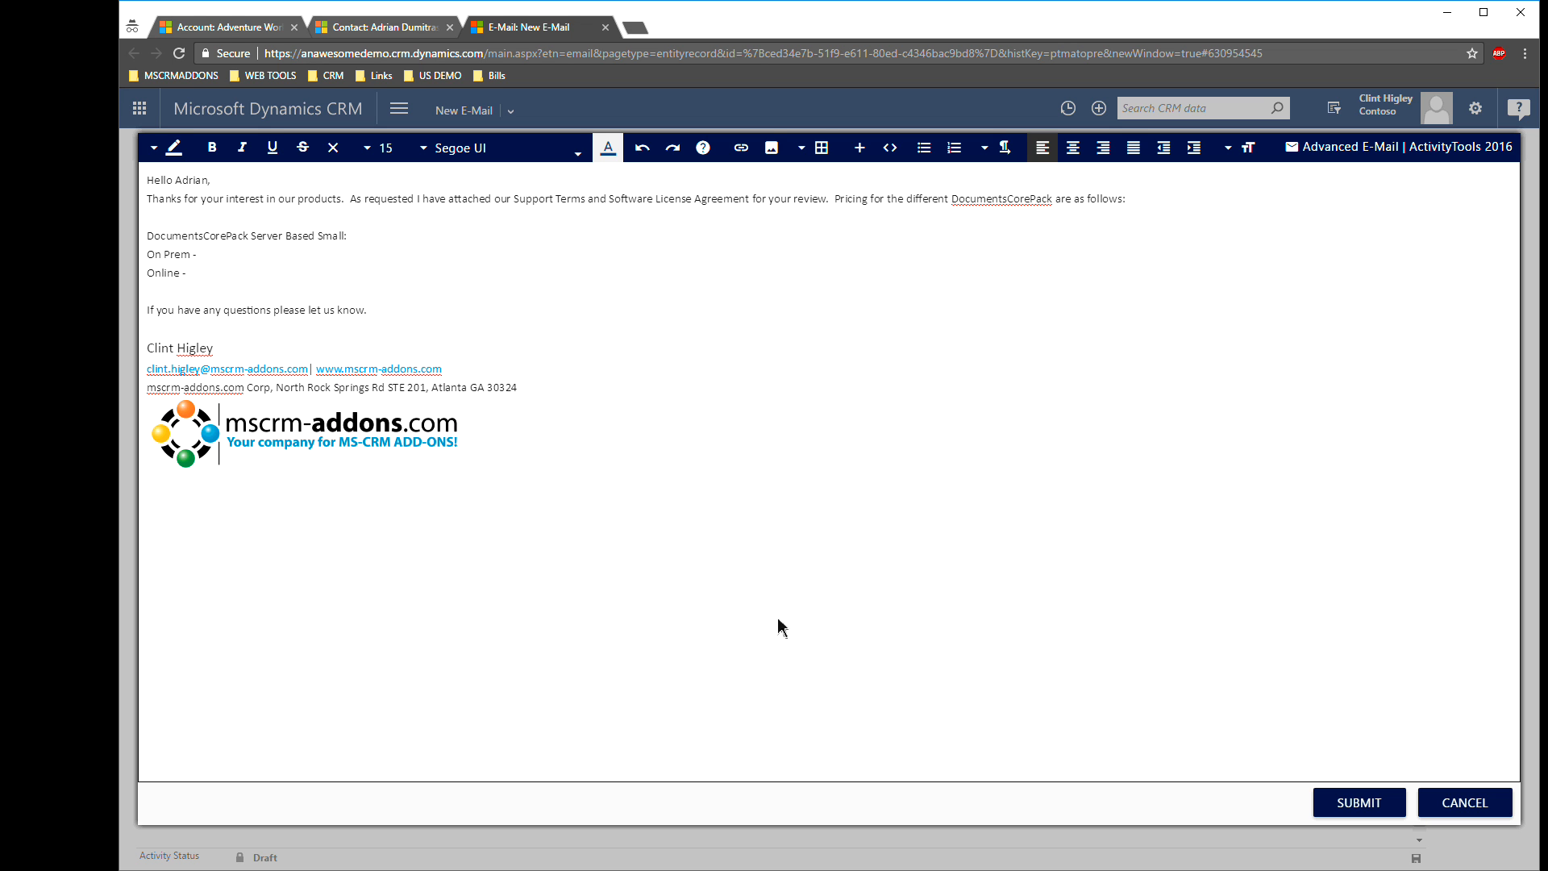
- Shrink the signature logo by dragging its corner resize handle inward
left_click(307, 432)
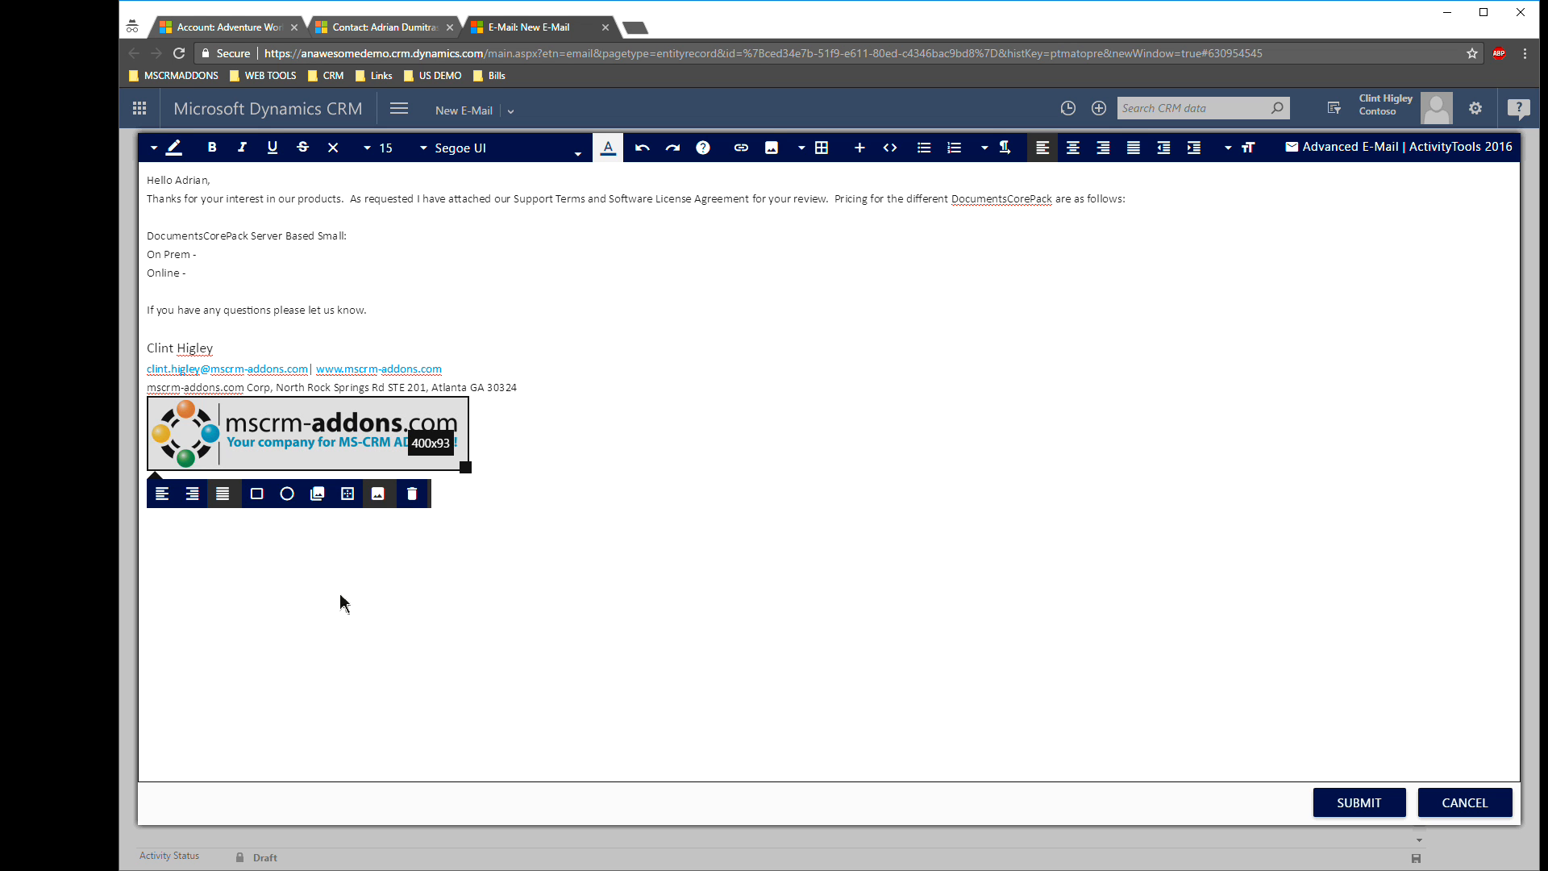
mouse_move(347, 494)
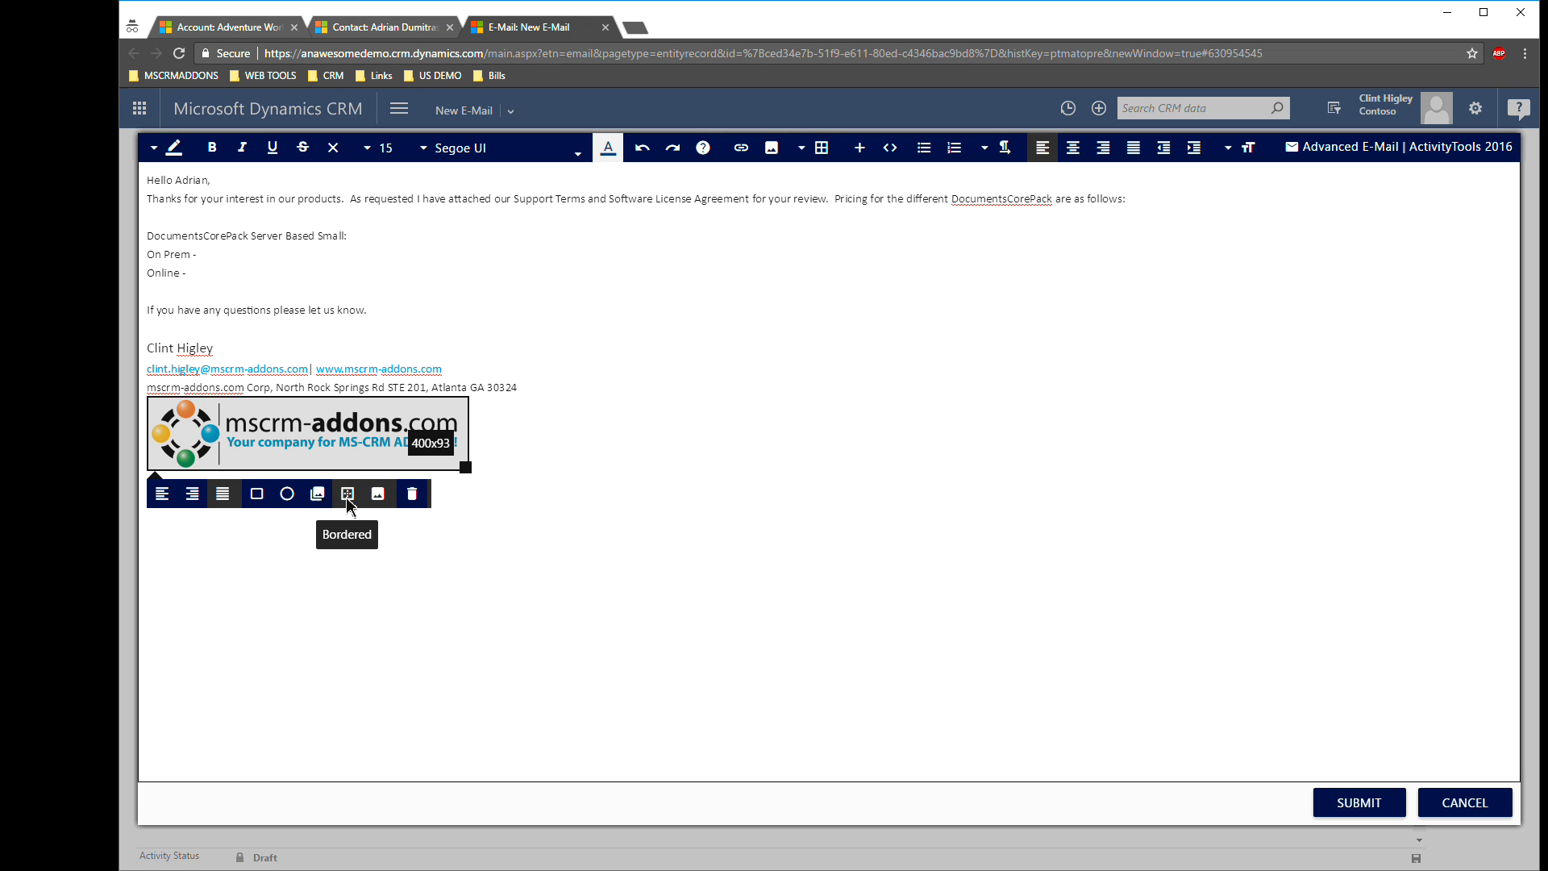
mouse_move(256, 494)
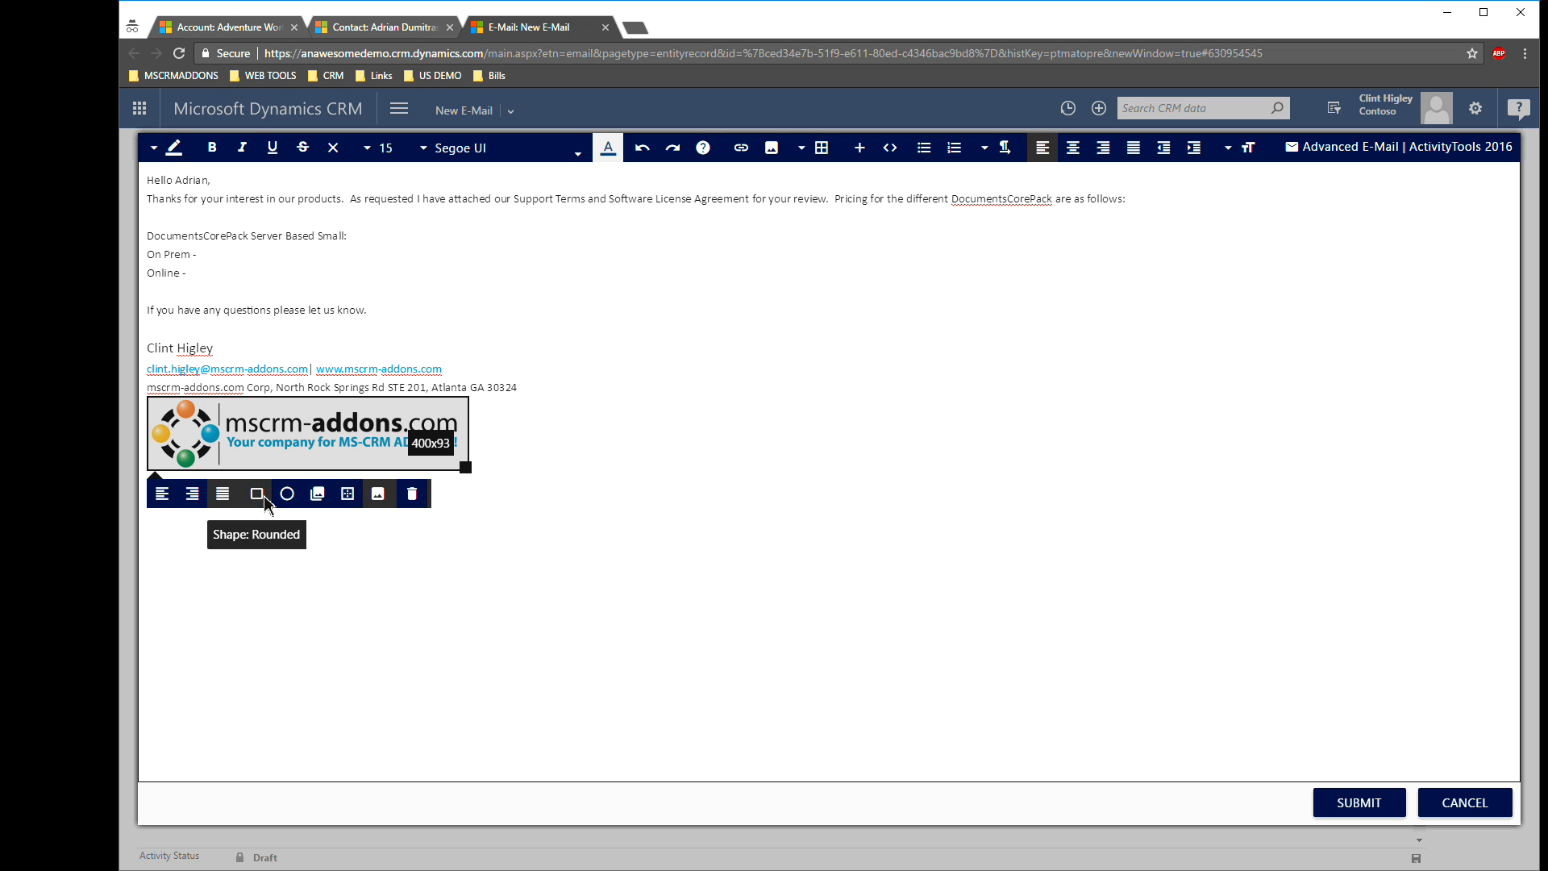
mouse_move(411, 493)
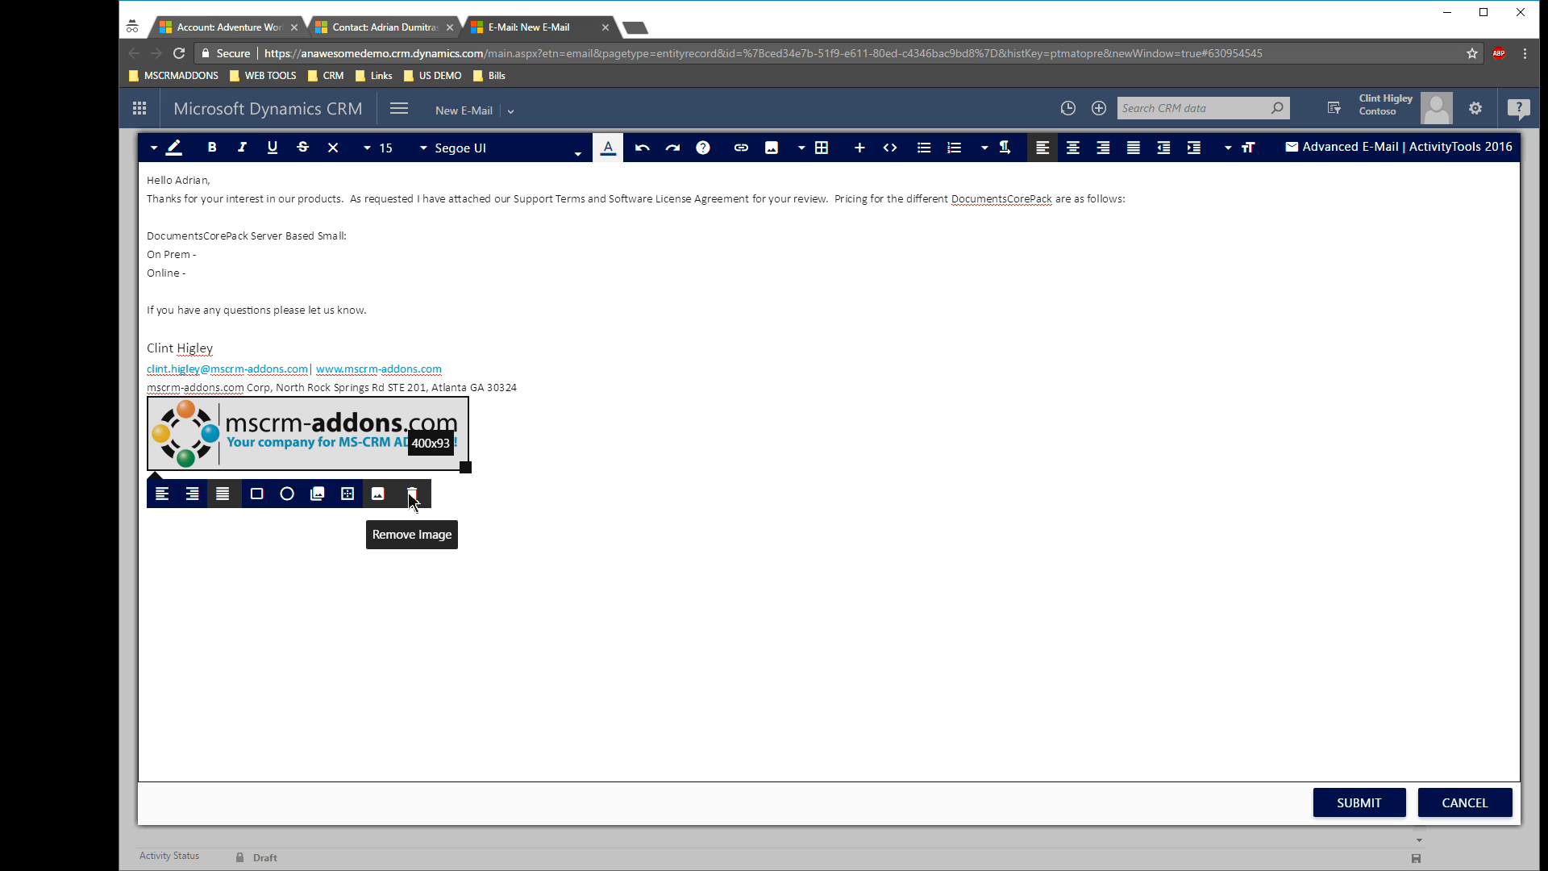
mouse_move(472, 483)
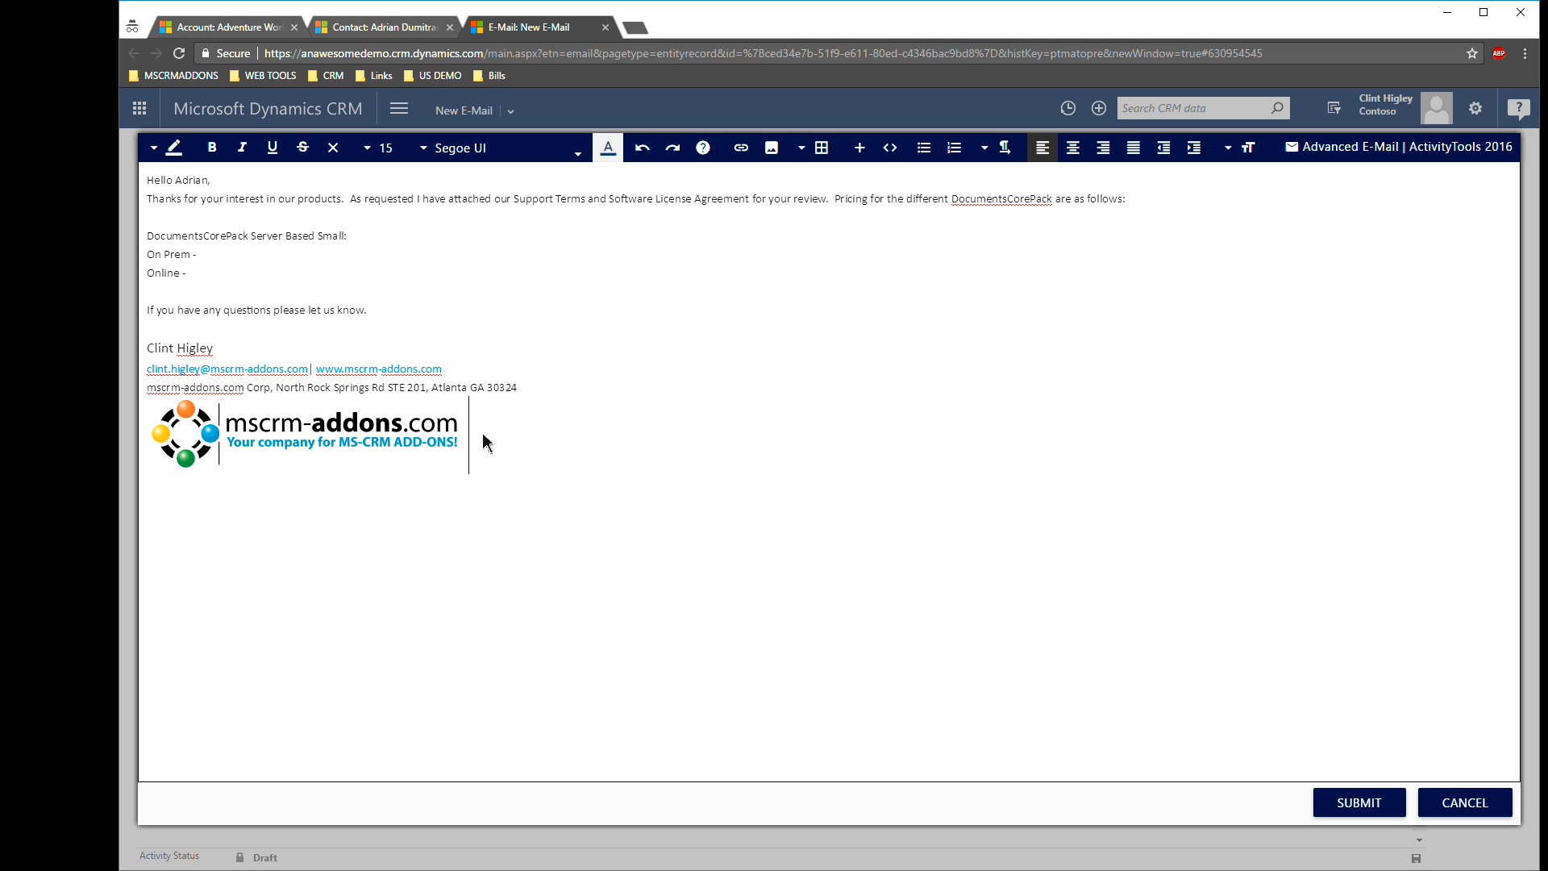
left_click(306, 434)
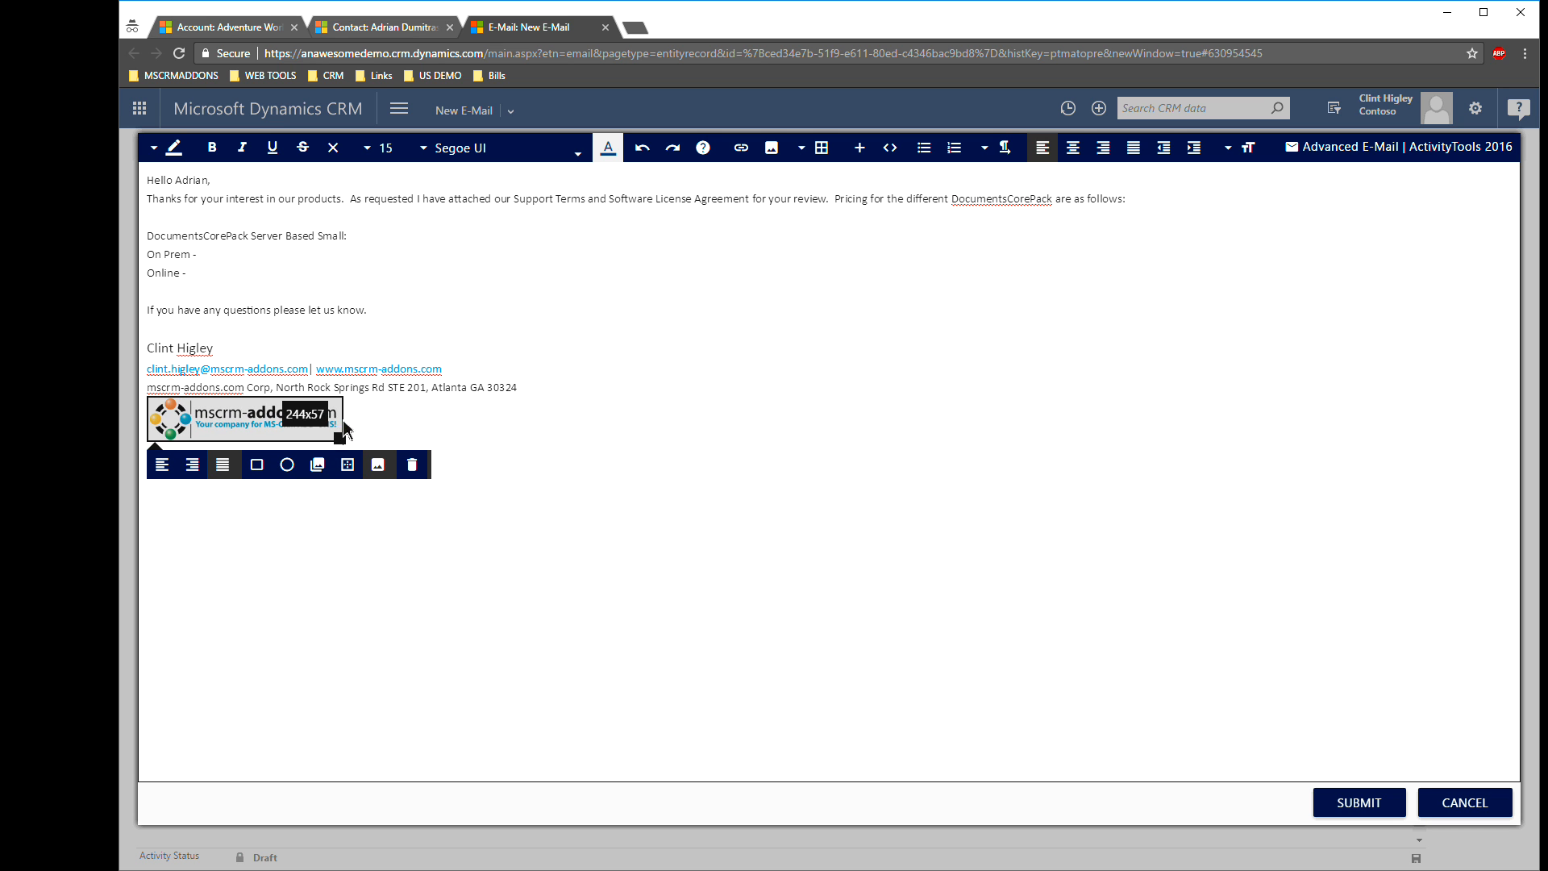
left_click_drag(340, 431, 368, 440)
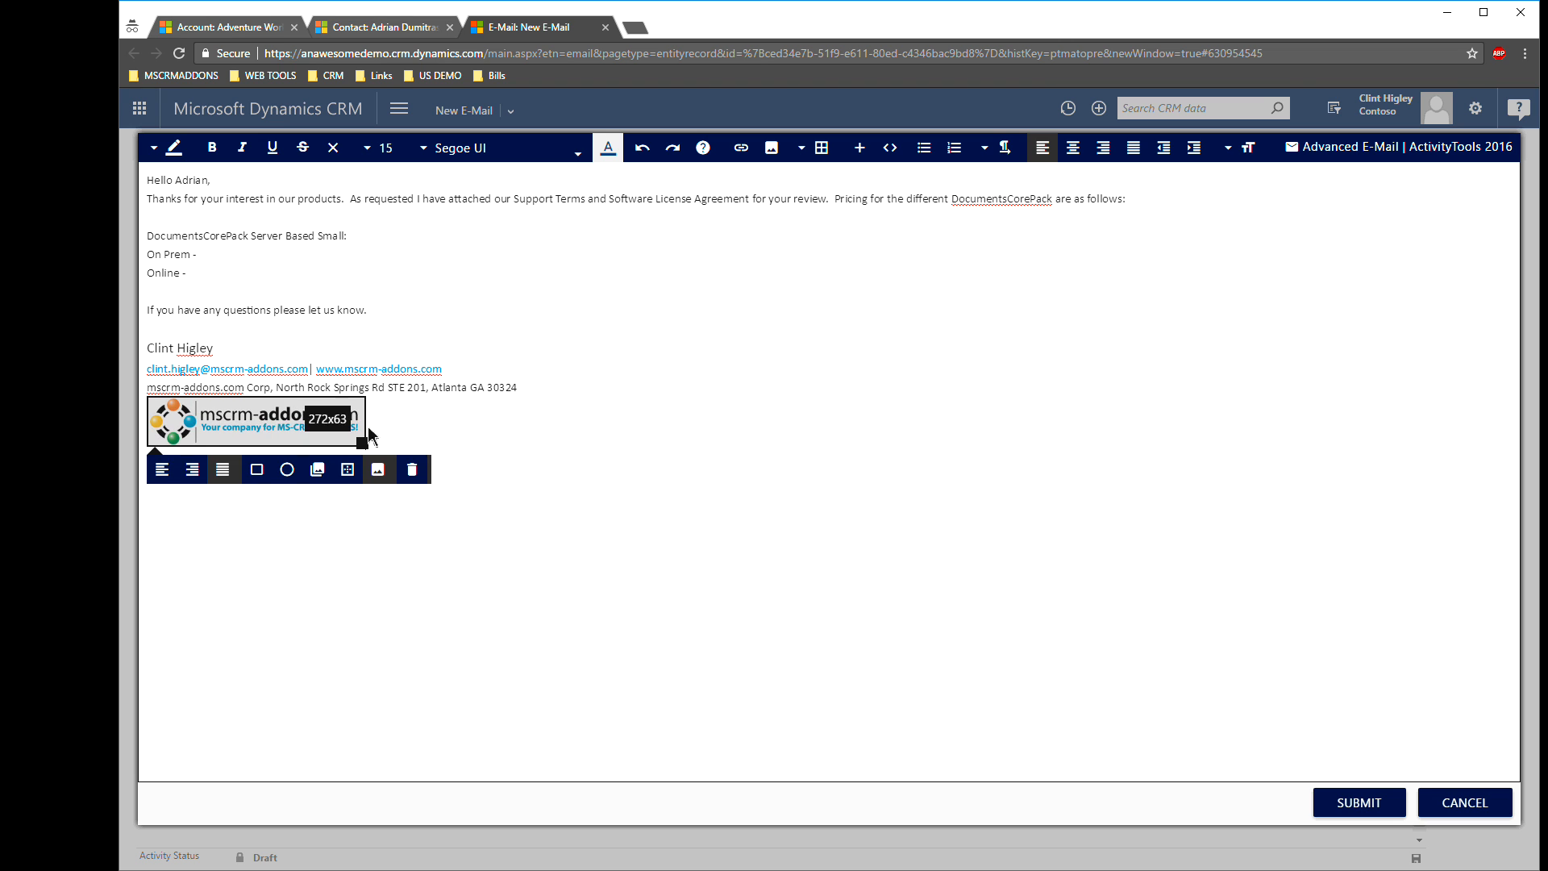
left_click(630, 466)
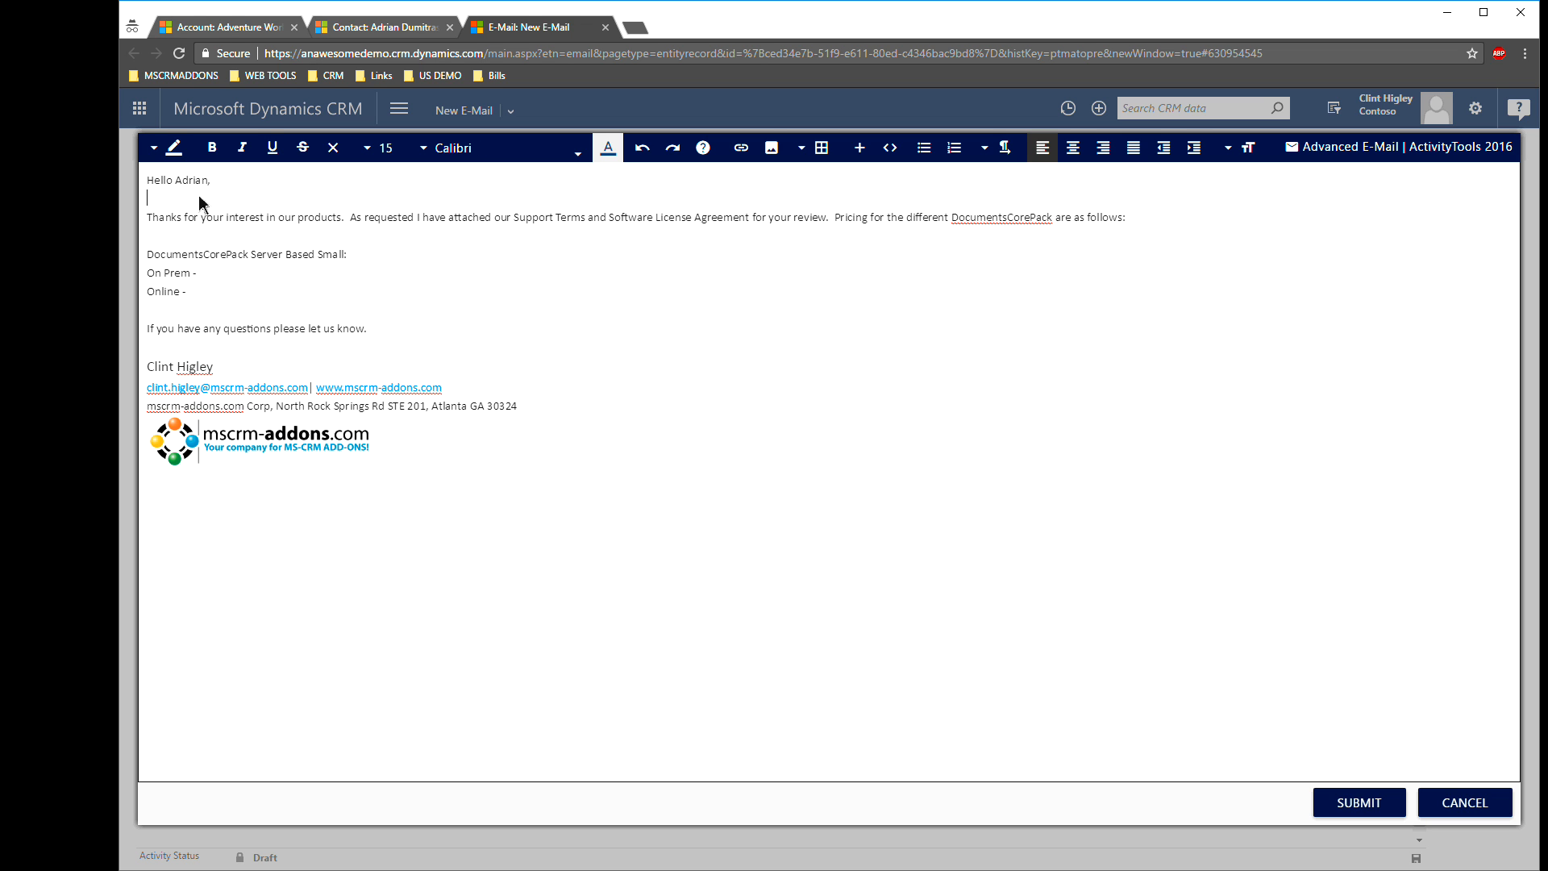
mouse_move(331, 267)
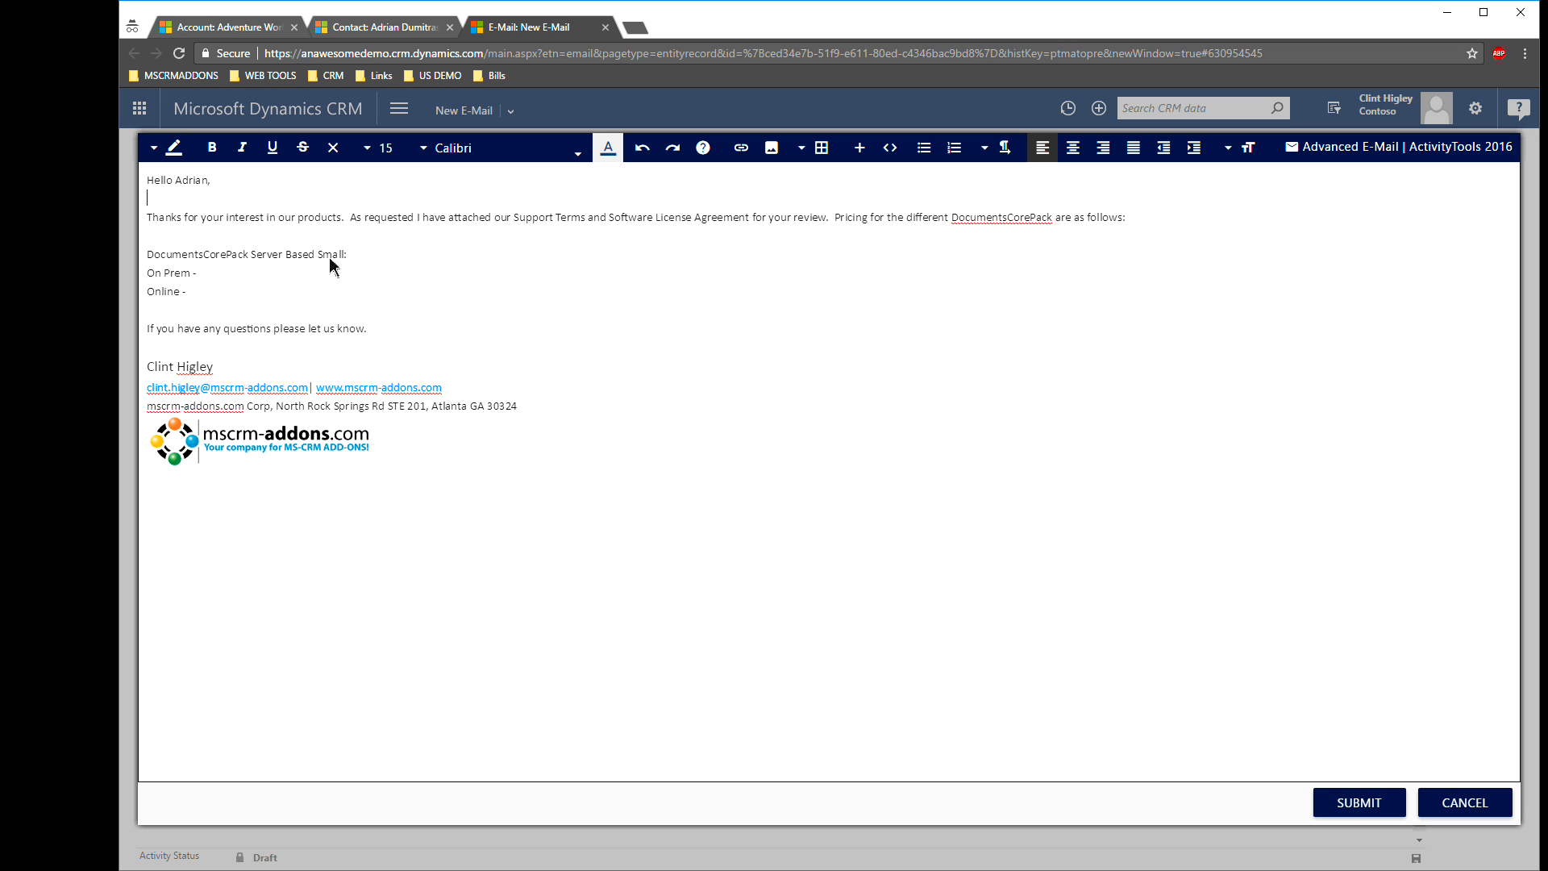
mouse_move(390, 237)
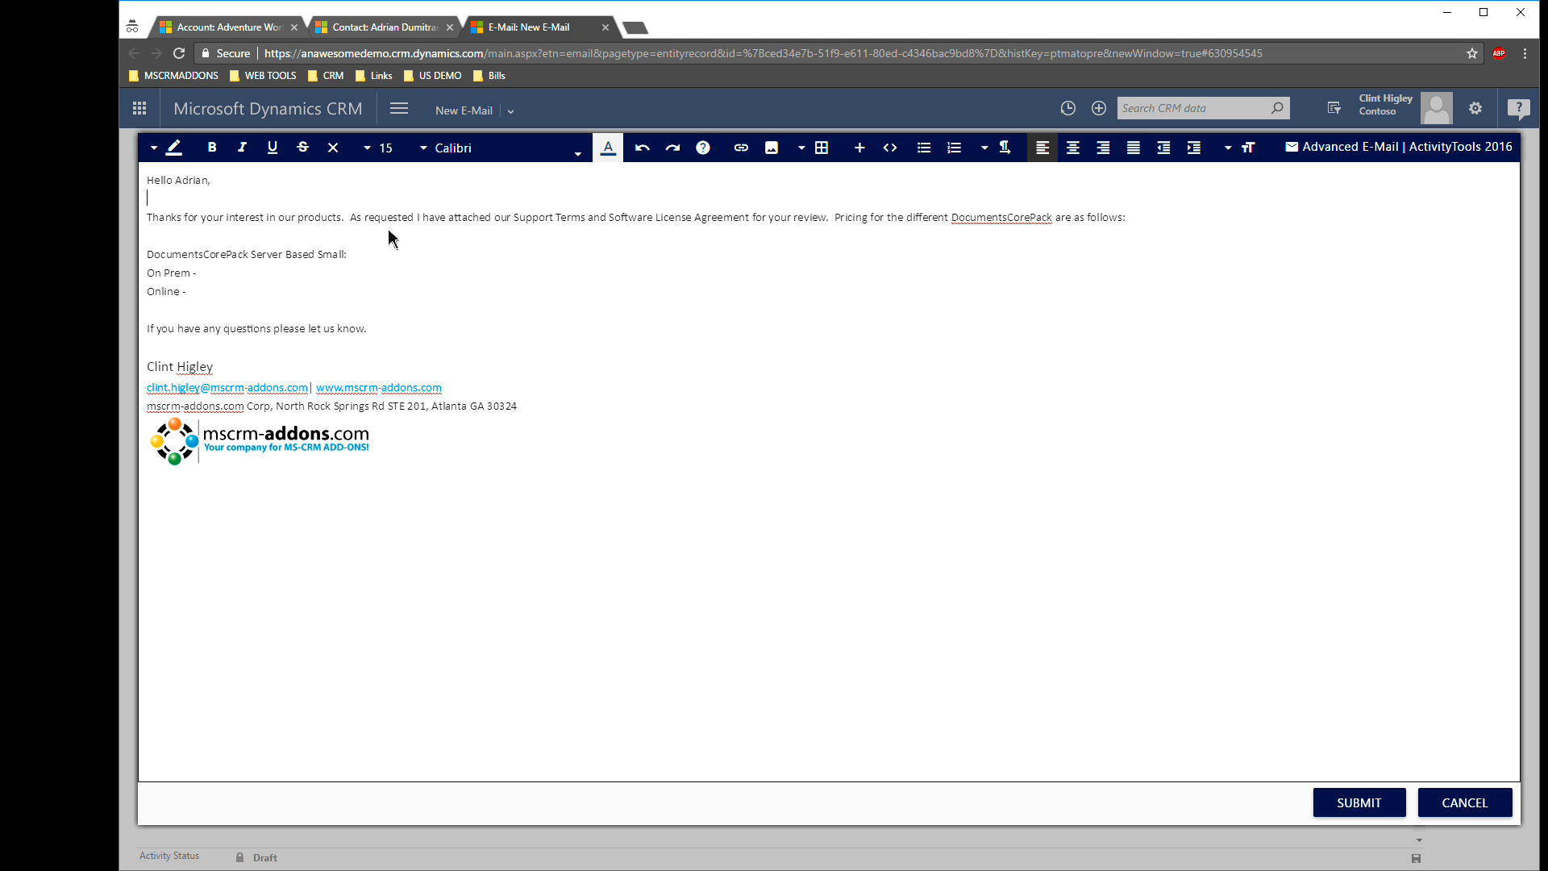
- Select portions of the pricing sentence, then move to the empty line after it
left_click_drag(344, 216, 497, 216)
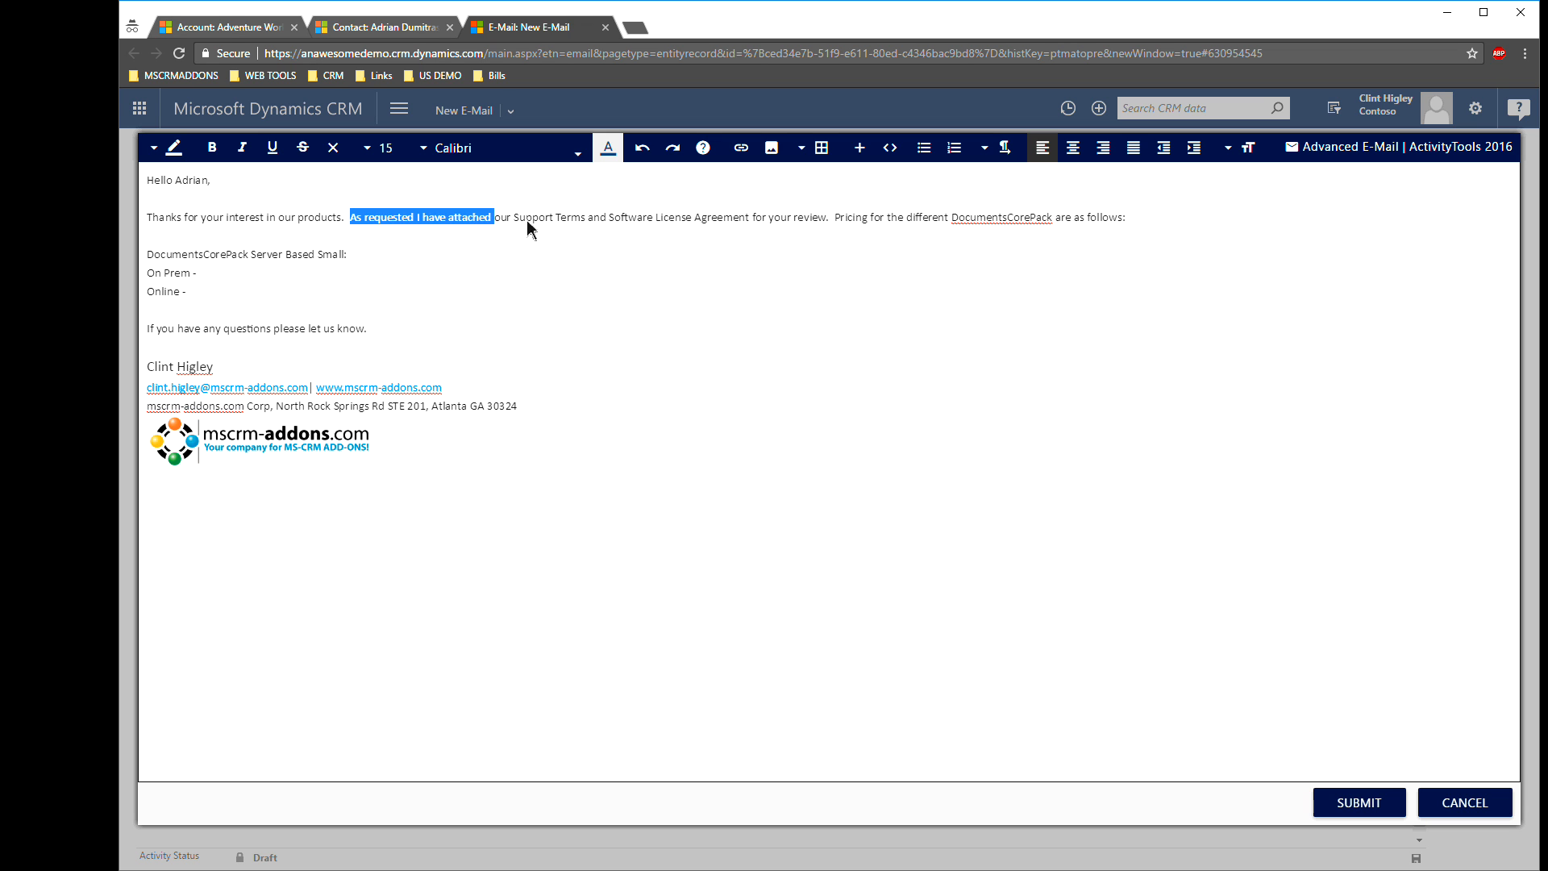
left_click_drag(503, 217, 627, 217)
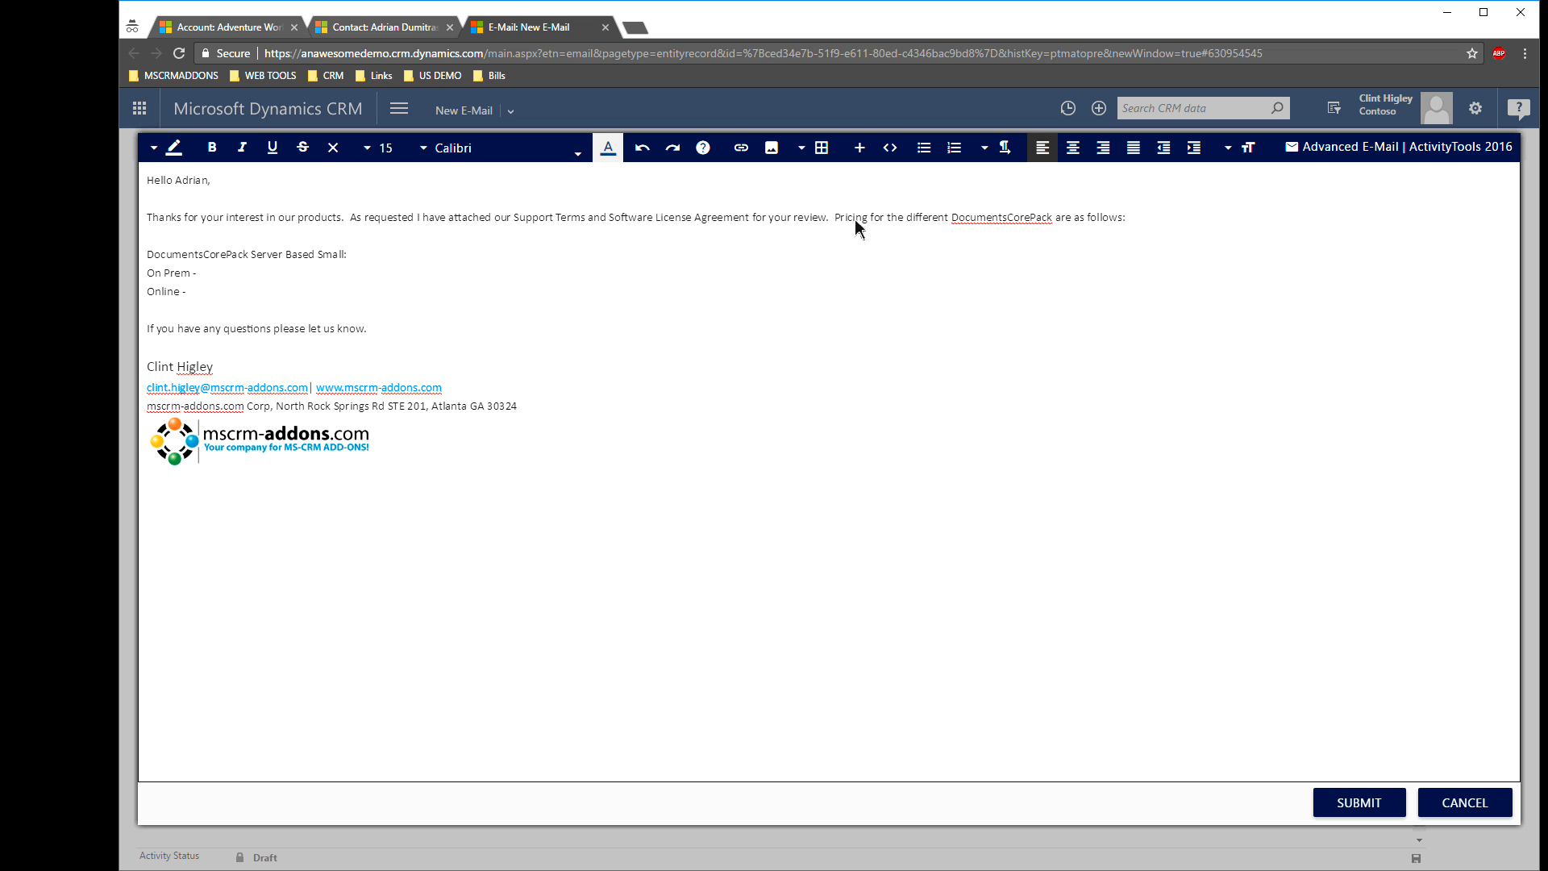
left_click_drag(855, 227, 1098, 217)
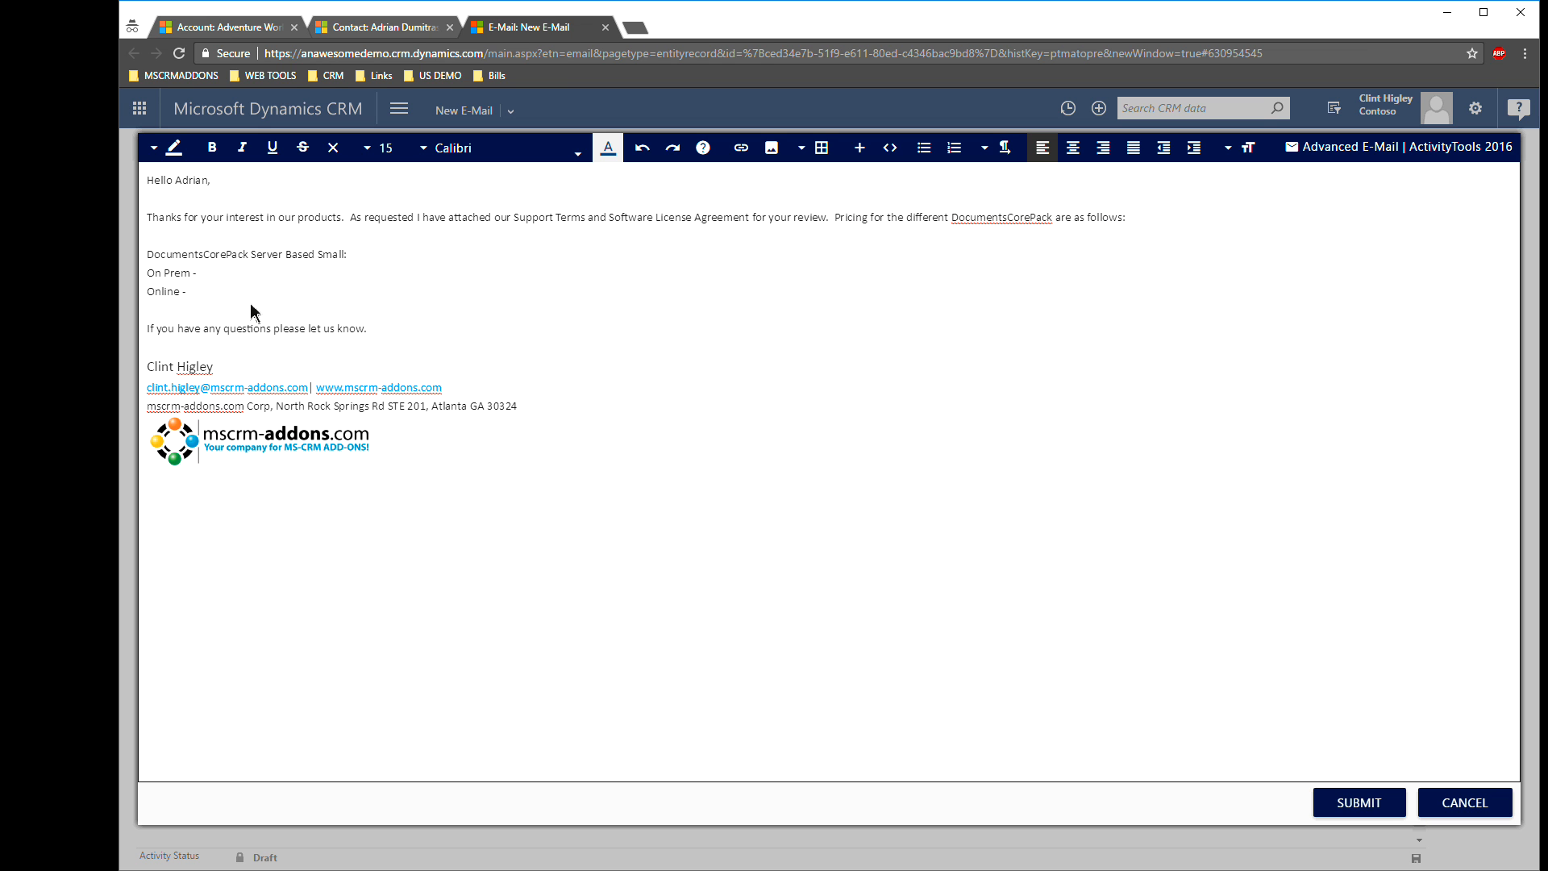
mouse_move(471, 304)
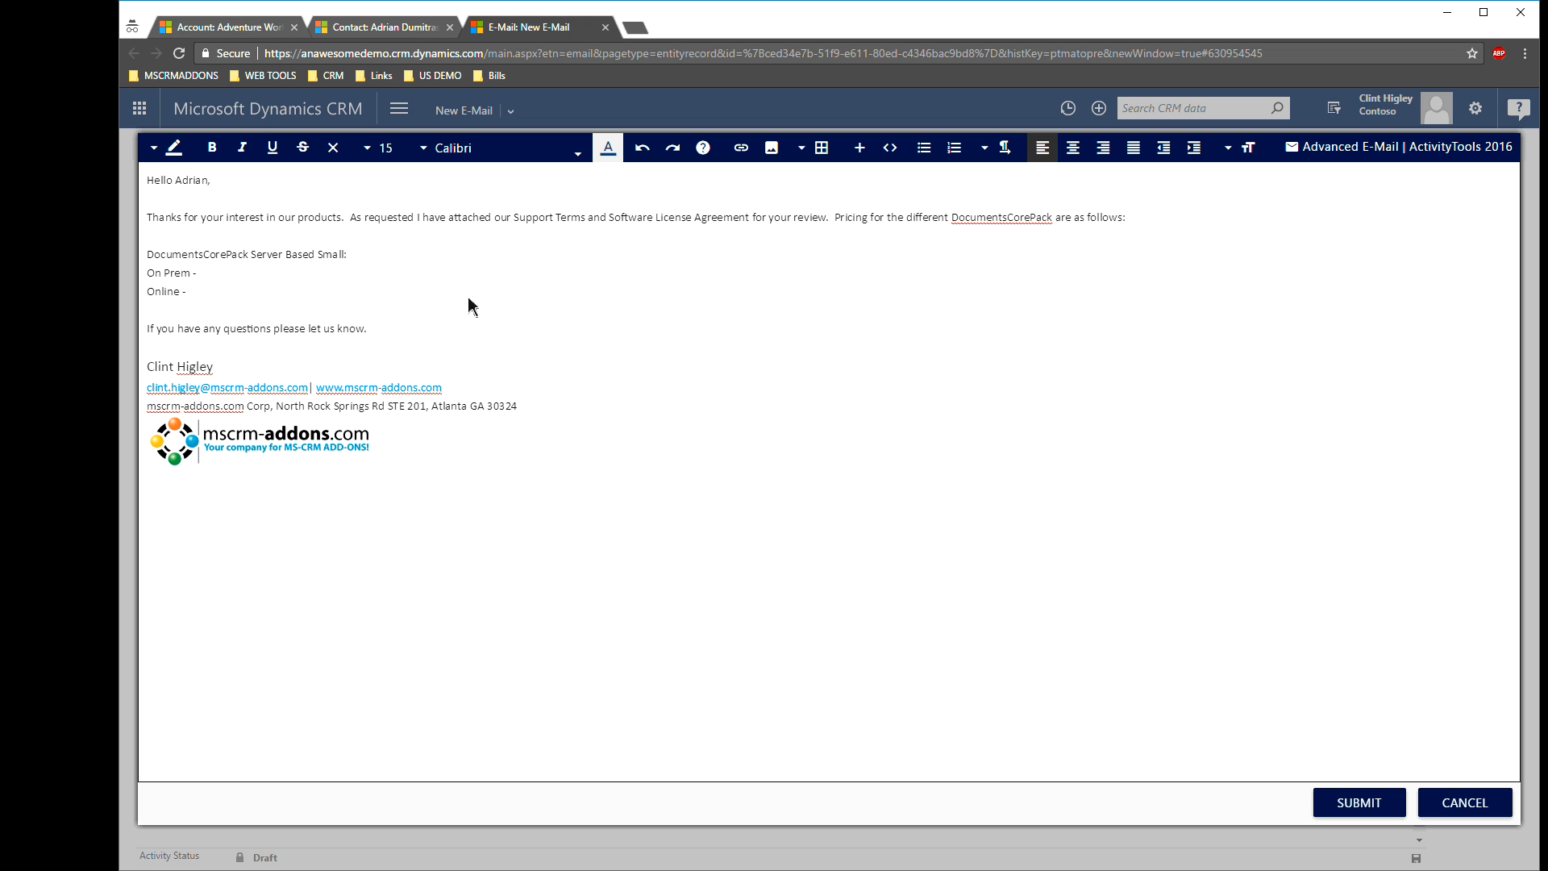
mouse_move(274, 305)
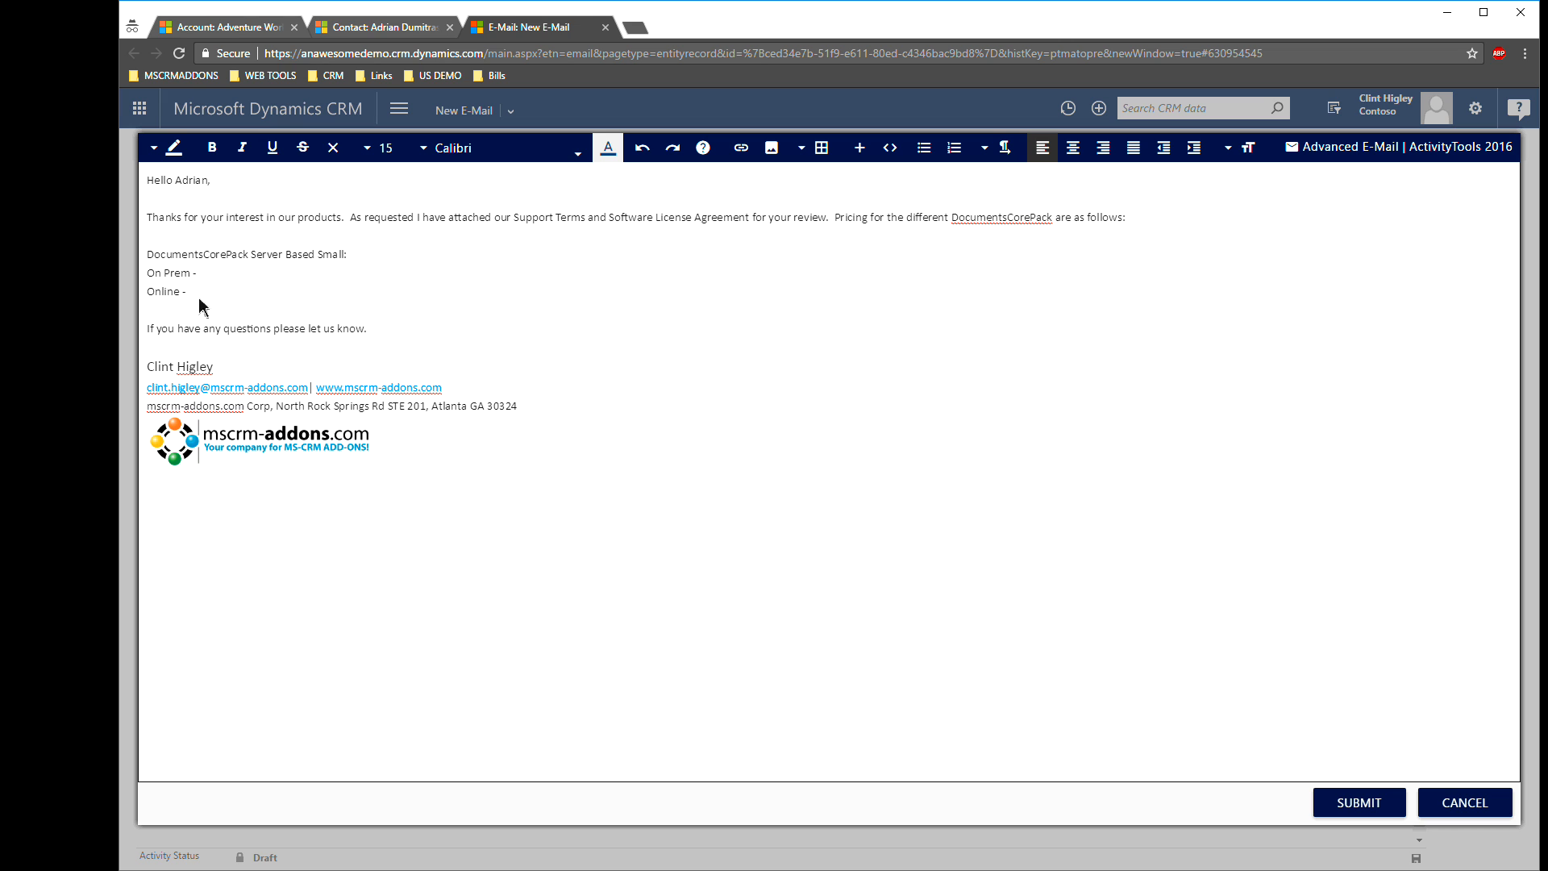
left_click(147, 235)
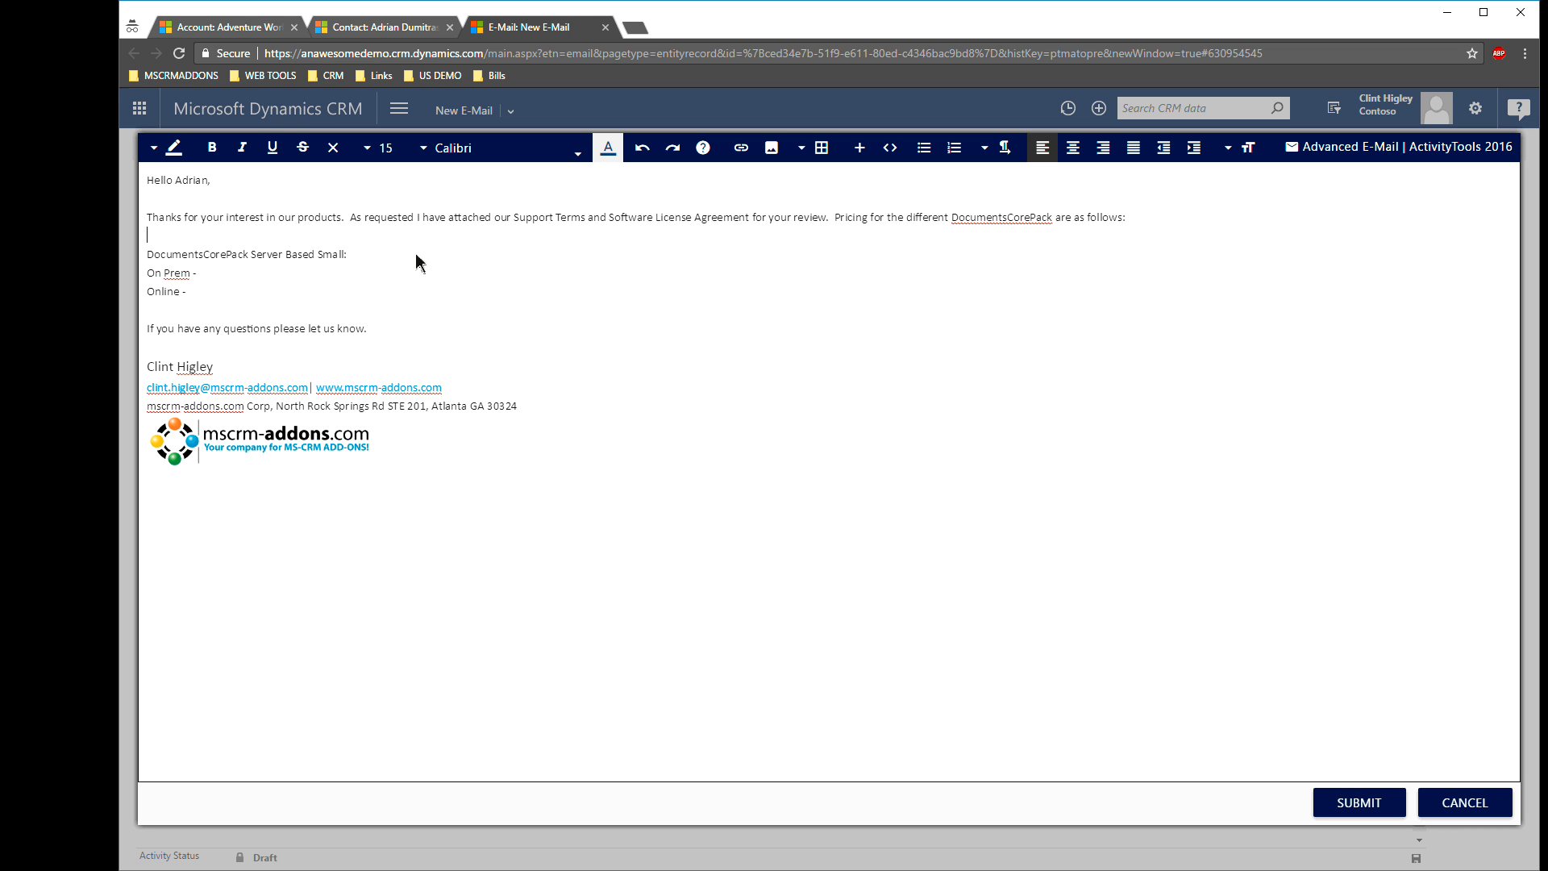
mouse_move(1129, 228)
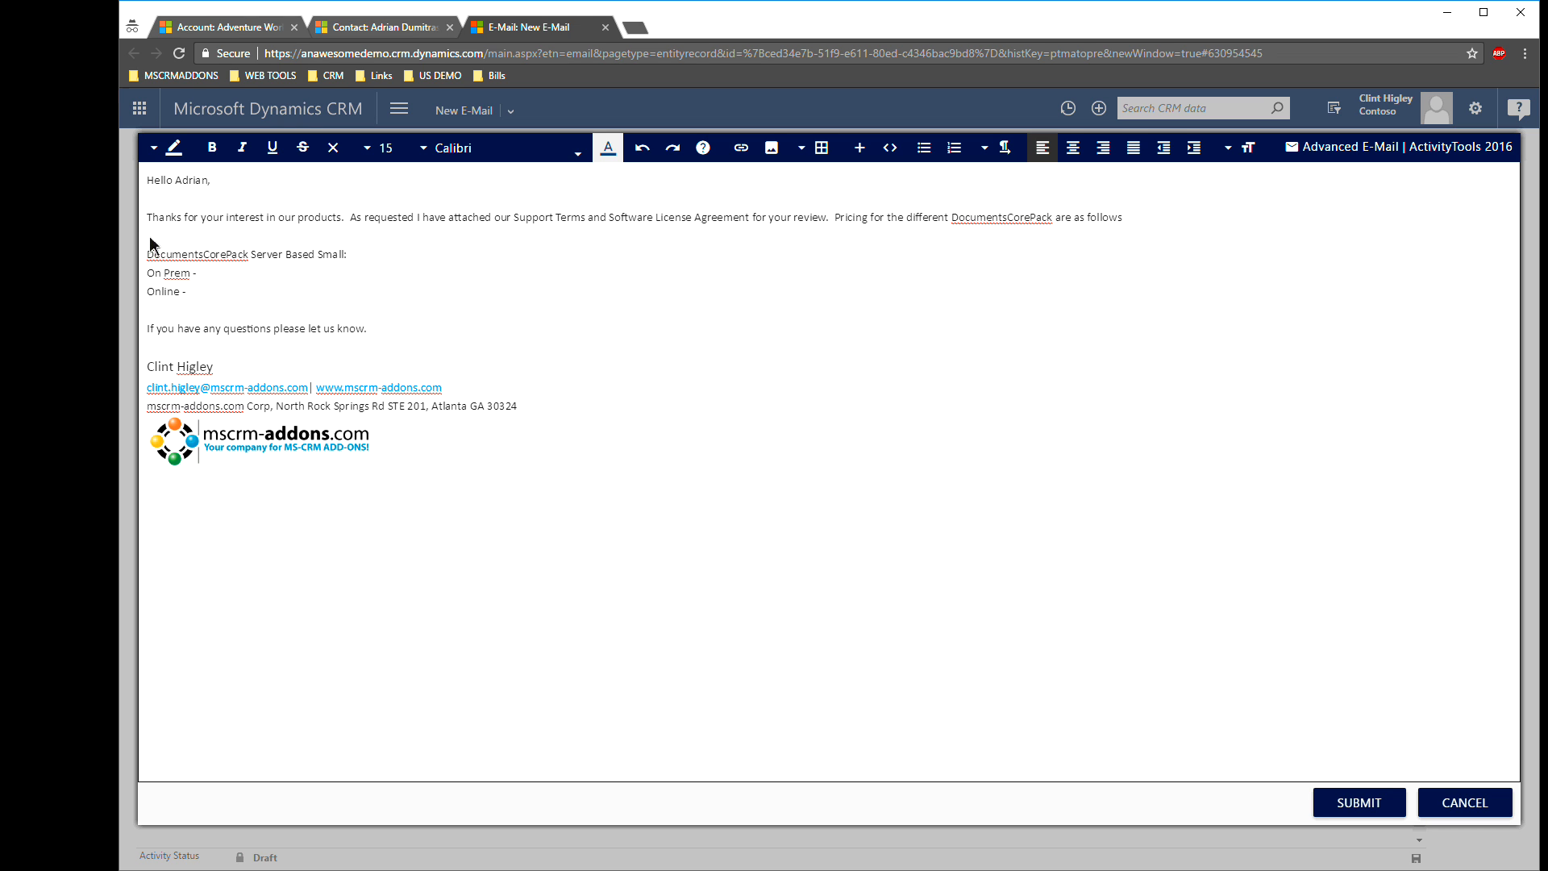
mouse_move(1202, 197)
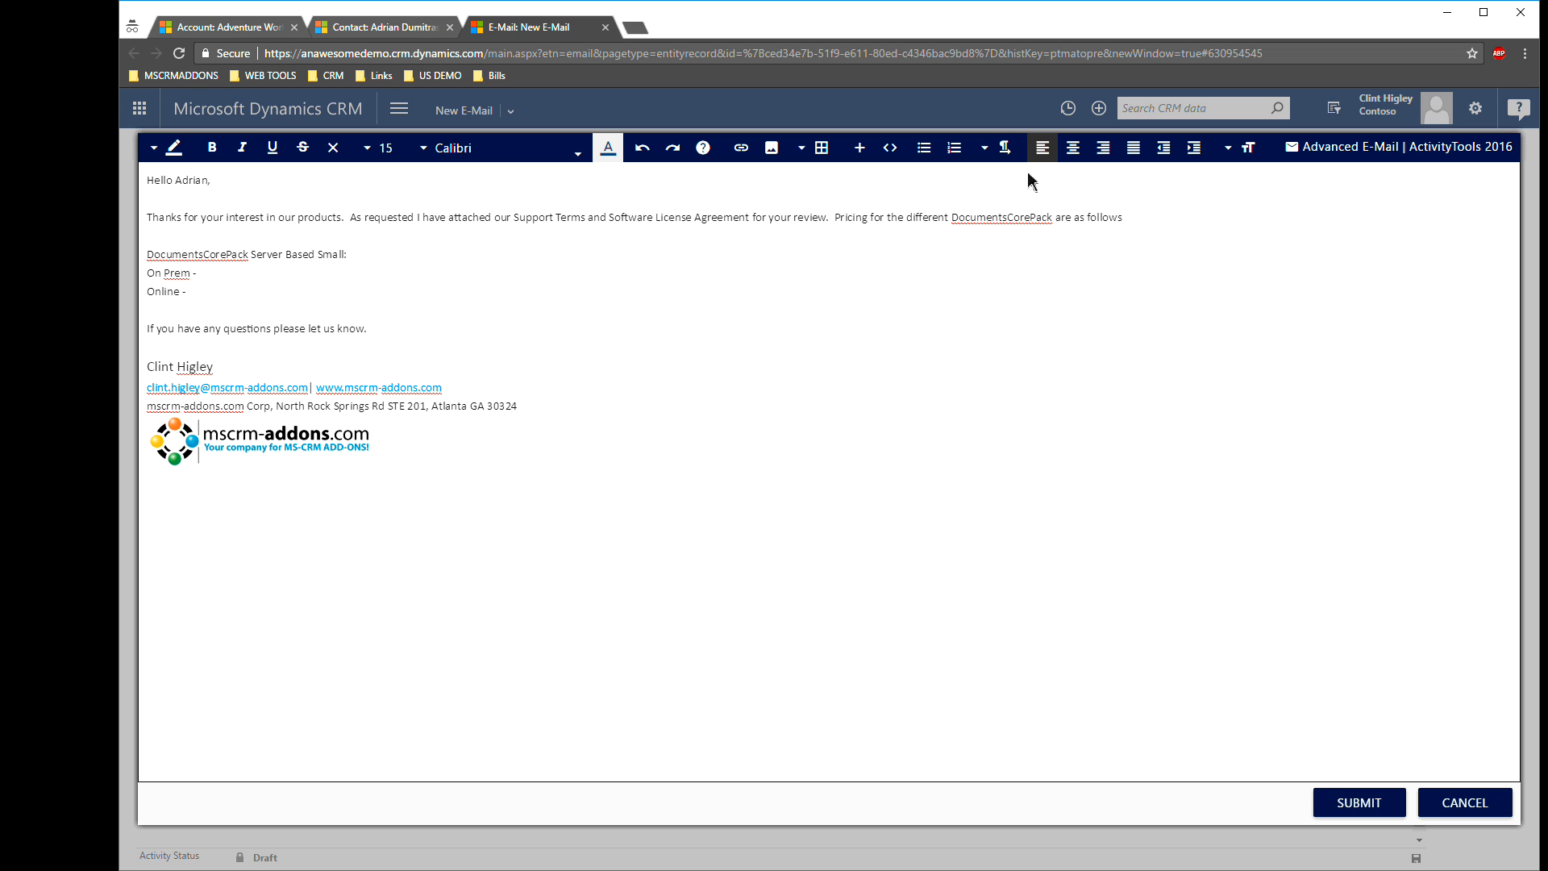
mouse_move(858, 147)
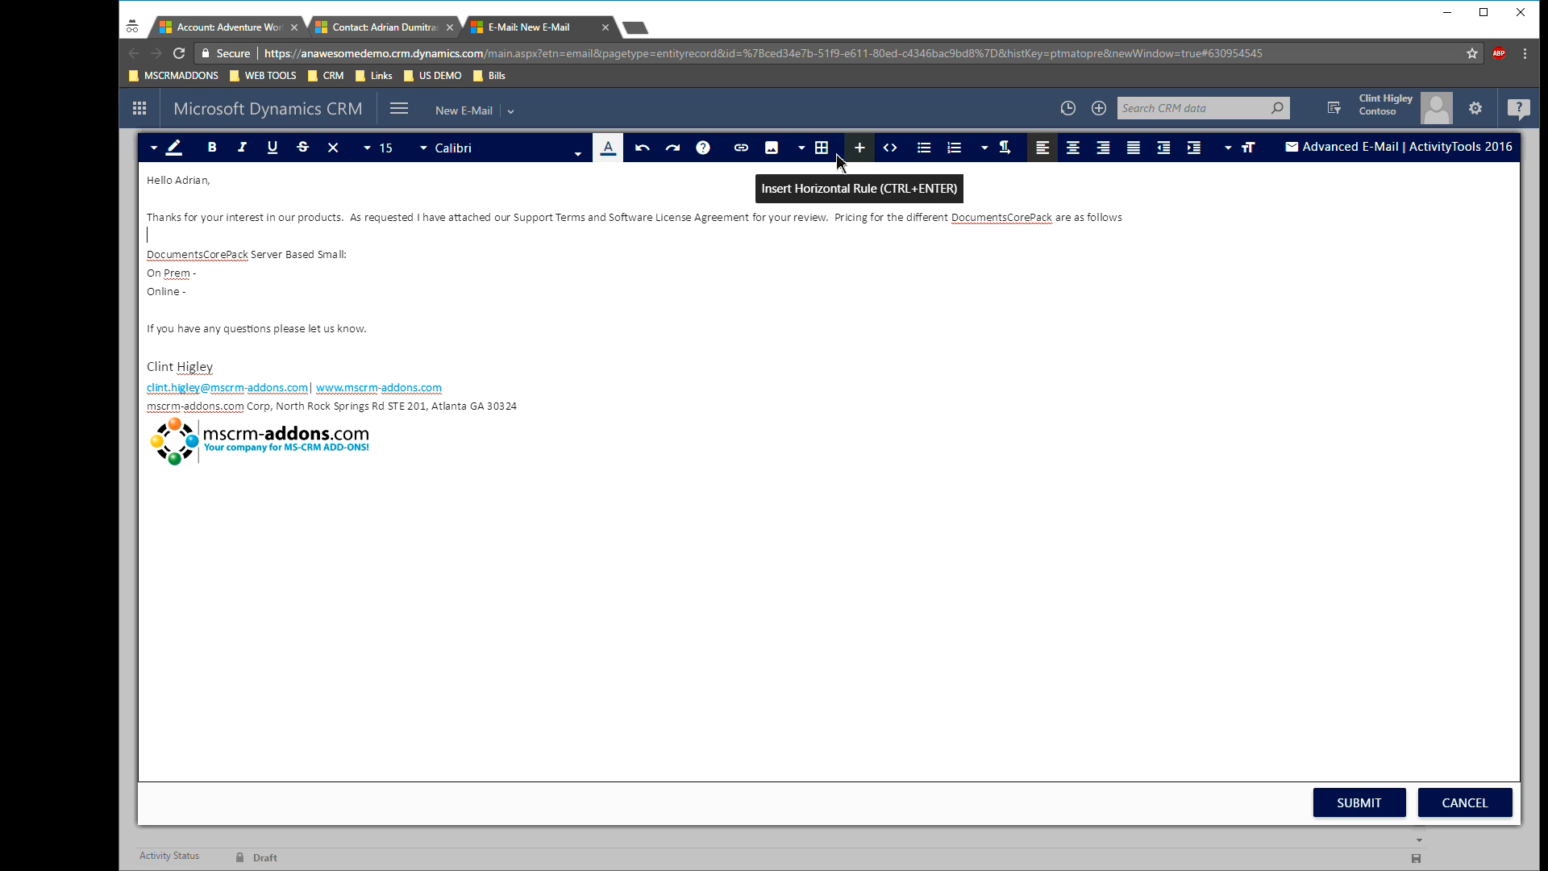
- Insert a three-column table between the pricing sentence and the product list
left_click(821, 146)
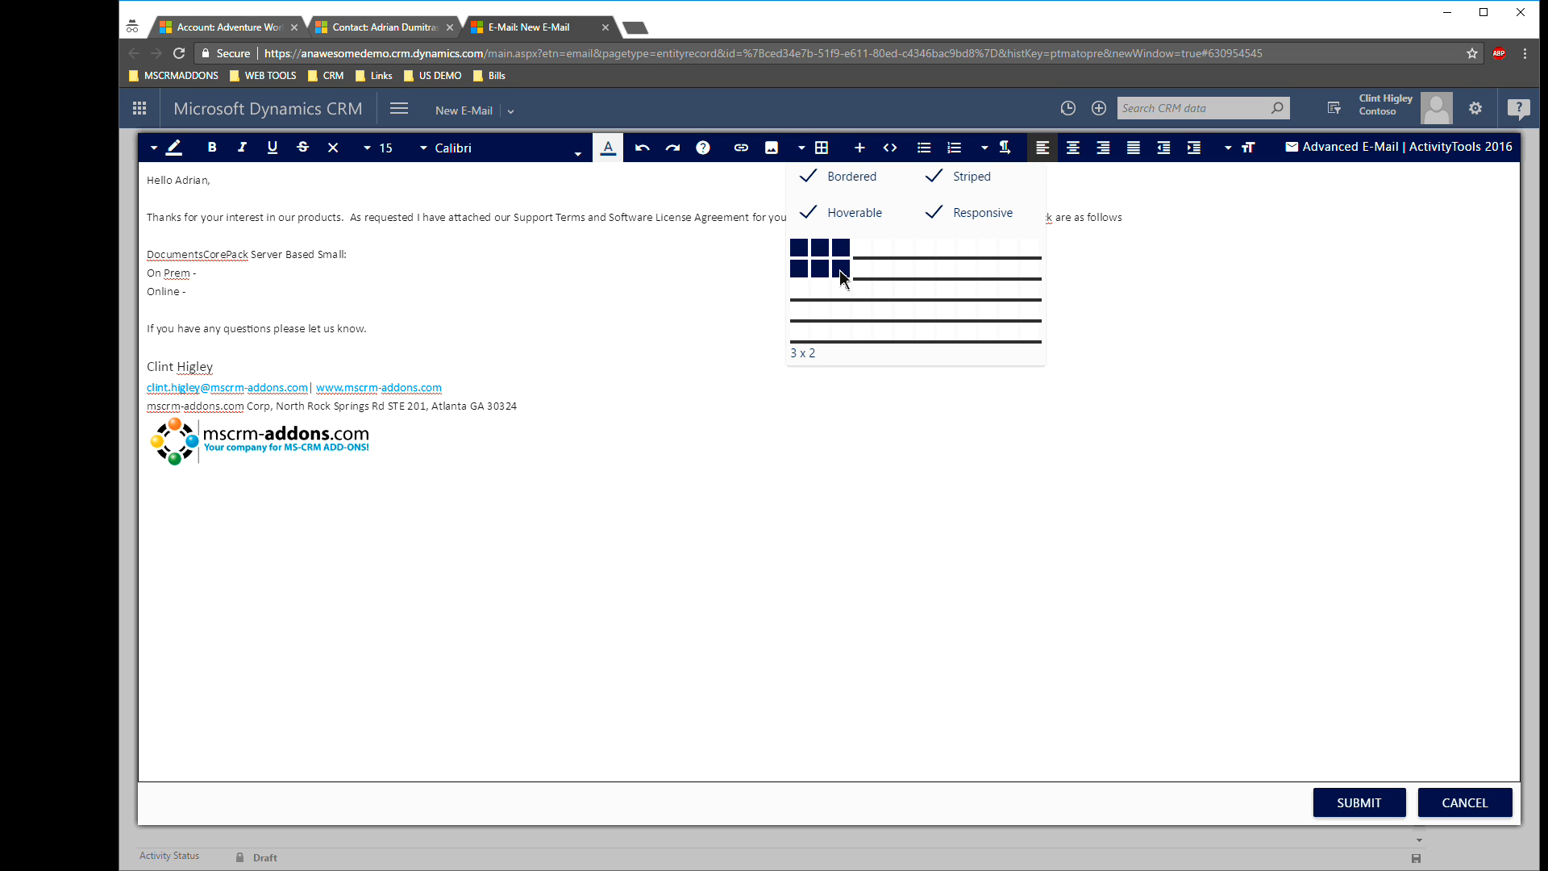
left_click(840, 264)
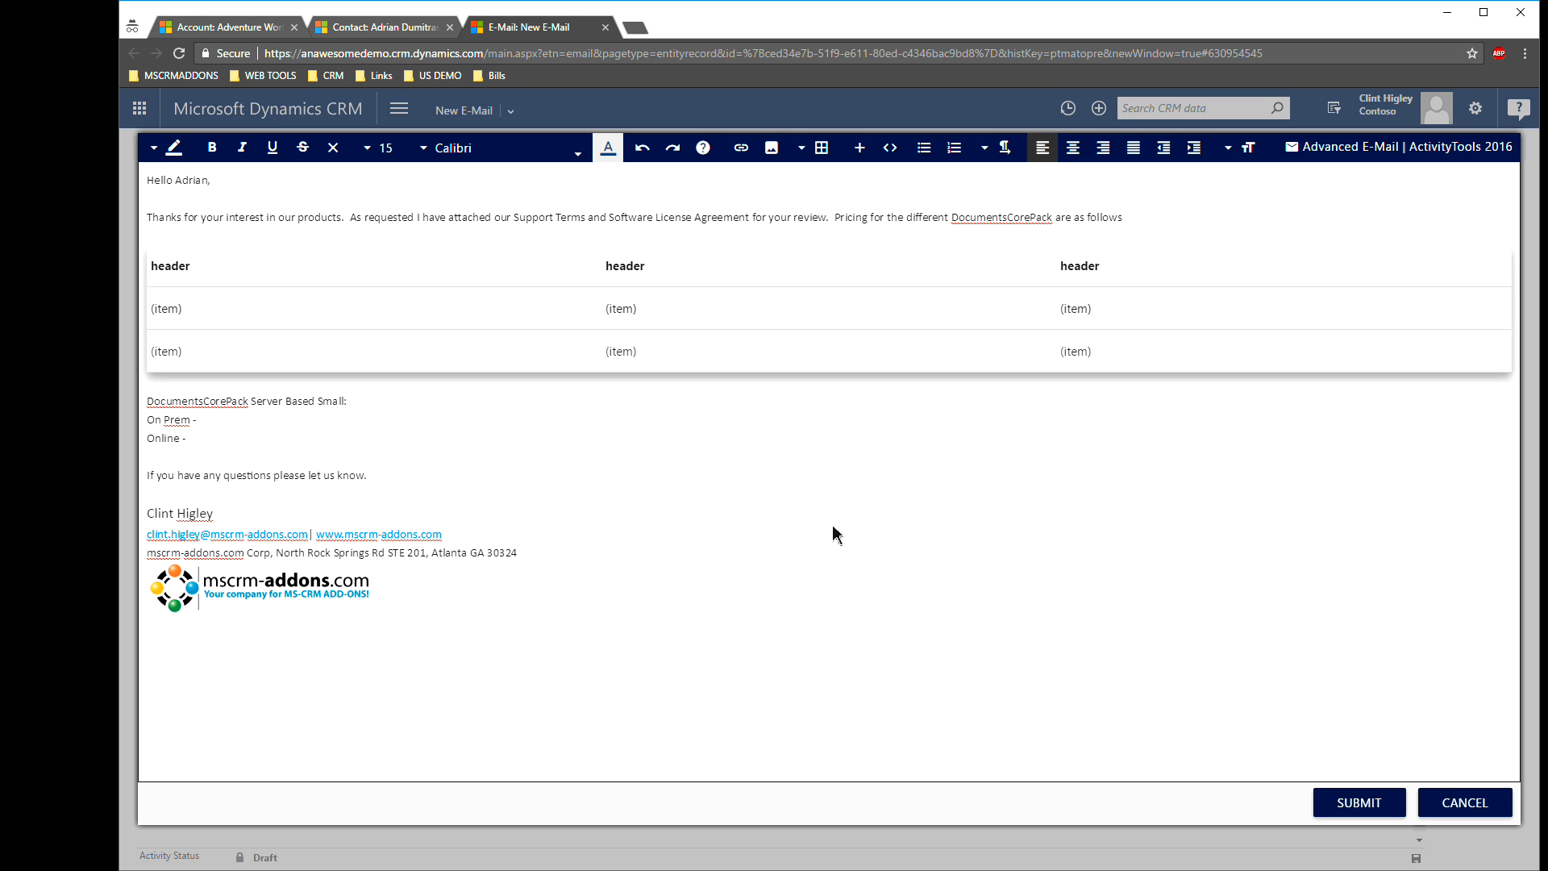
- Enter 'DocumentsCorePack Version', 'On Prem' and 'Online' in the table's first column
double_click(170, 265)
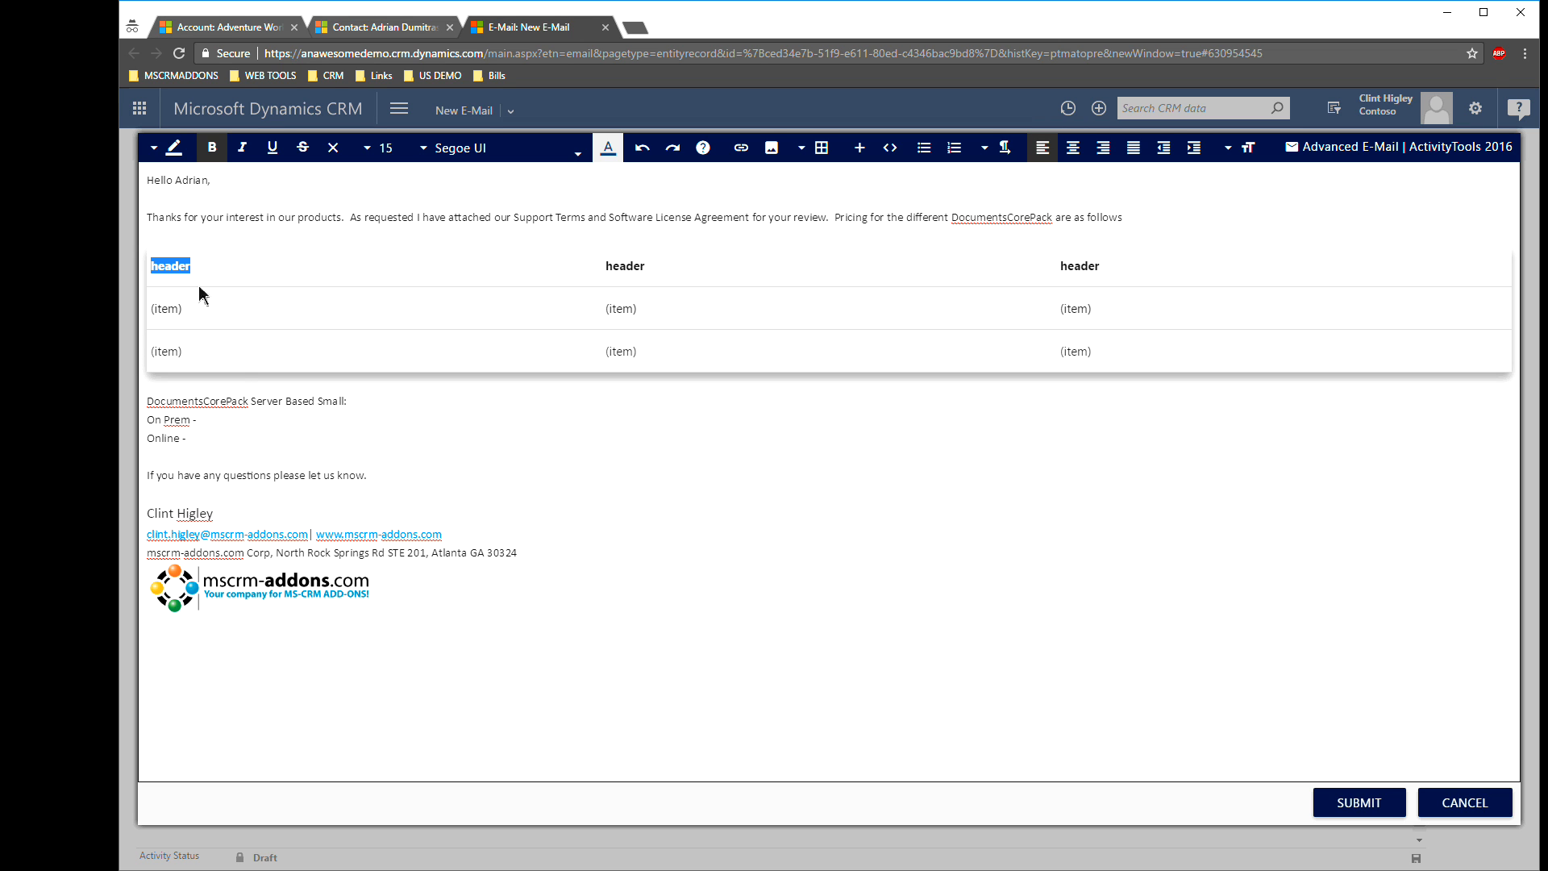
mouse_move(254, 412)
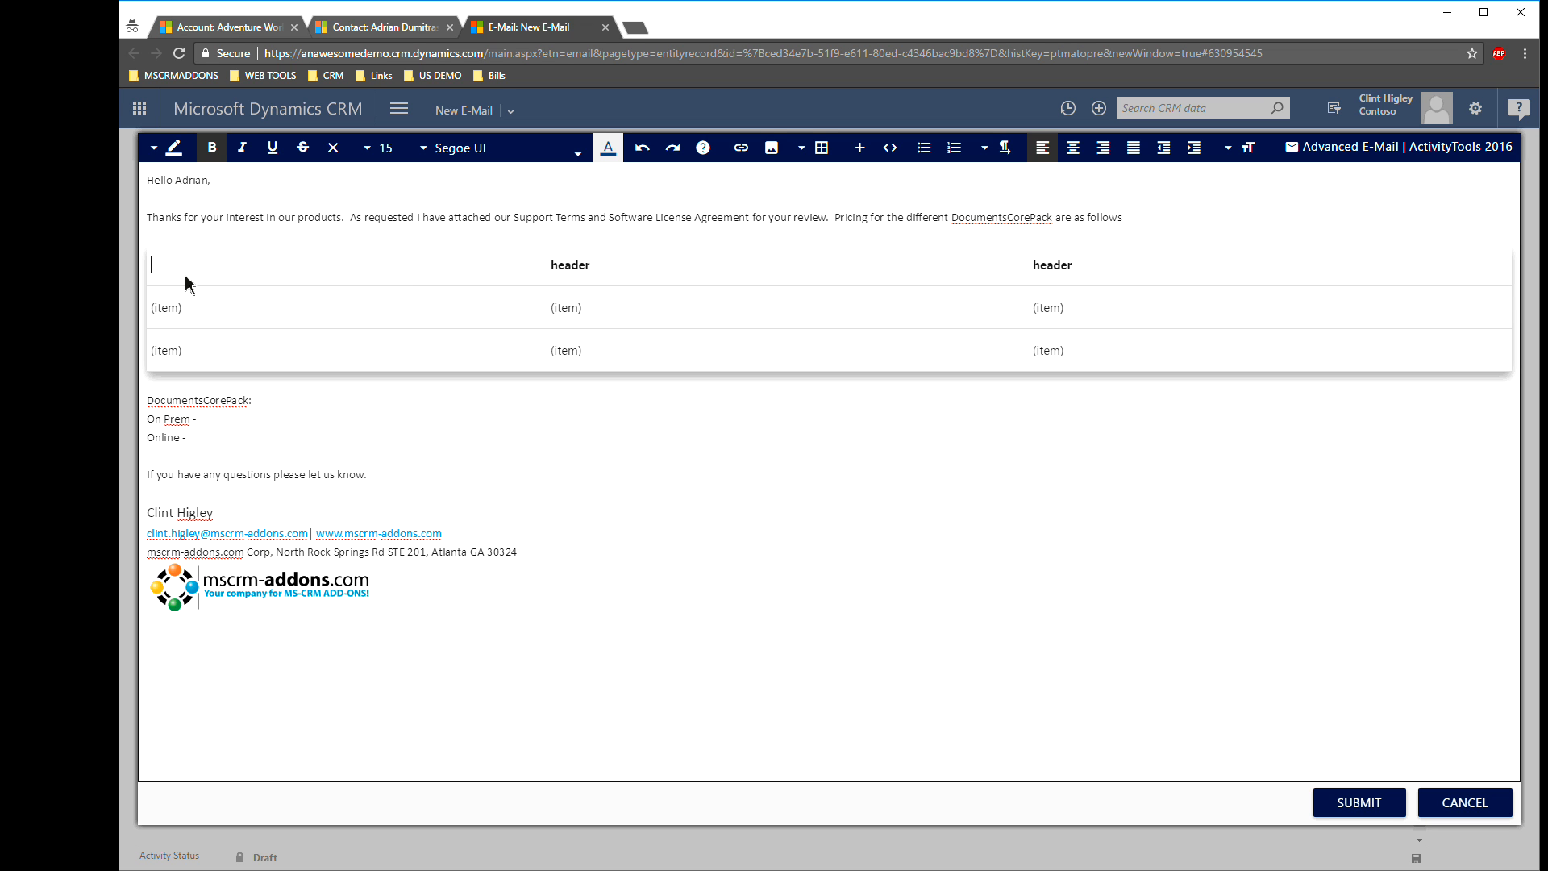
type("Documents")
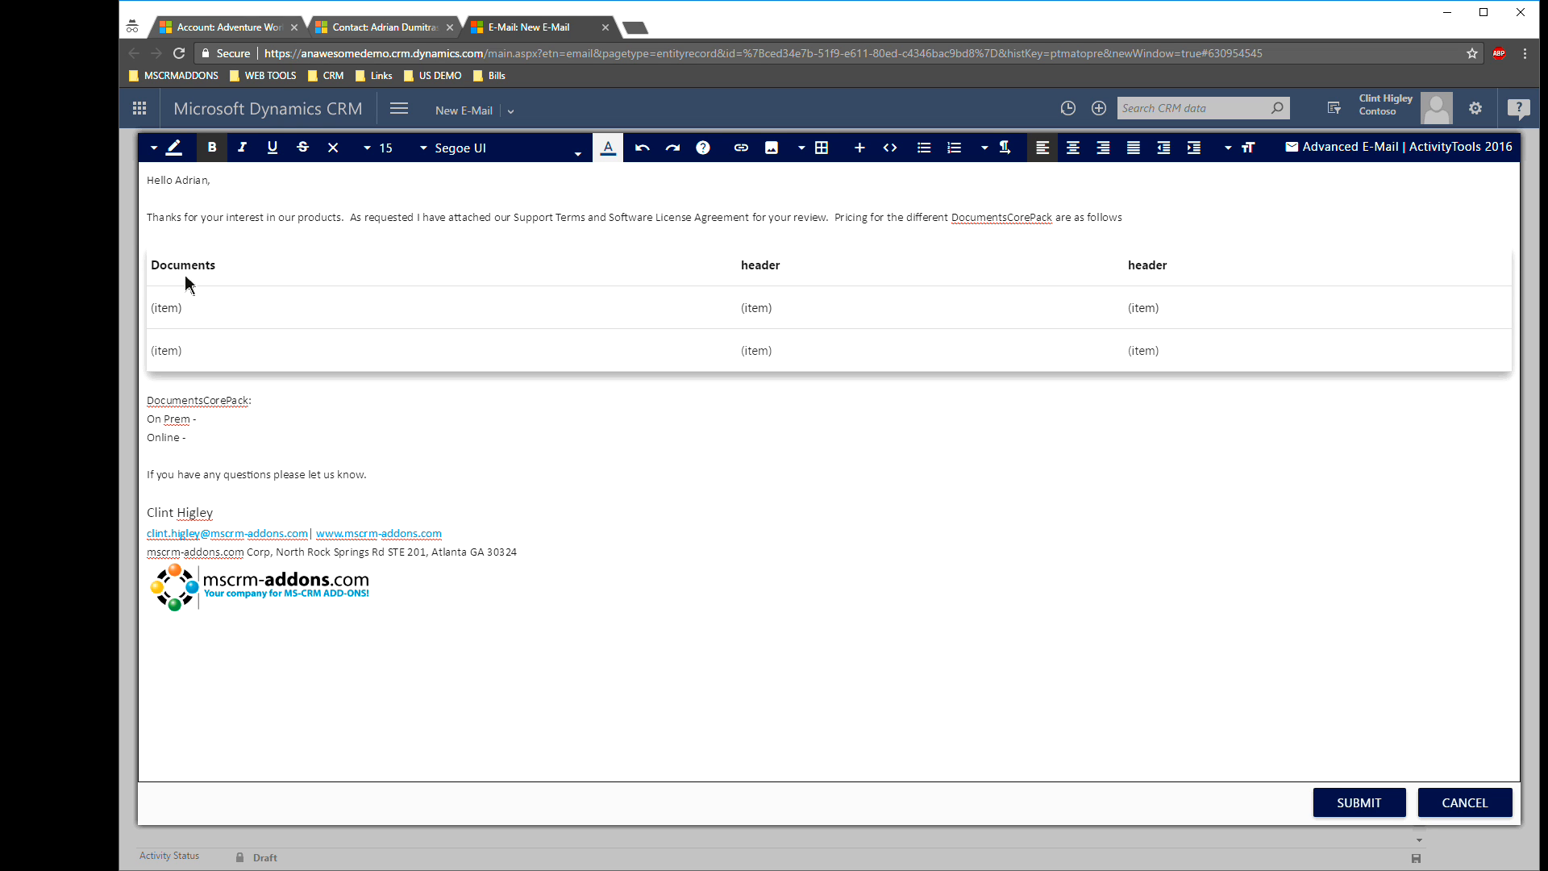
left_click(212, 265)
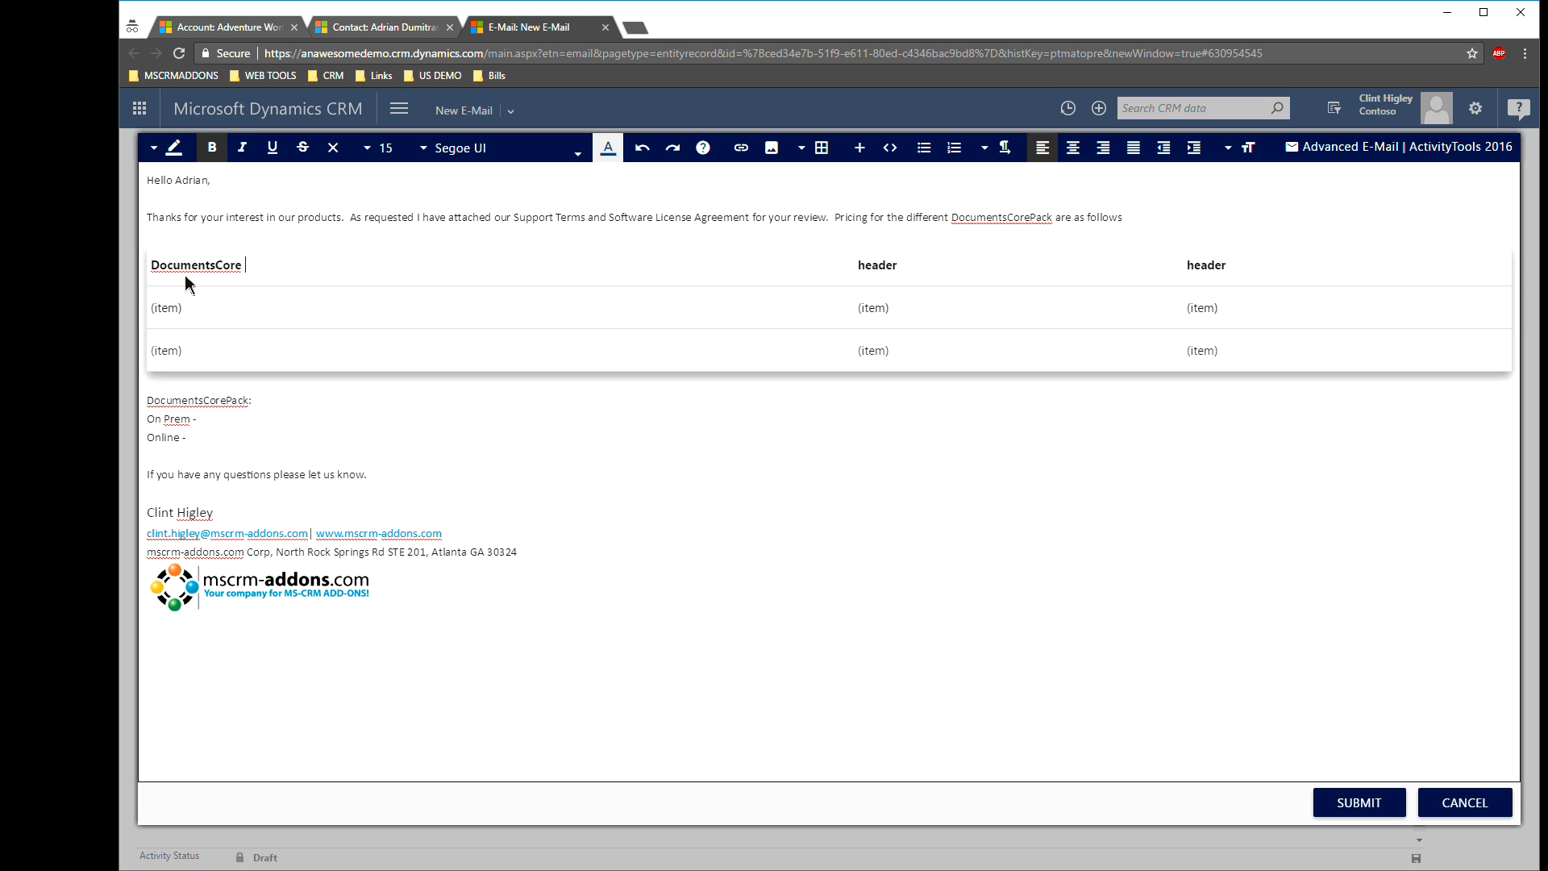
type("PAck")
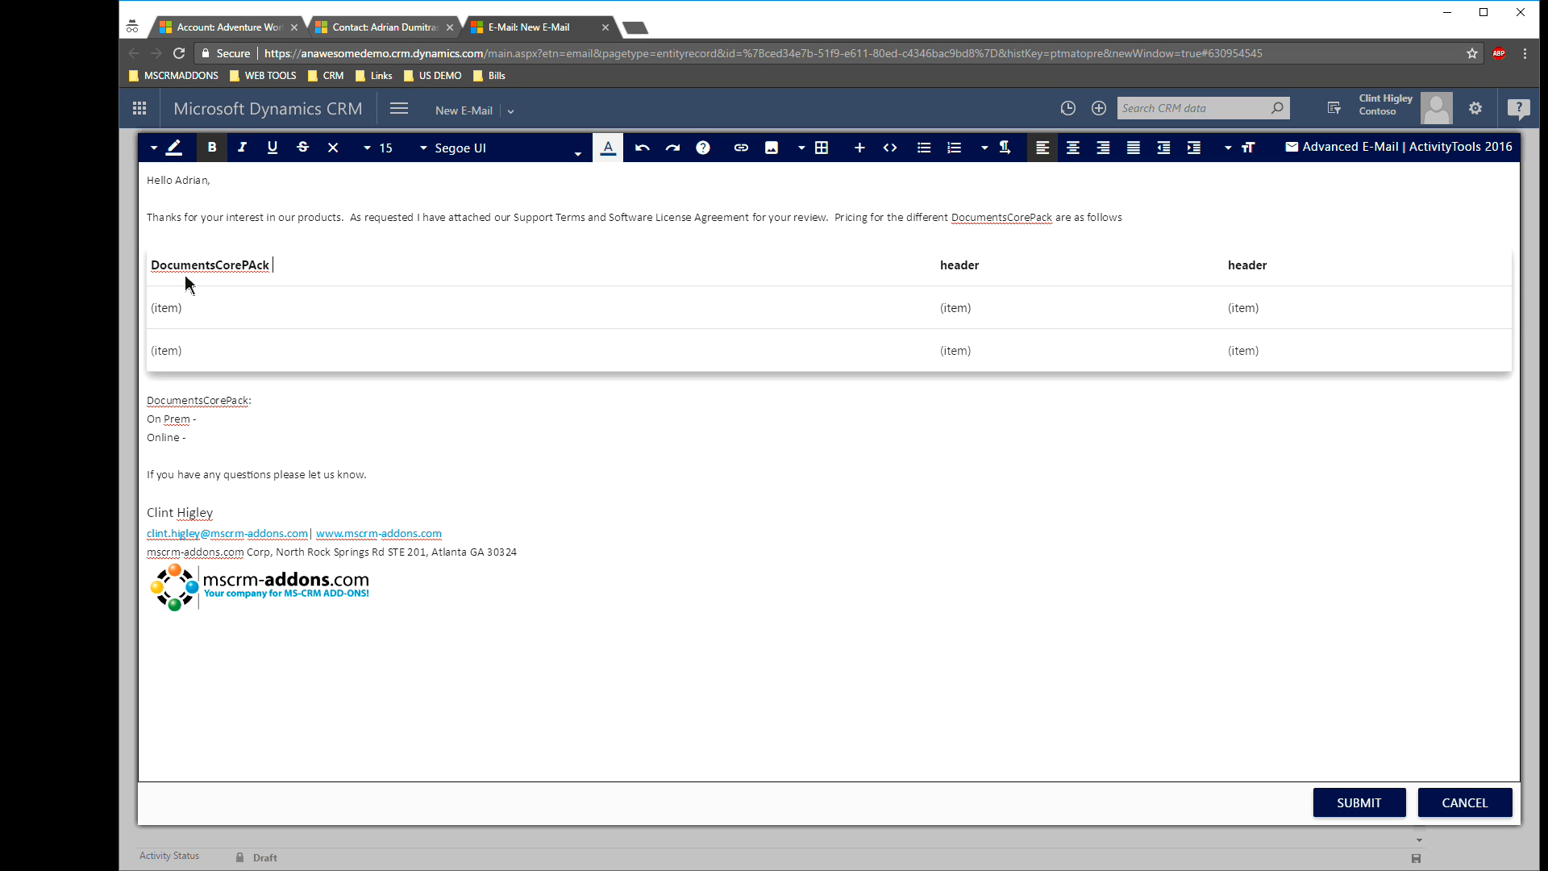
type("Version")
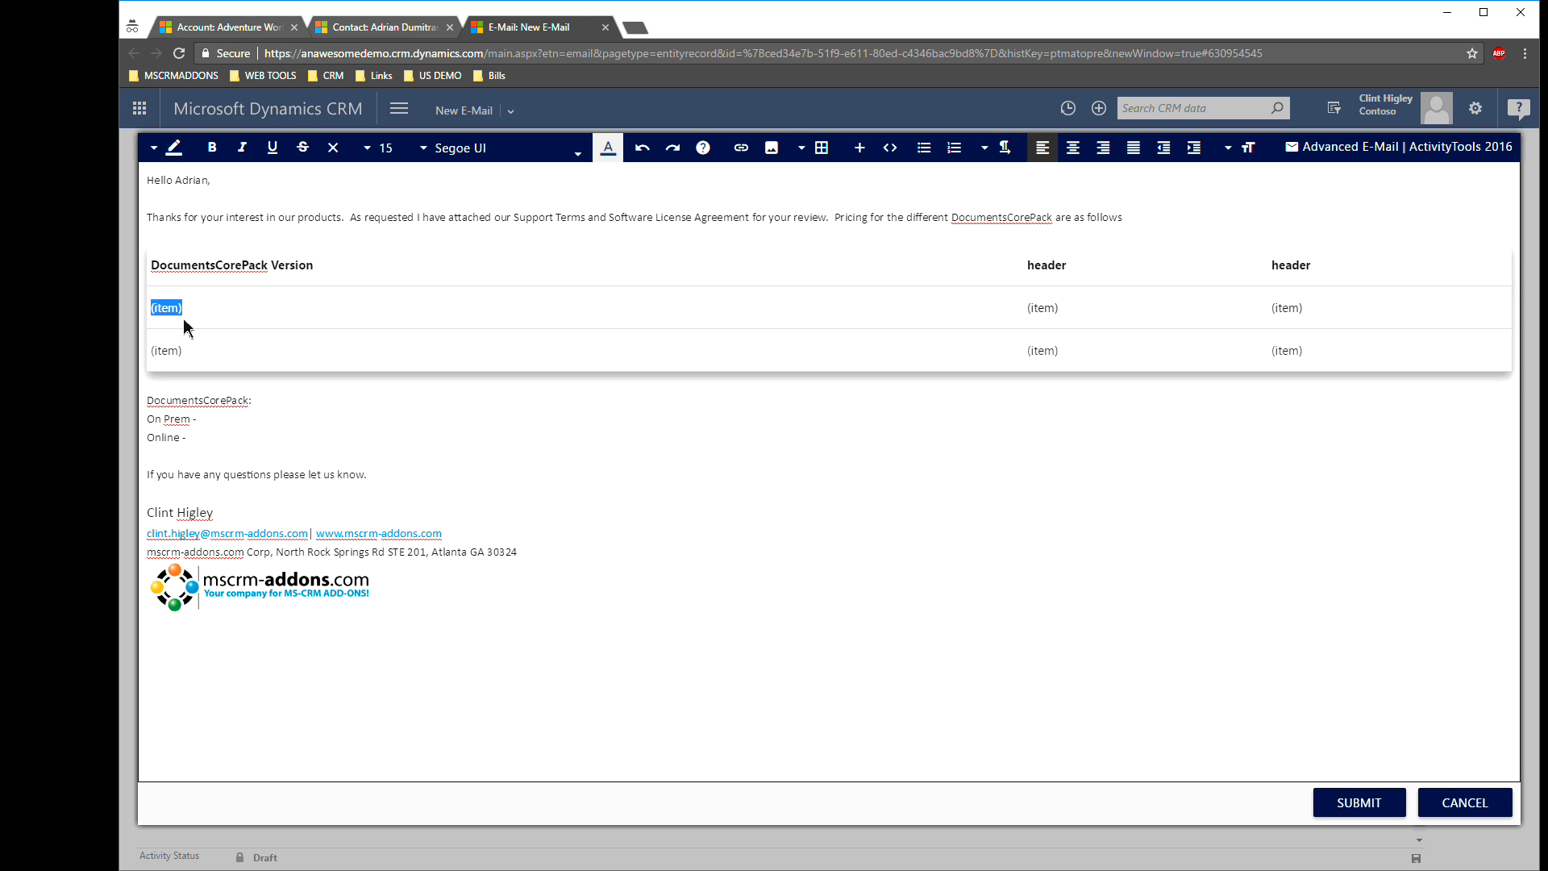
type("On")
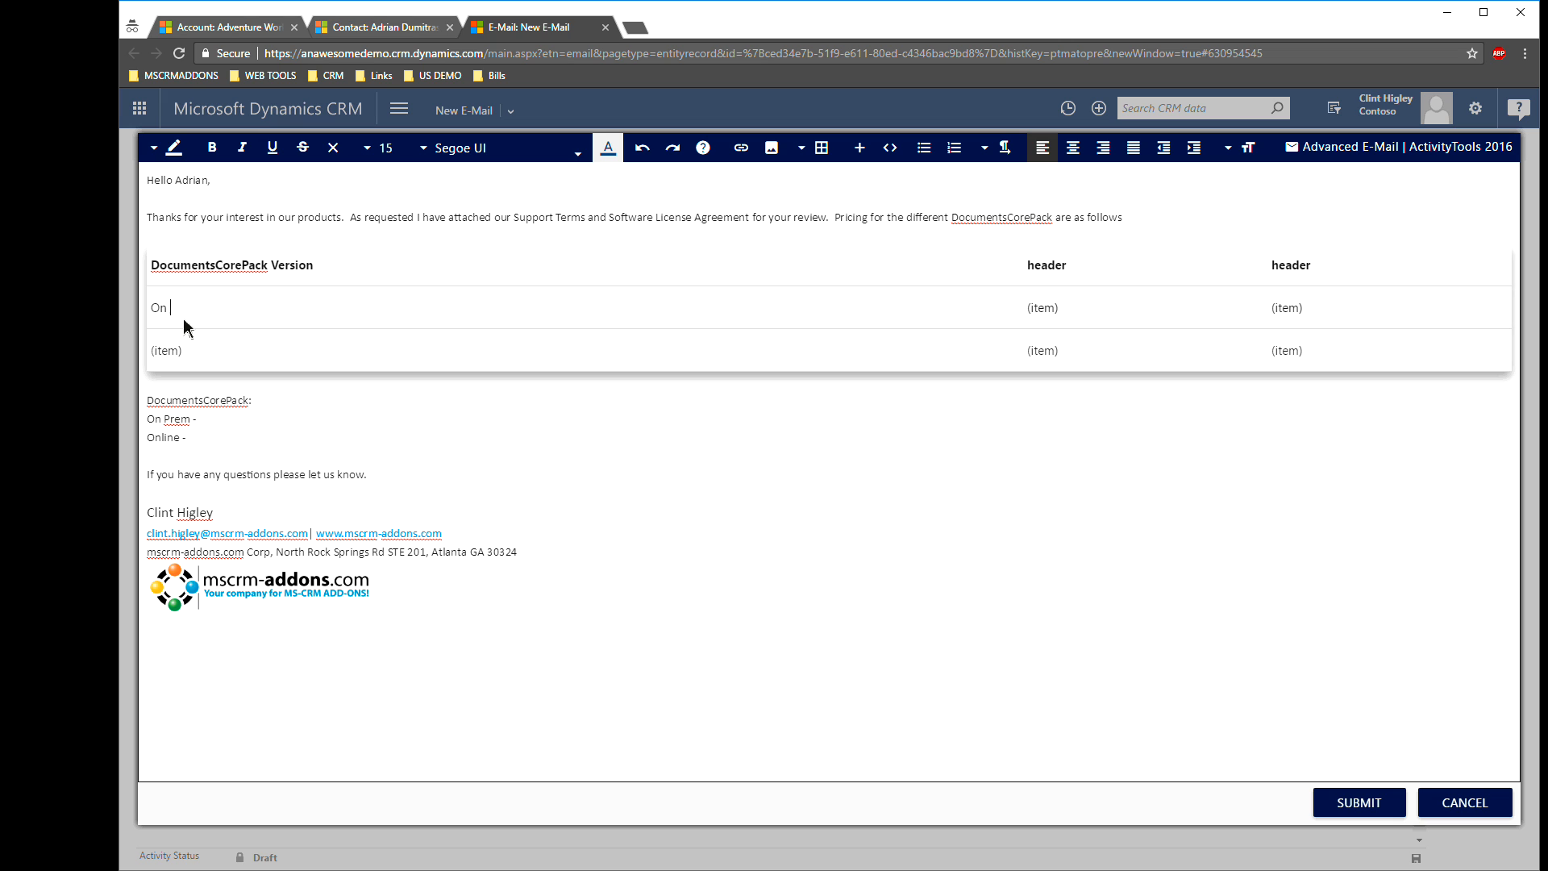
type("Prem")
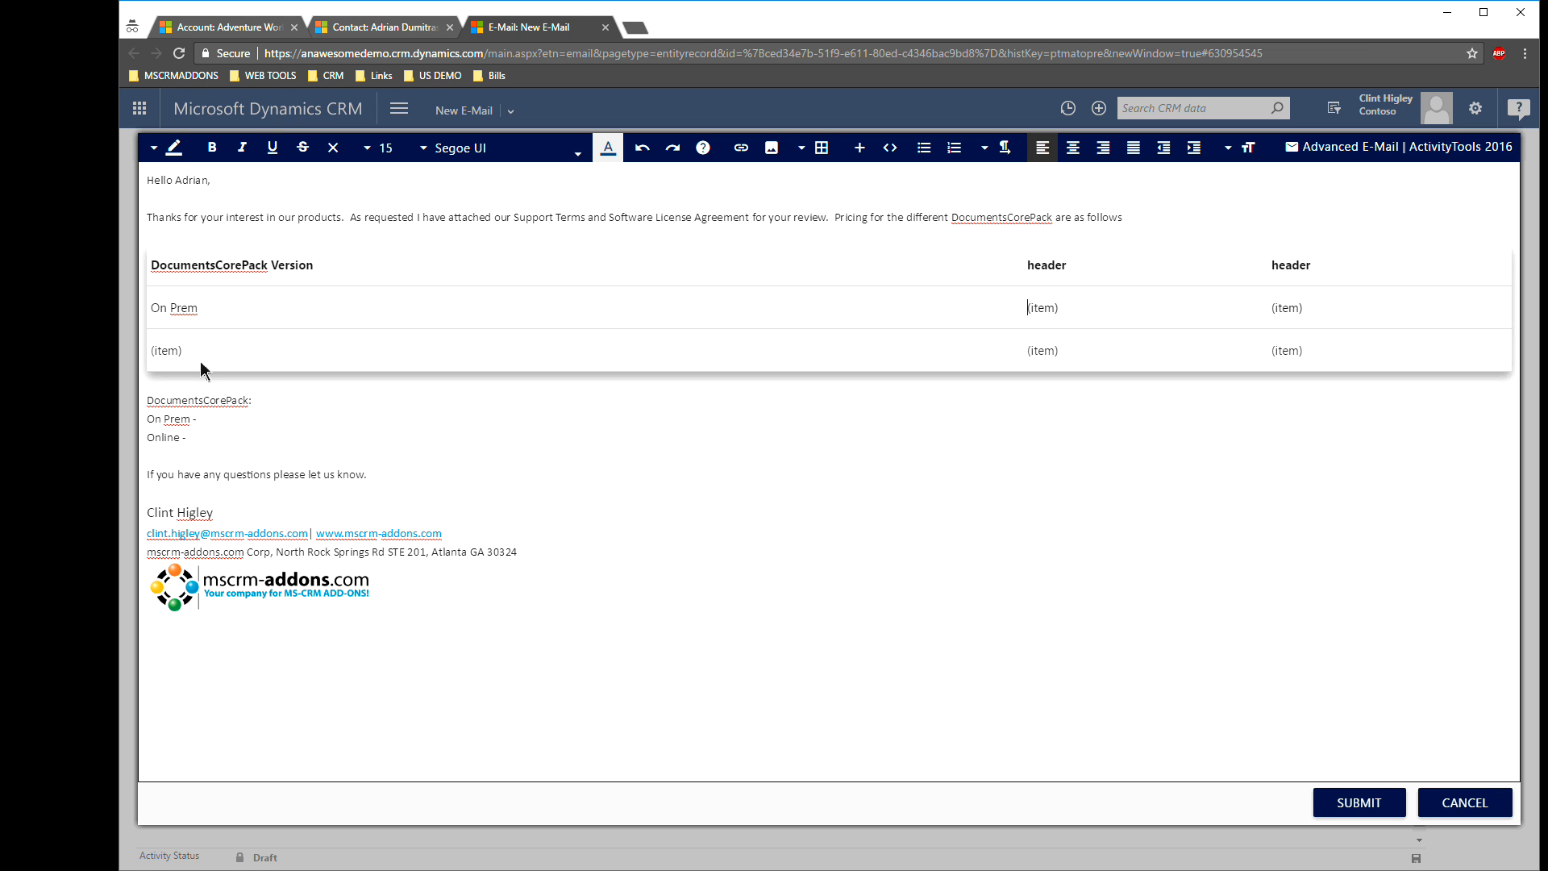
double_click(166, 349)
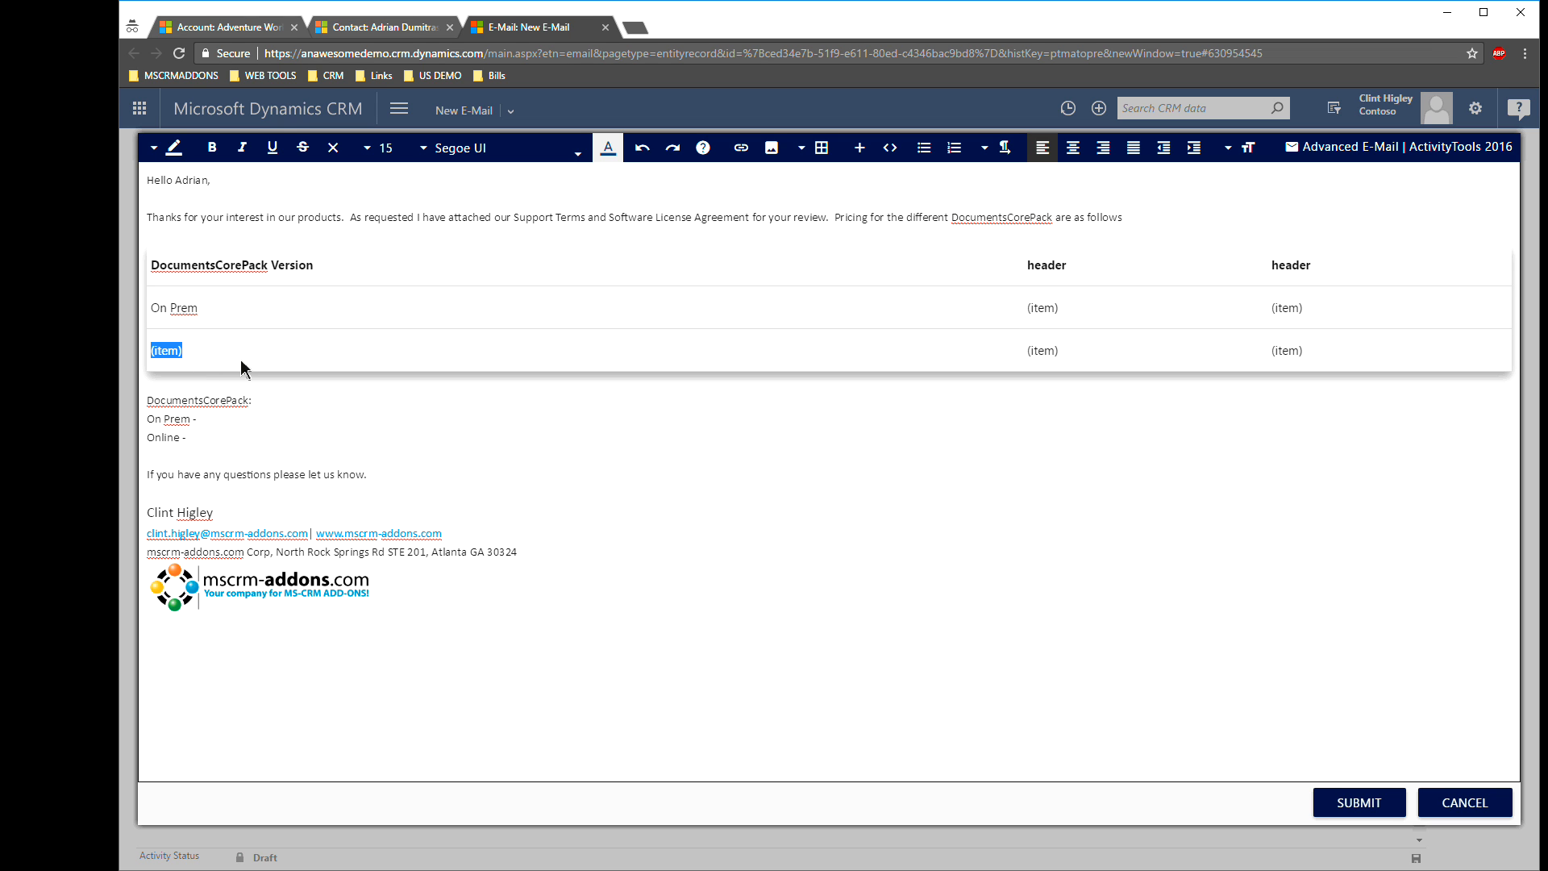
type("Online")
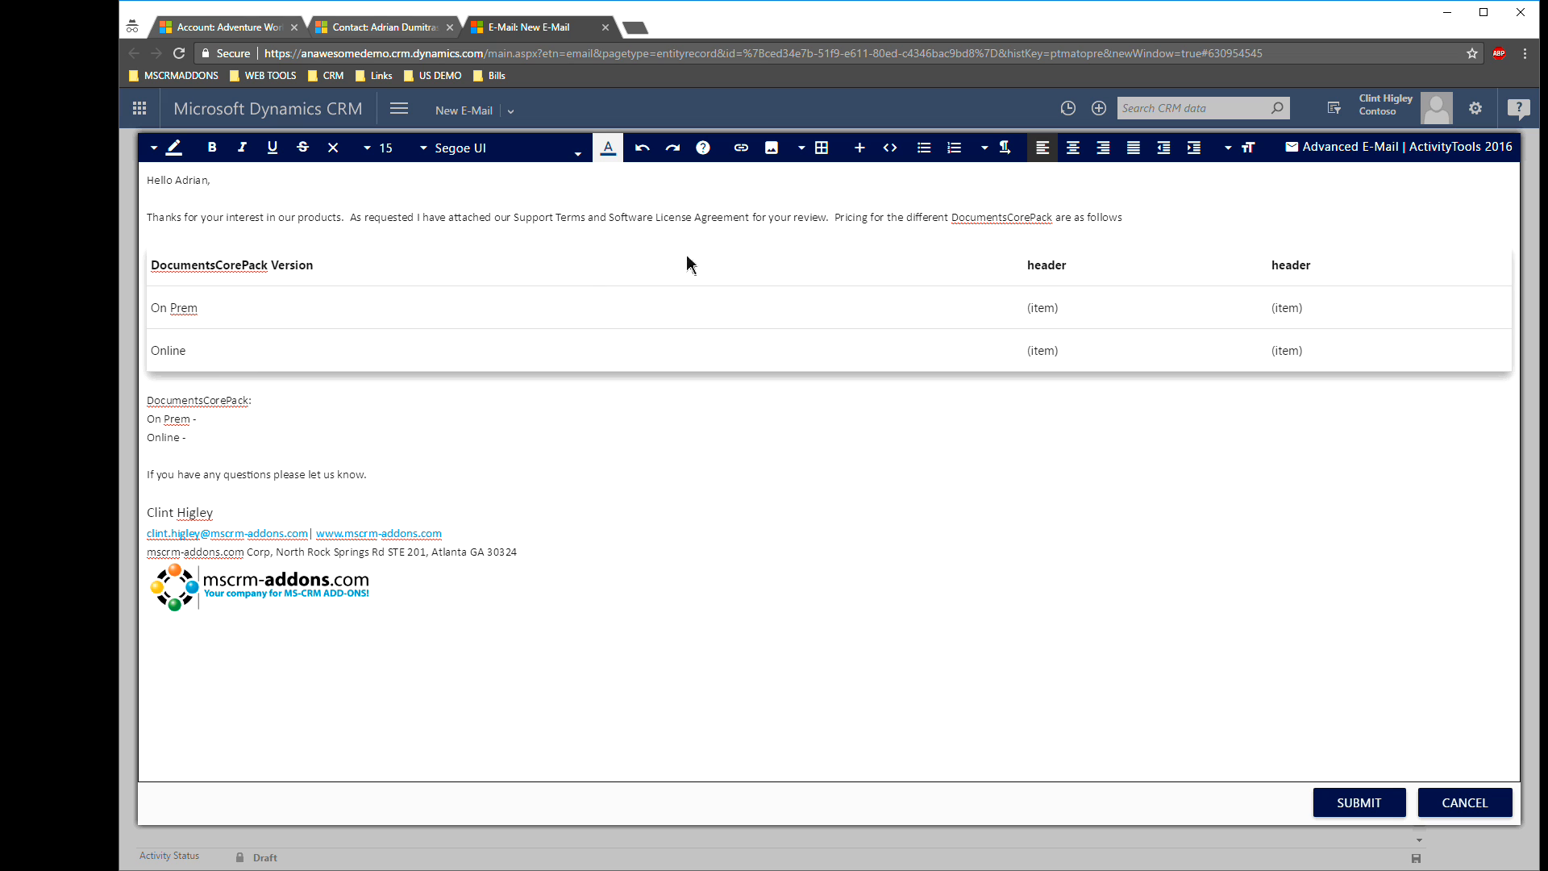
- Type 'Pricing' and 'Support Pricing' over the second and third header placeholders
left_click(1065, 265)
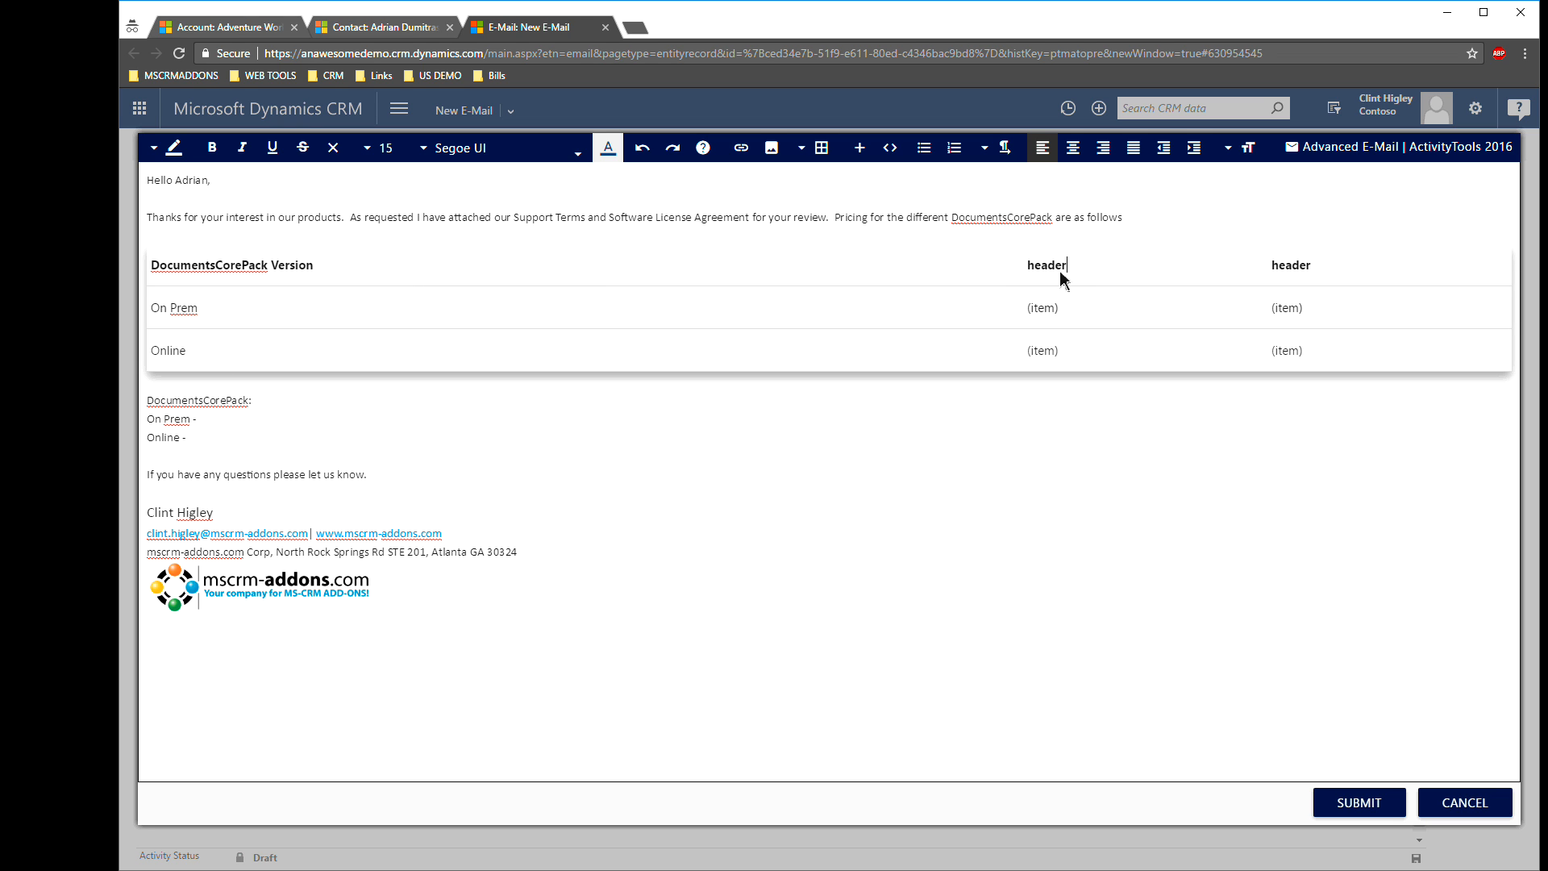
double_click(1045, 264)
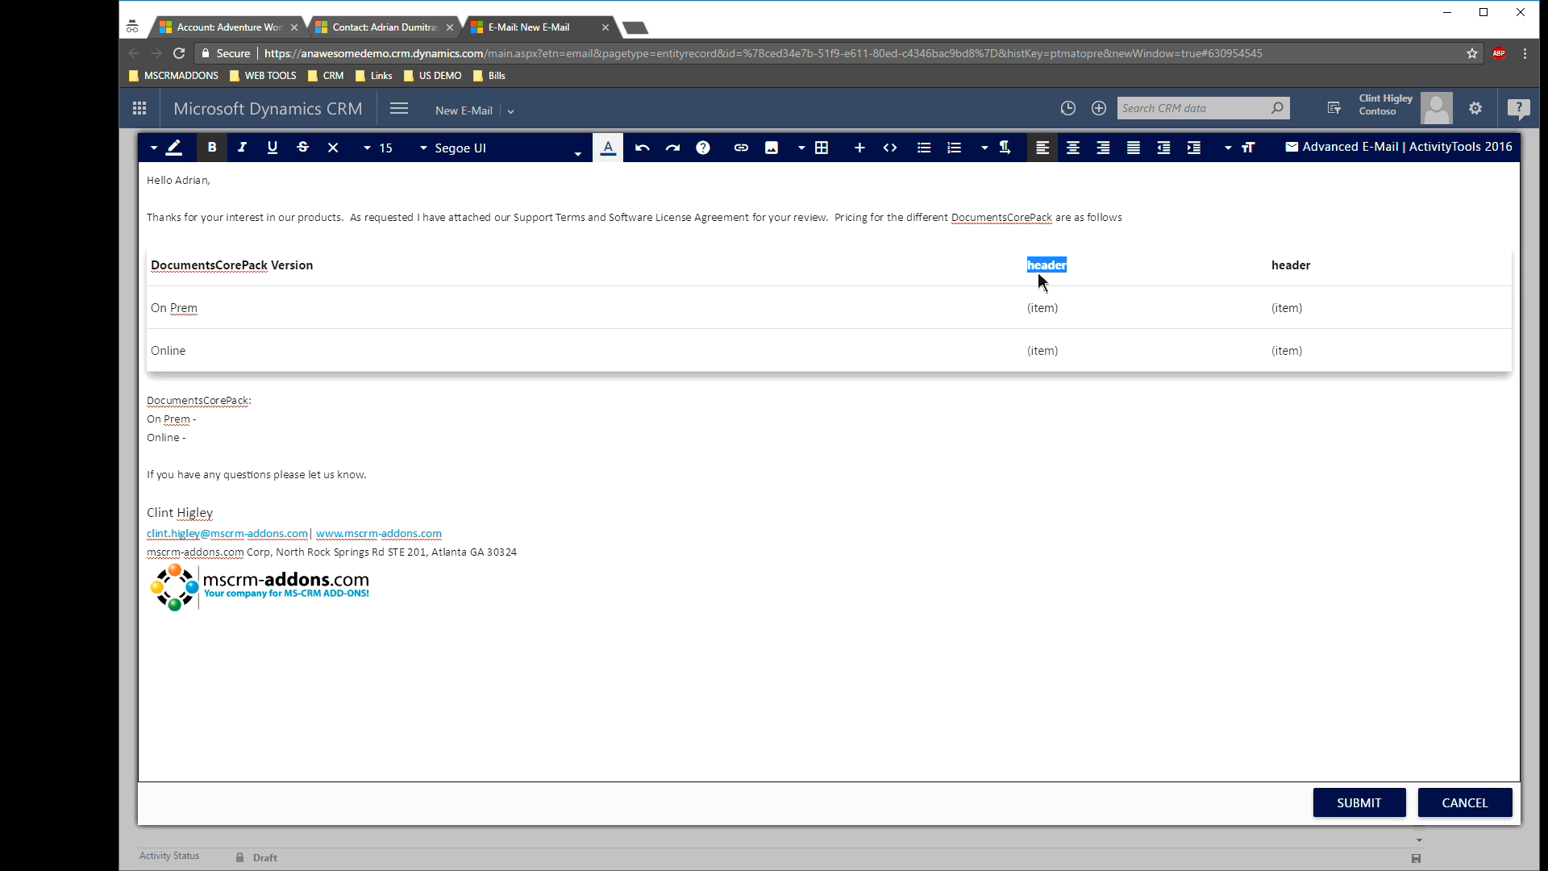
type("Pr")
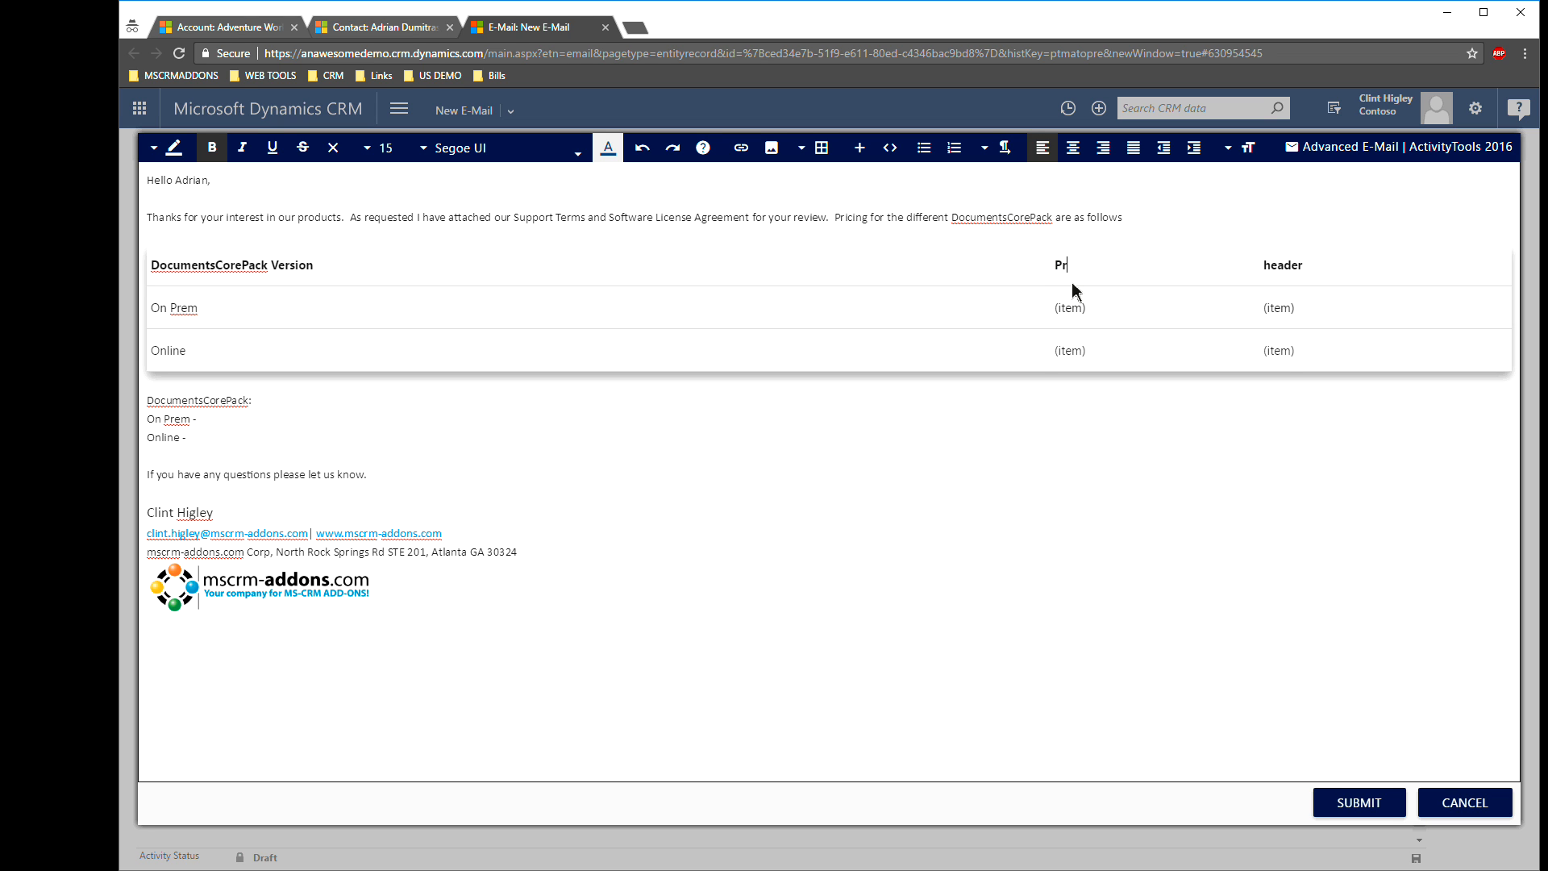
type("icing")
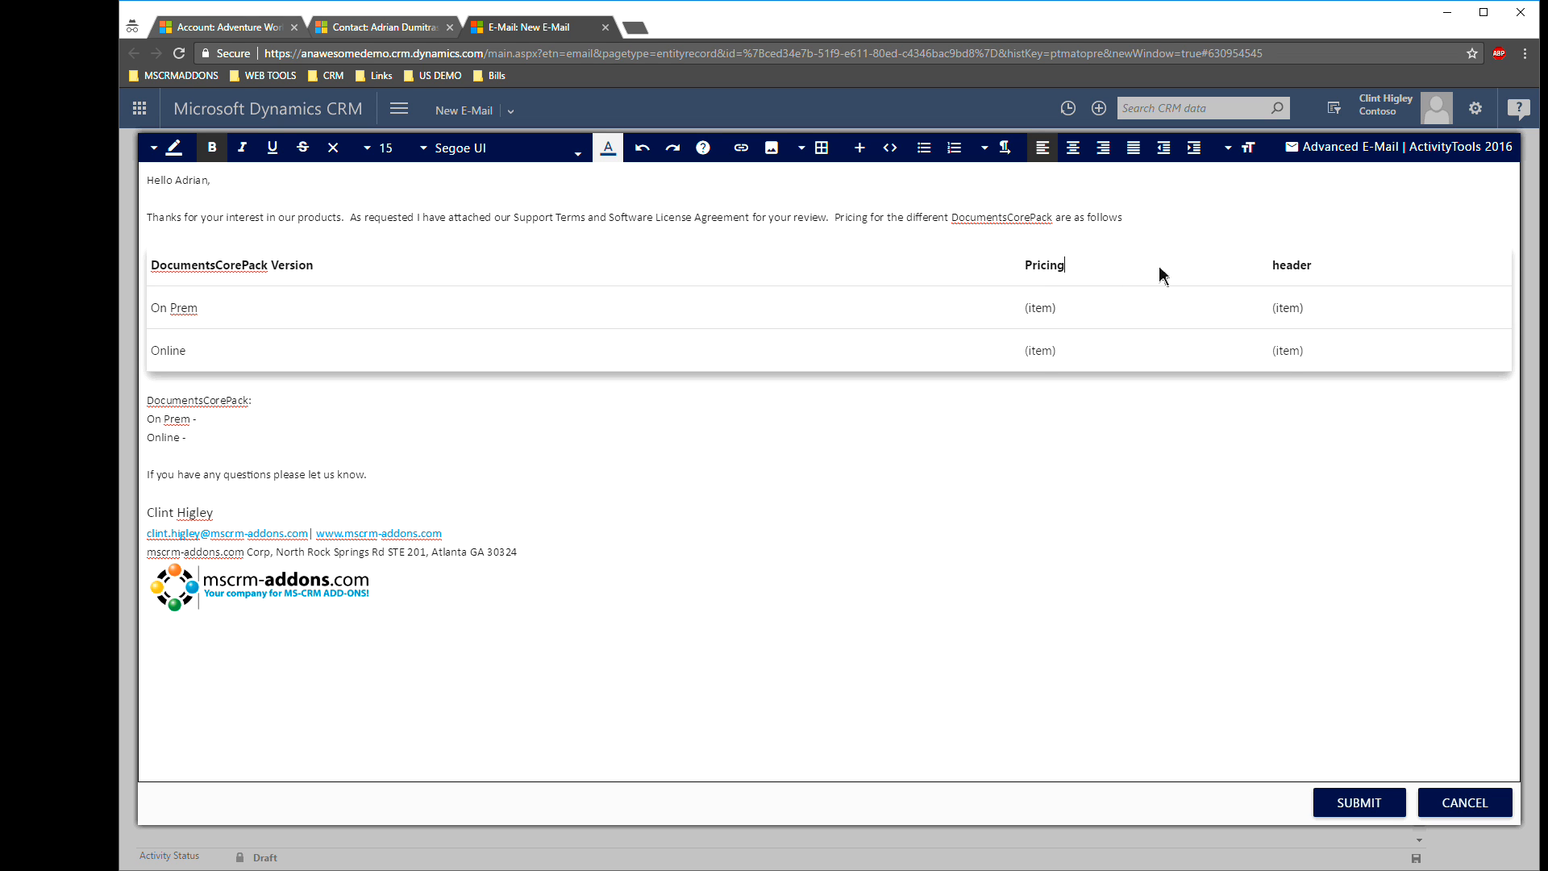
double_click(1289, 264)
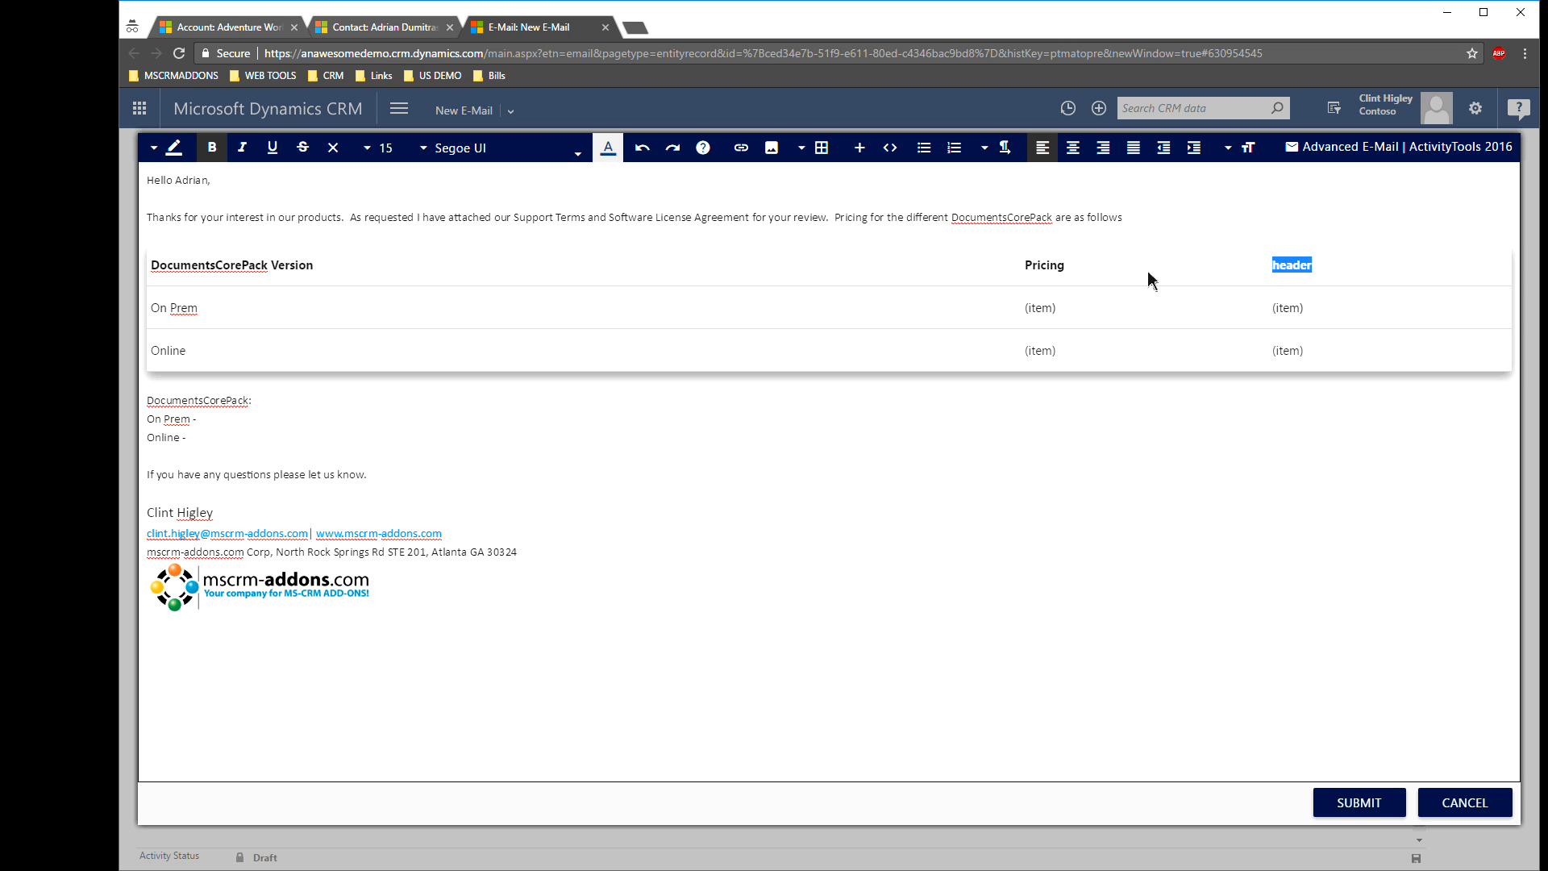
type("Su")
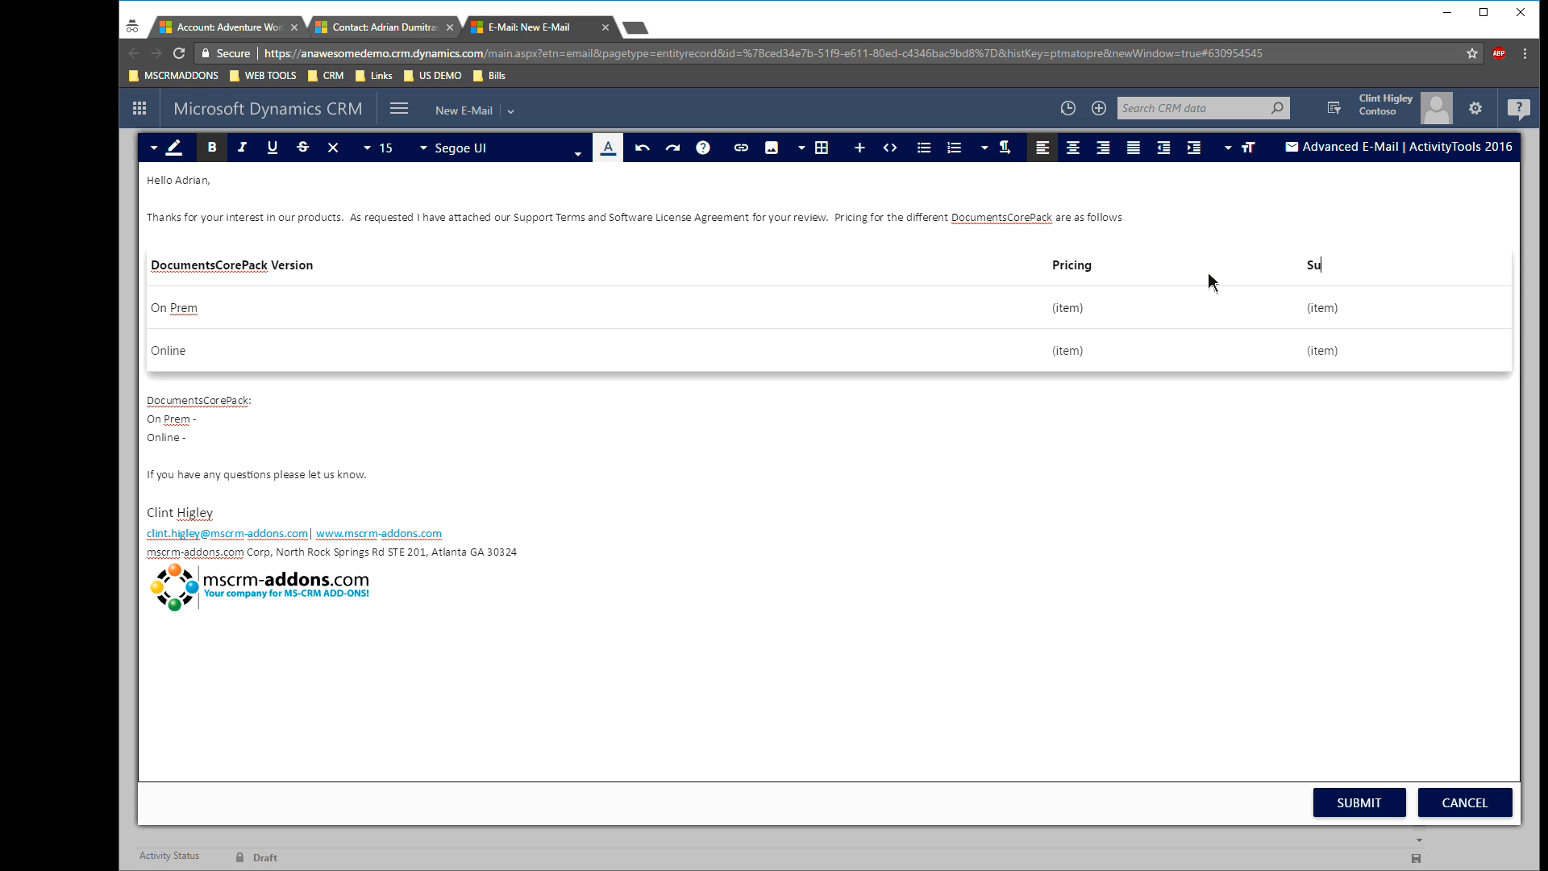
type("pport")
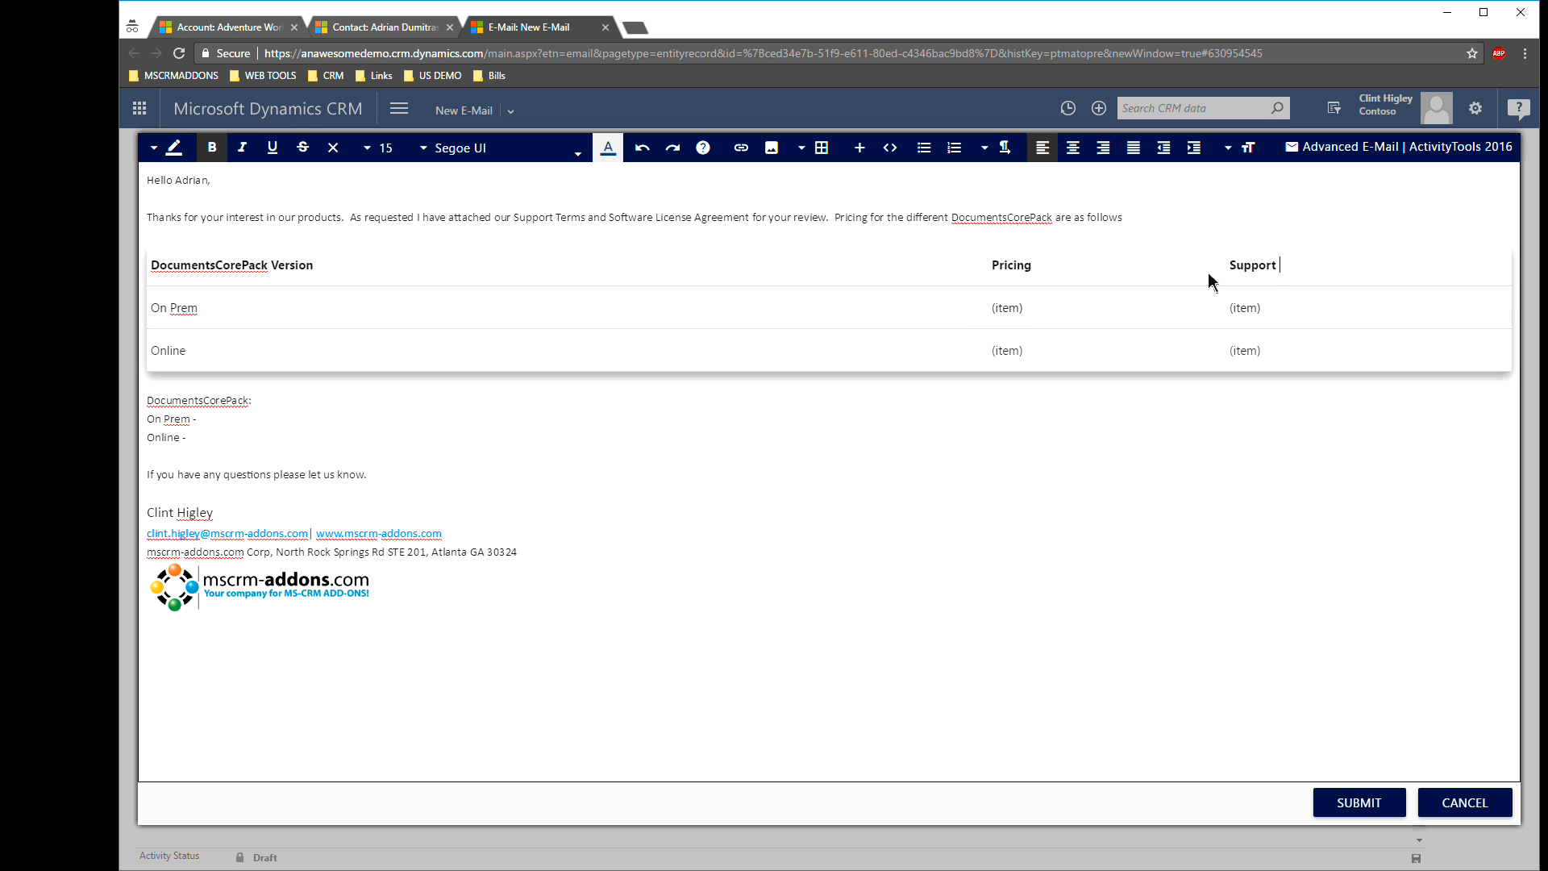
type("Pricing")
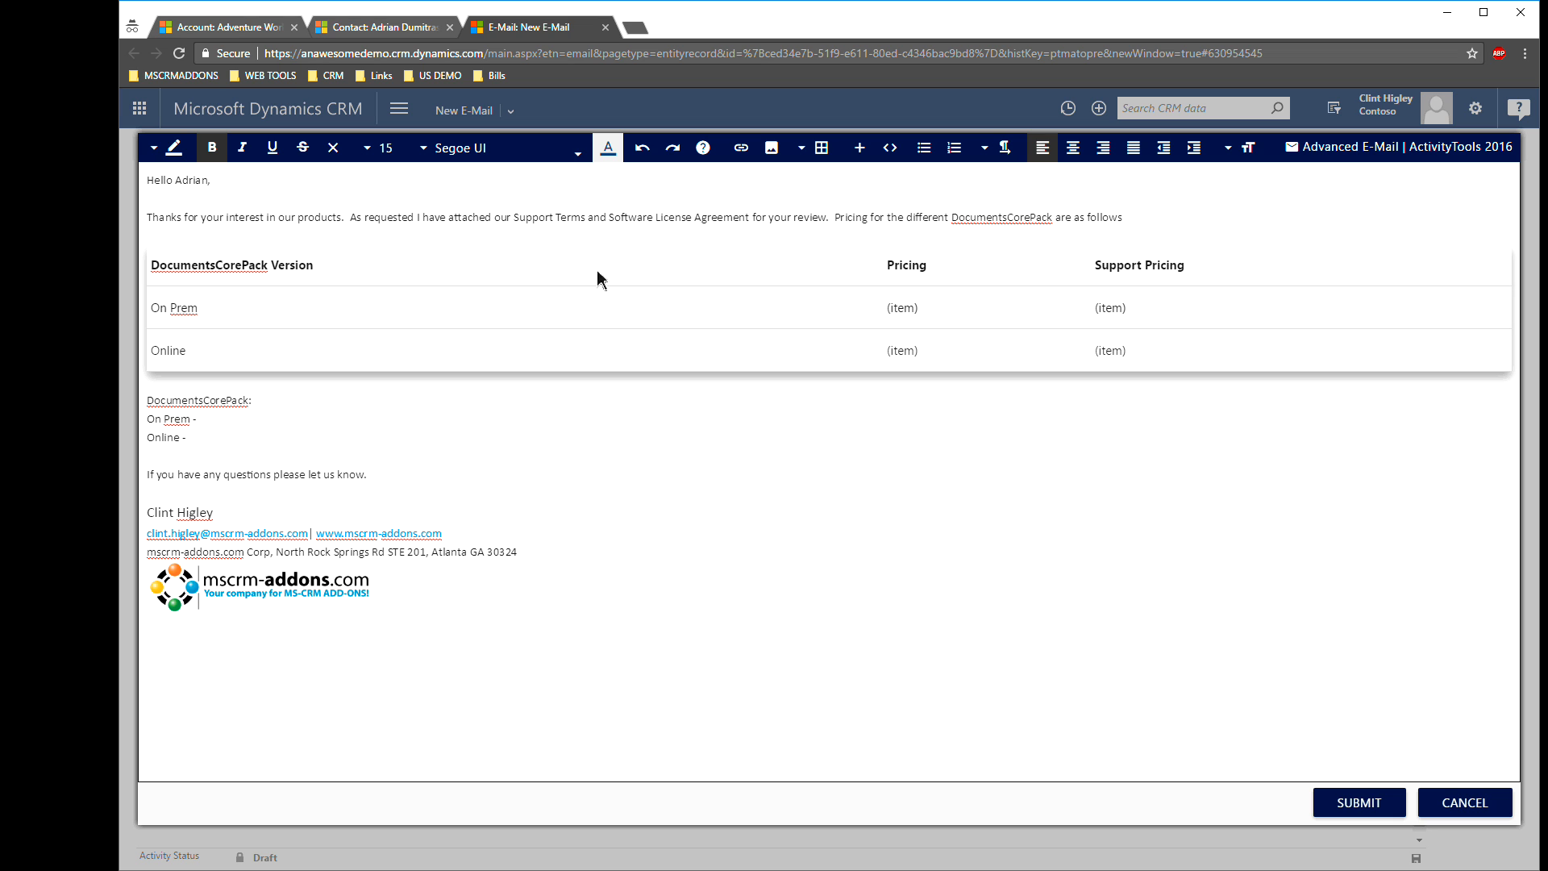
- Replace the Pricing and Support Pricing placeholders with $XXX.00
double_click(900, 307)
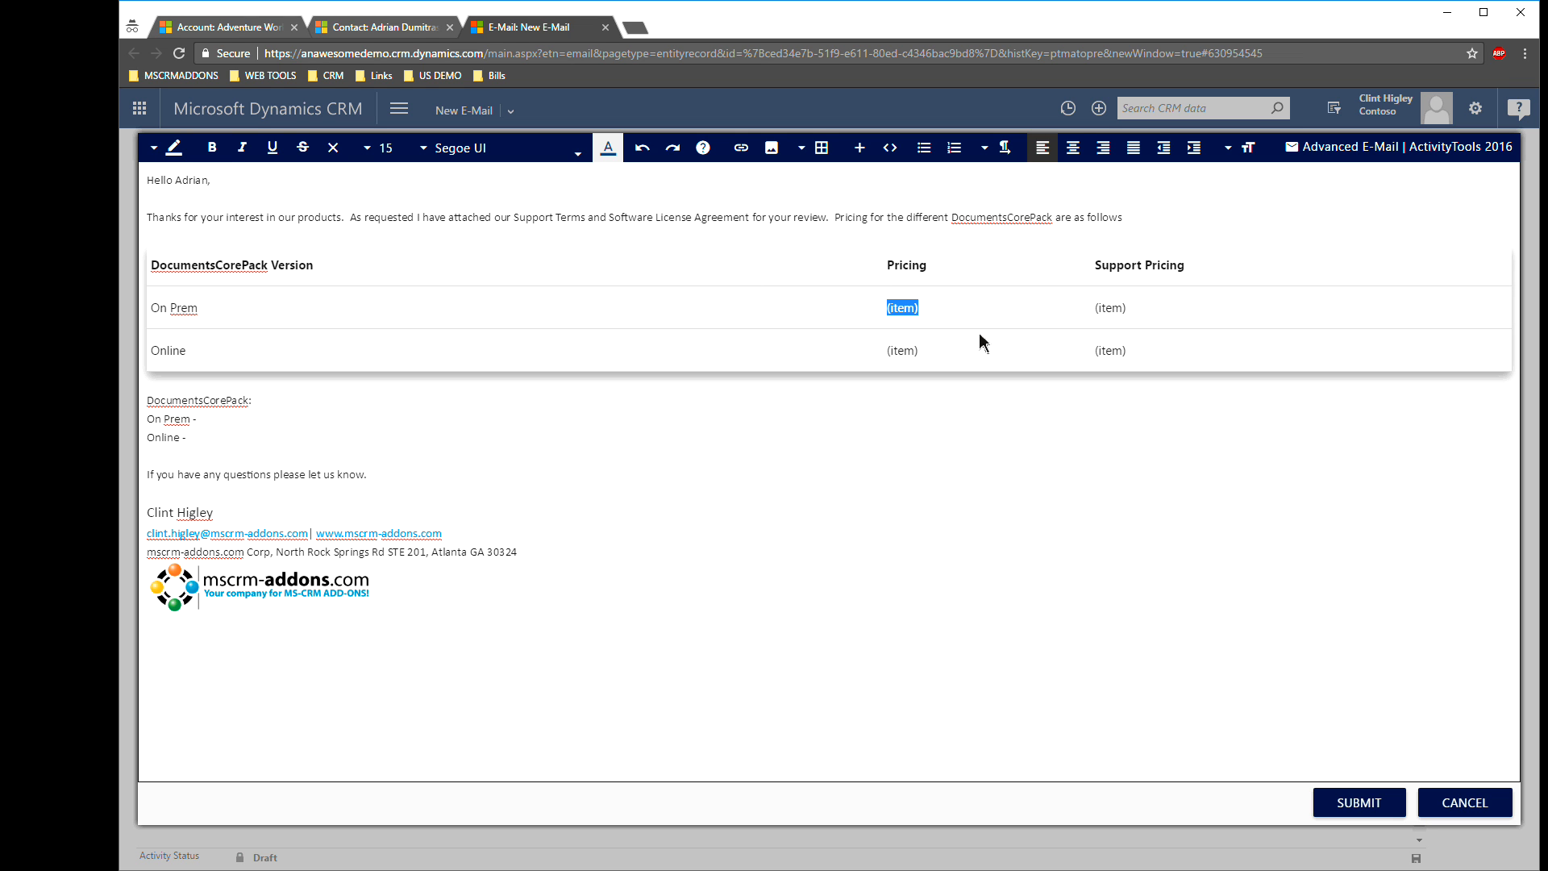
type("XX")
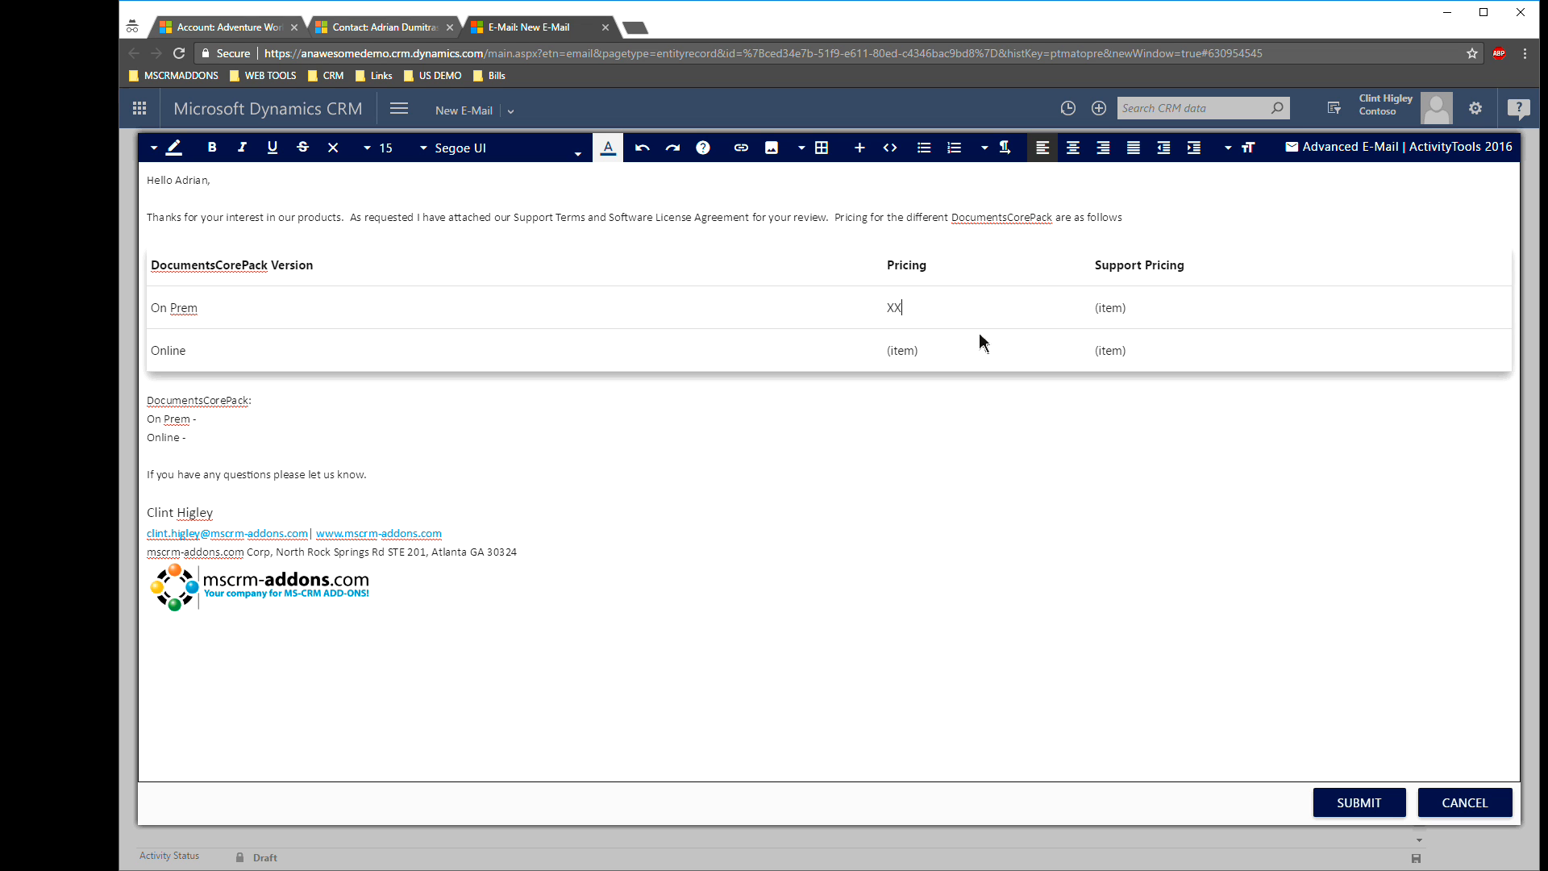
type("XXX.")
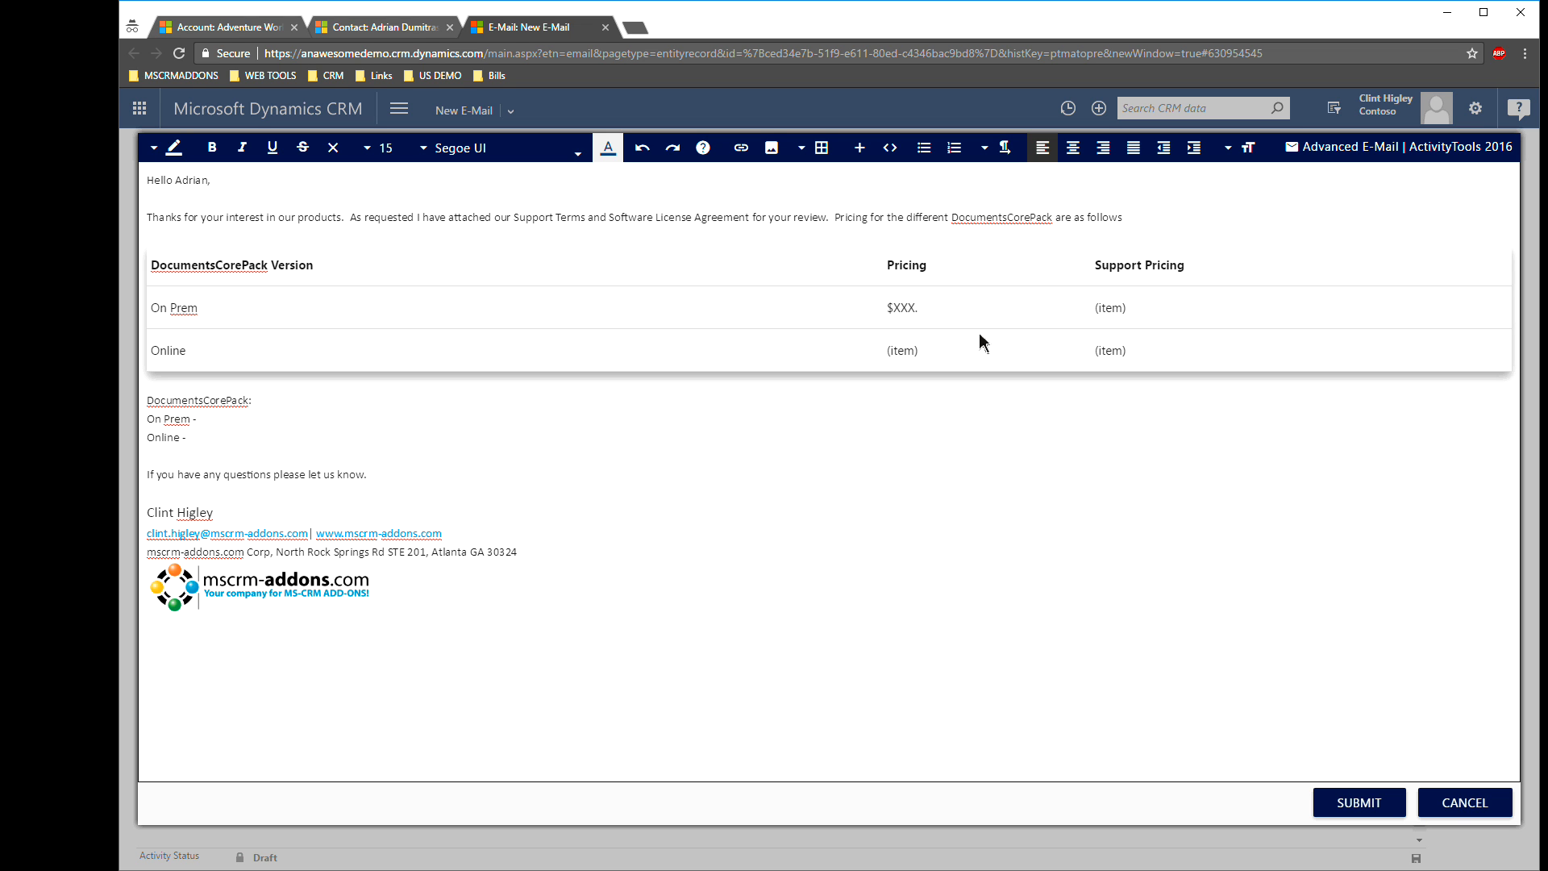
left_click(915, 307)
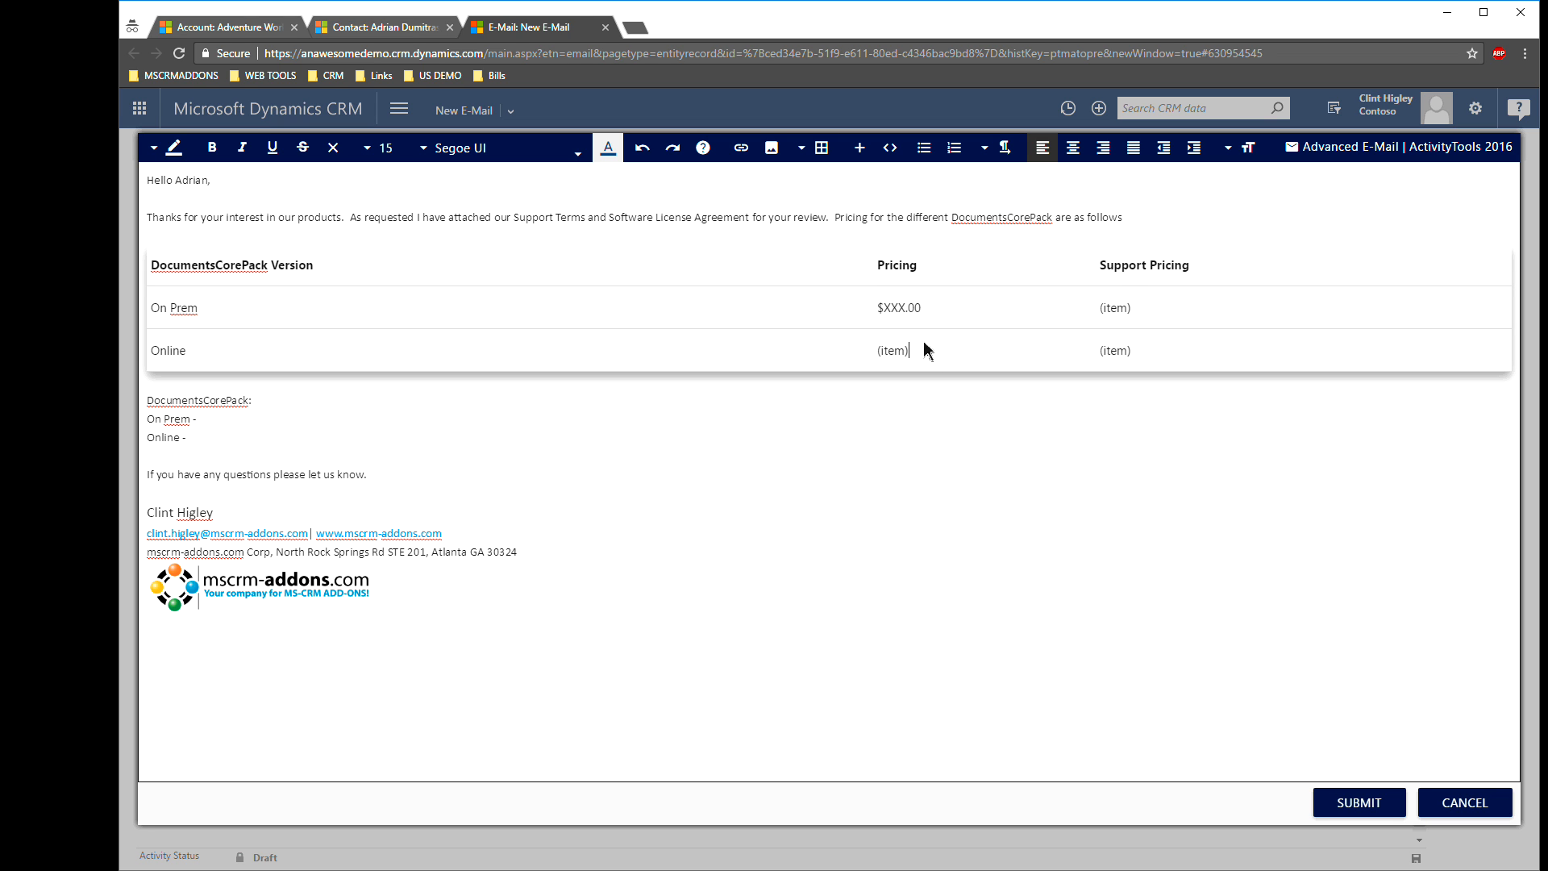
right_click(898, 308)
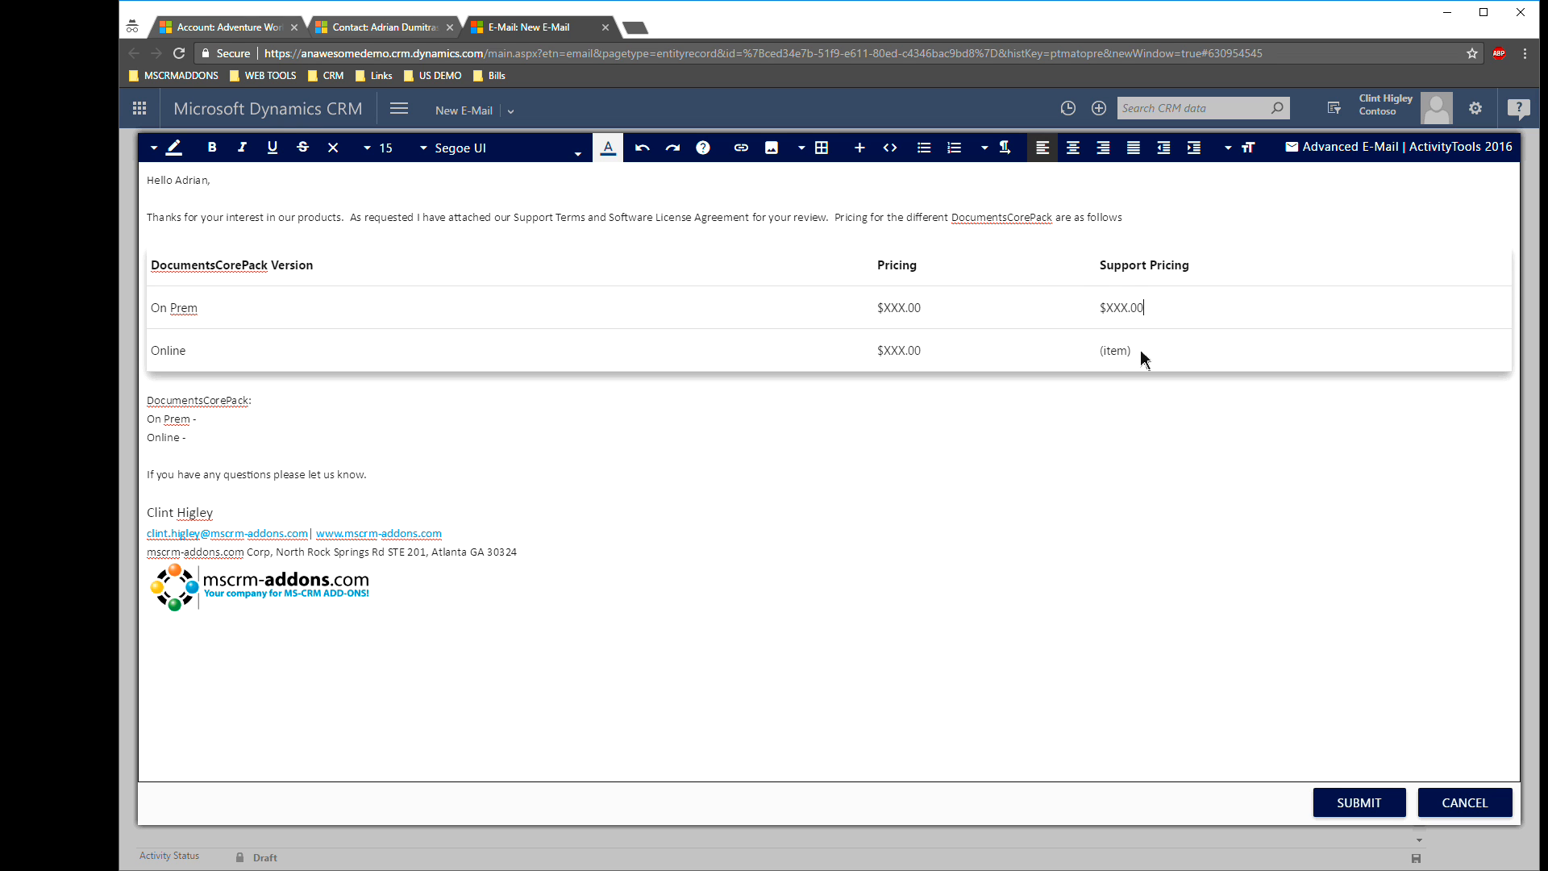
type("$XXX.00")
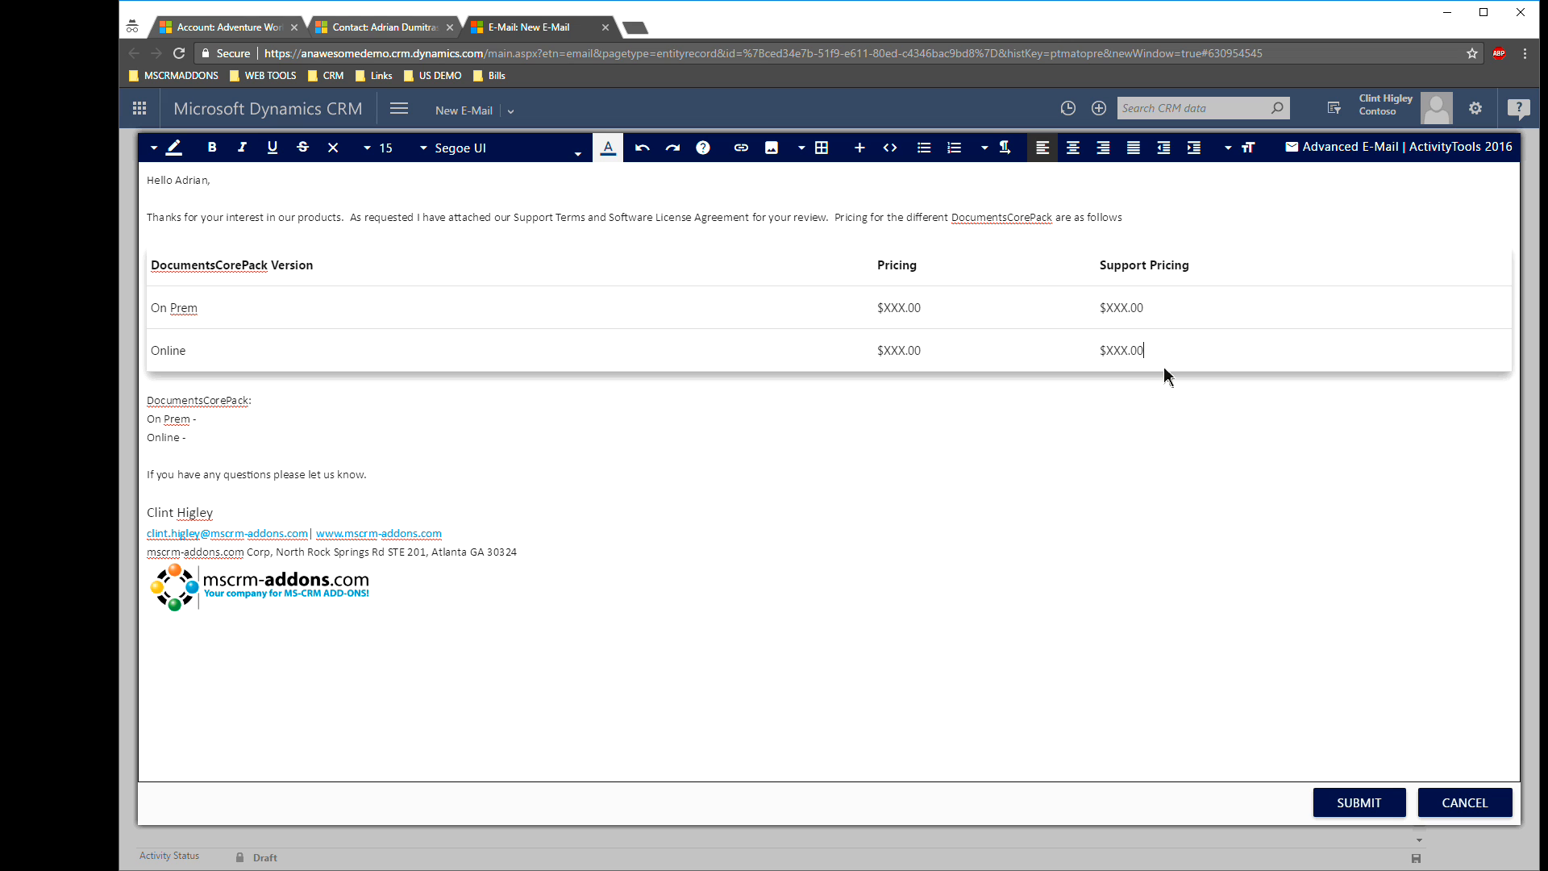
mouse_move(1113, 303)
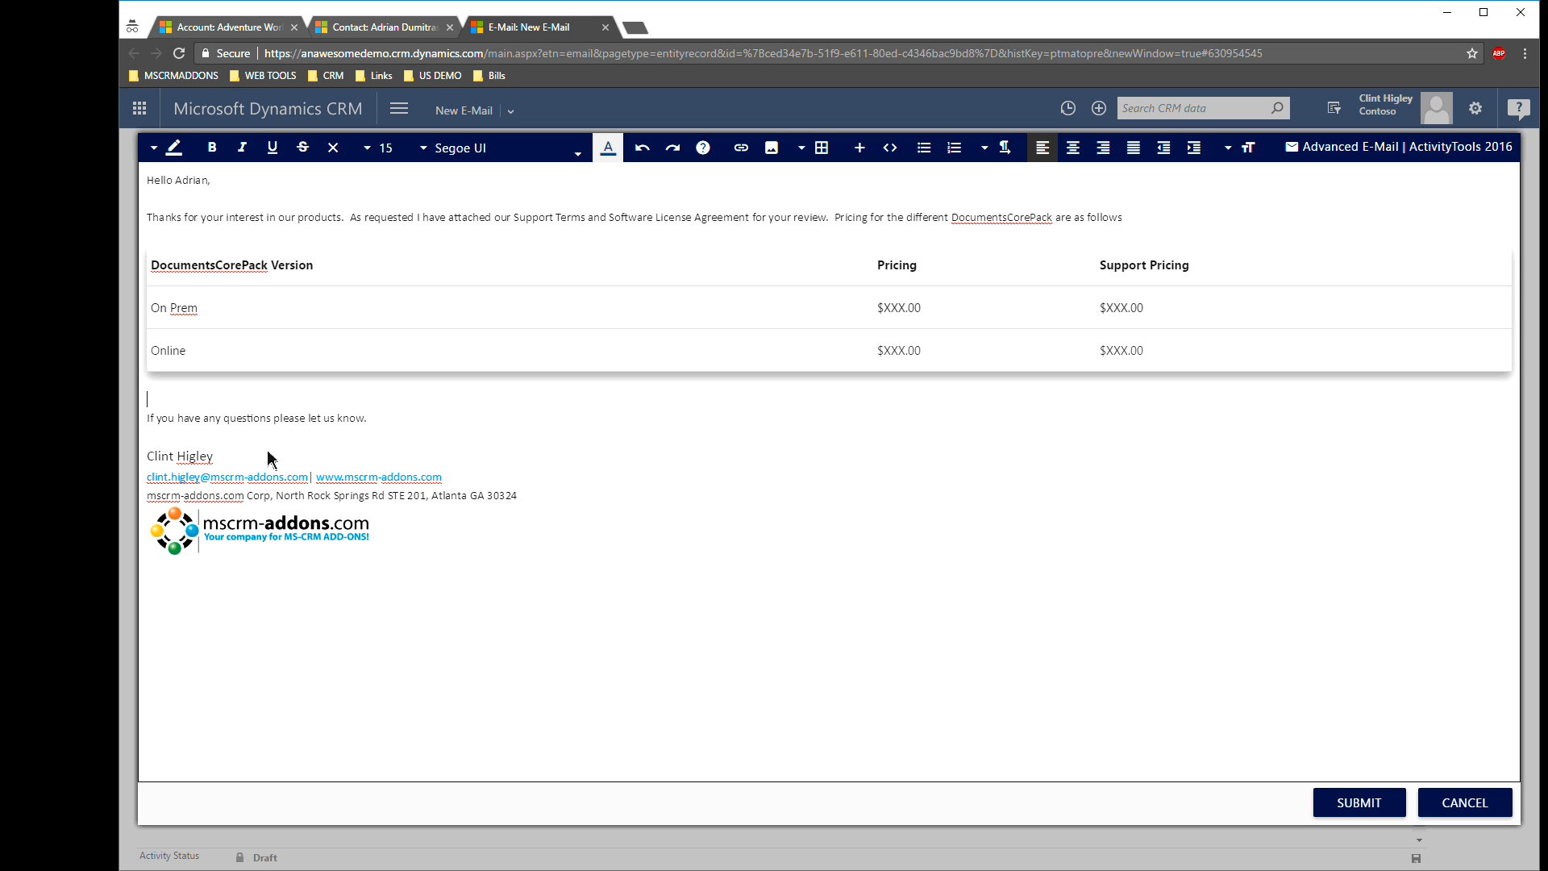
mouse_move(835, 322)
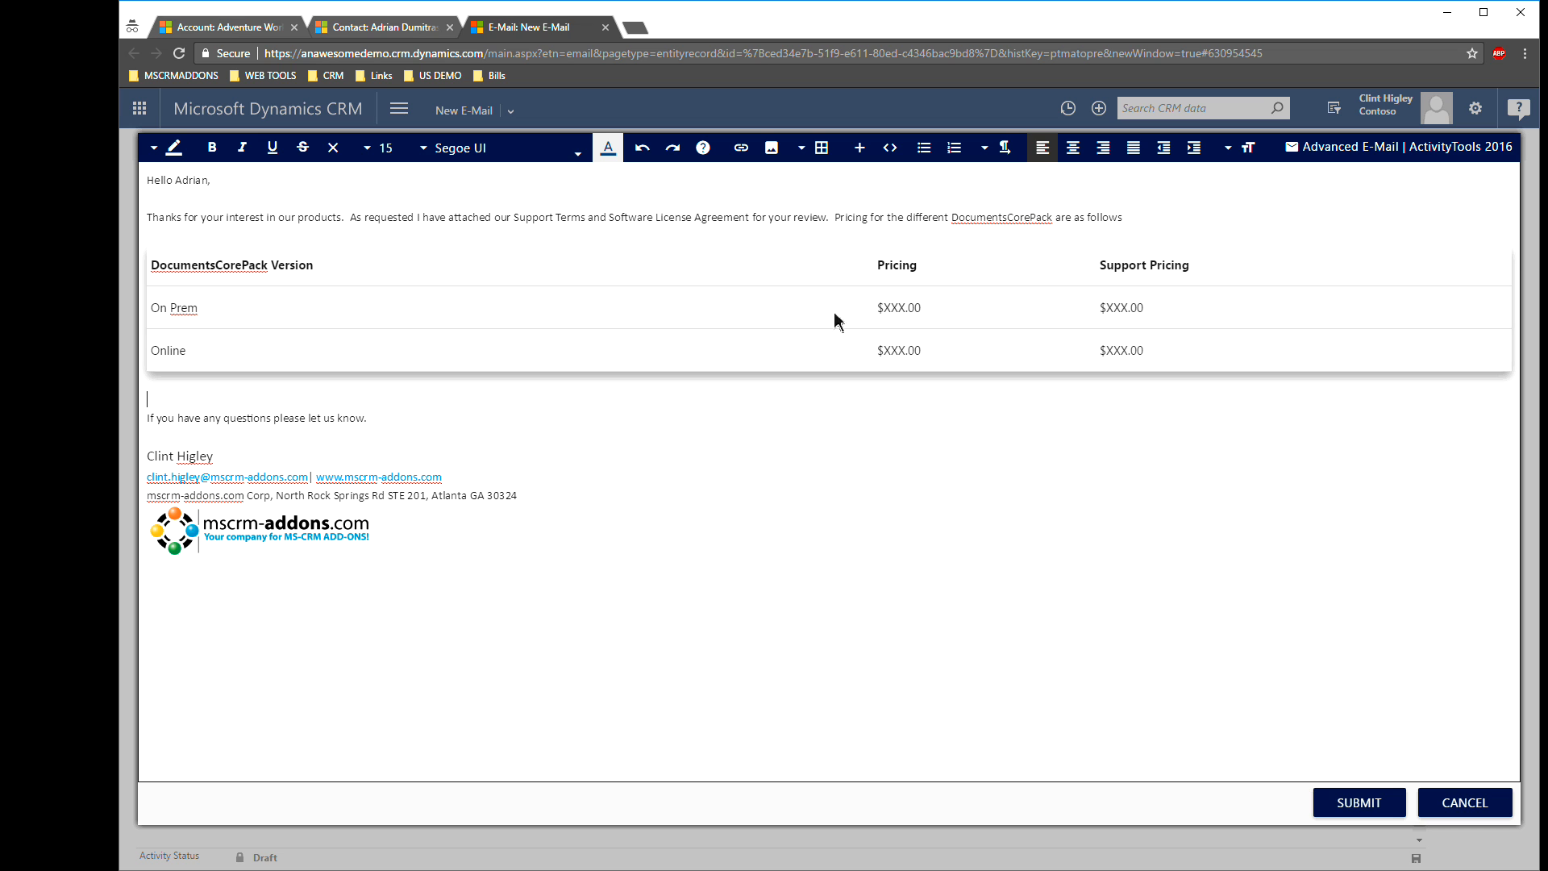
mouse_move(374, 373)
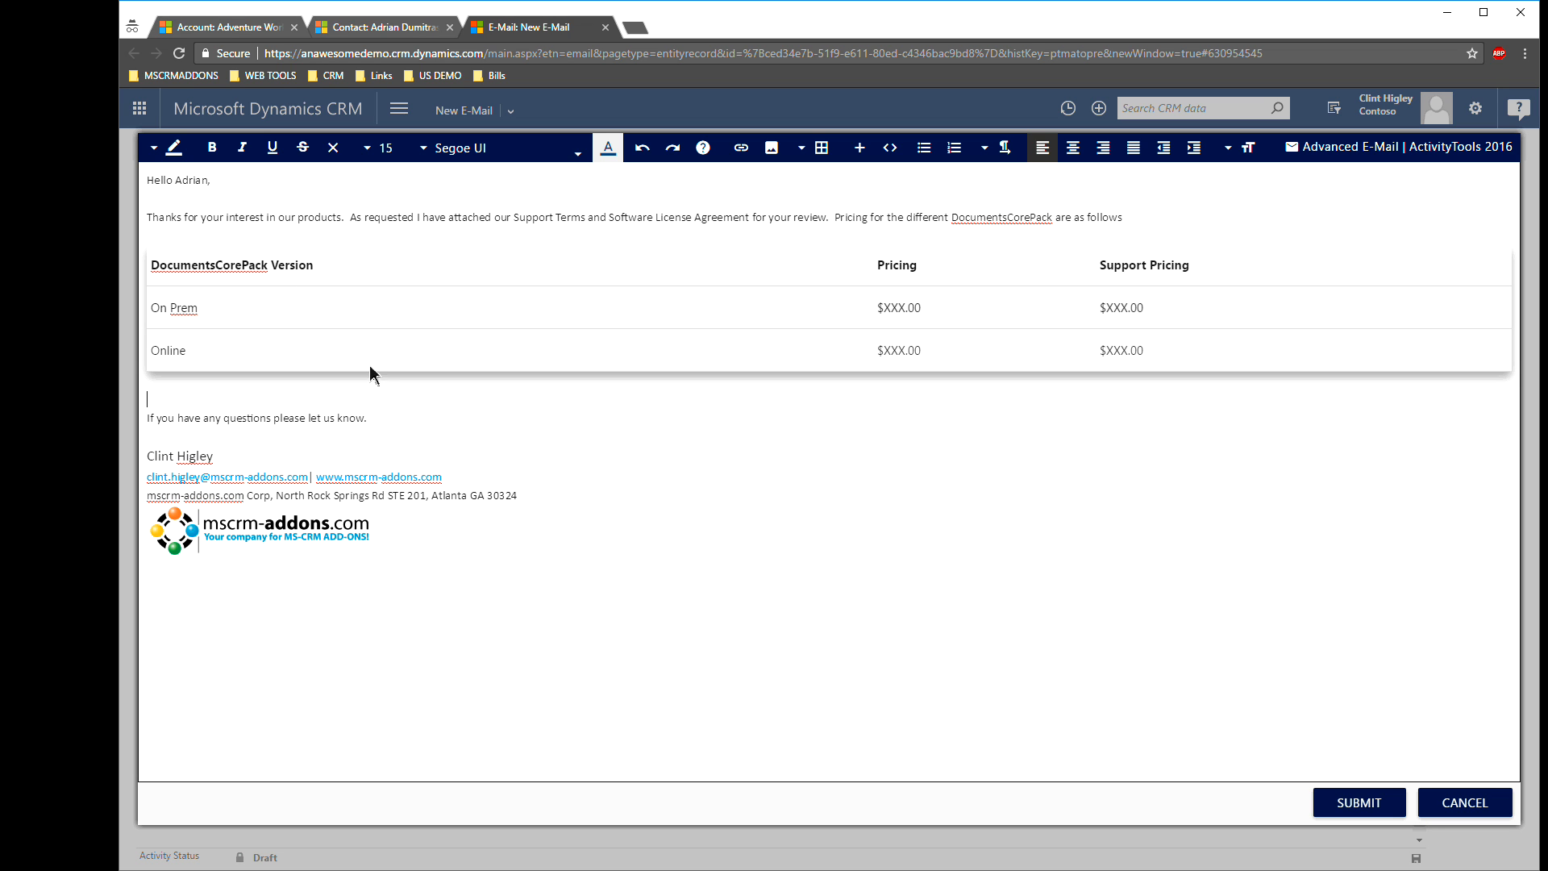
mouse_move(859, 541)
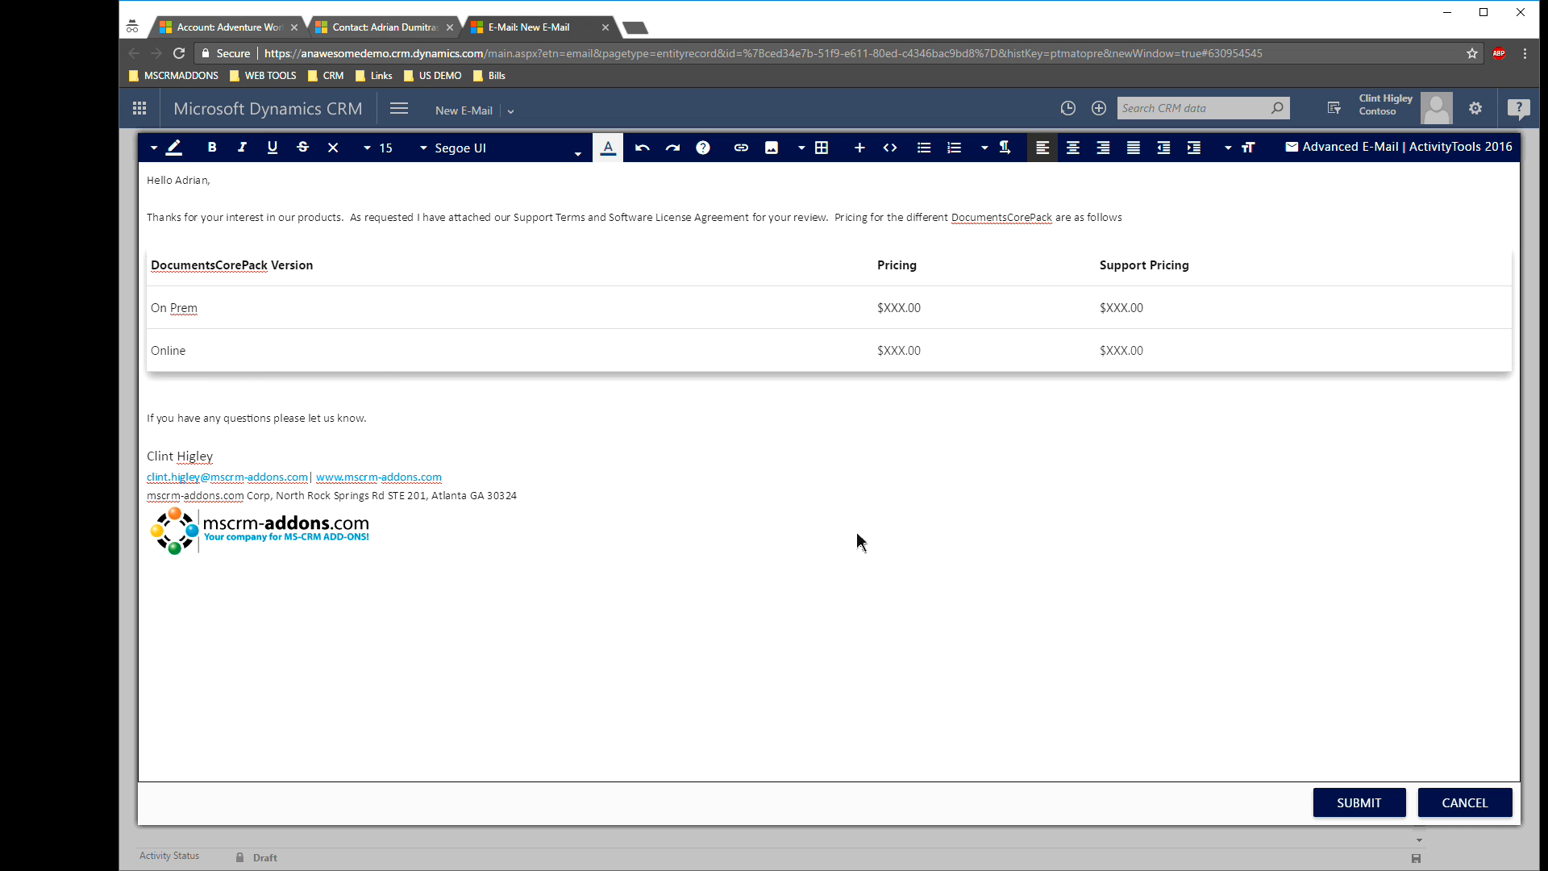
mouse_move(848, 202)
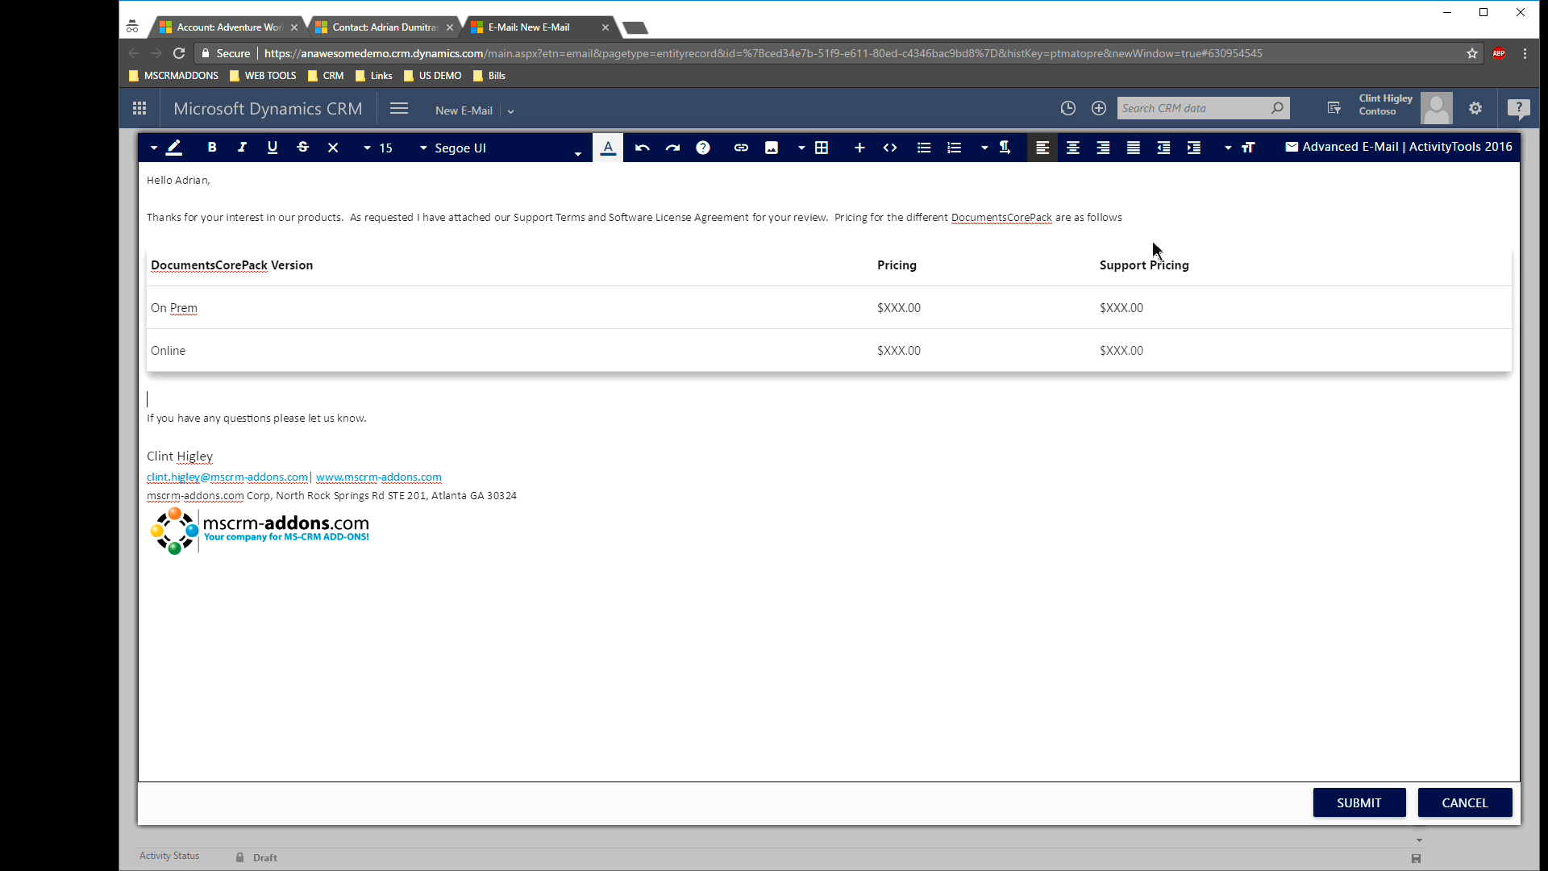
- Insert a horizontal rule on the blank line below the pricing table
left_click(494, 146)
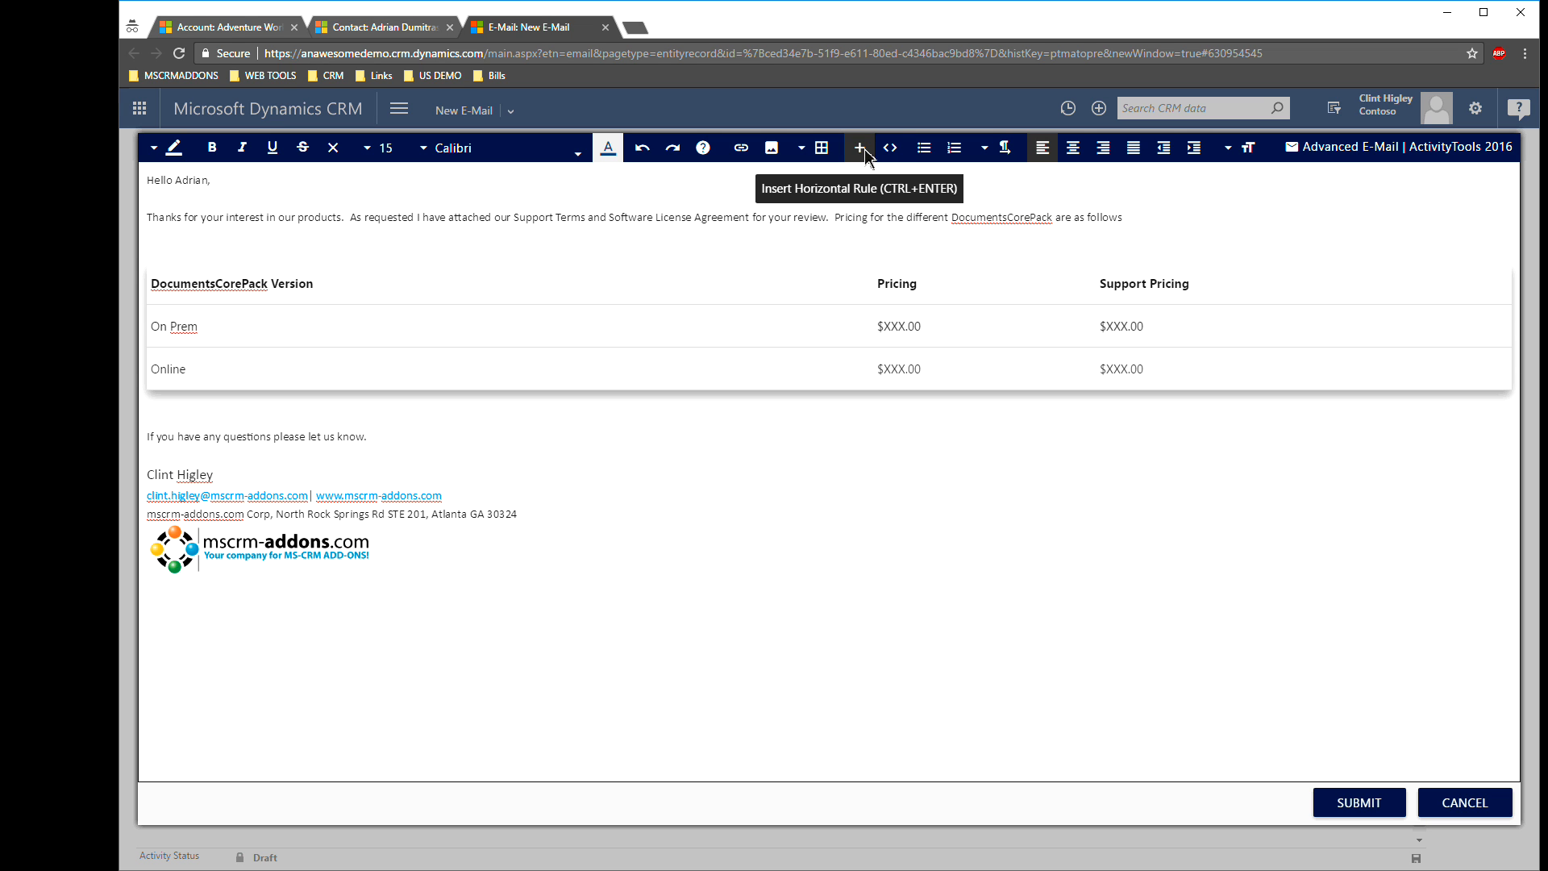
left_click(858, 147)
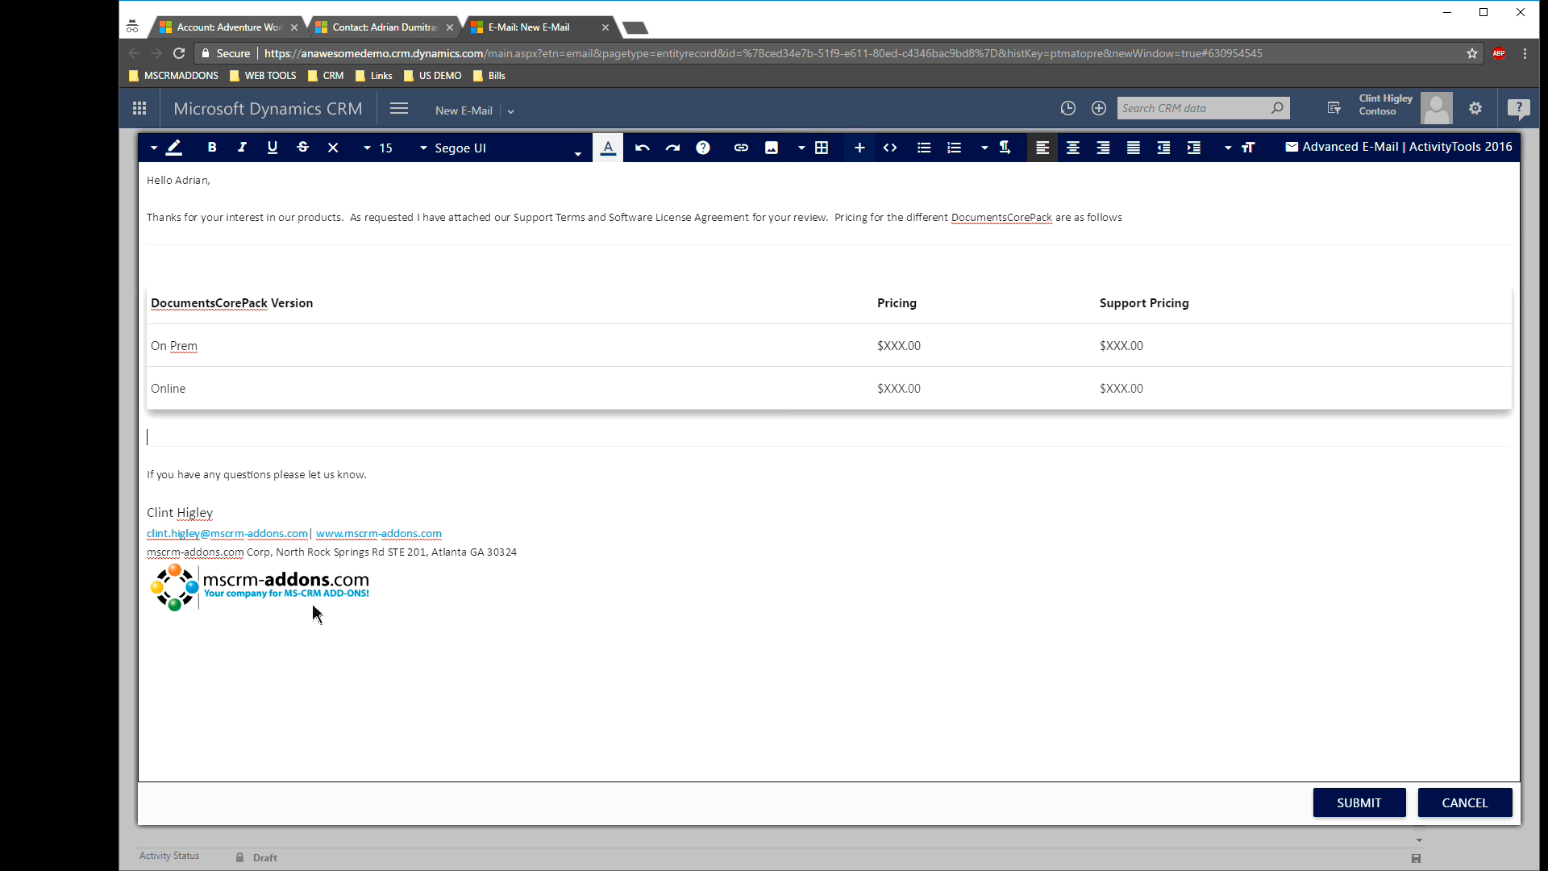
mouse_move(889, 147)
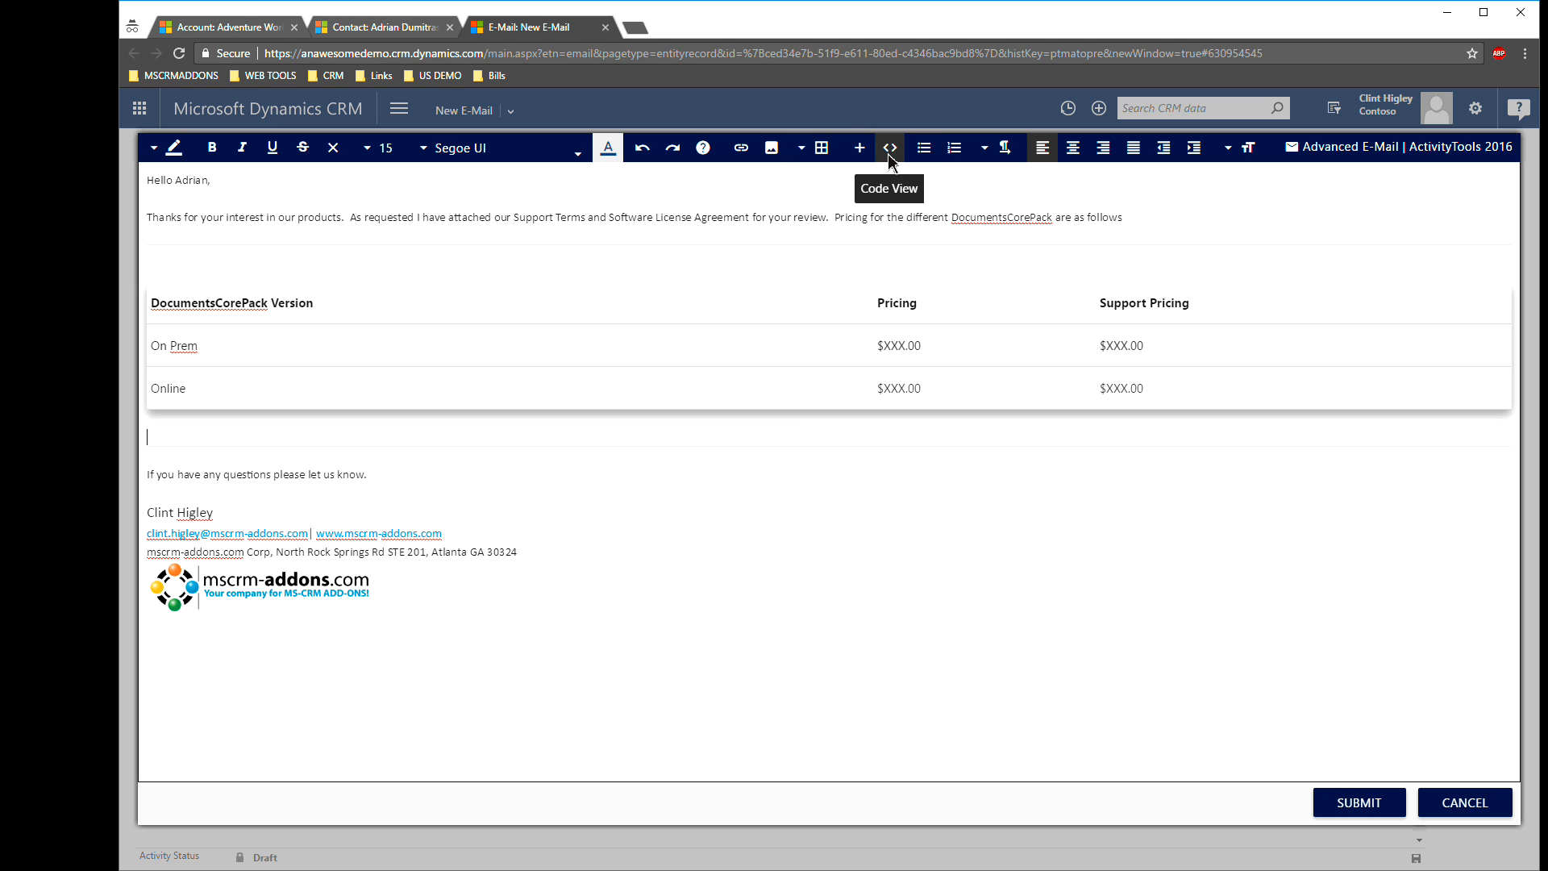
mouse_move(888, 153)
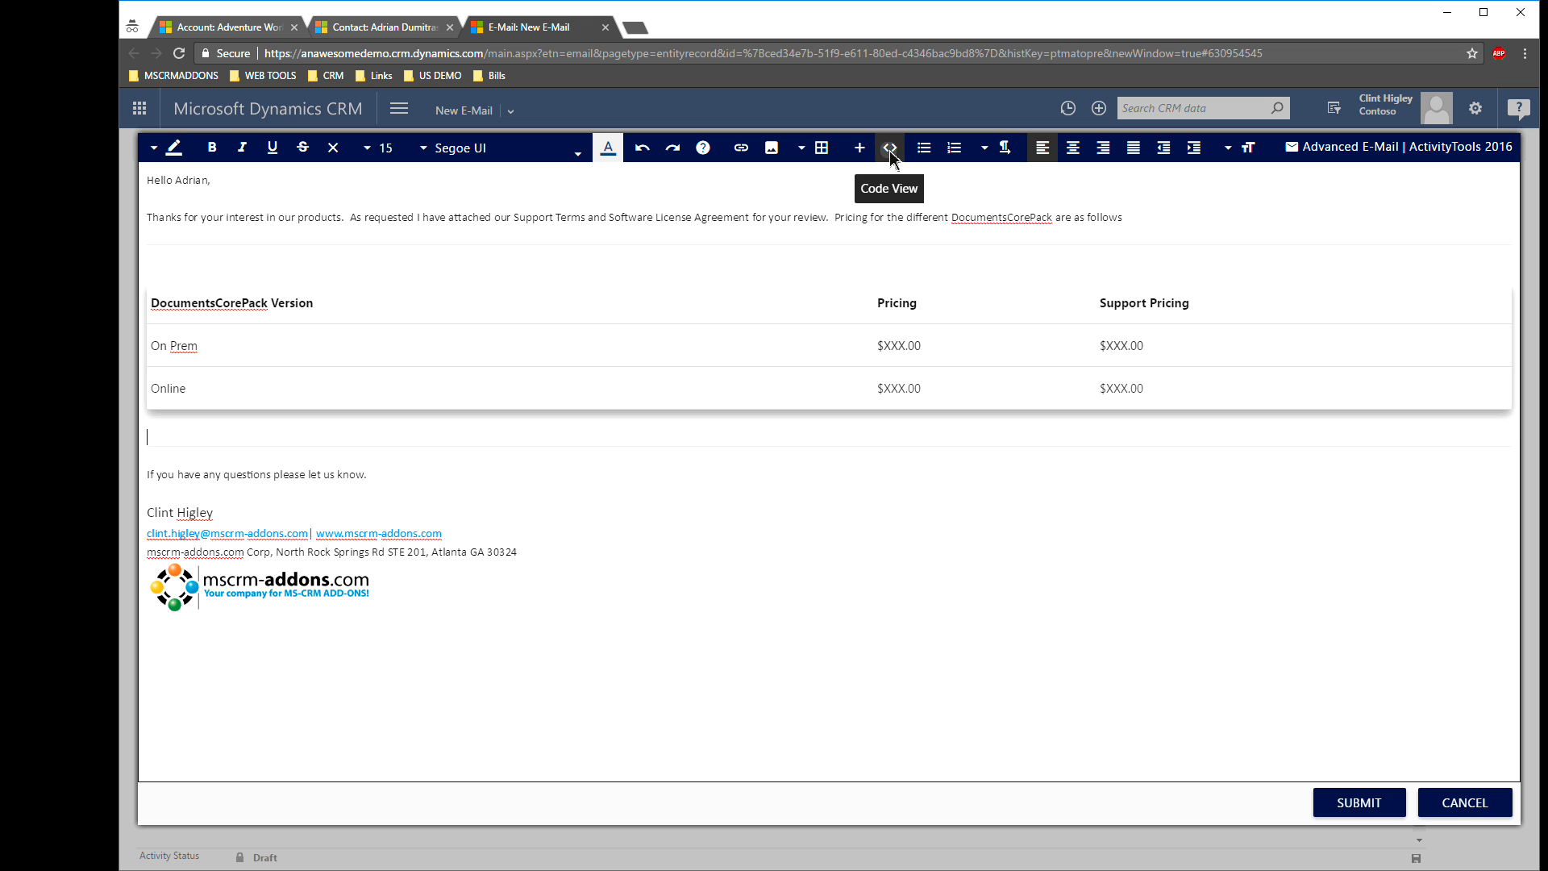
left_click(888, 147)
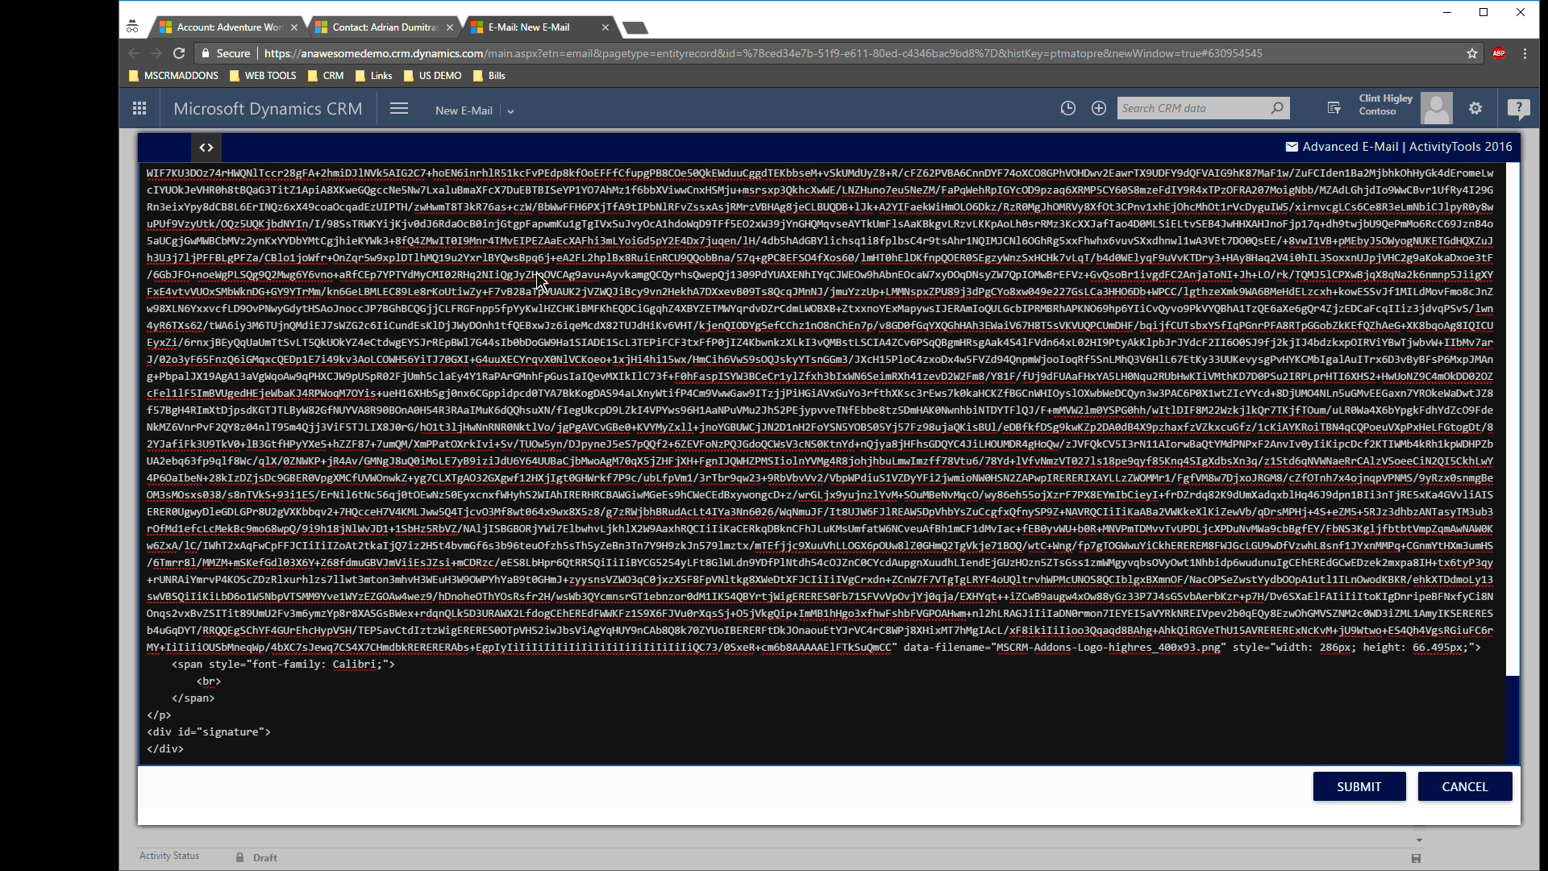
mouse_move(207, 146)
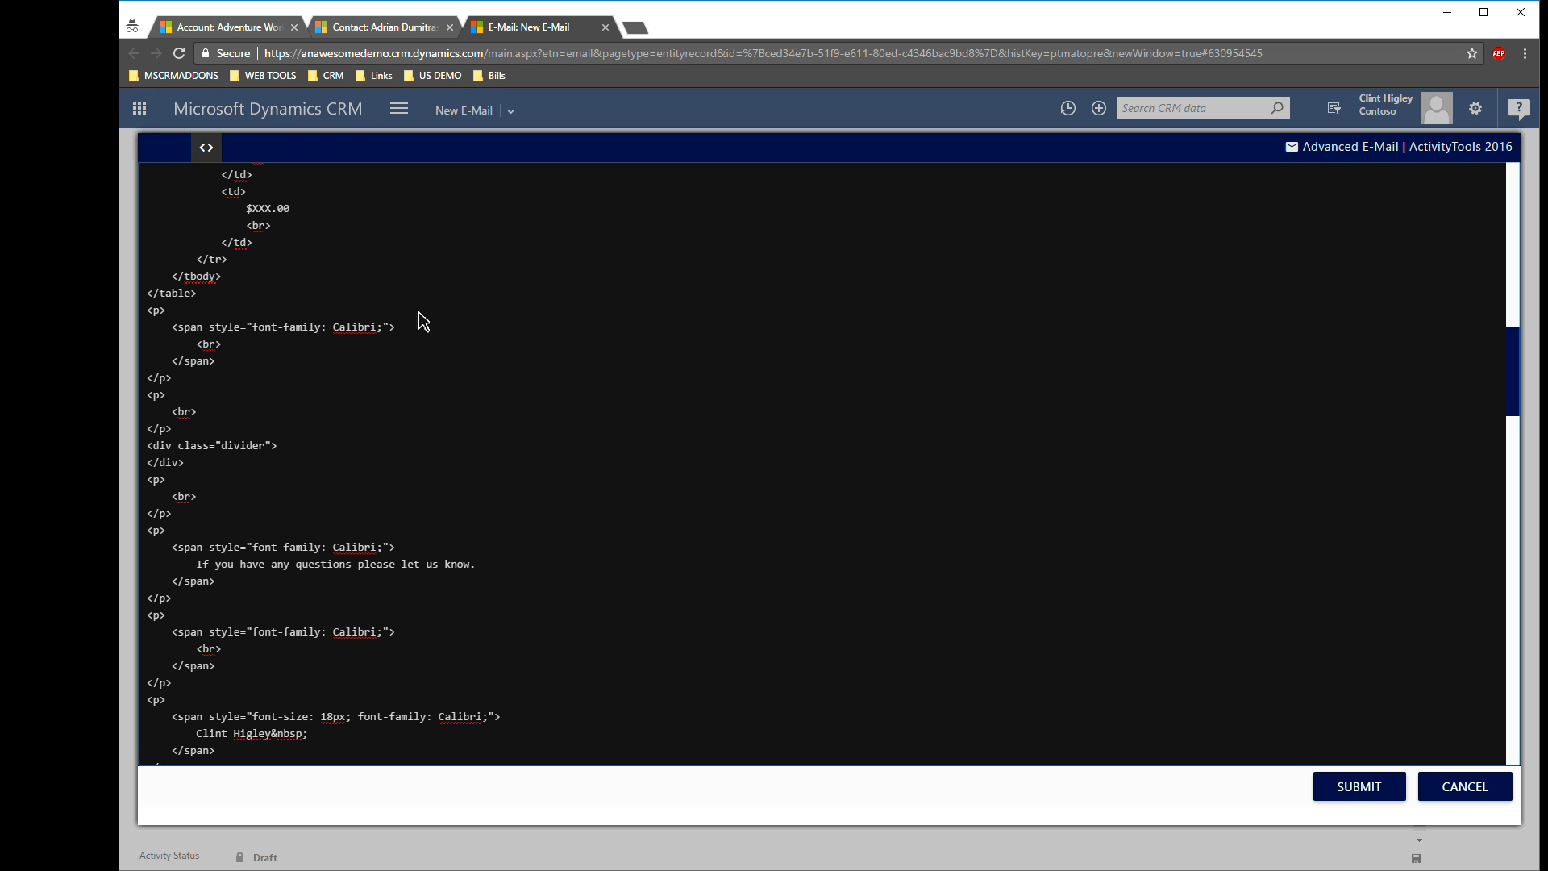
left_click(206, 146)
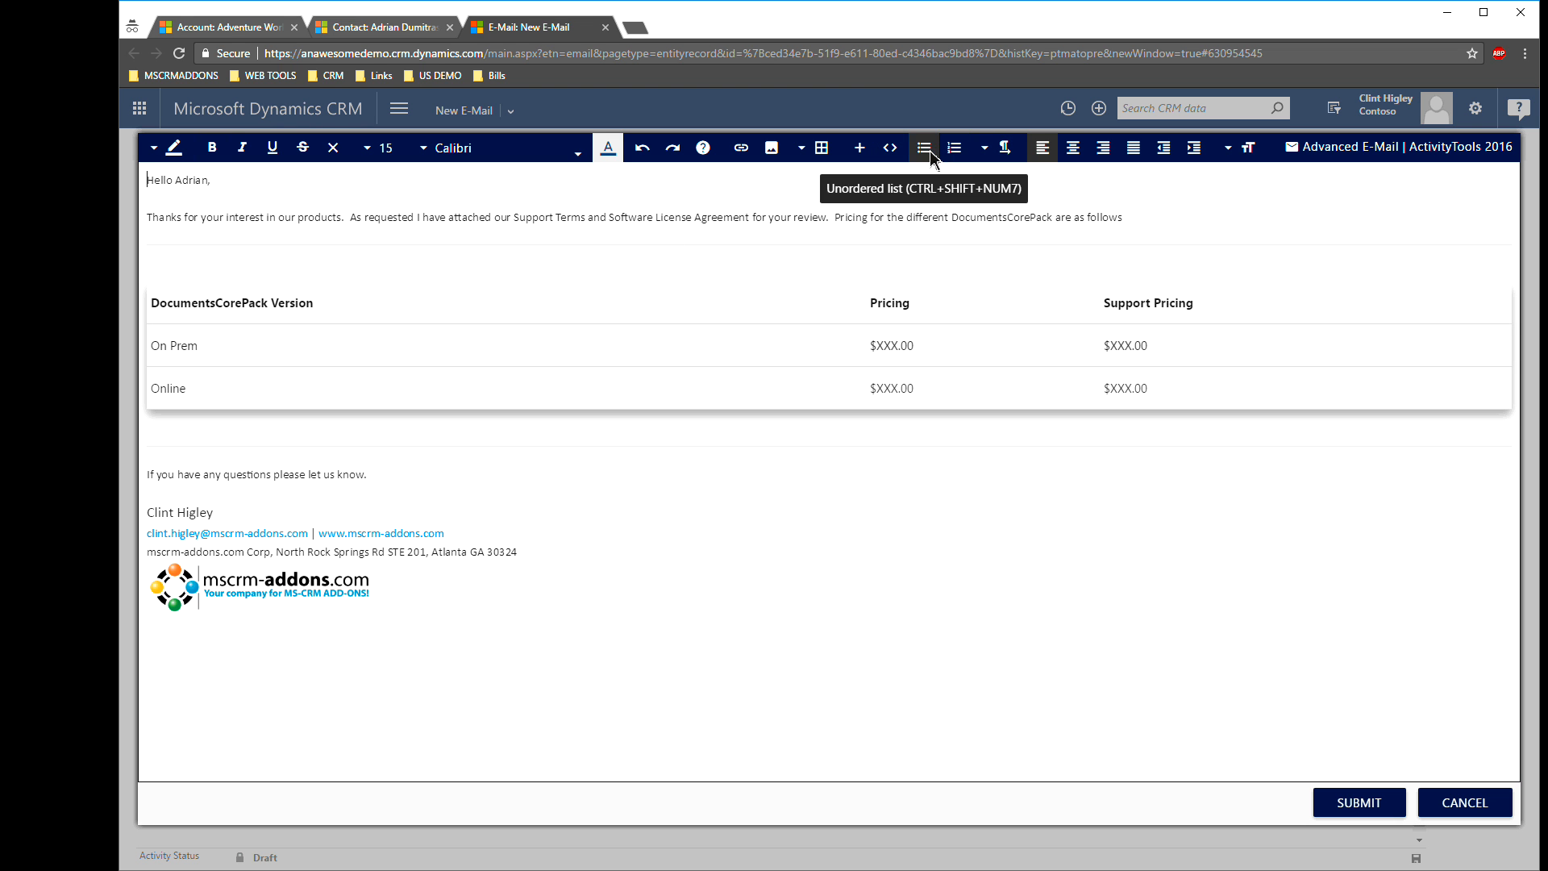
mouse_move(933, 163)
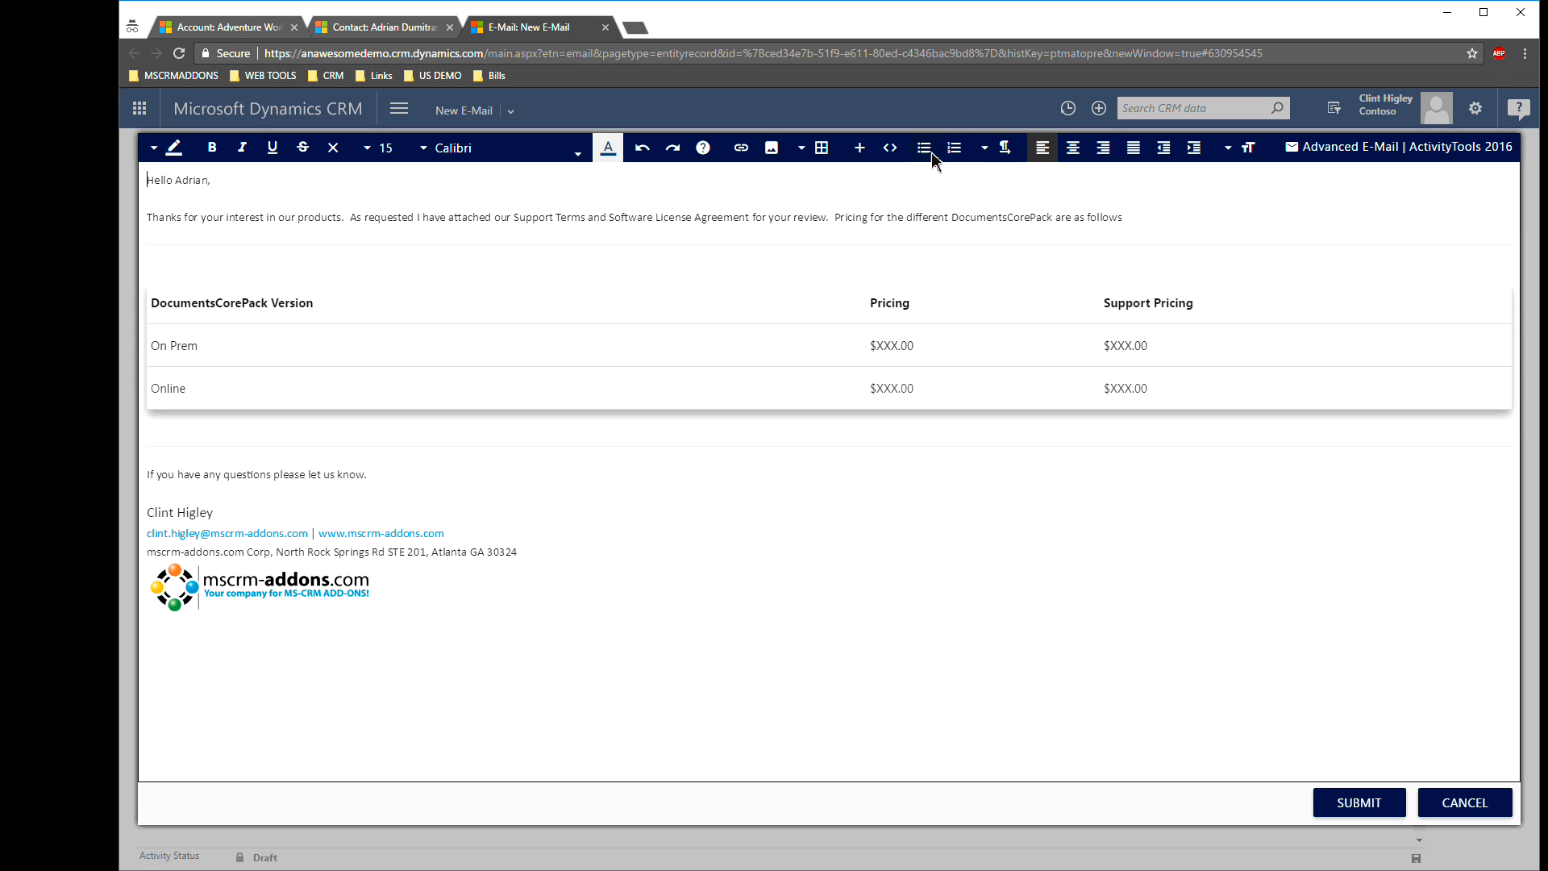
mouse_move(954, 147)
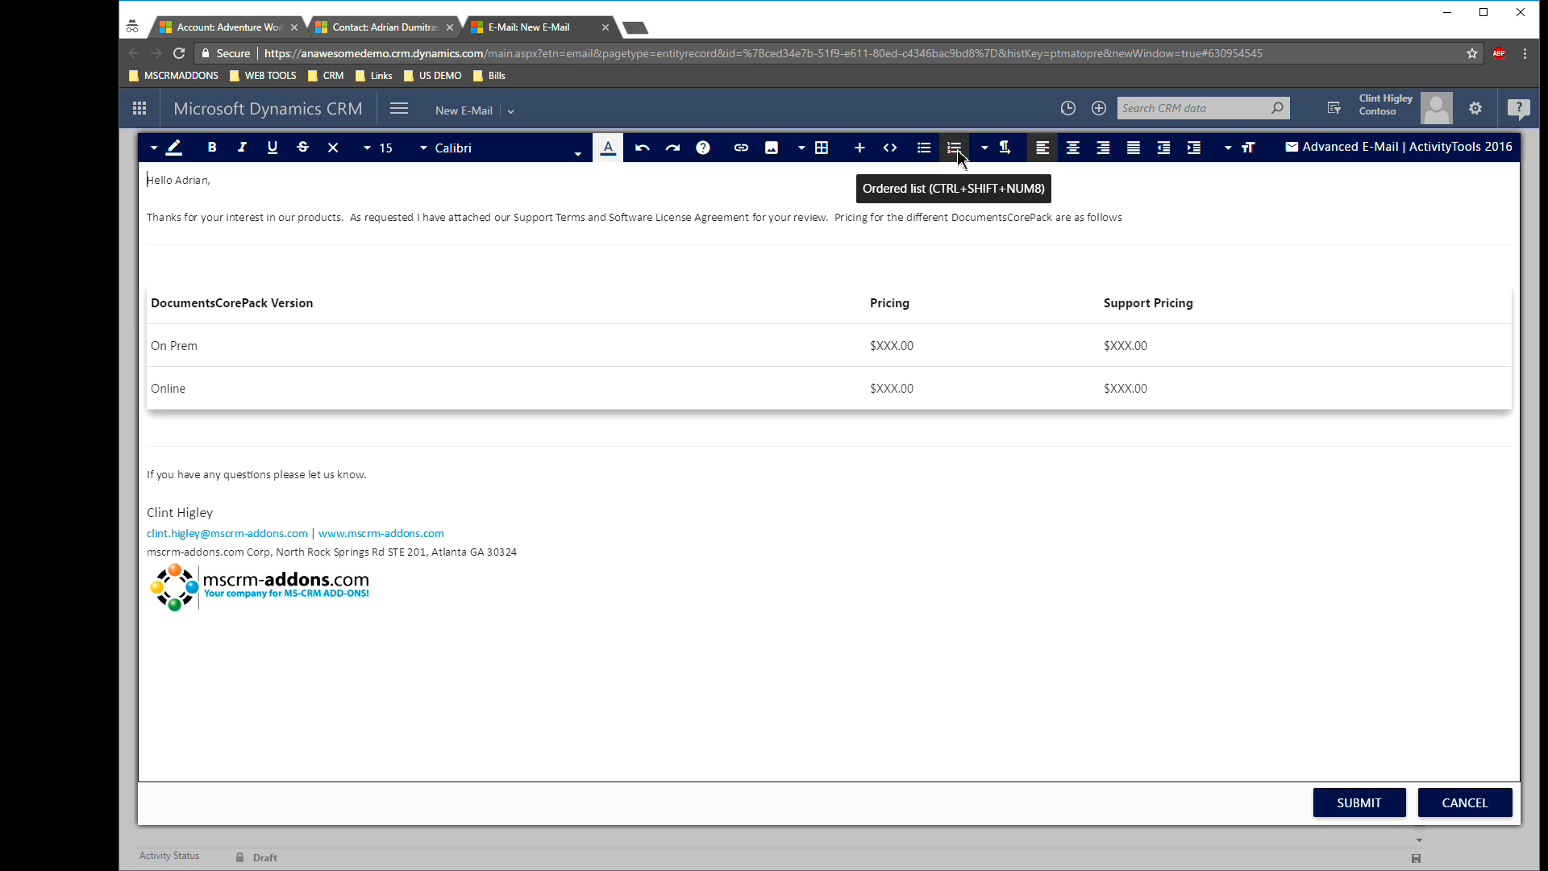
mouse_move(1003, 147)
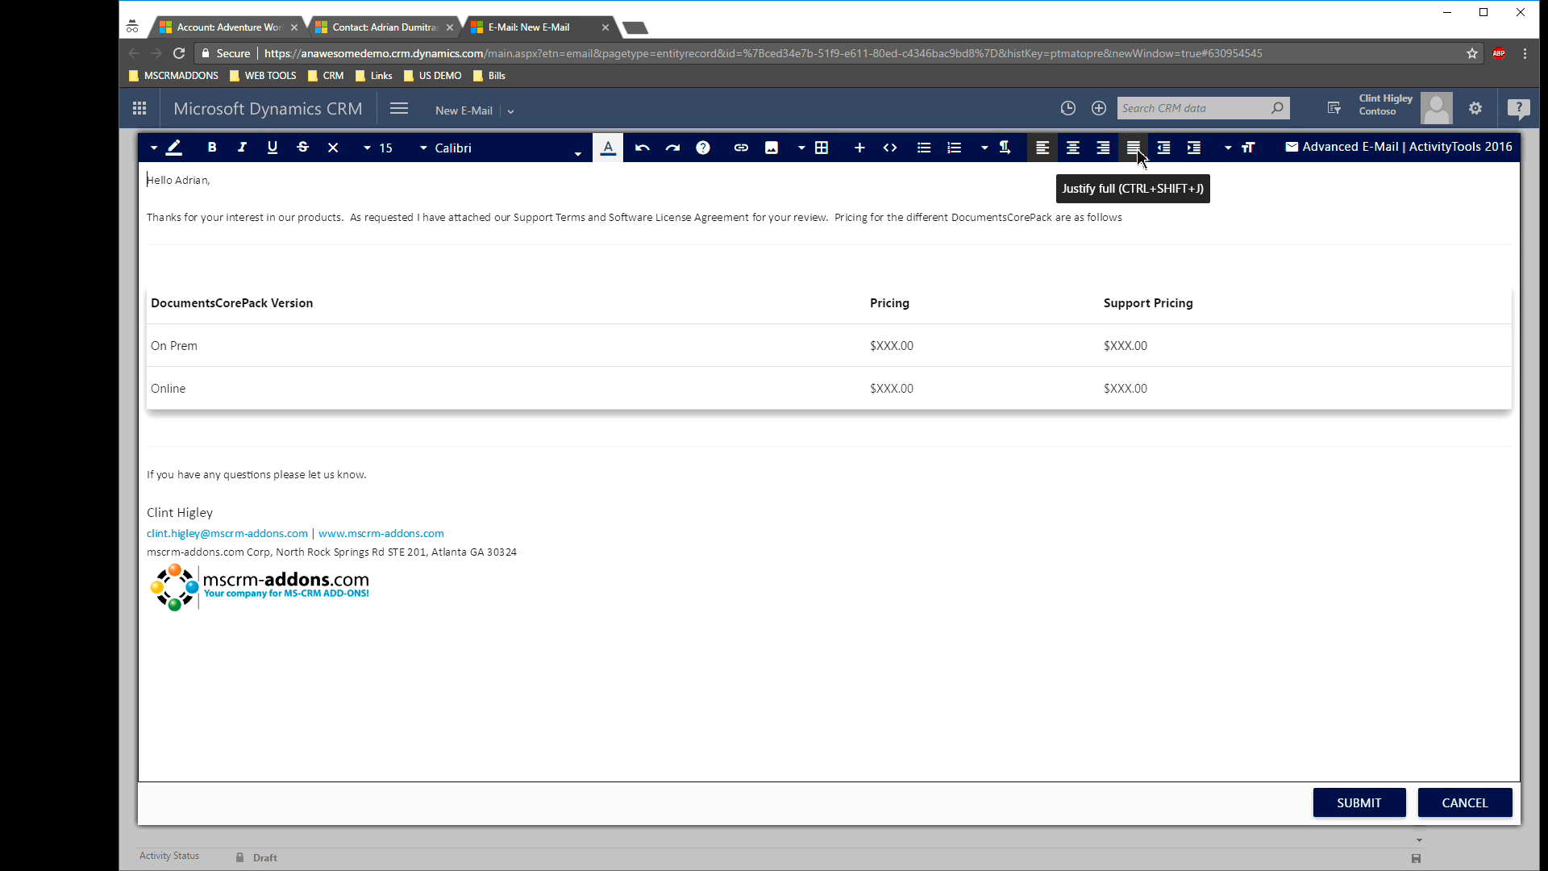
mouse_move(1214, 185)
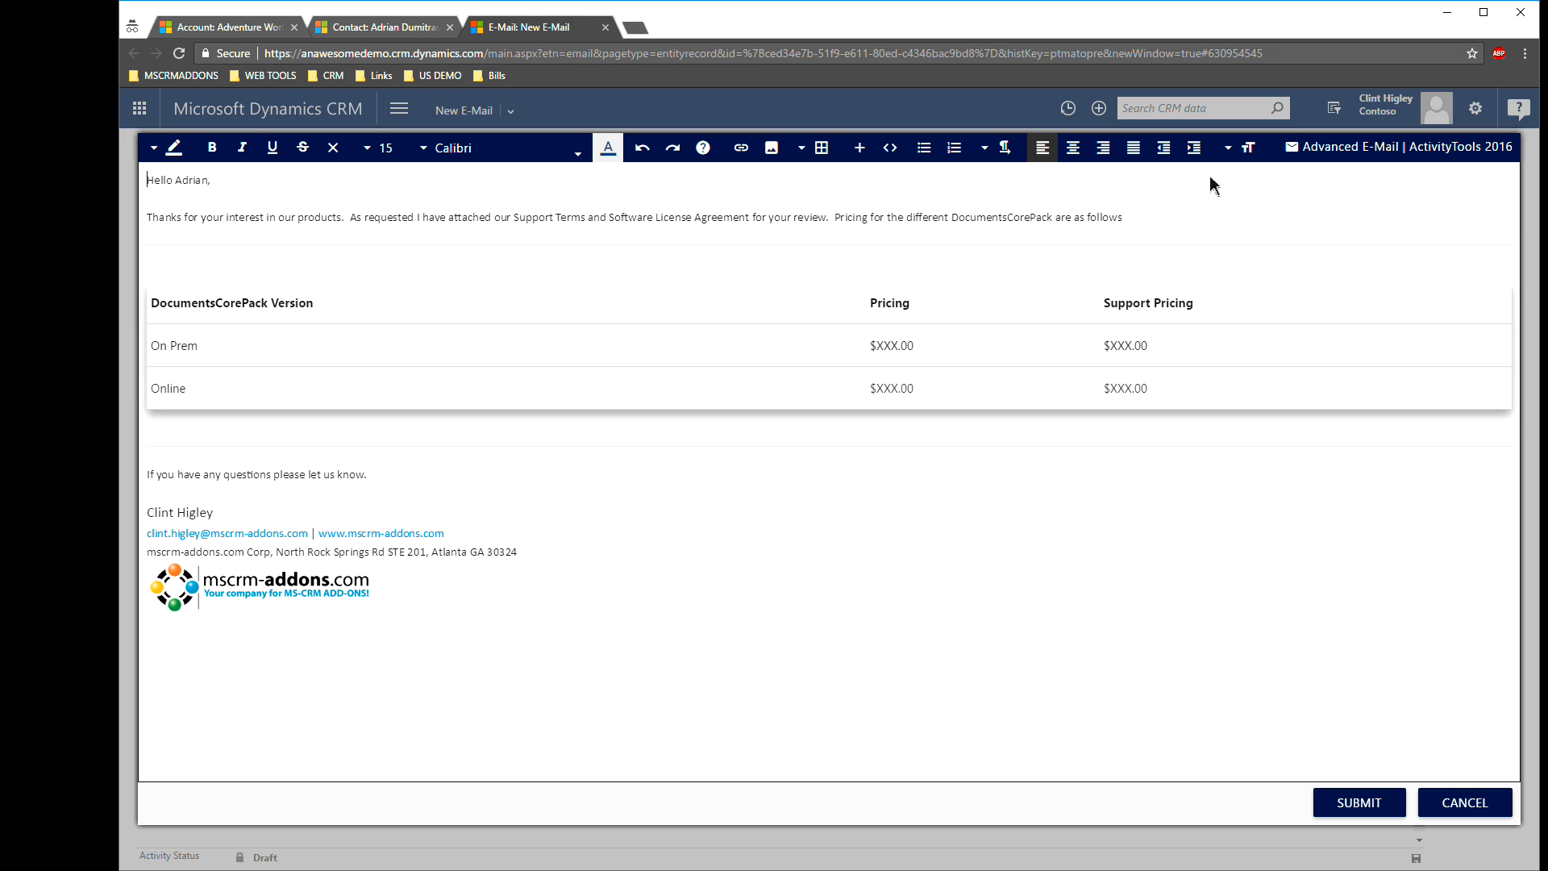
mouse_move(1248, 149)
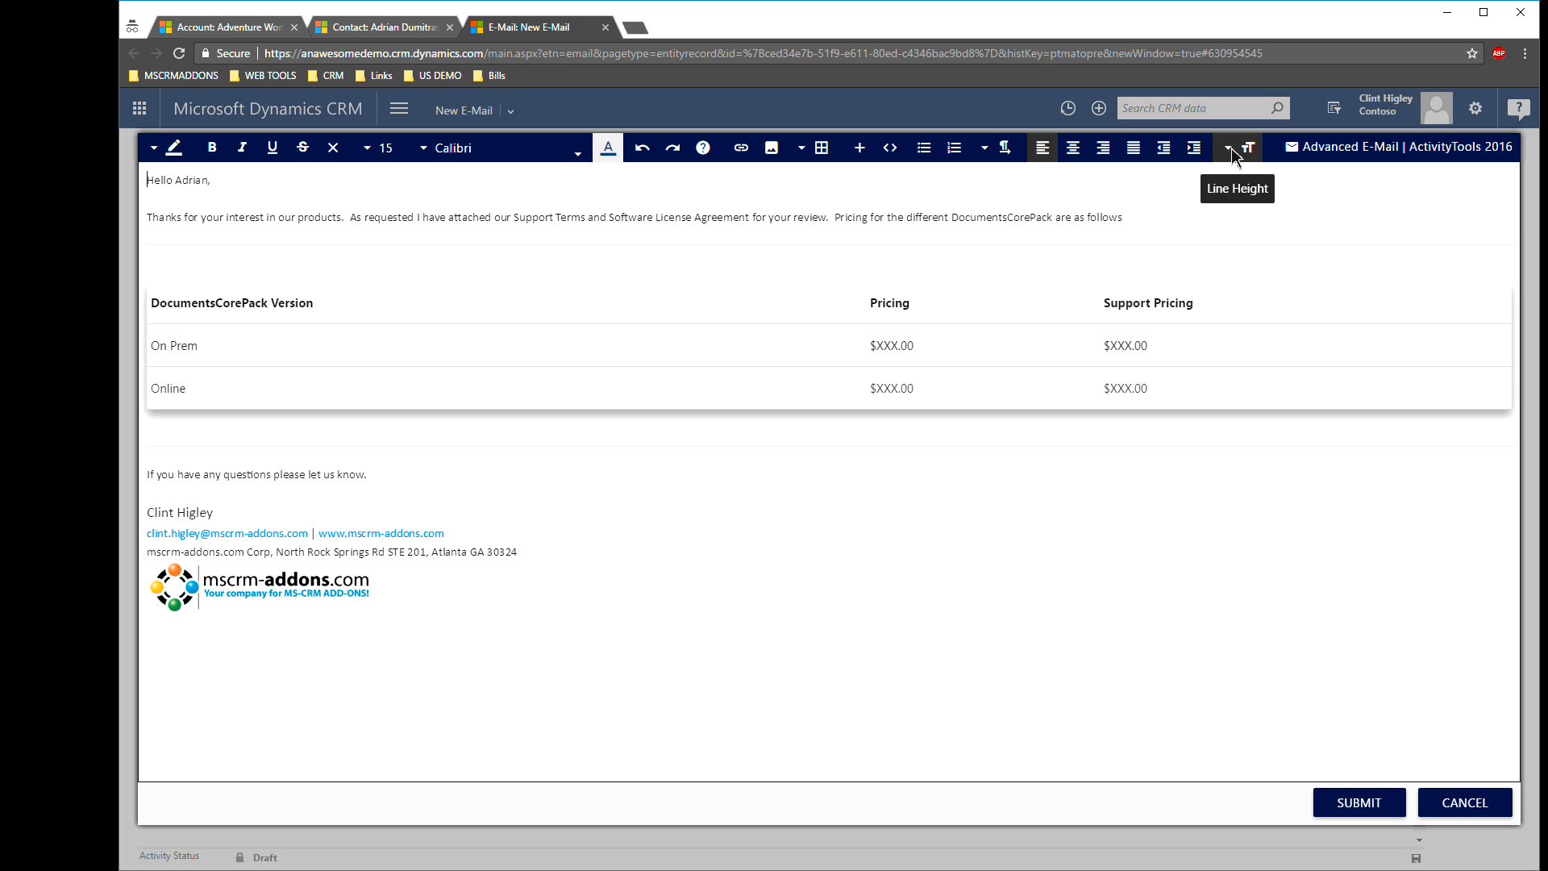
mouse_move(219, 522)
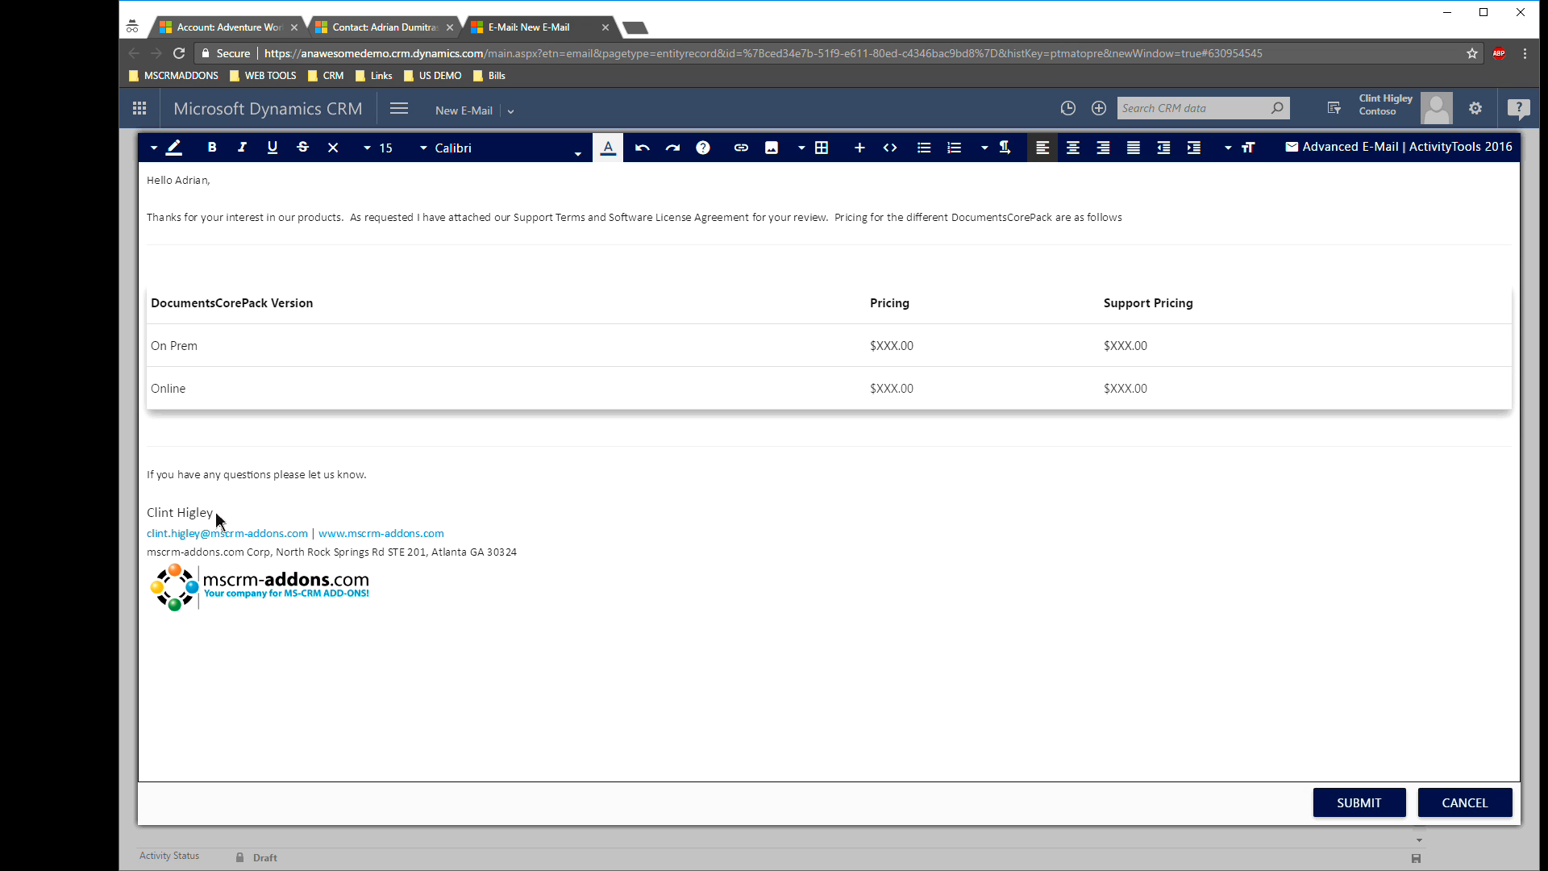
double_click(179, 513)
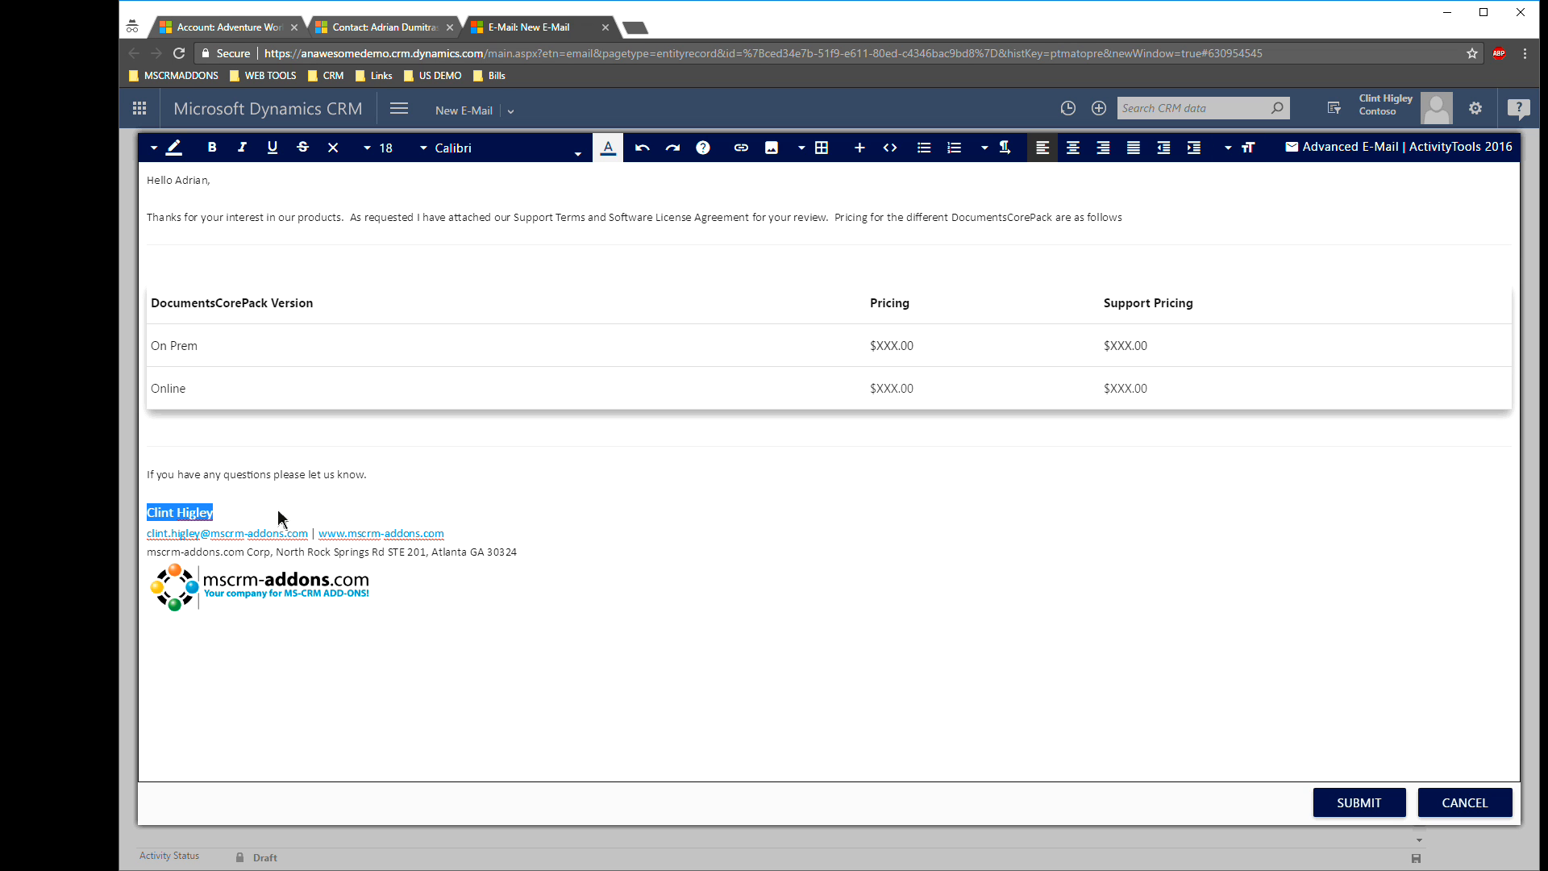
mouse_move(717, 177)
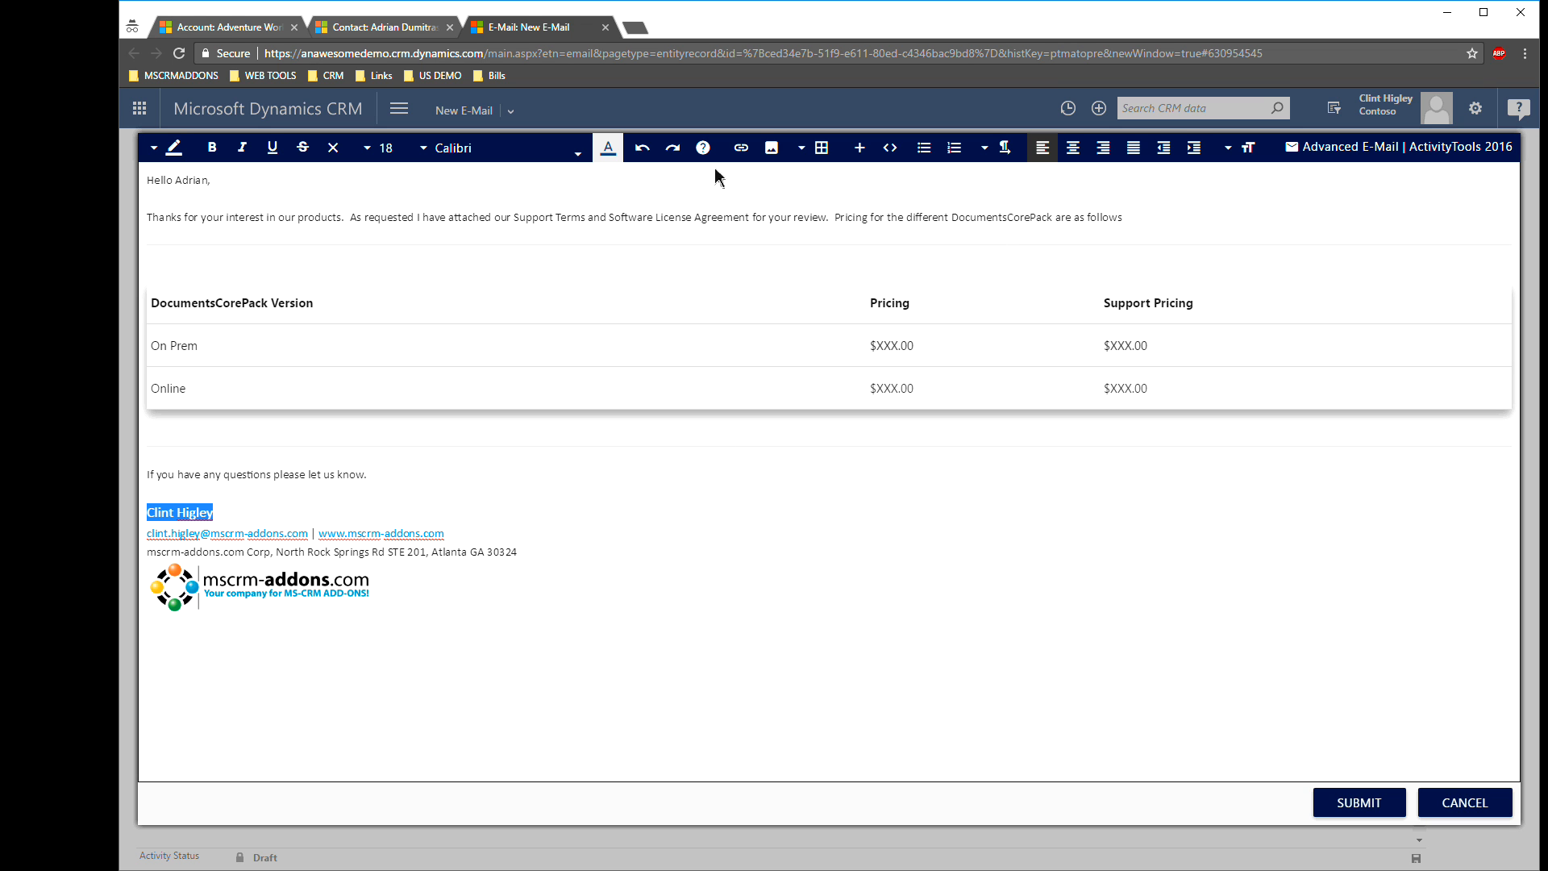
left_click(578, 153)
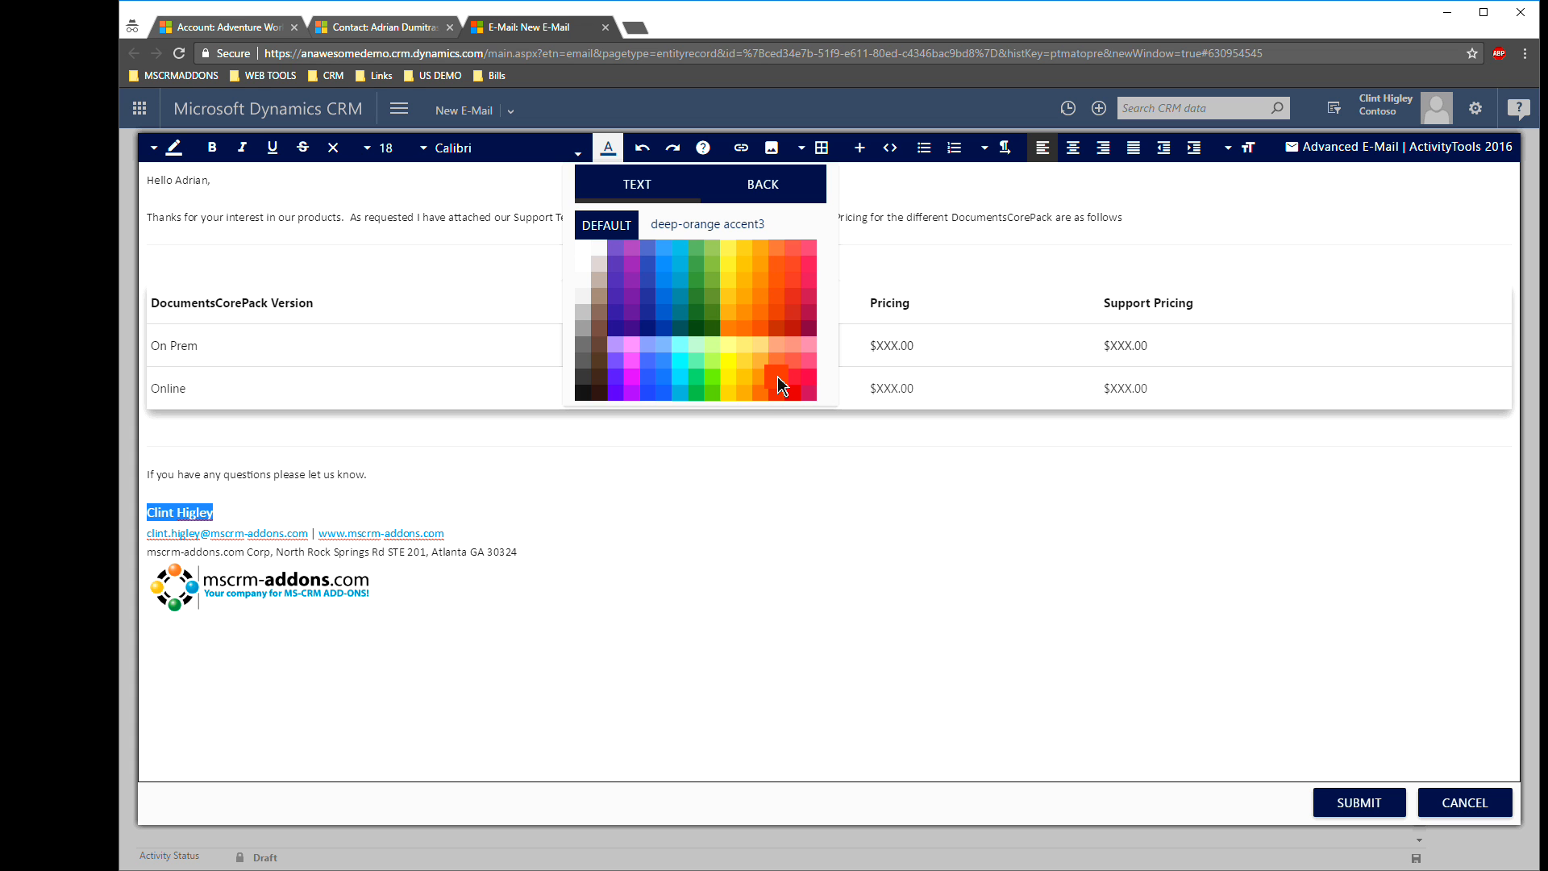
left_click(782, 384)
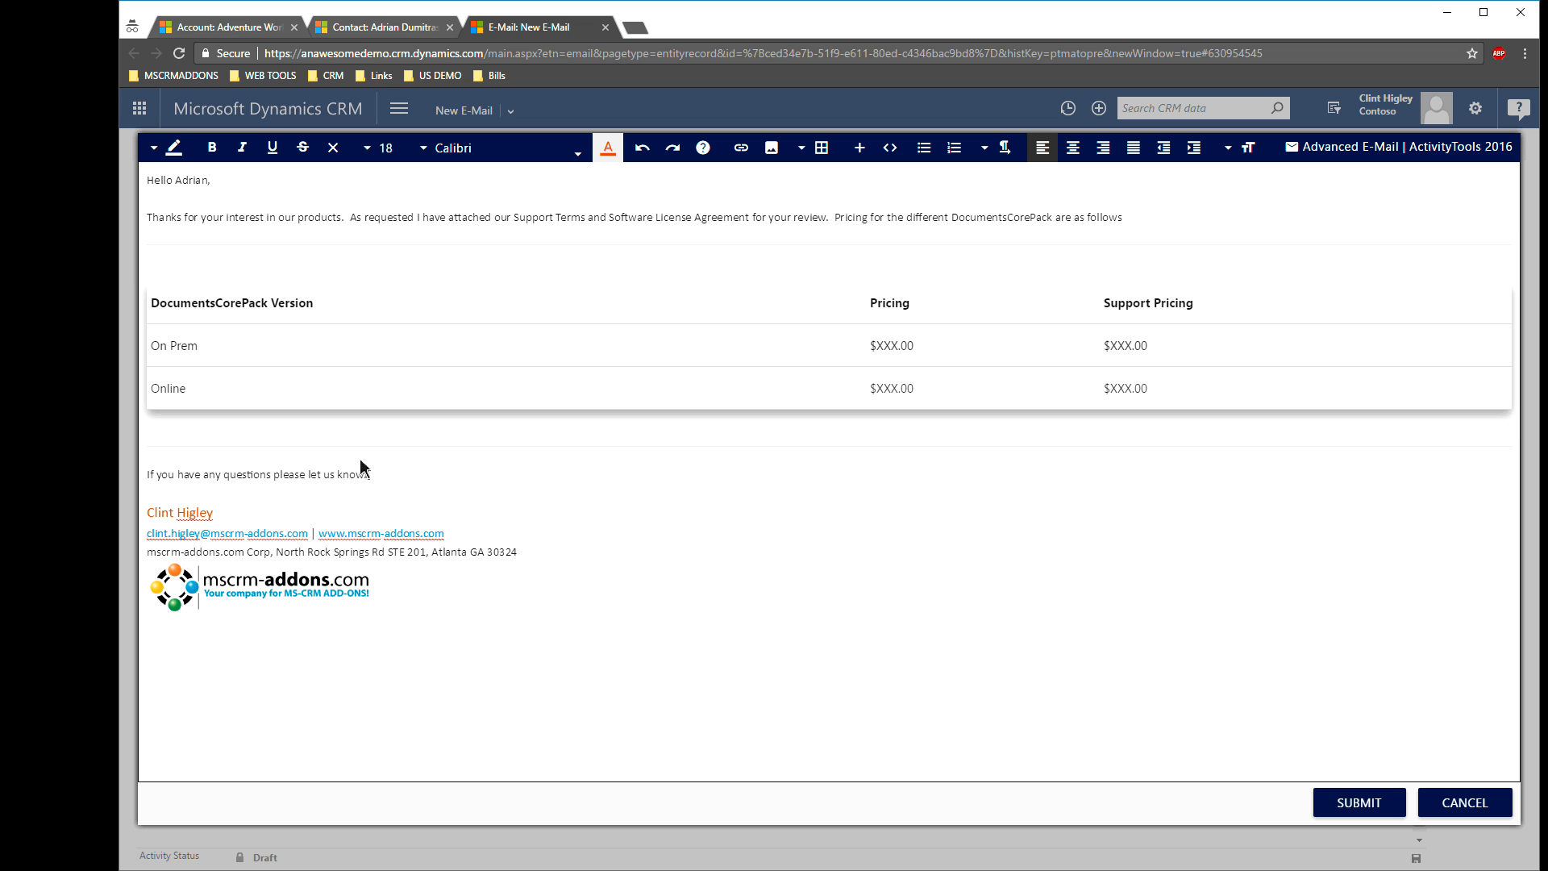
mouse_move(912, 632)
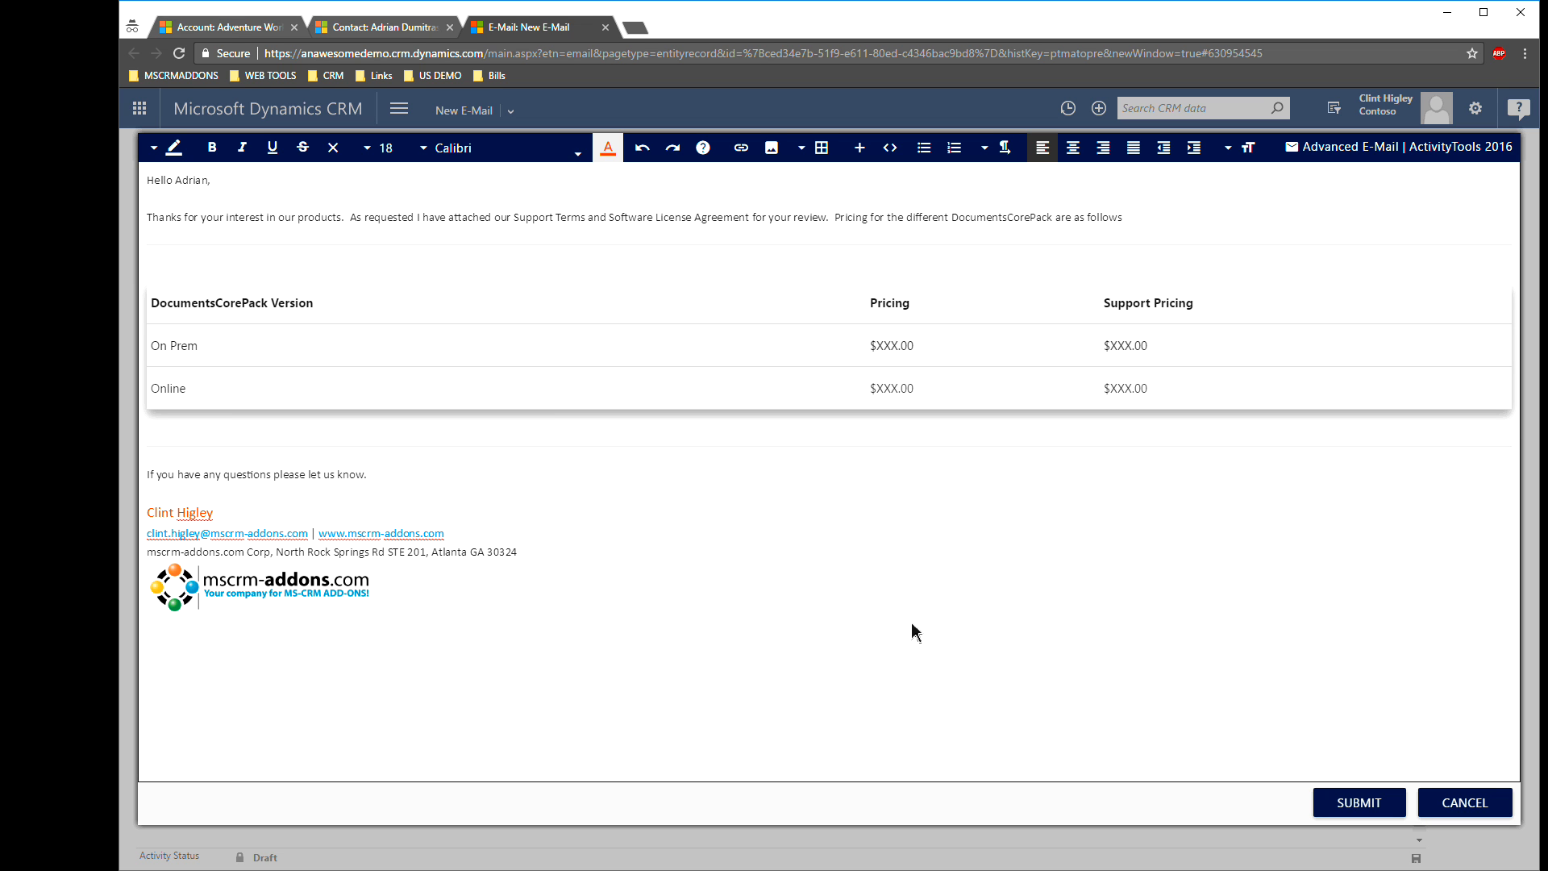
left_click(214, 513)
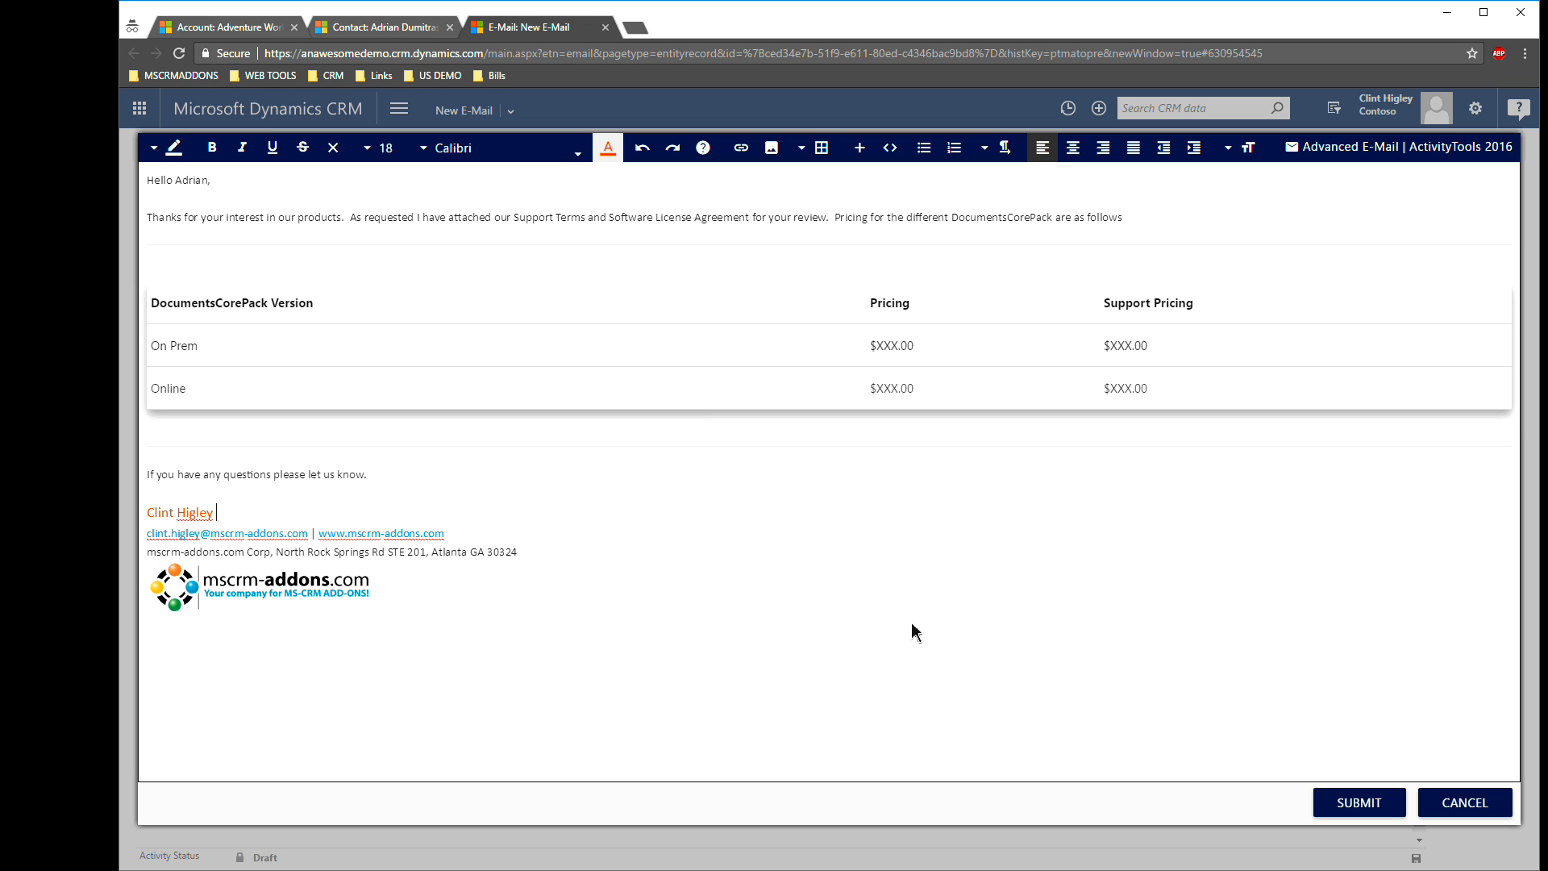
mouse_move(942, 229)
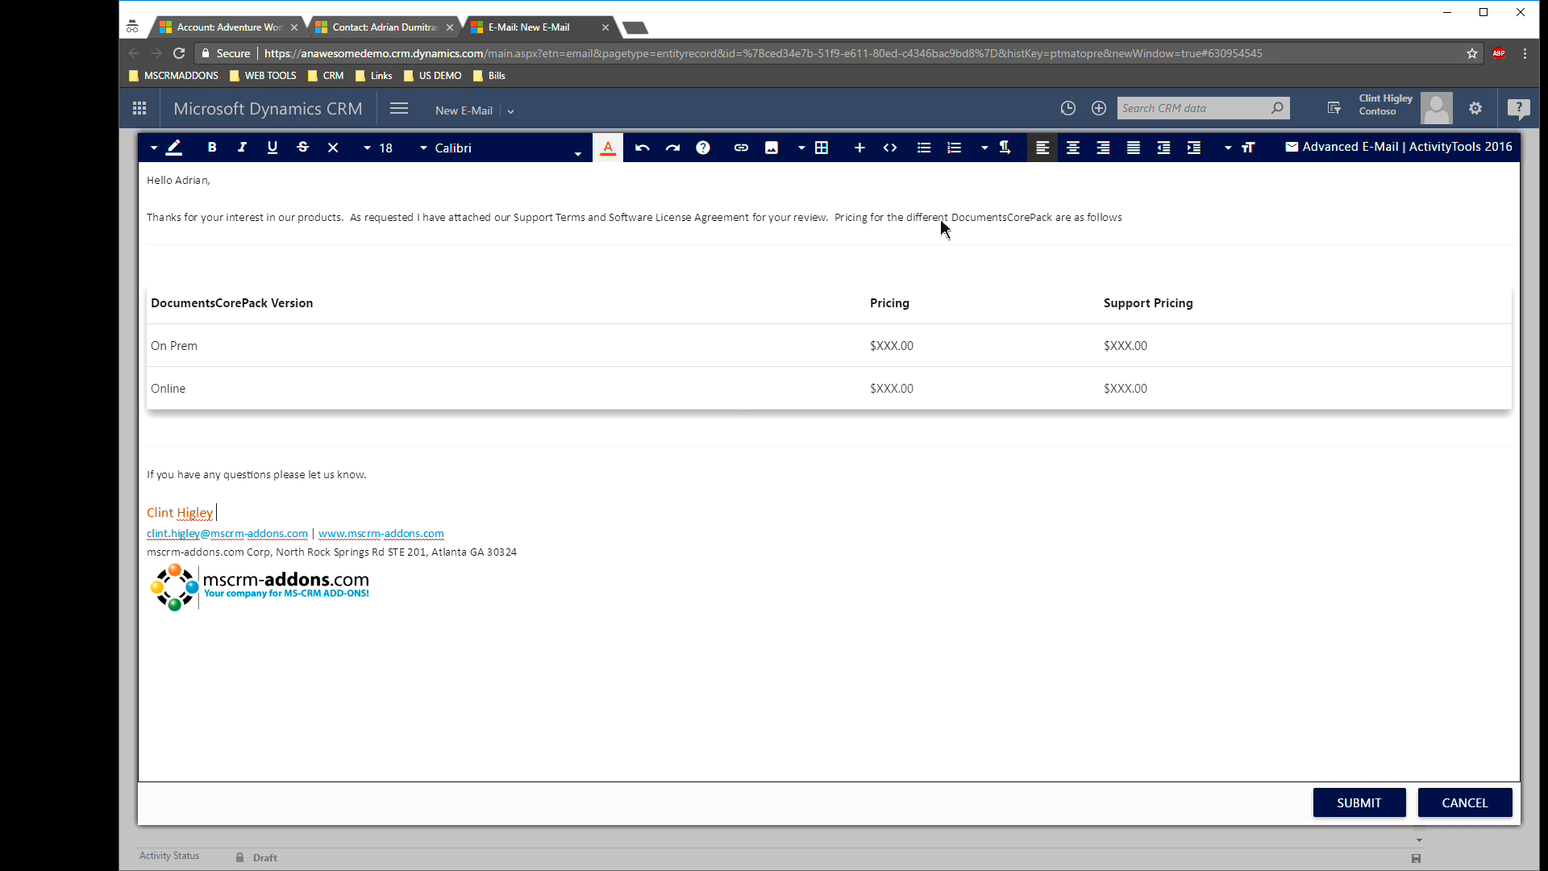
mouse_move(1227, 692)
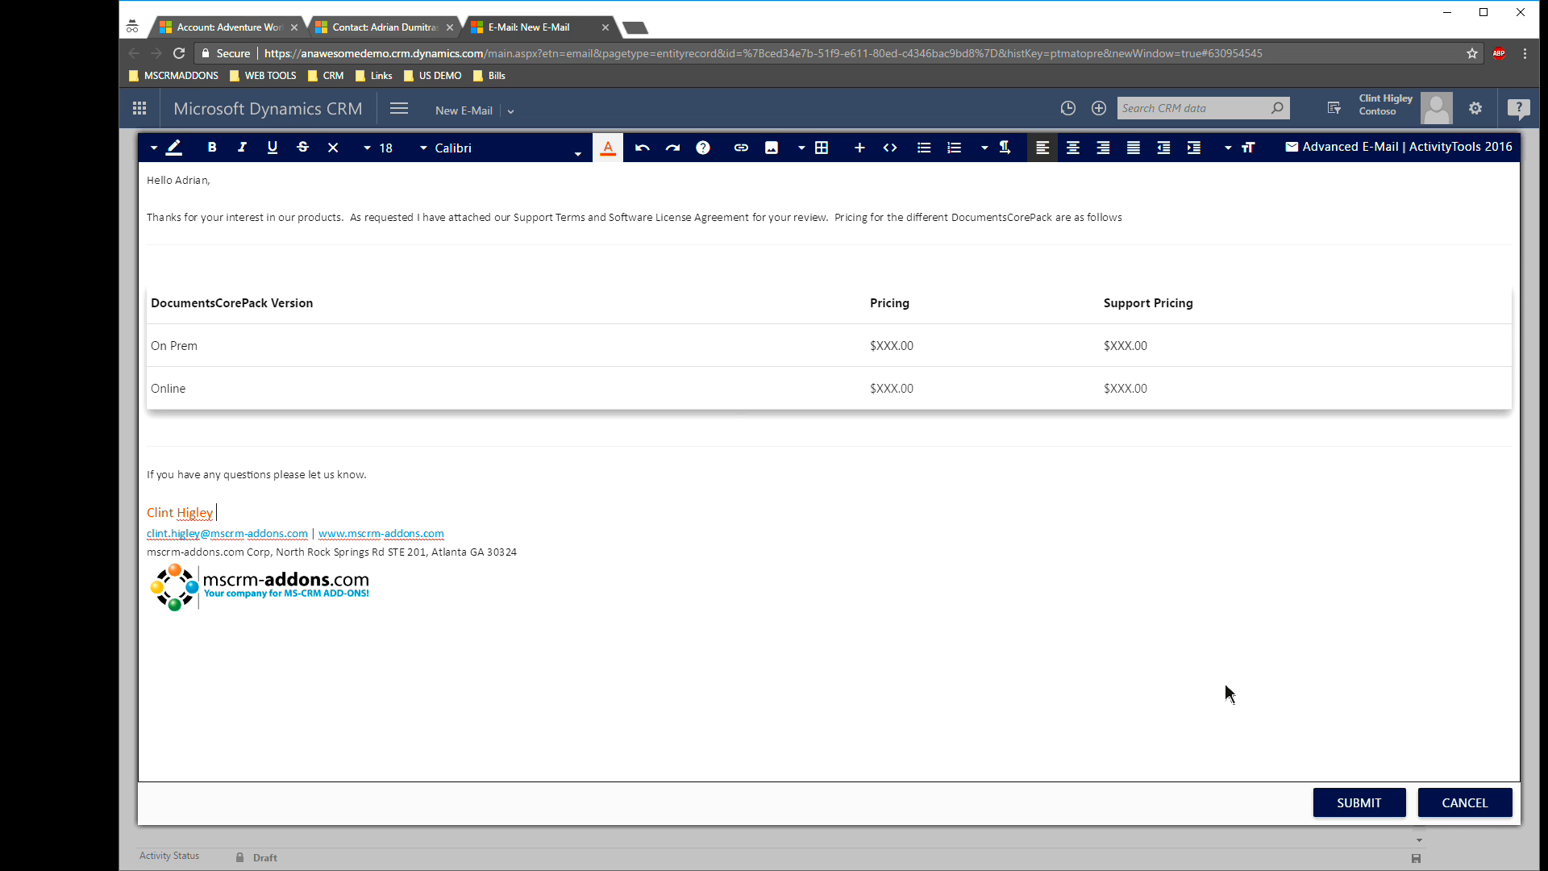
mouse_move(925, 571)
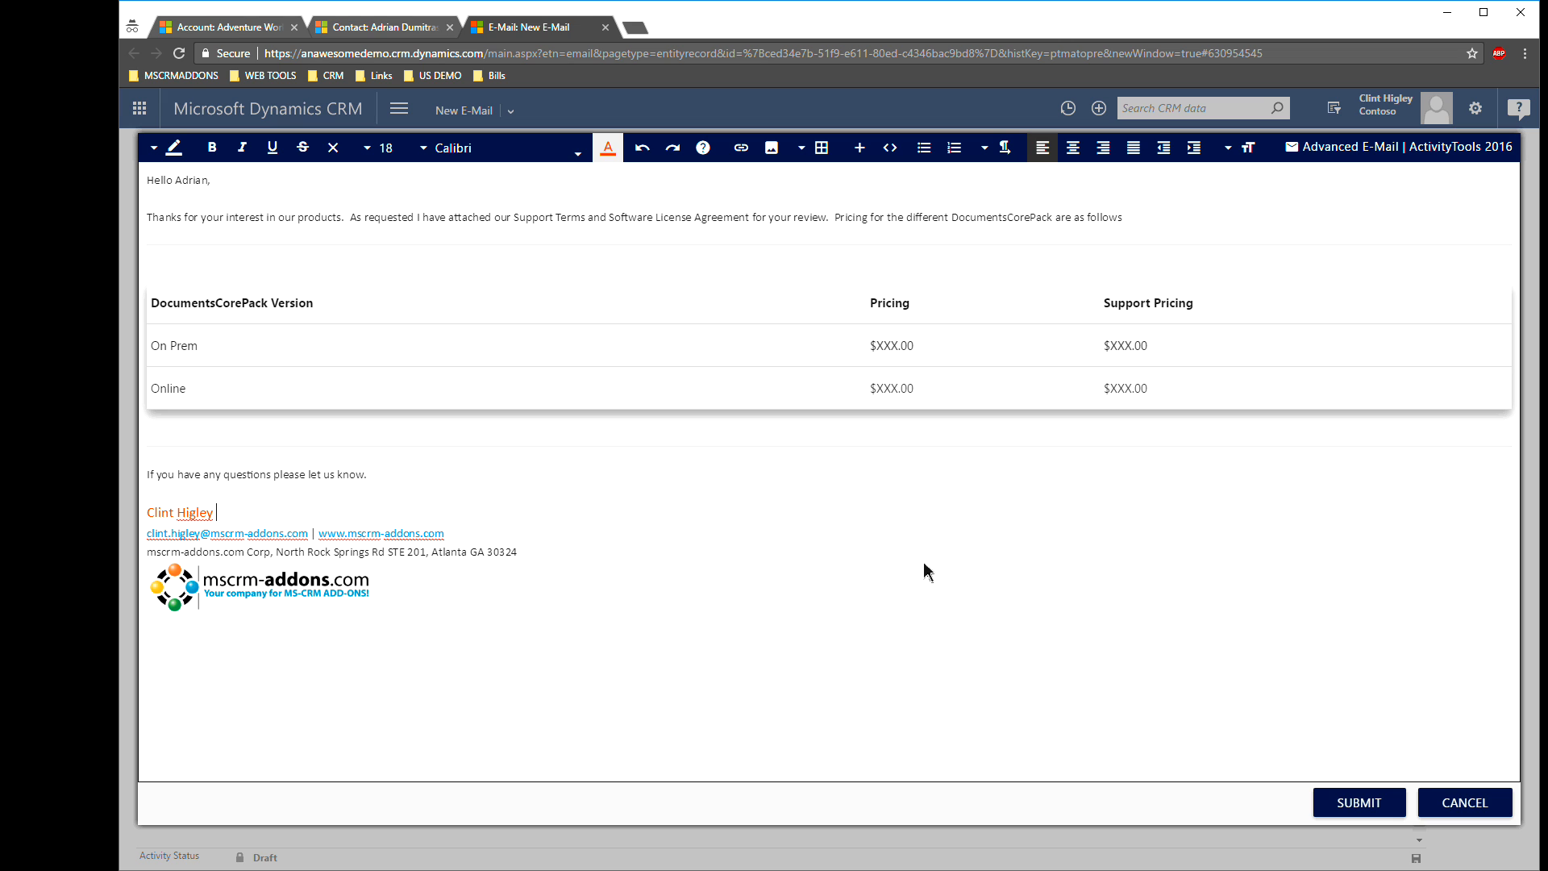
mouse_move(1113, 455)
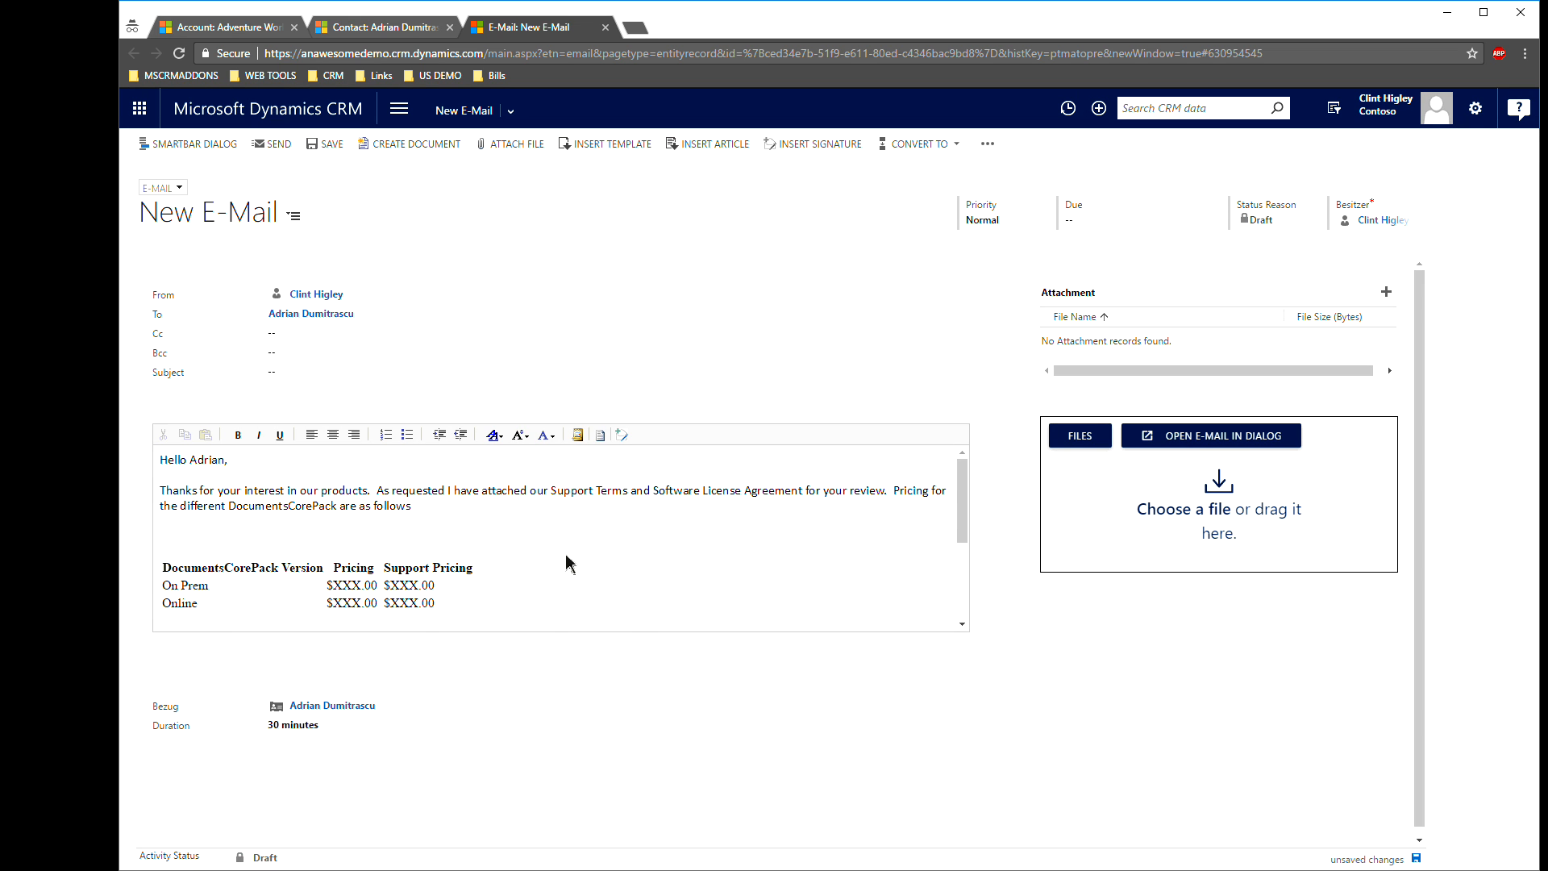
mouse_move(238, 590)
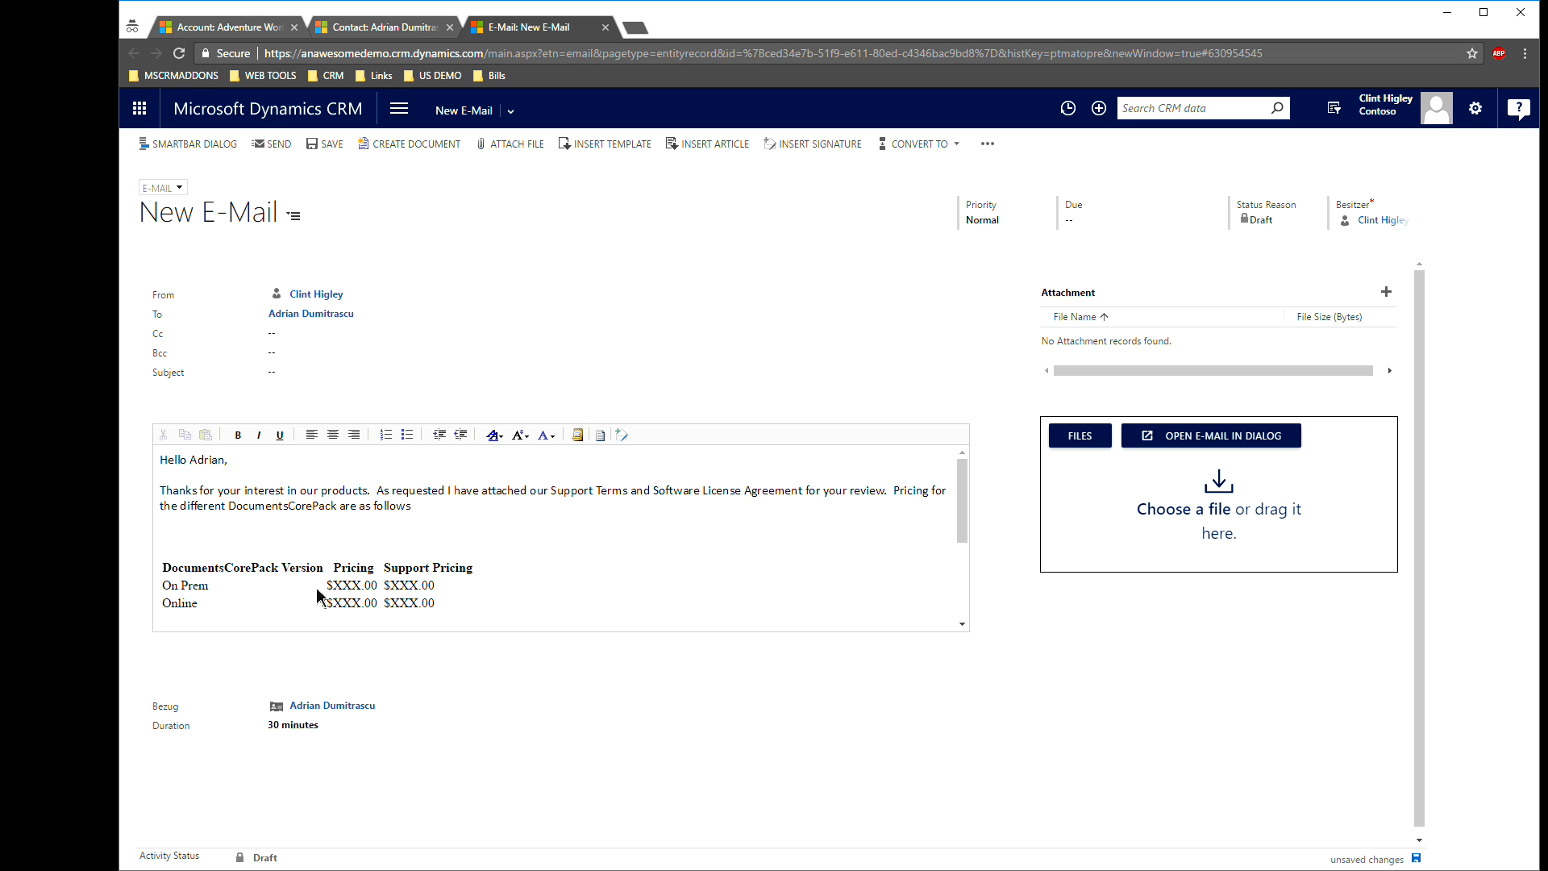
mouse_move(258, 597)
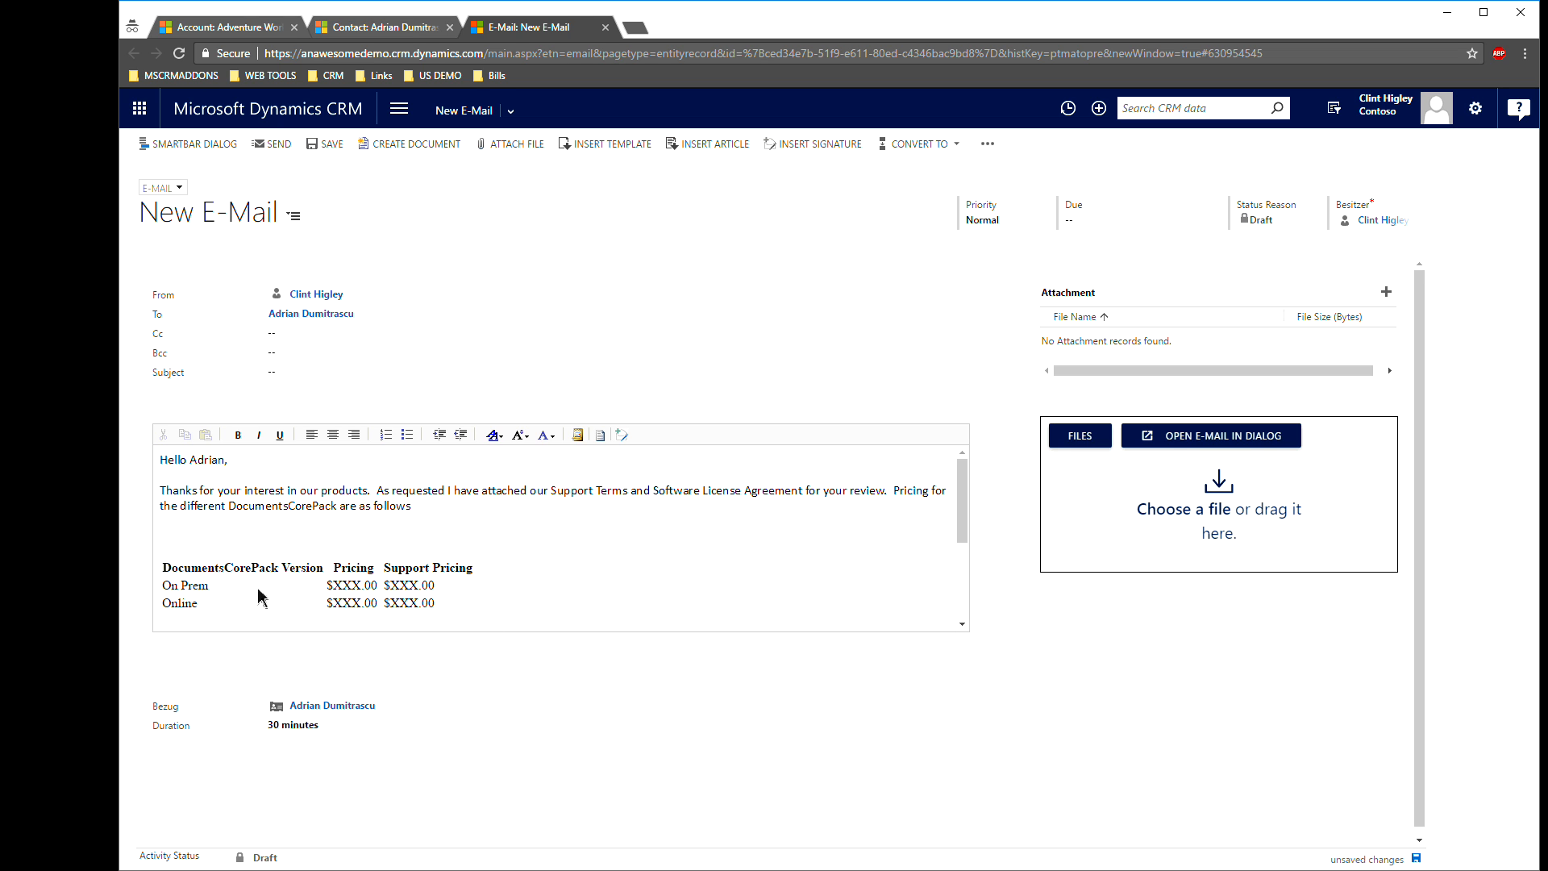
mouse_move(483, 599)
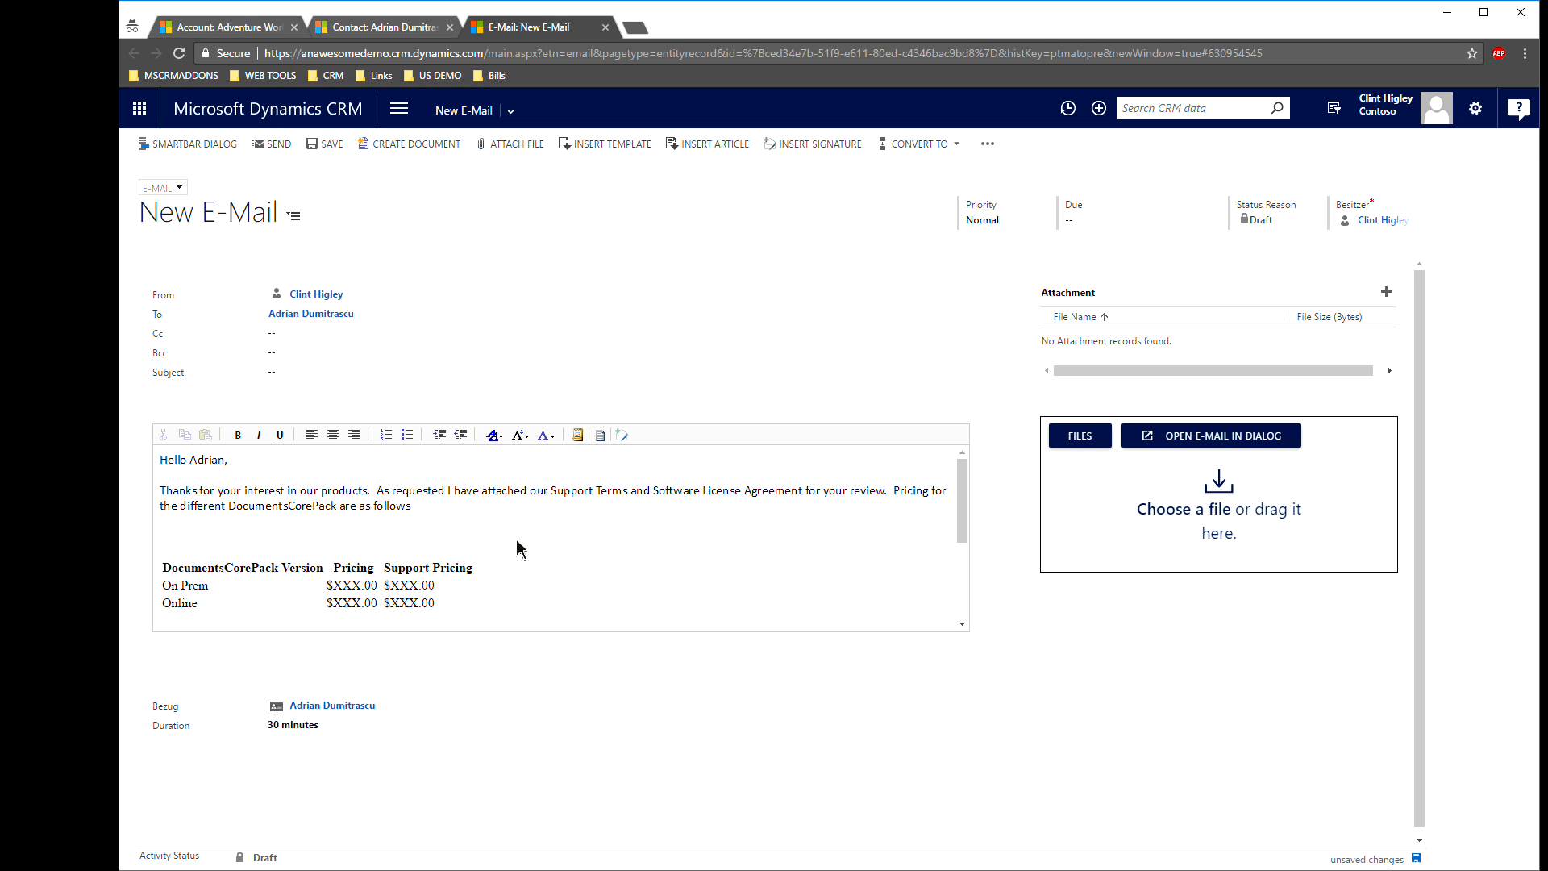
- Scroll down the new e-mail form toward the file attachment area
scroll("down", 3)
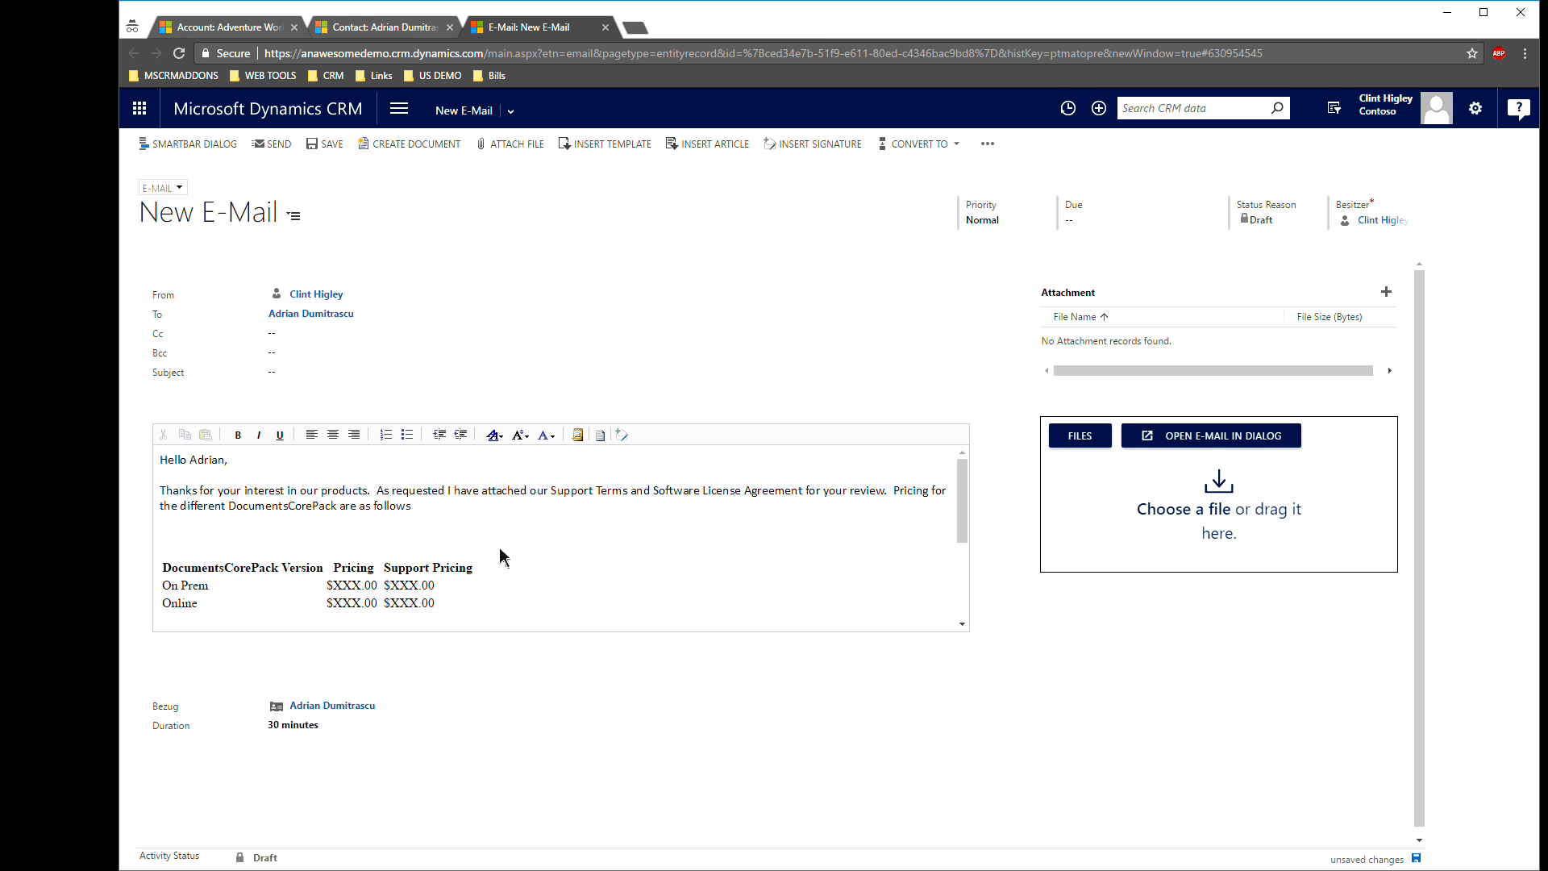
mouse_move(1211, 435)
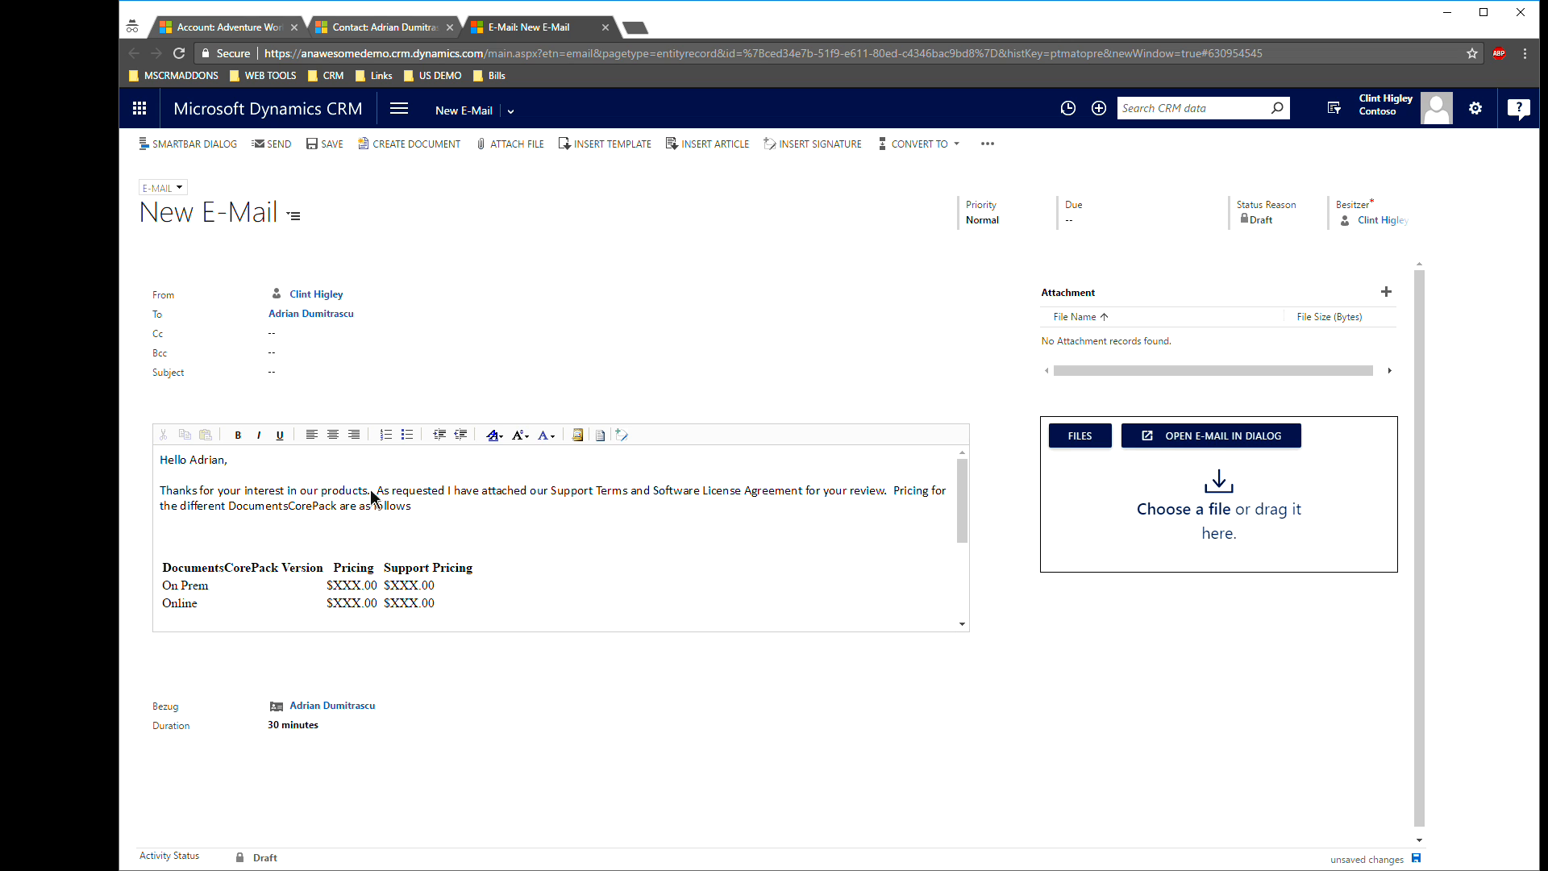
mouse_move(682, 496)
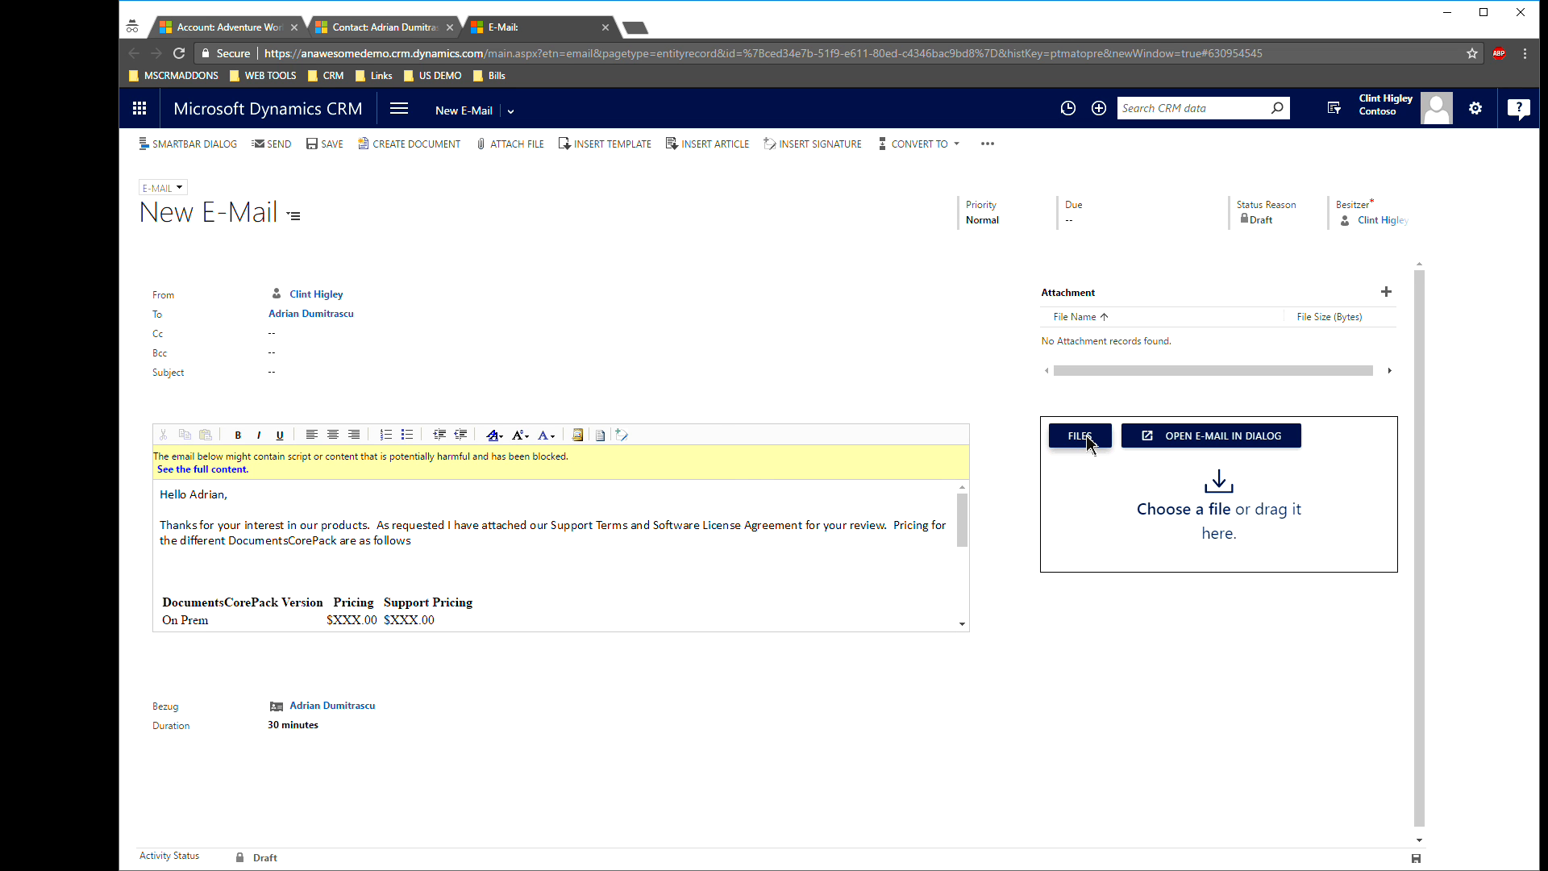
- Attach the MSCRM-ADDONS.COM Software License Agreement PDF from the Desktop, showing All Files
left_click(1078, 435)
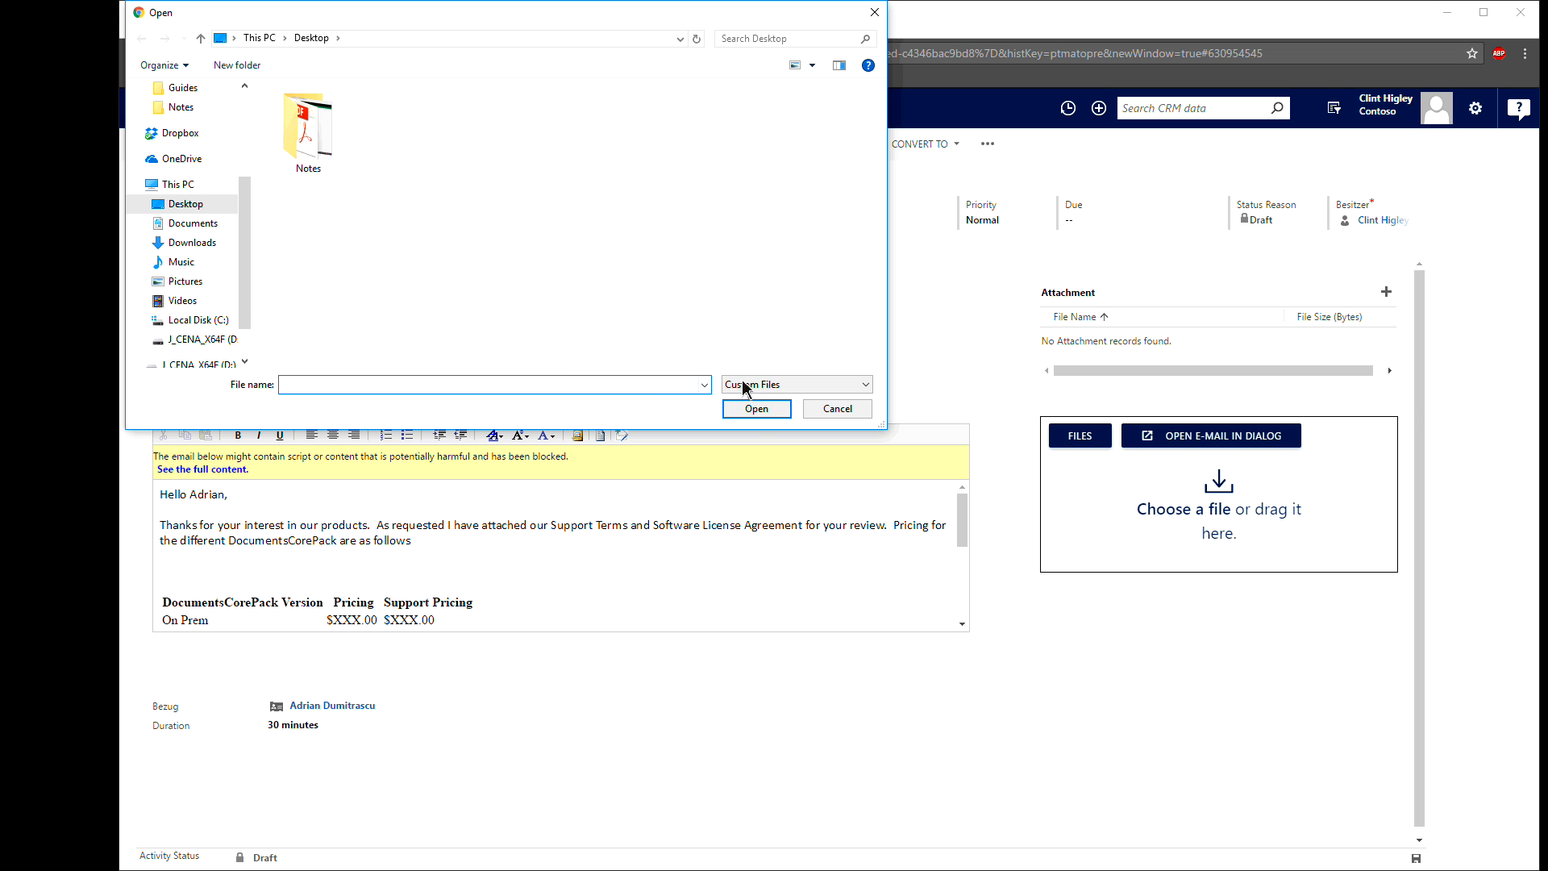
left_click(795, 384)
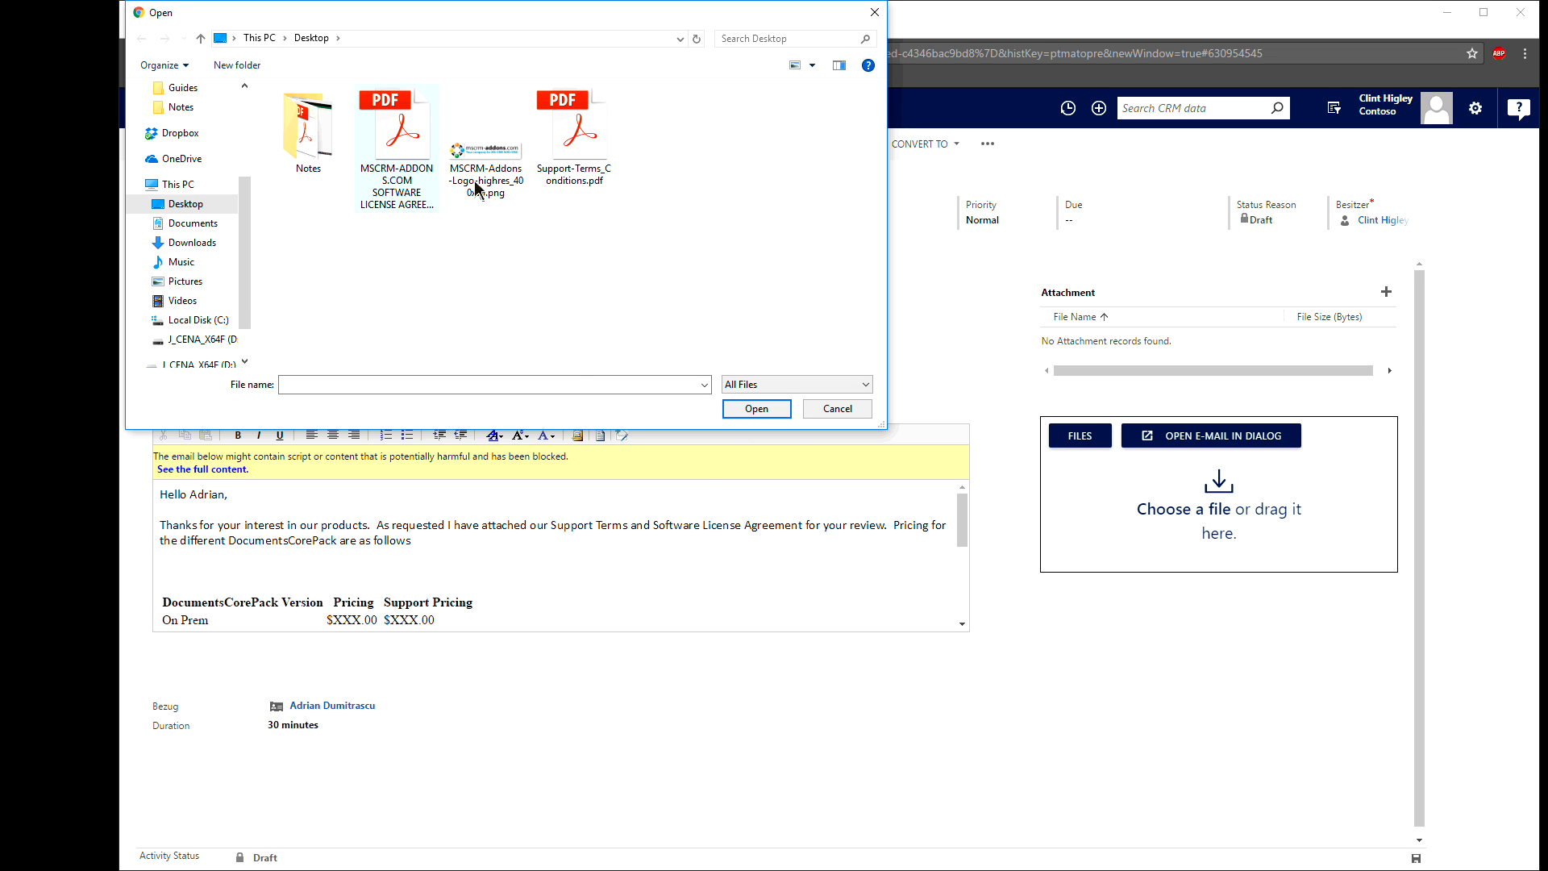
left_click(395, 128)
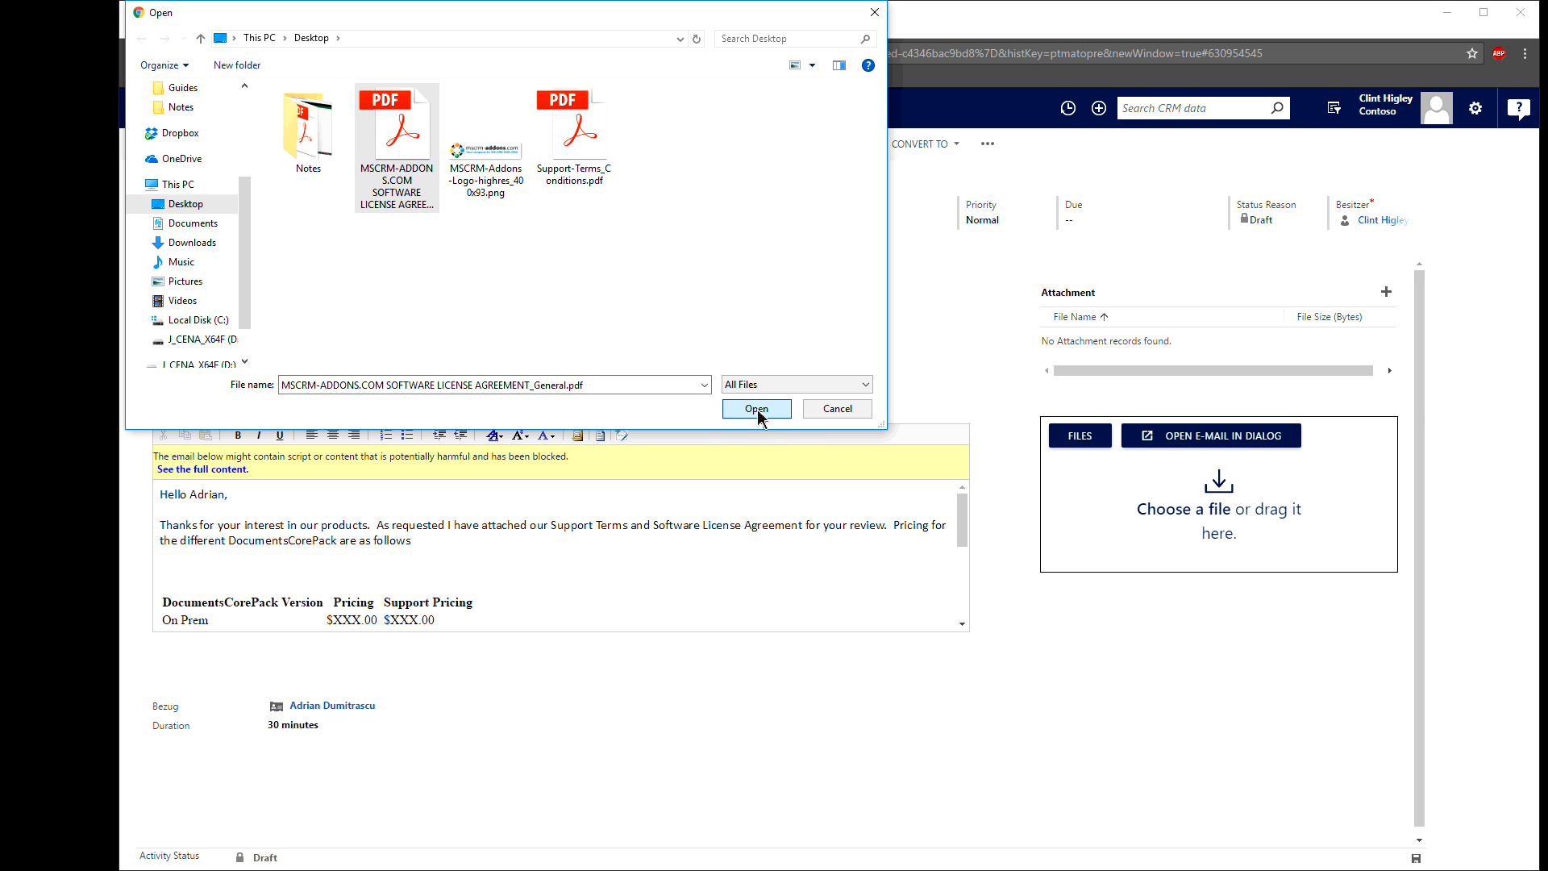
left_click(756, 408)
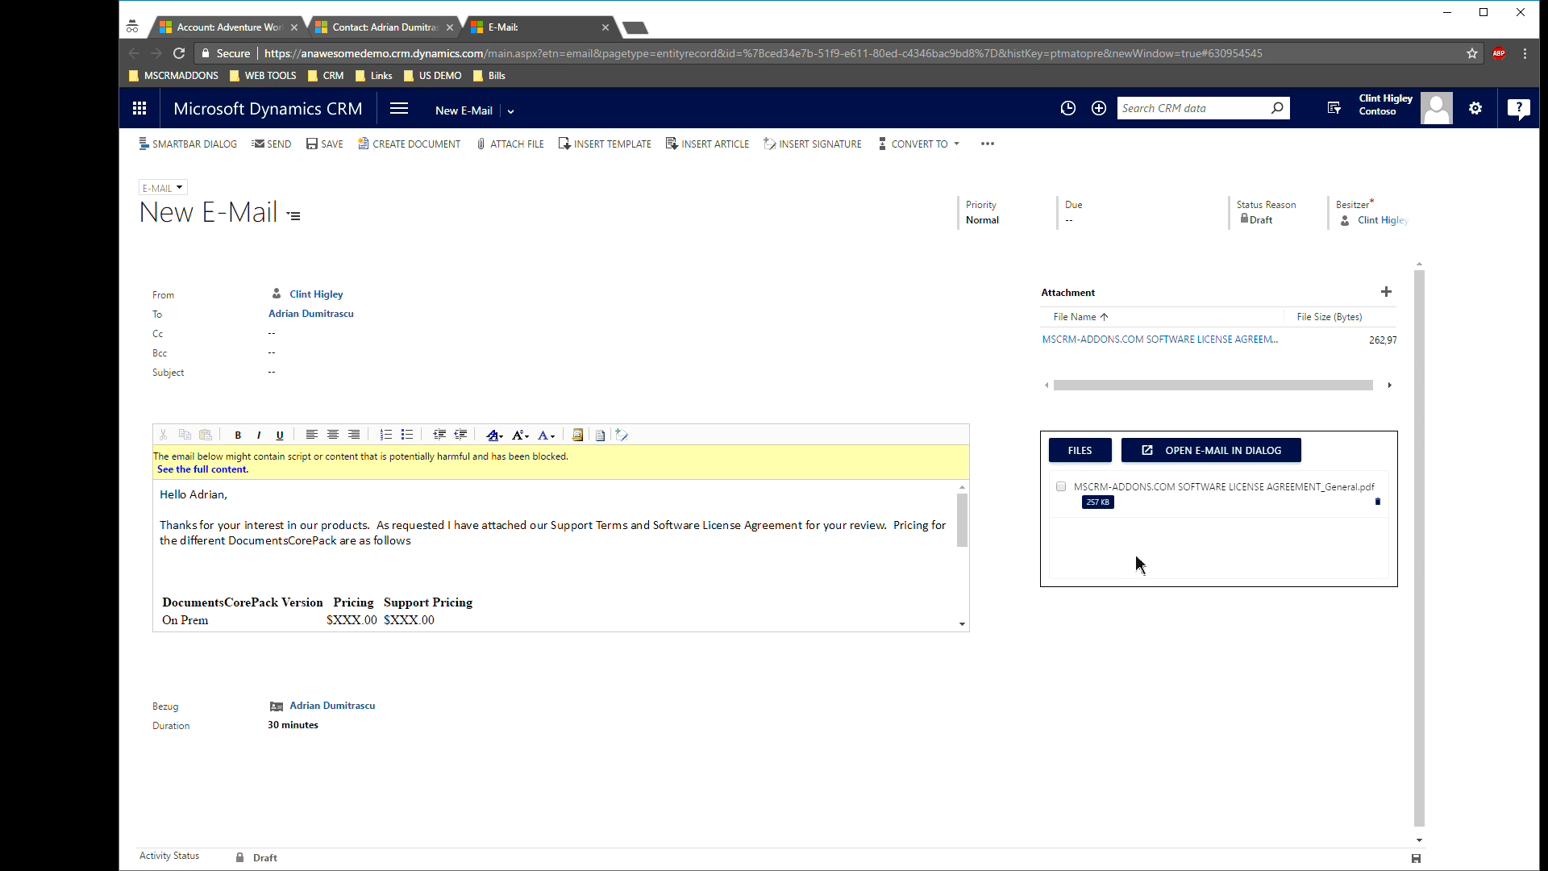
mouse_move(221, 194)
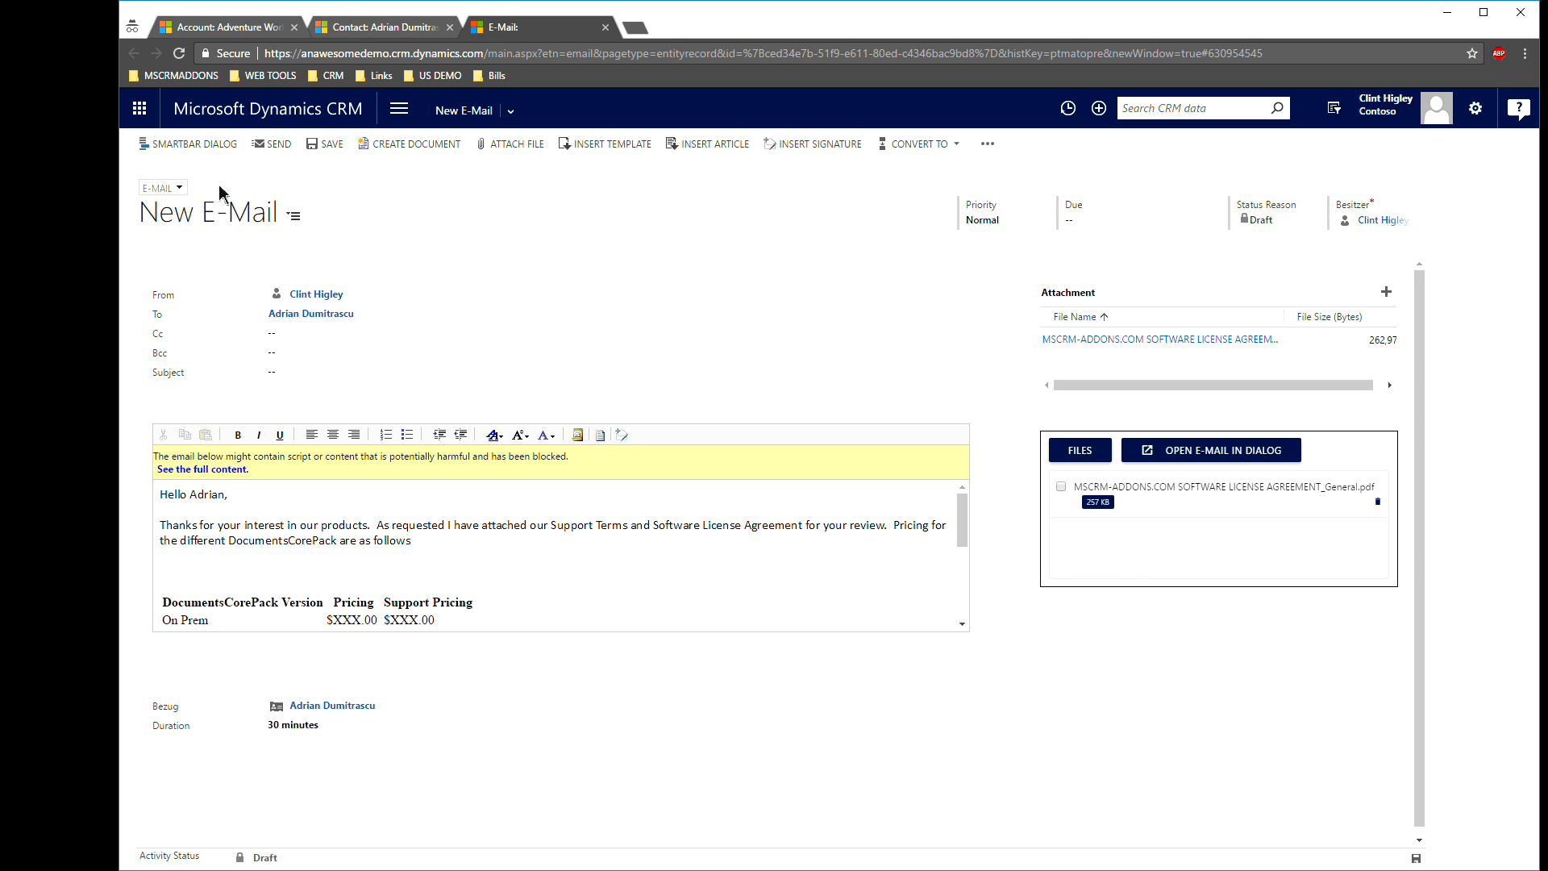
mouse_move(1505, 245)
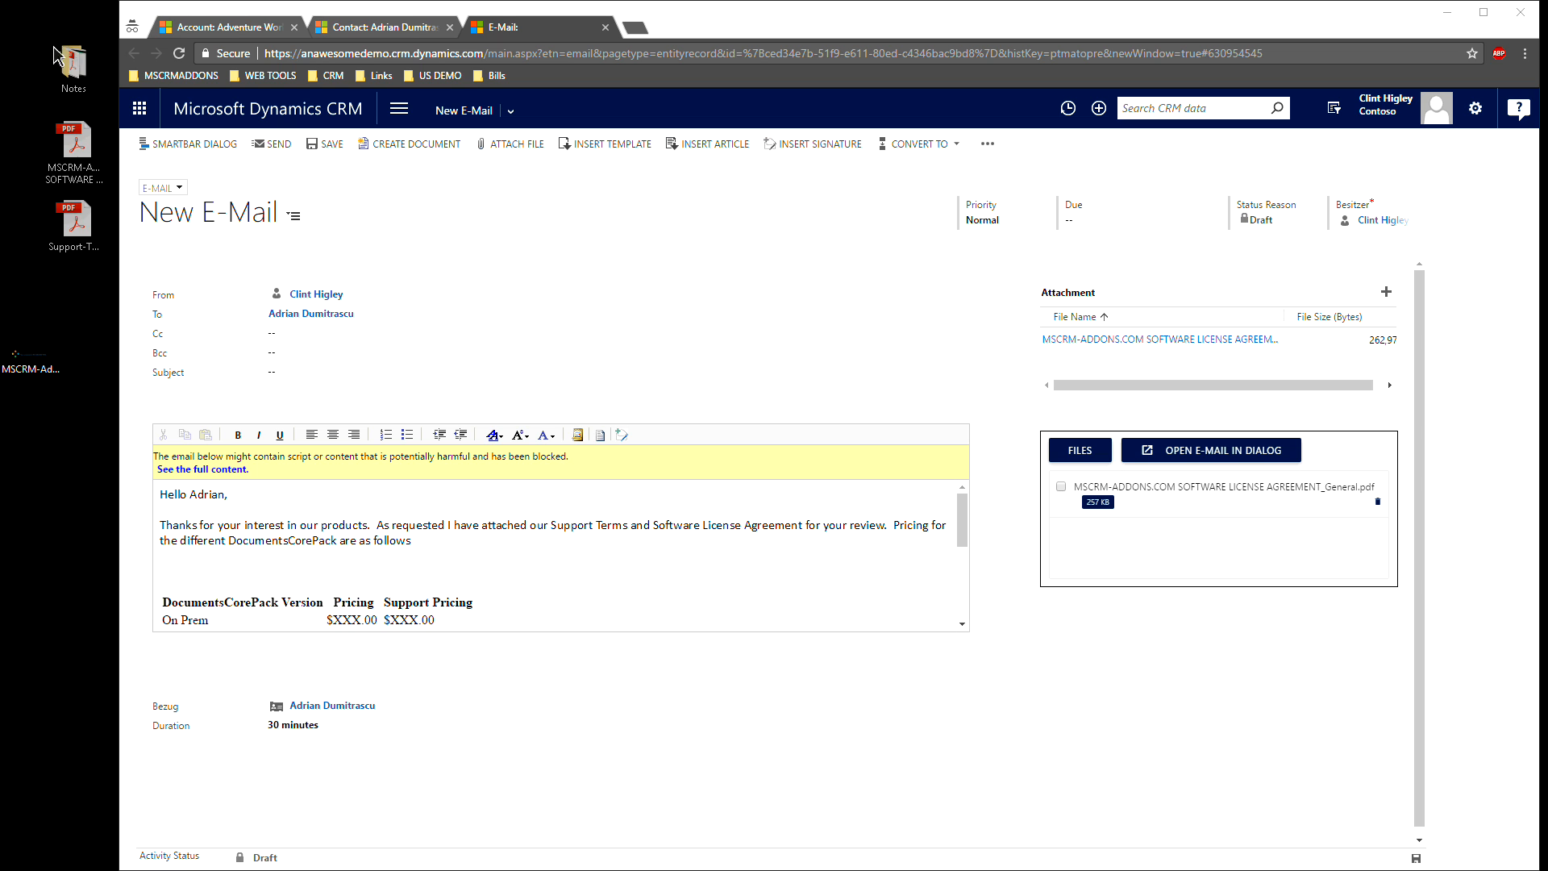
- Add Support-Terms_Conditions.pdf and open its Manage Attachment details
left_click(32, 186)
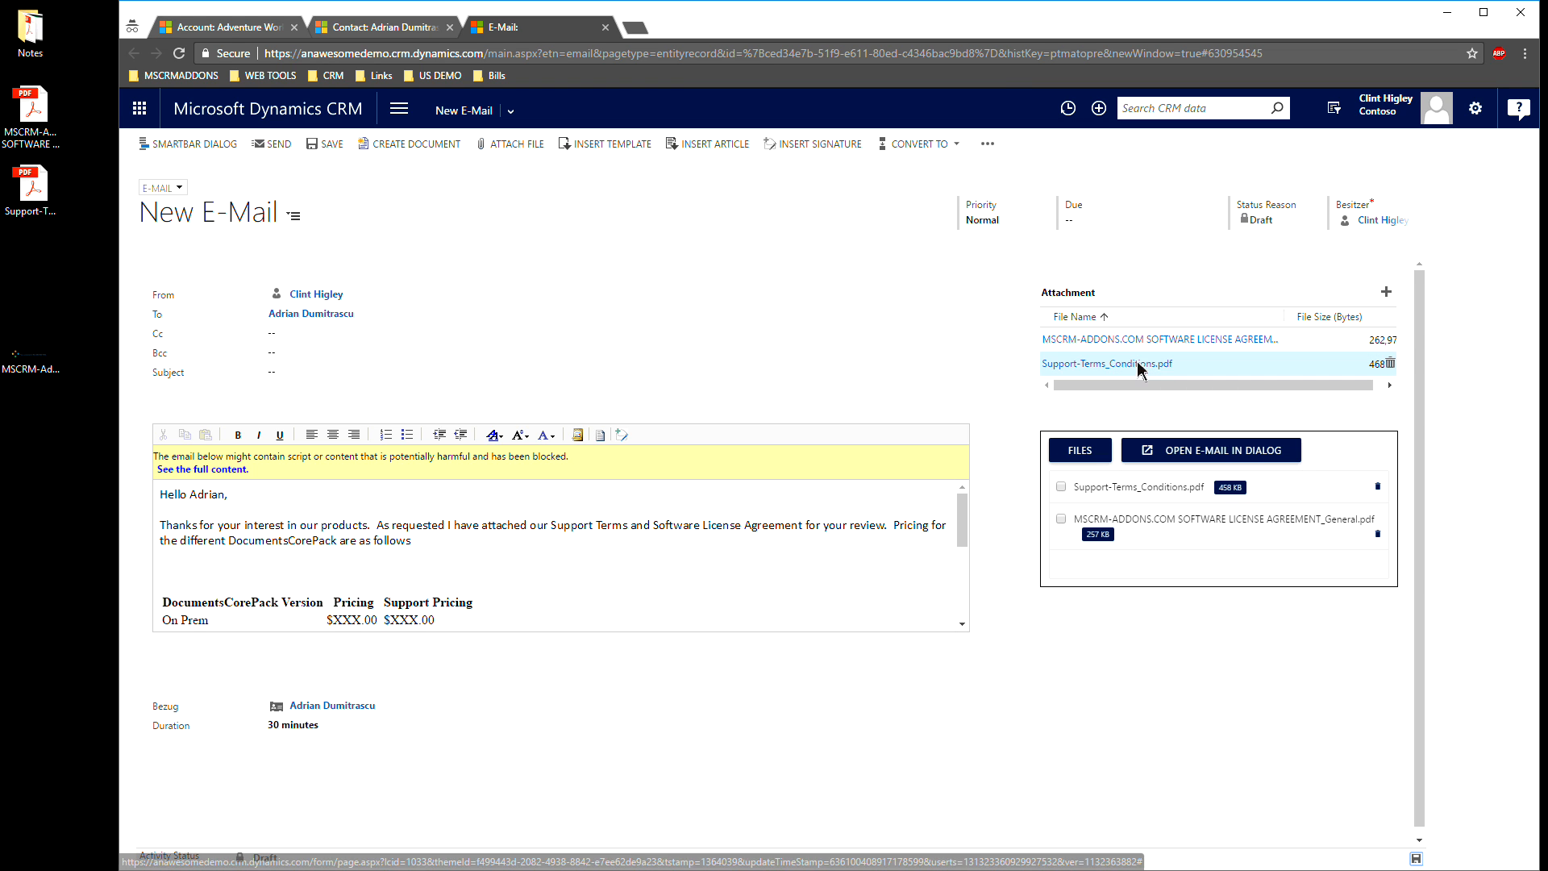
left_click(1105, 364)
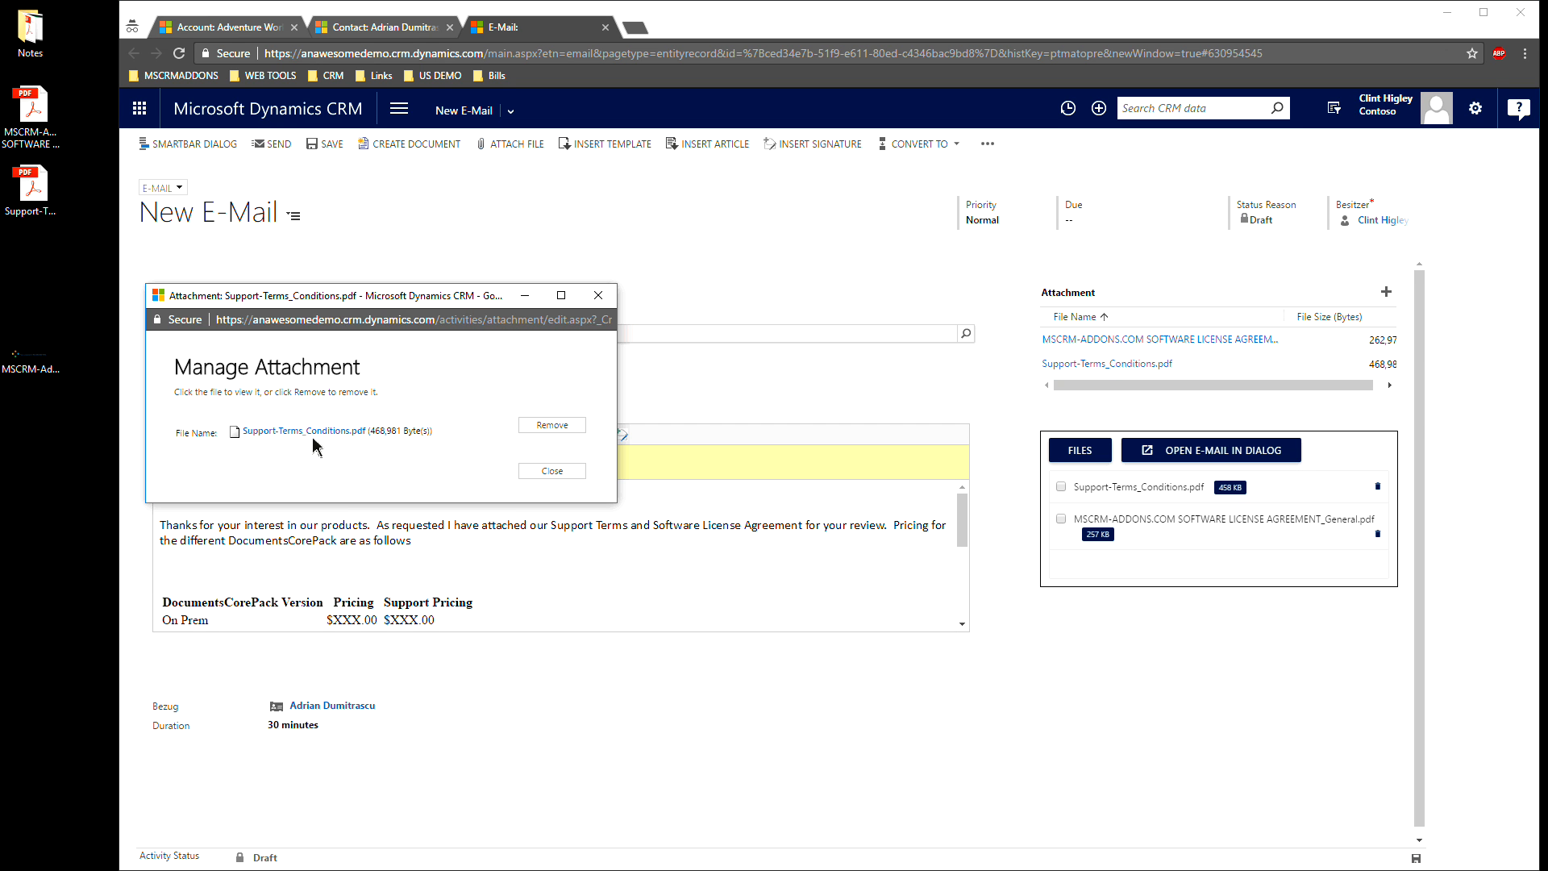
mouse_move(598, 294)
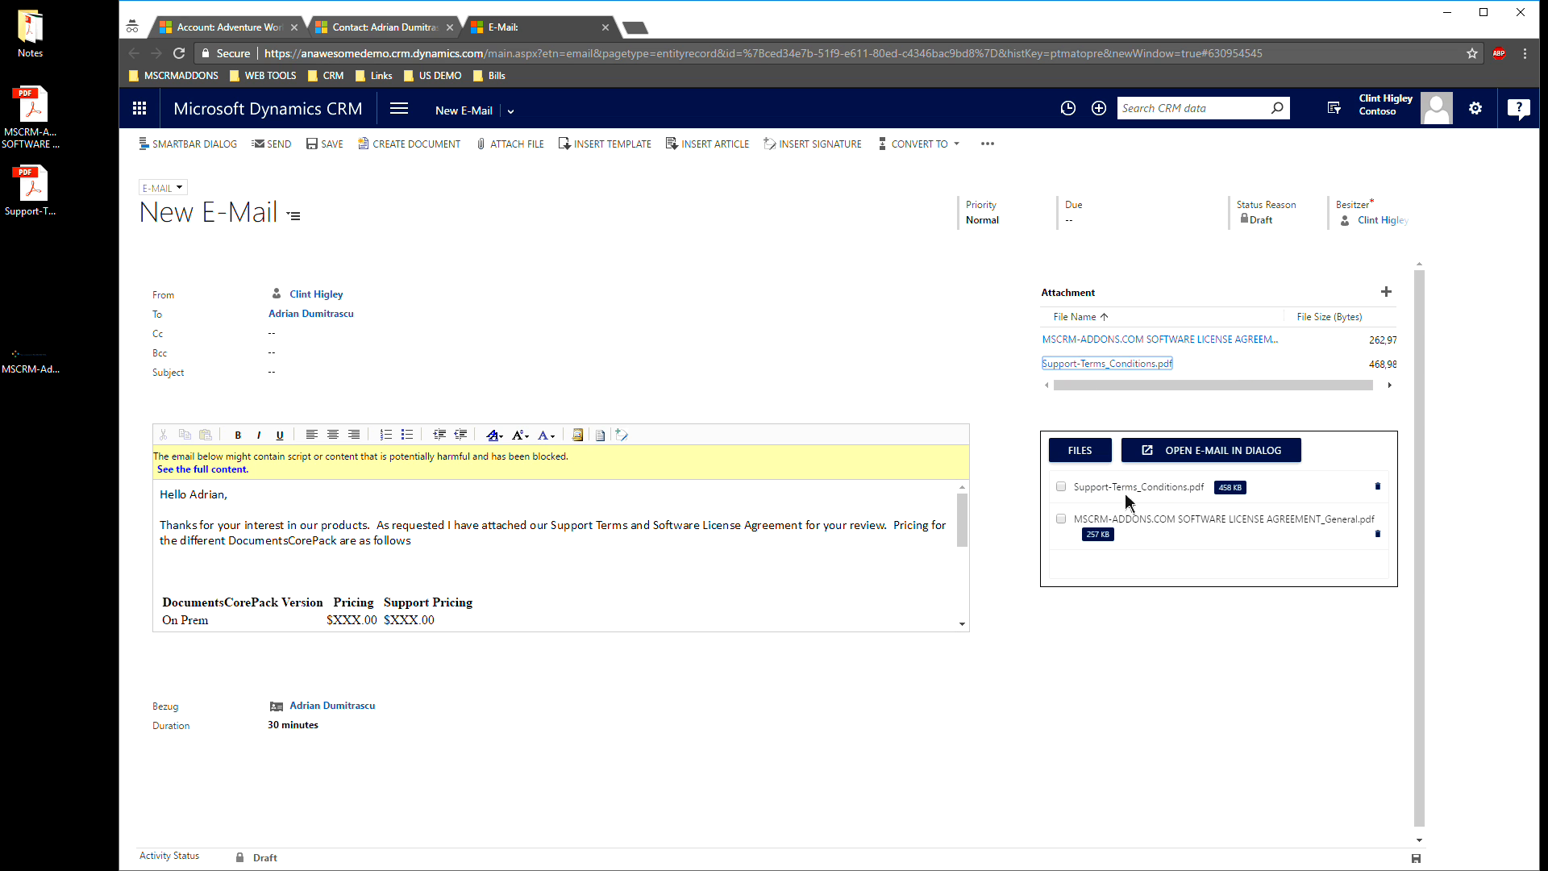
mouse_move(1145, 456)
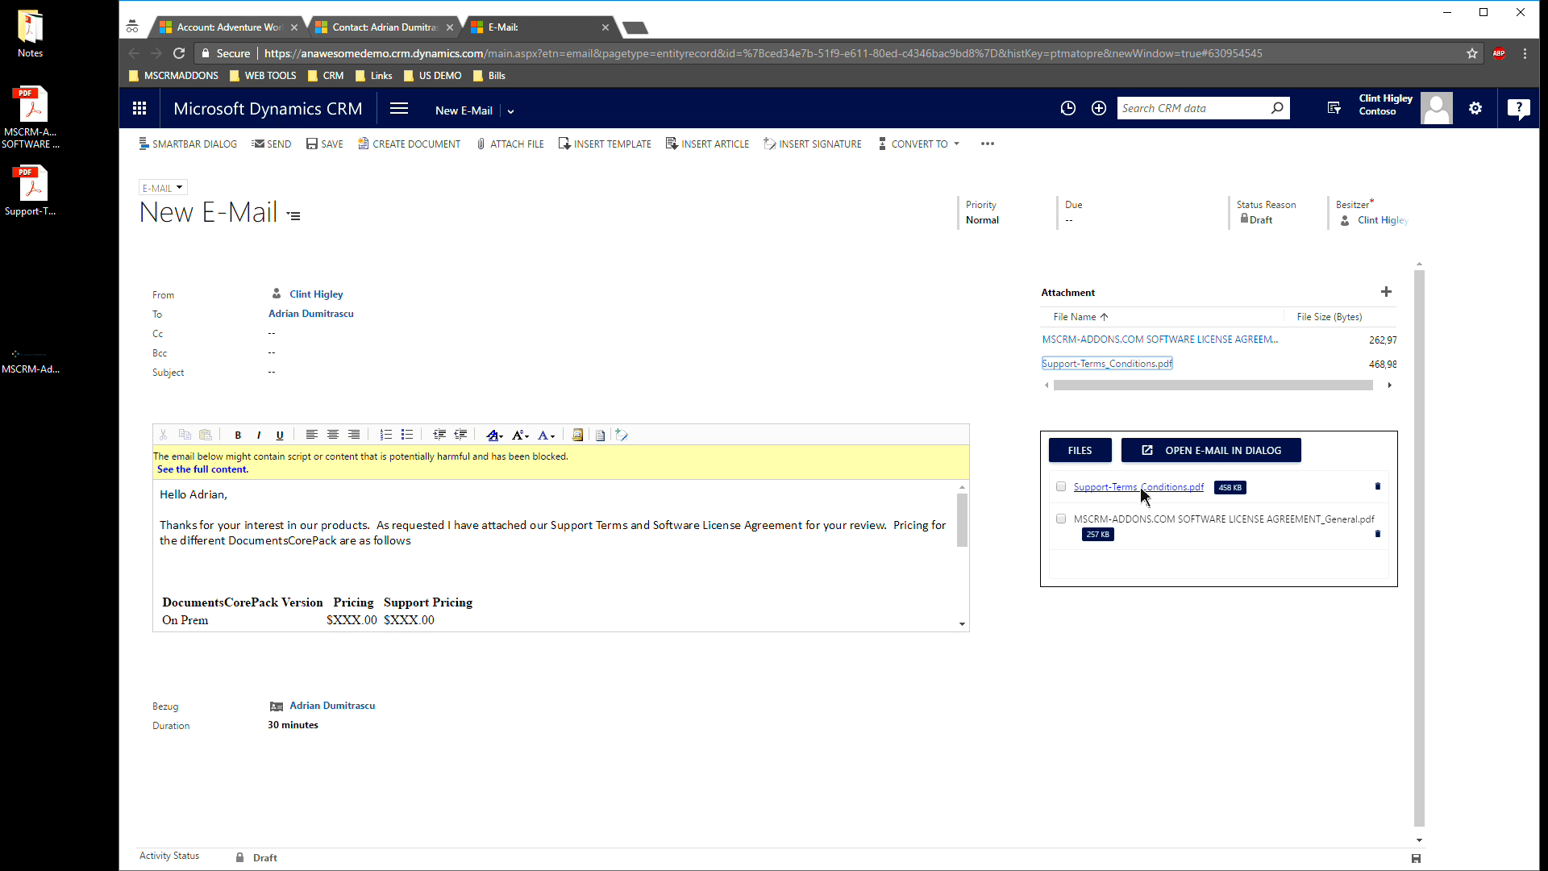
- Download Support-Terms_Conditions.pdf from the upload panel link, then return to the Adventure Works account
left_click(1138, 485)
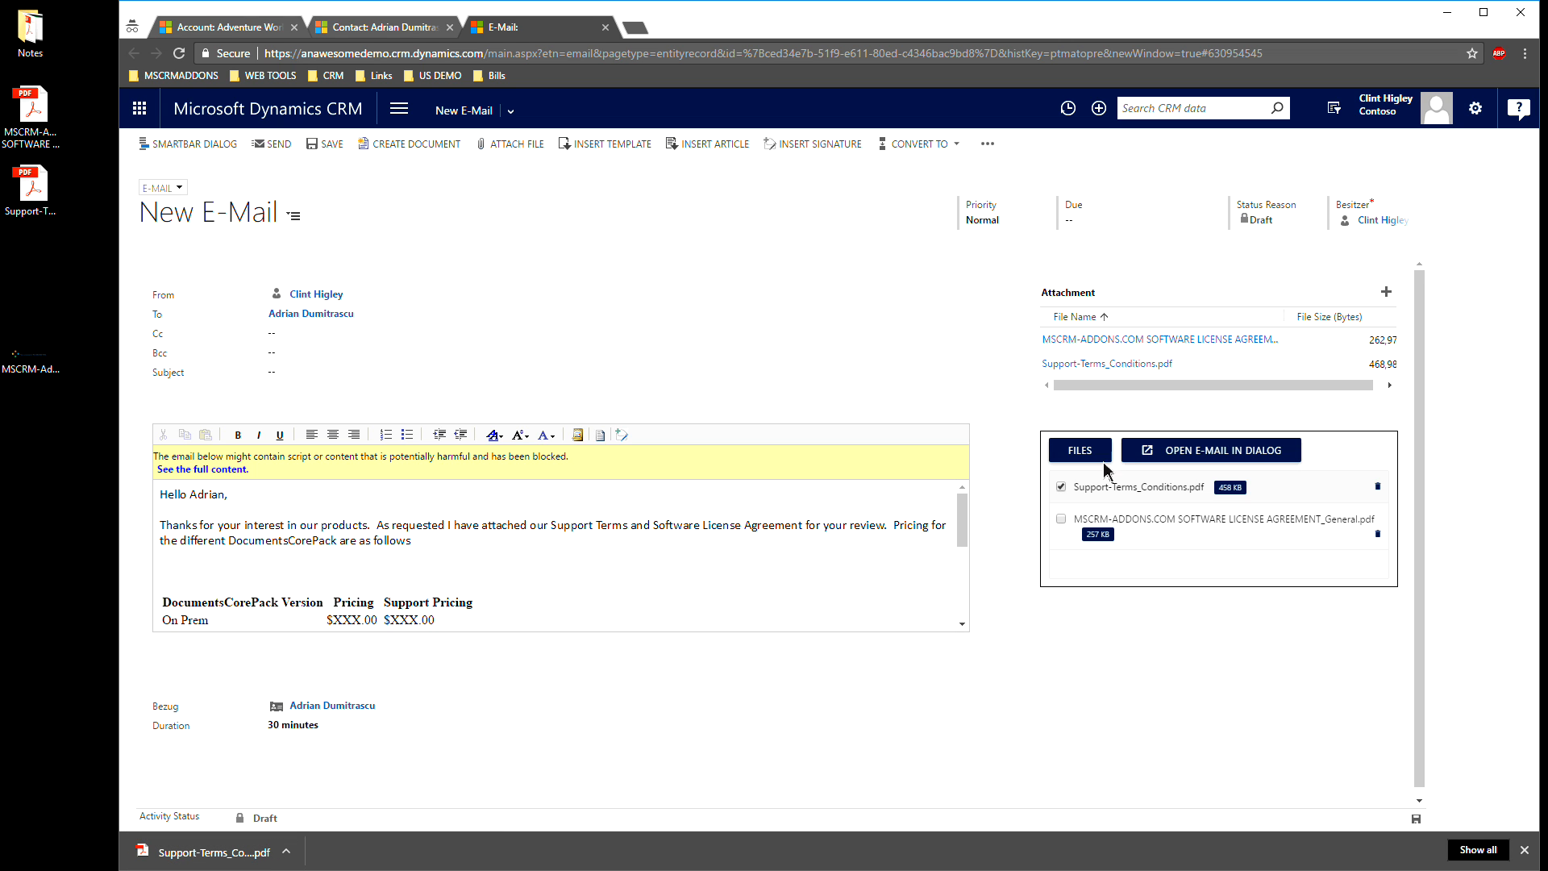
mouse_move(1145, 509)
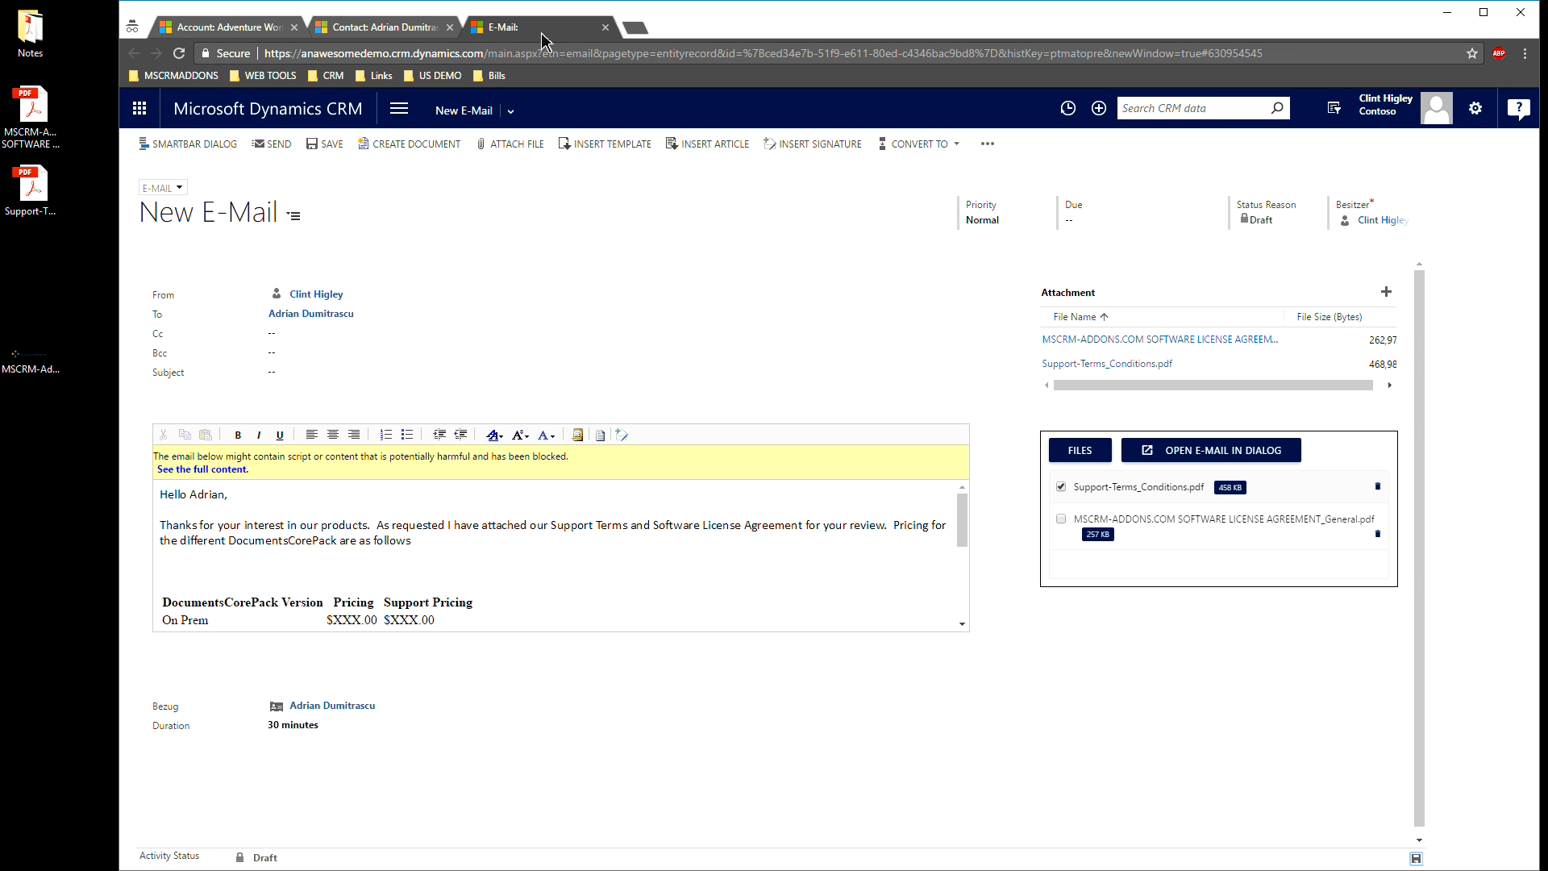
left_click(222, 27)
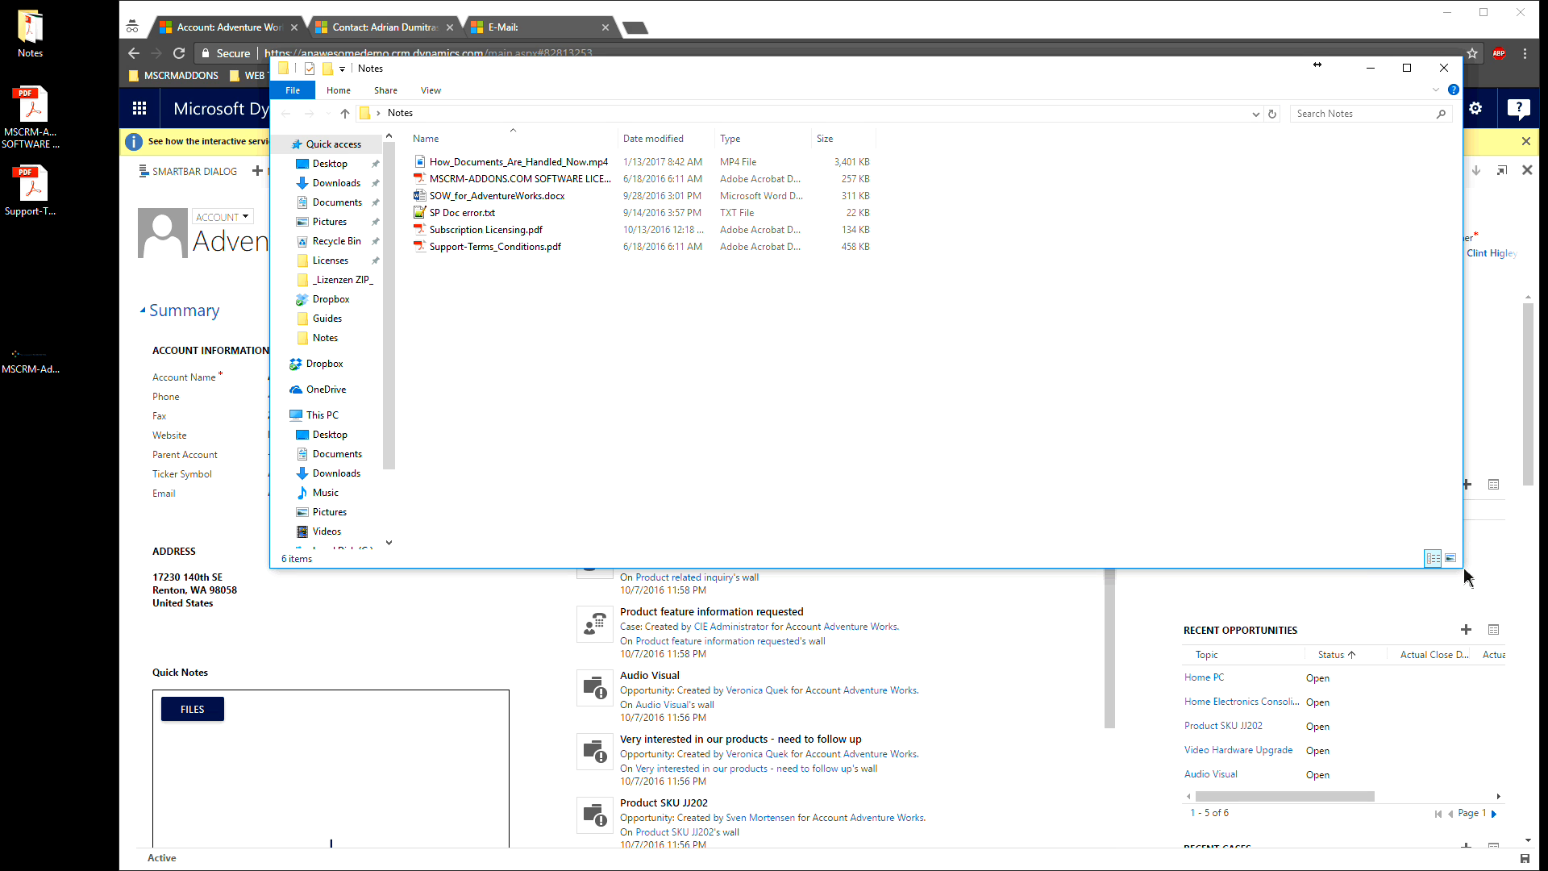
mouse_move(1189, 533)
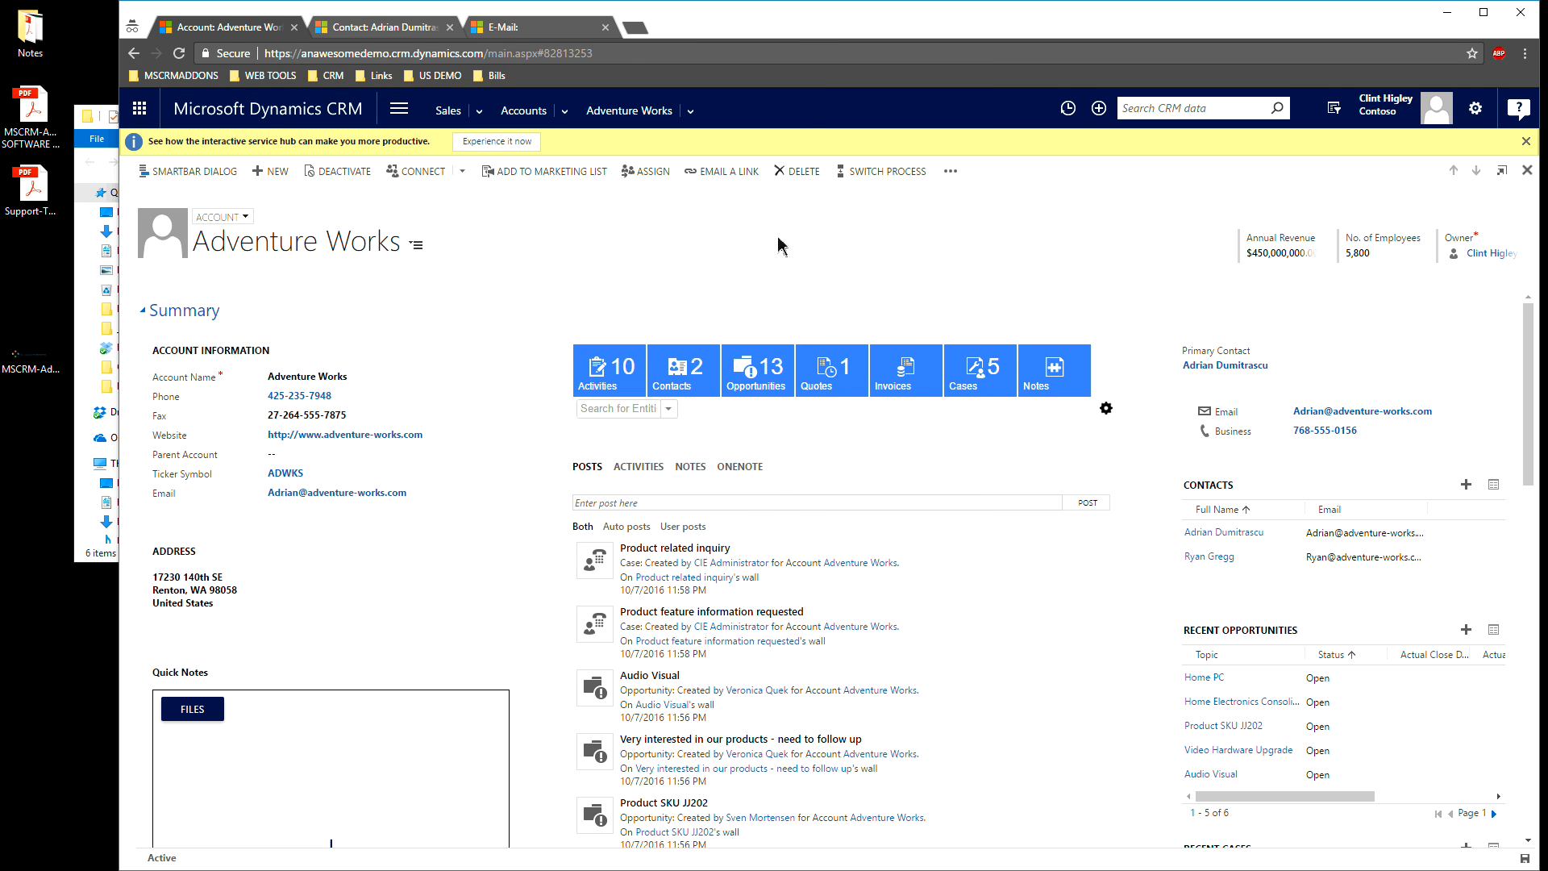
- Show the Adventure Works notes list and select all files in the Notes folder
left_click(689, 466)
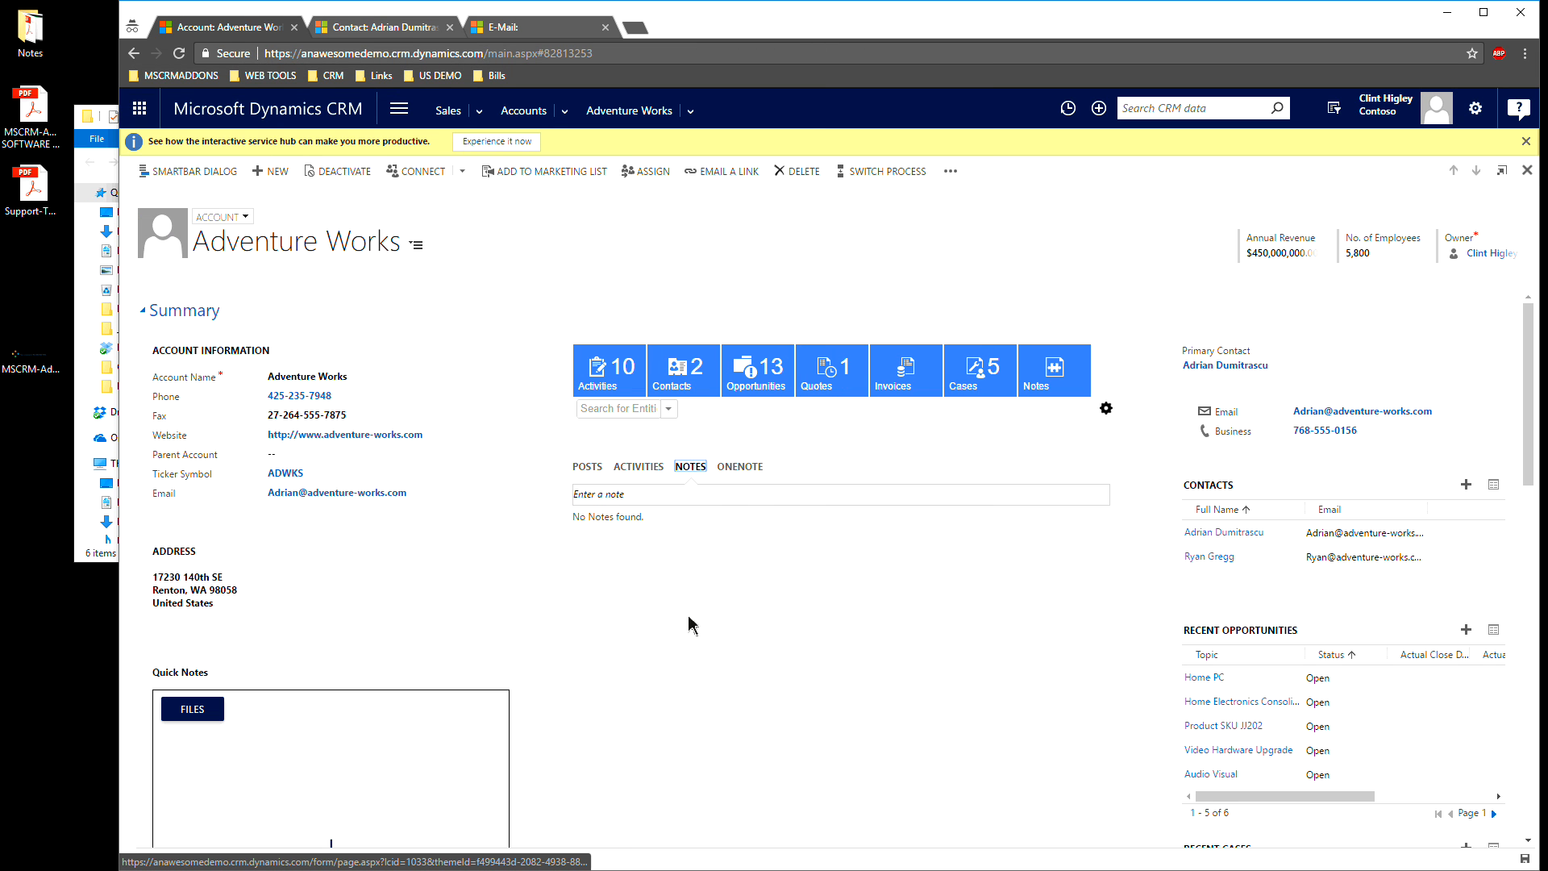
scroll("down", 3)
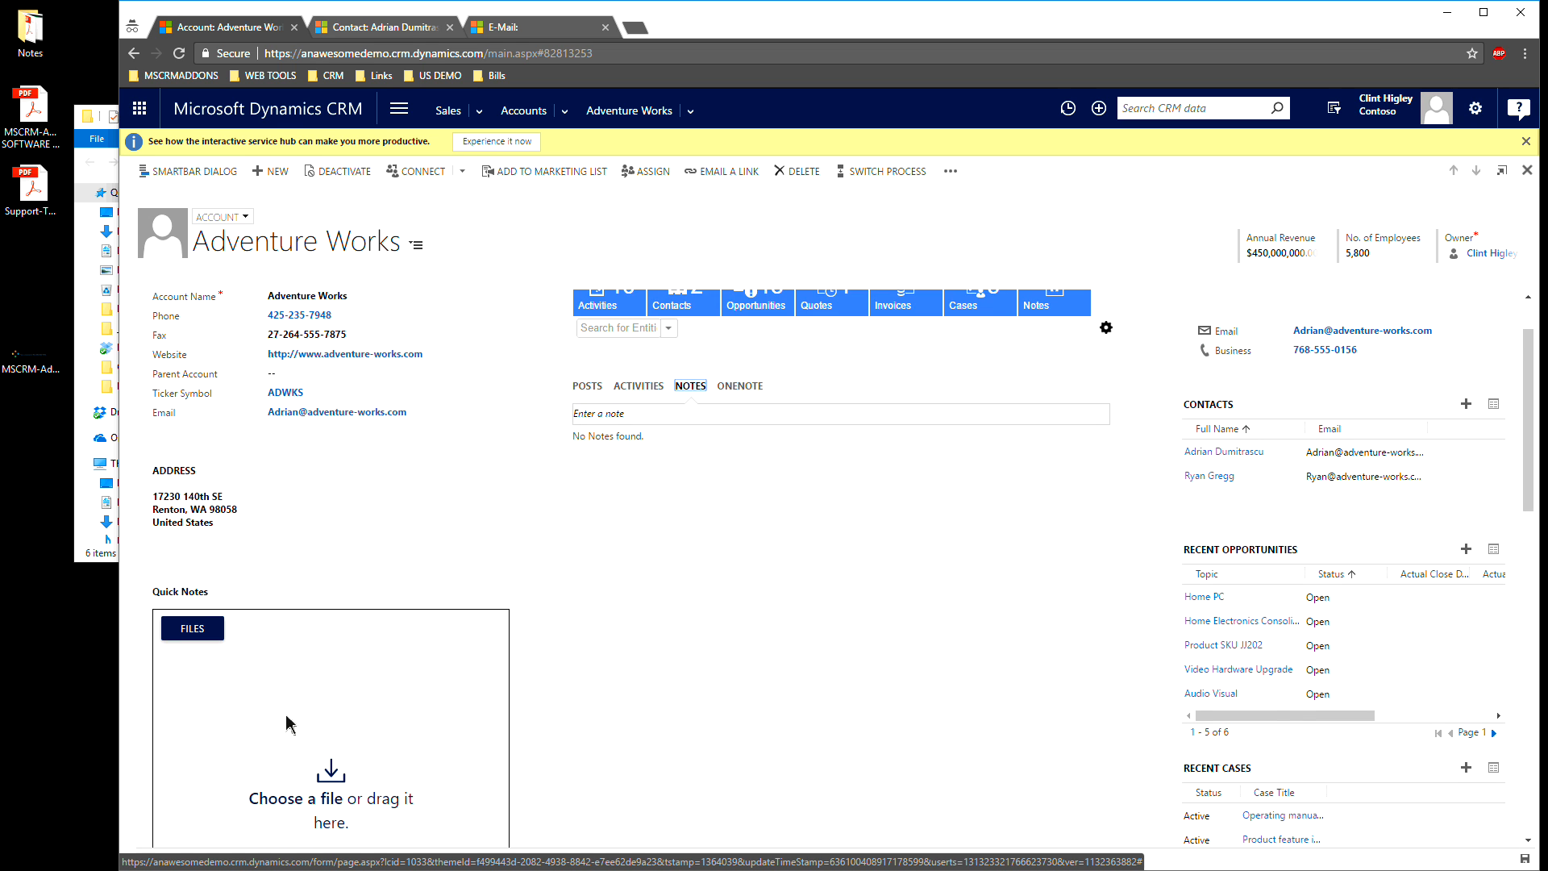
mouse_move(356, 696)
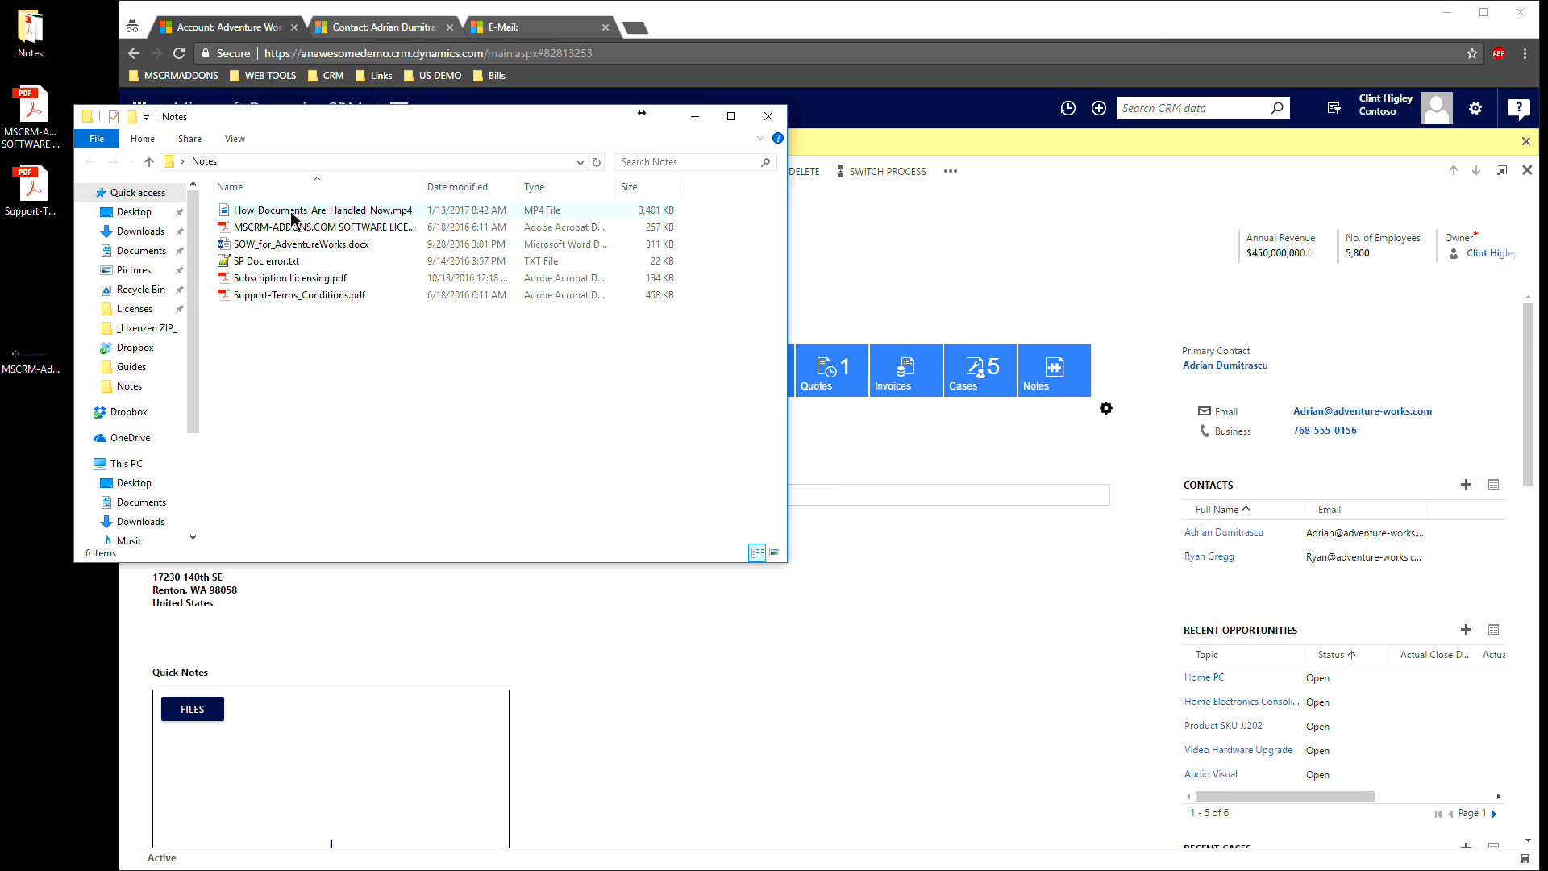
left_click(277, 348)
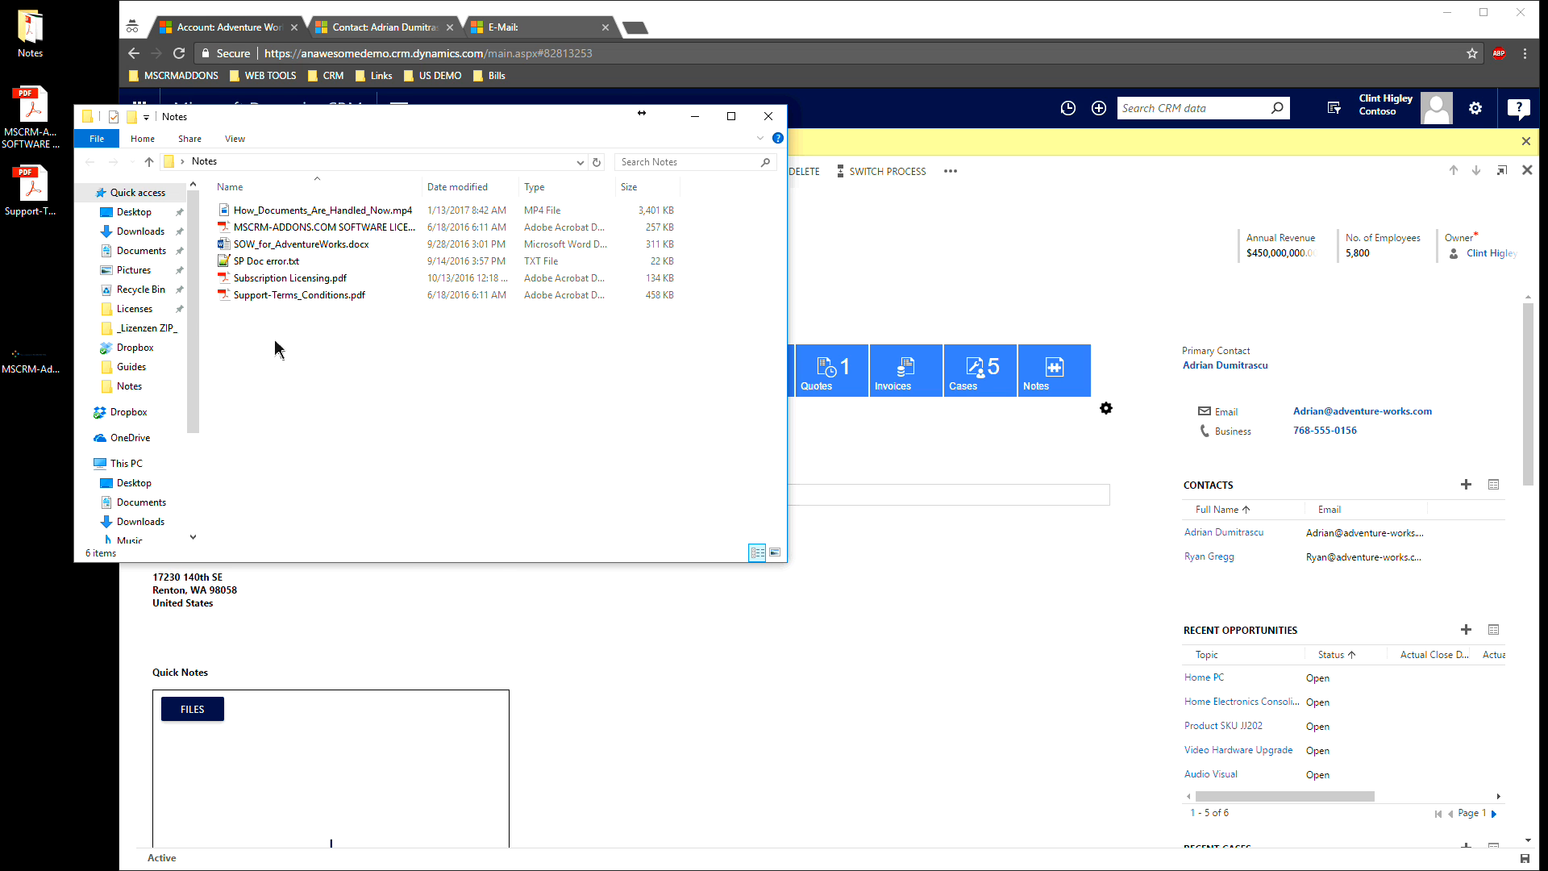
mouse_move(319, 378)
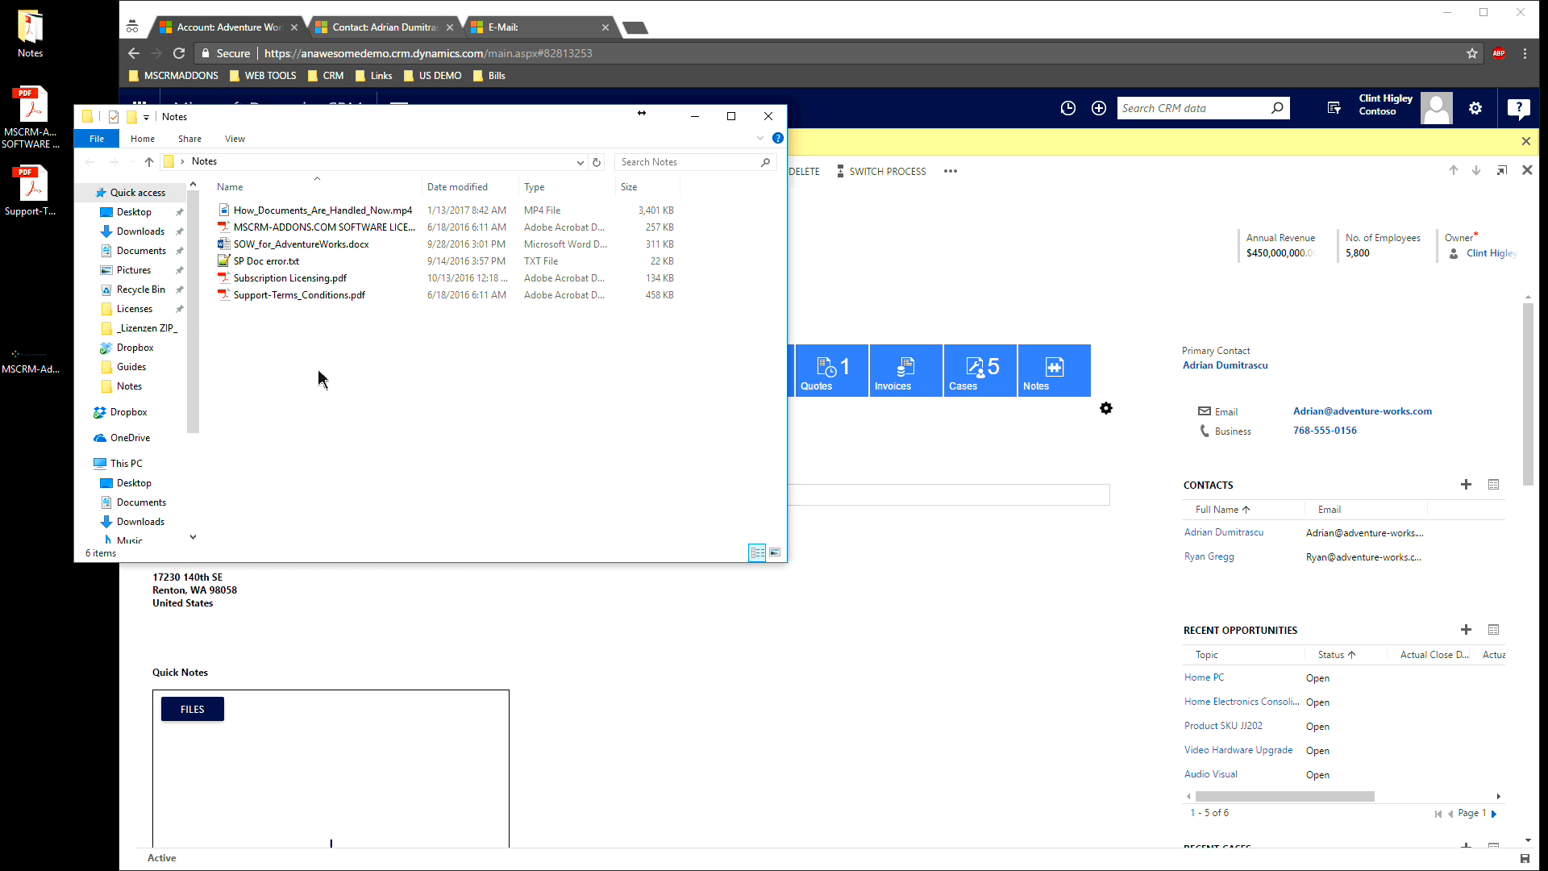
key("ctrl+a")
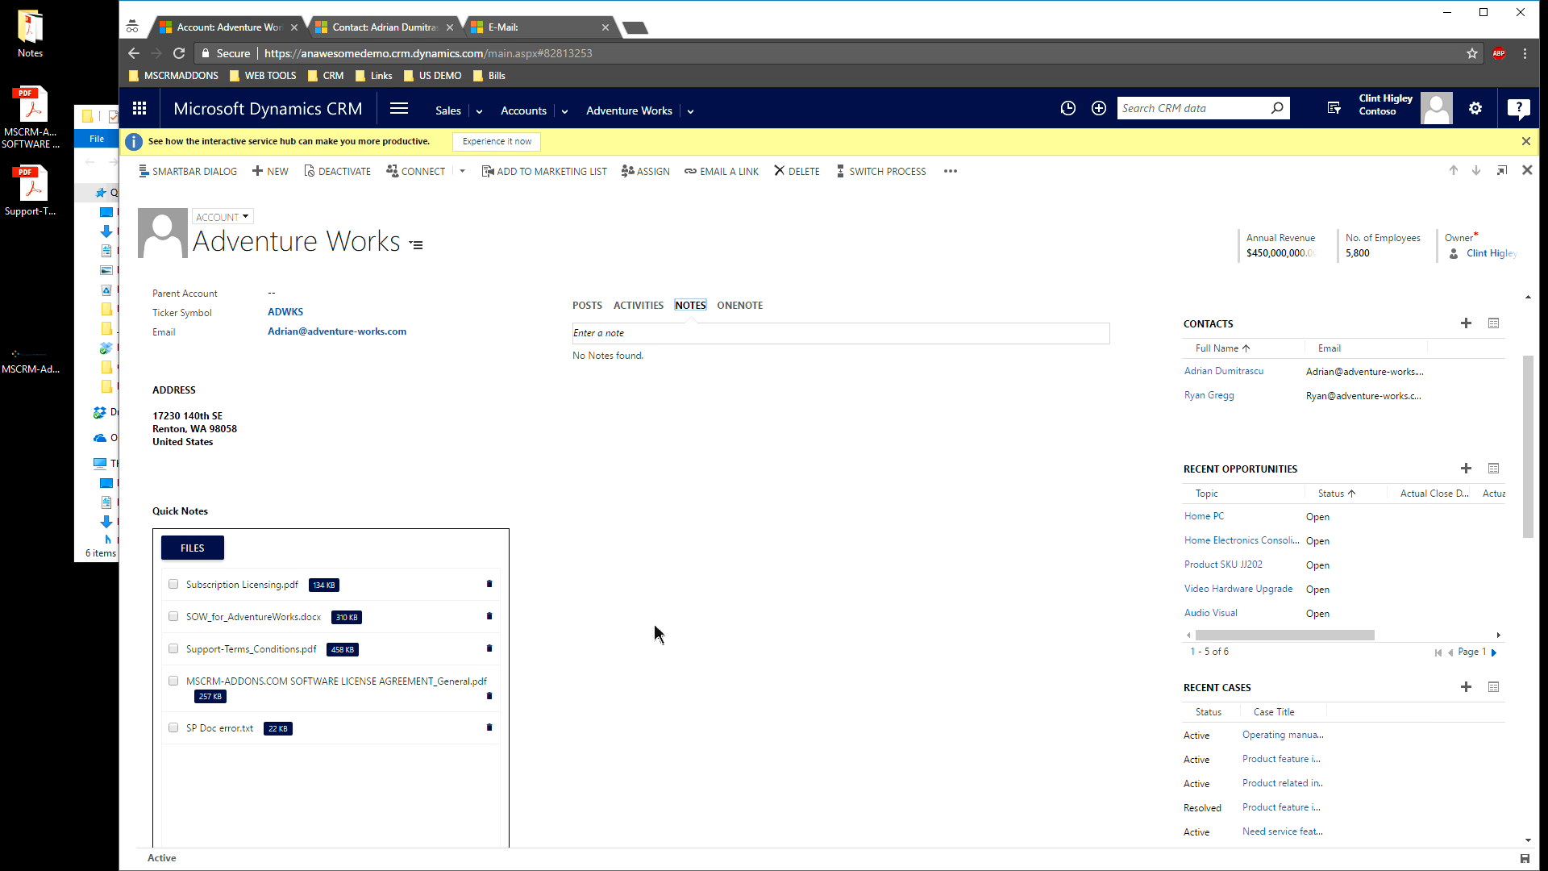
- Refresh the notes list via Activities and Notes until all six file notes appear
left_click(638, 304)
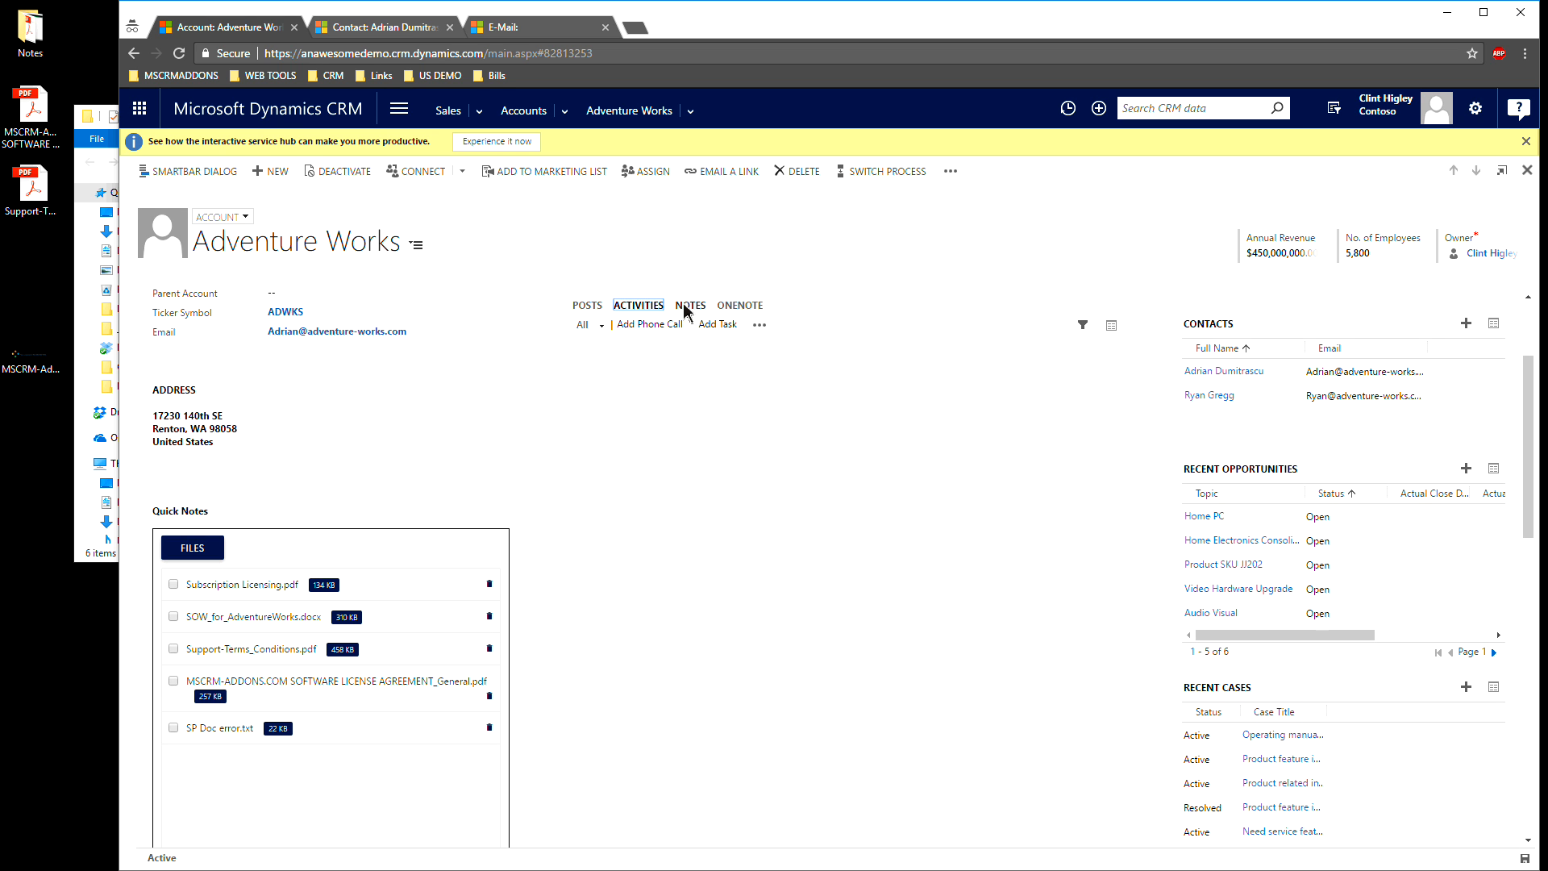
left_click(689, 304)
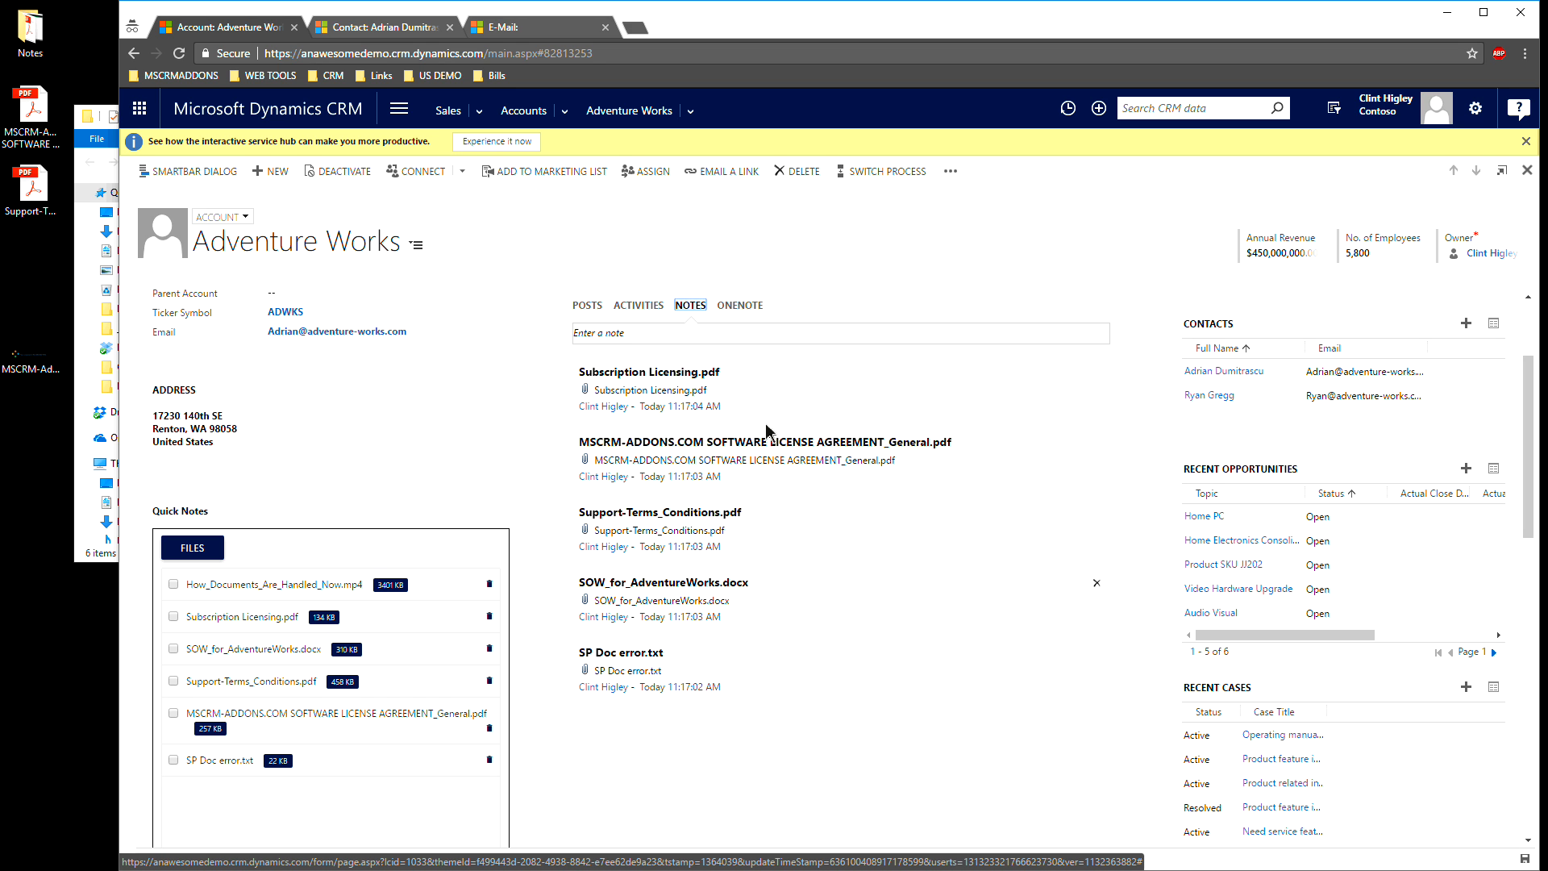
left_click(638, 304)
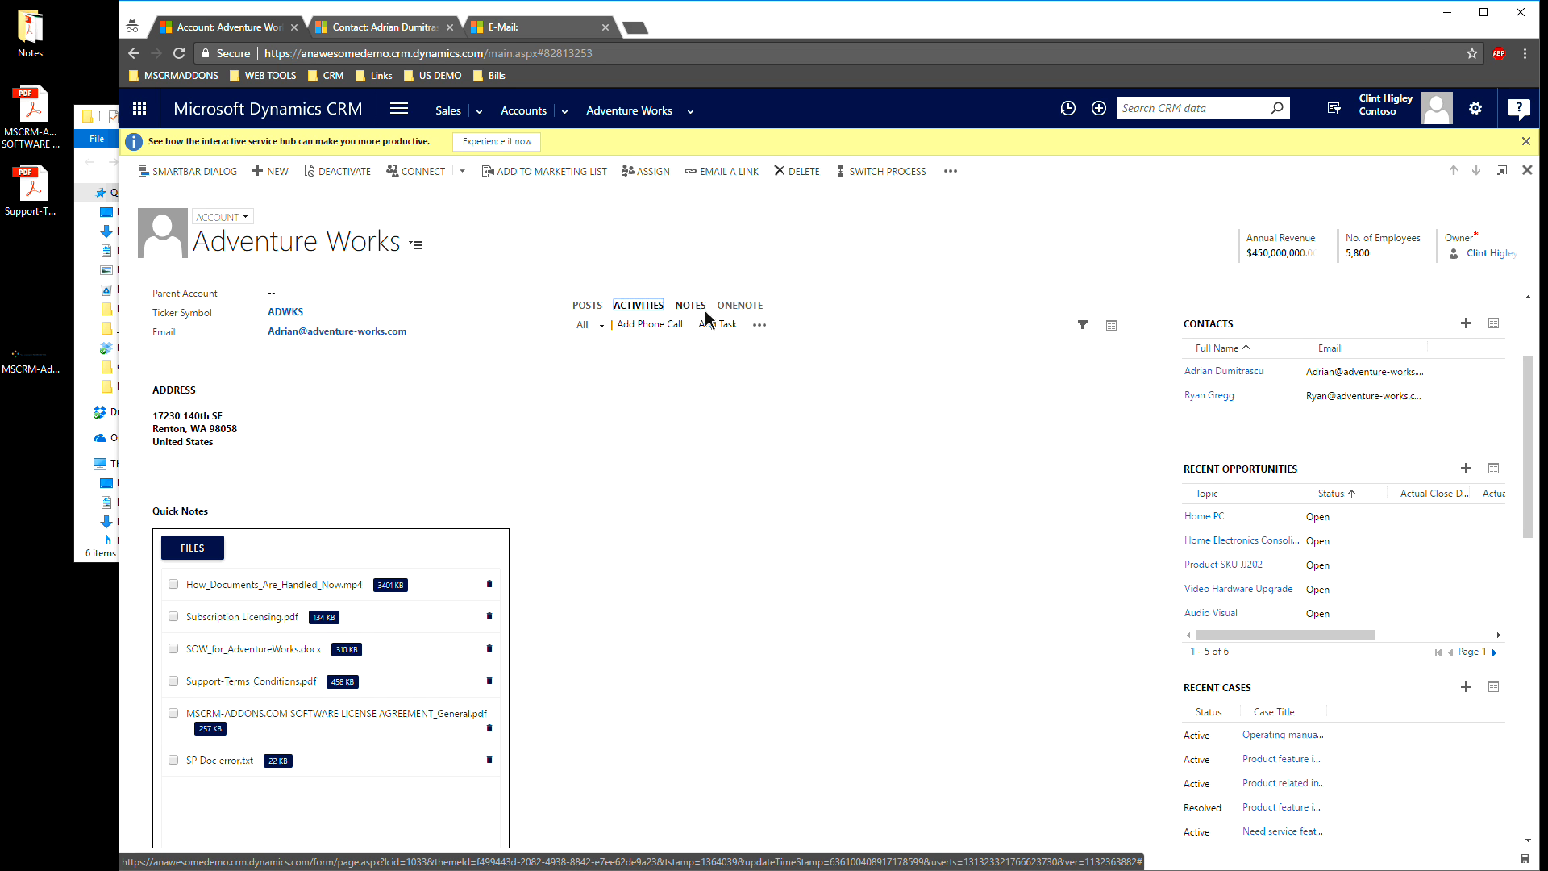
left_click(689, 305)
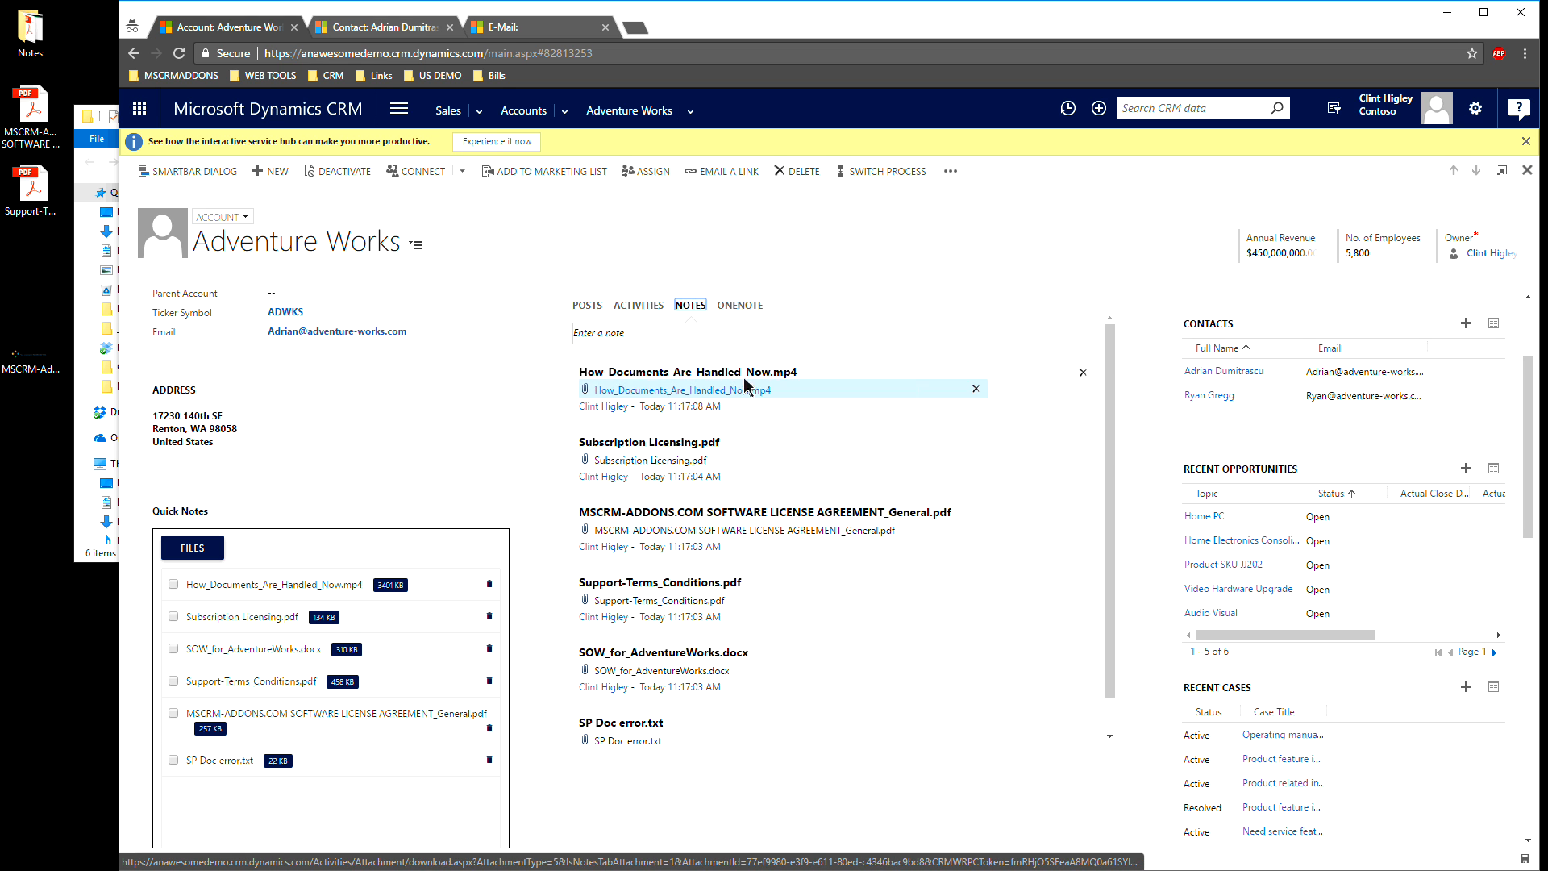
mouse_move(647, 530)
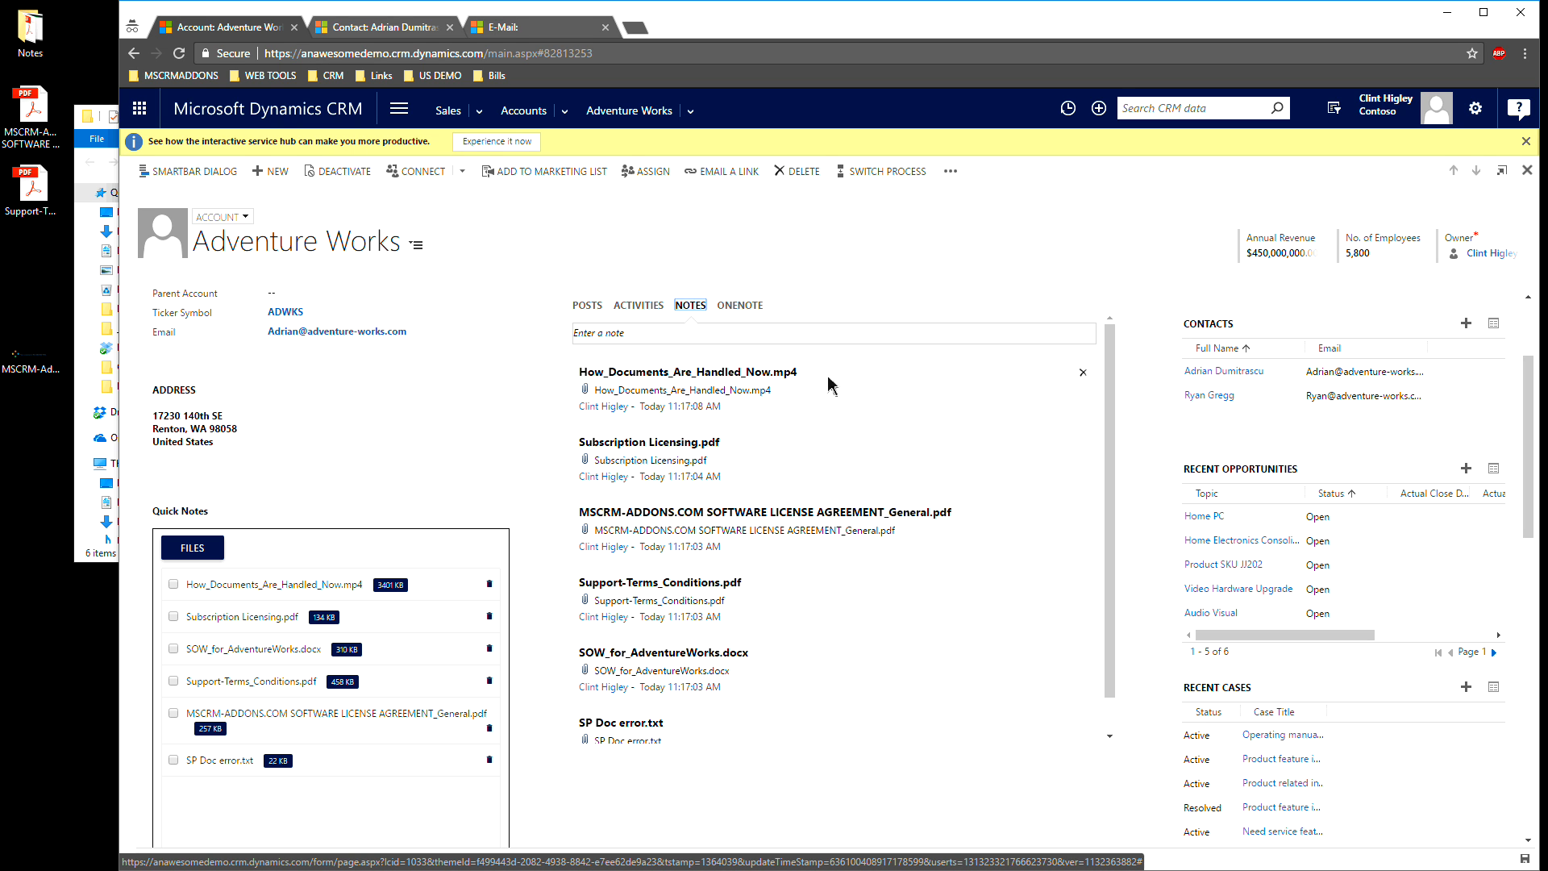
mouse_move(784, 446)
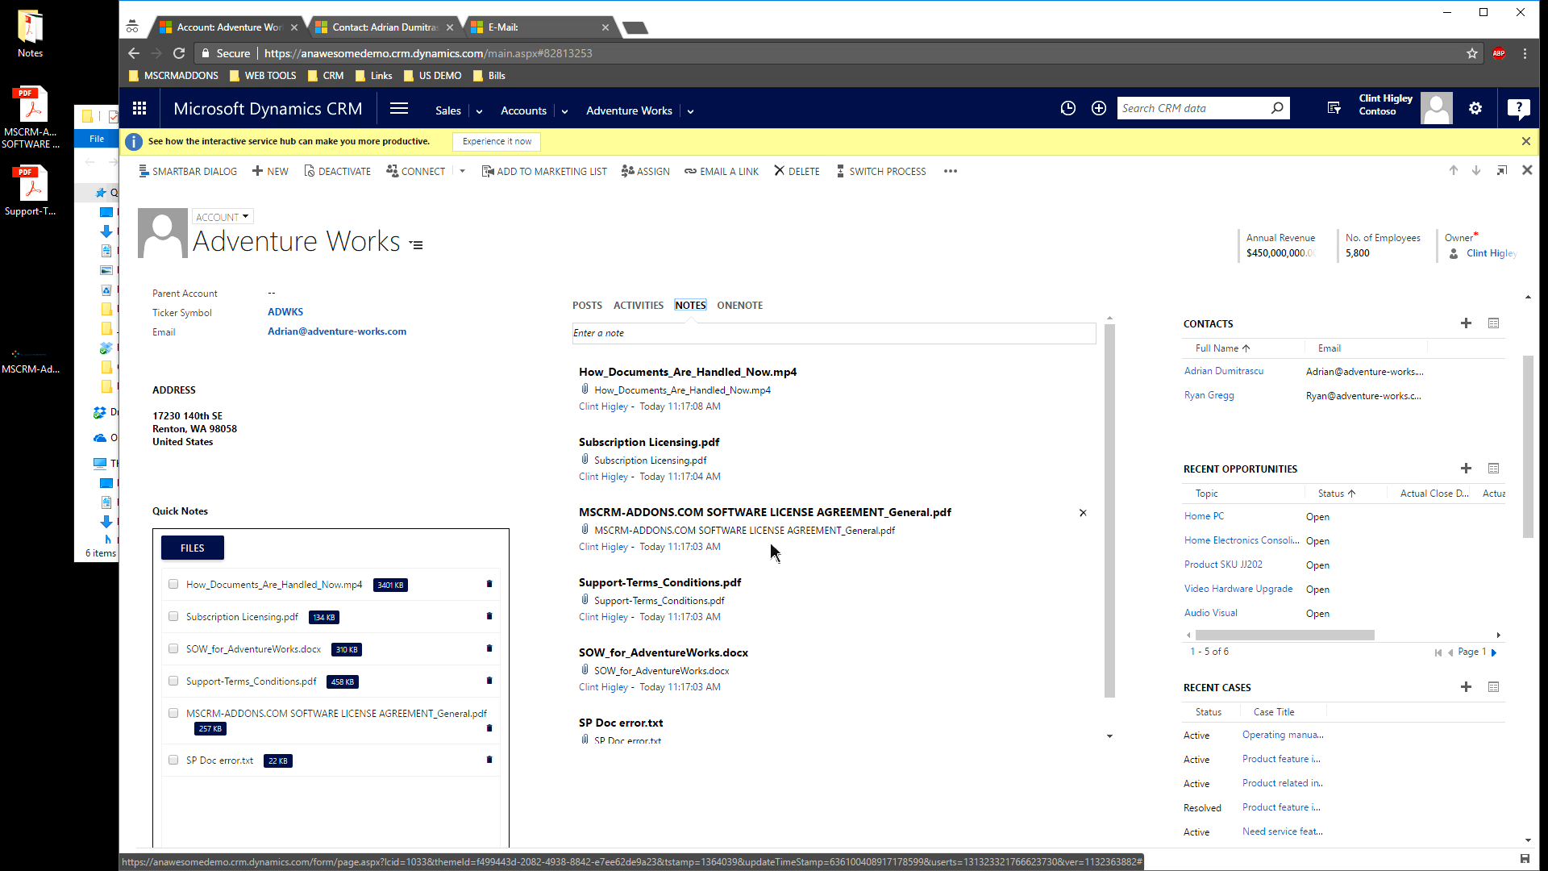
mouse_move(805, 453)
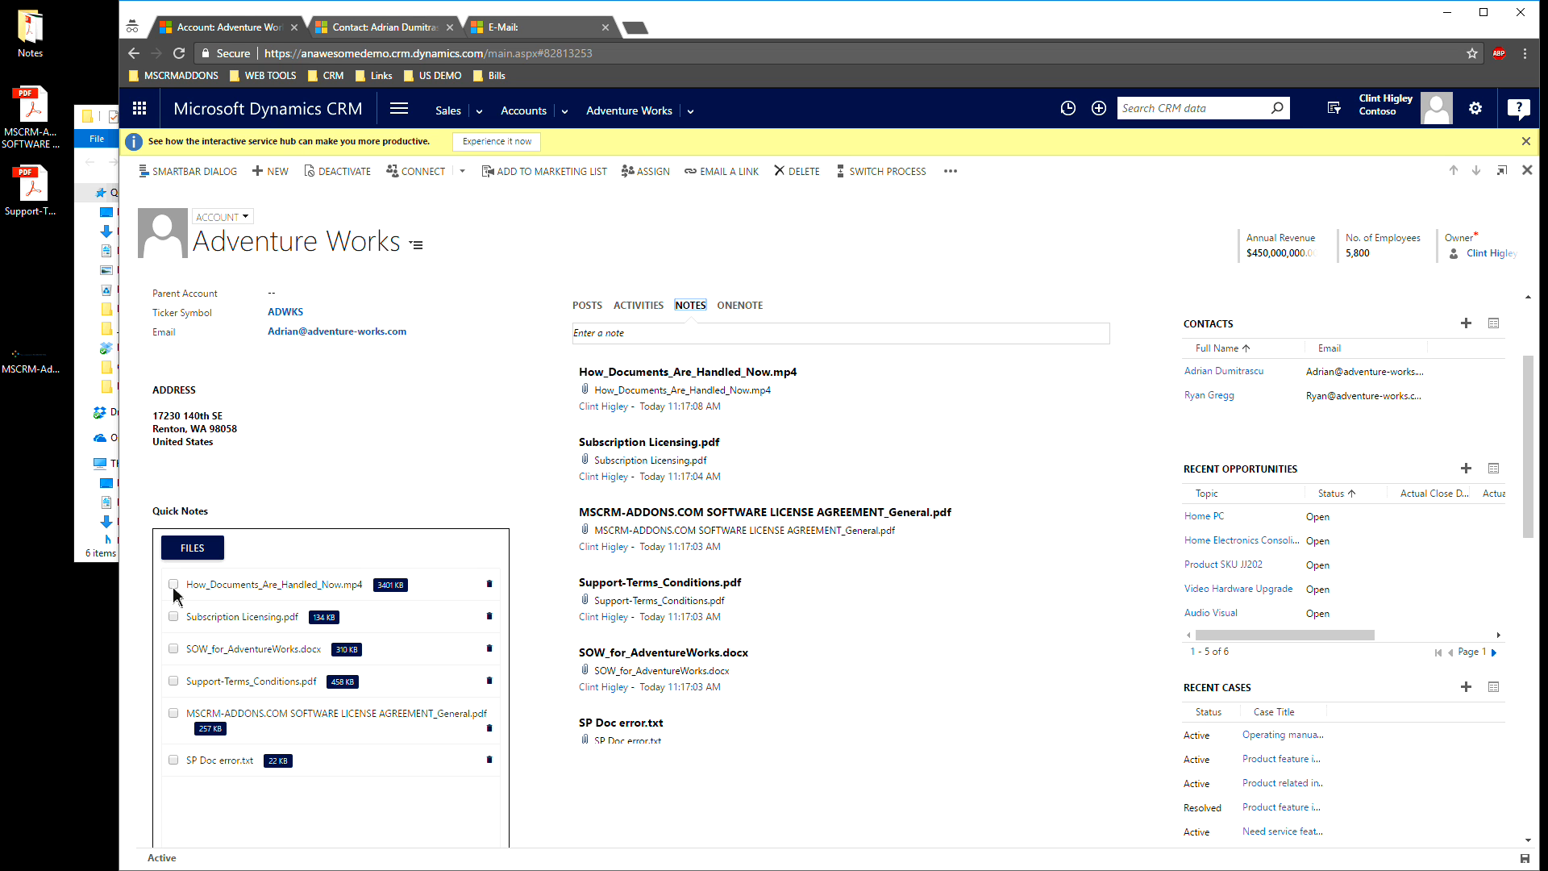
- Delete Support-Terms_Conditions.pdf and the license agreement PDF from Quick Notes, then refresh the notes
left_click(173, 584)
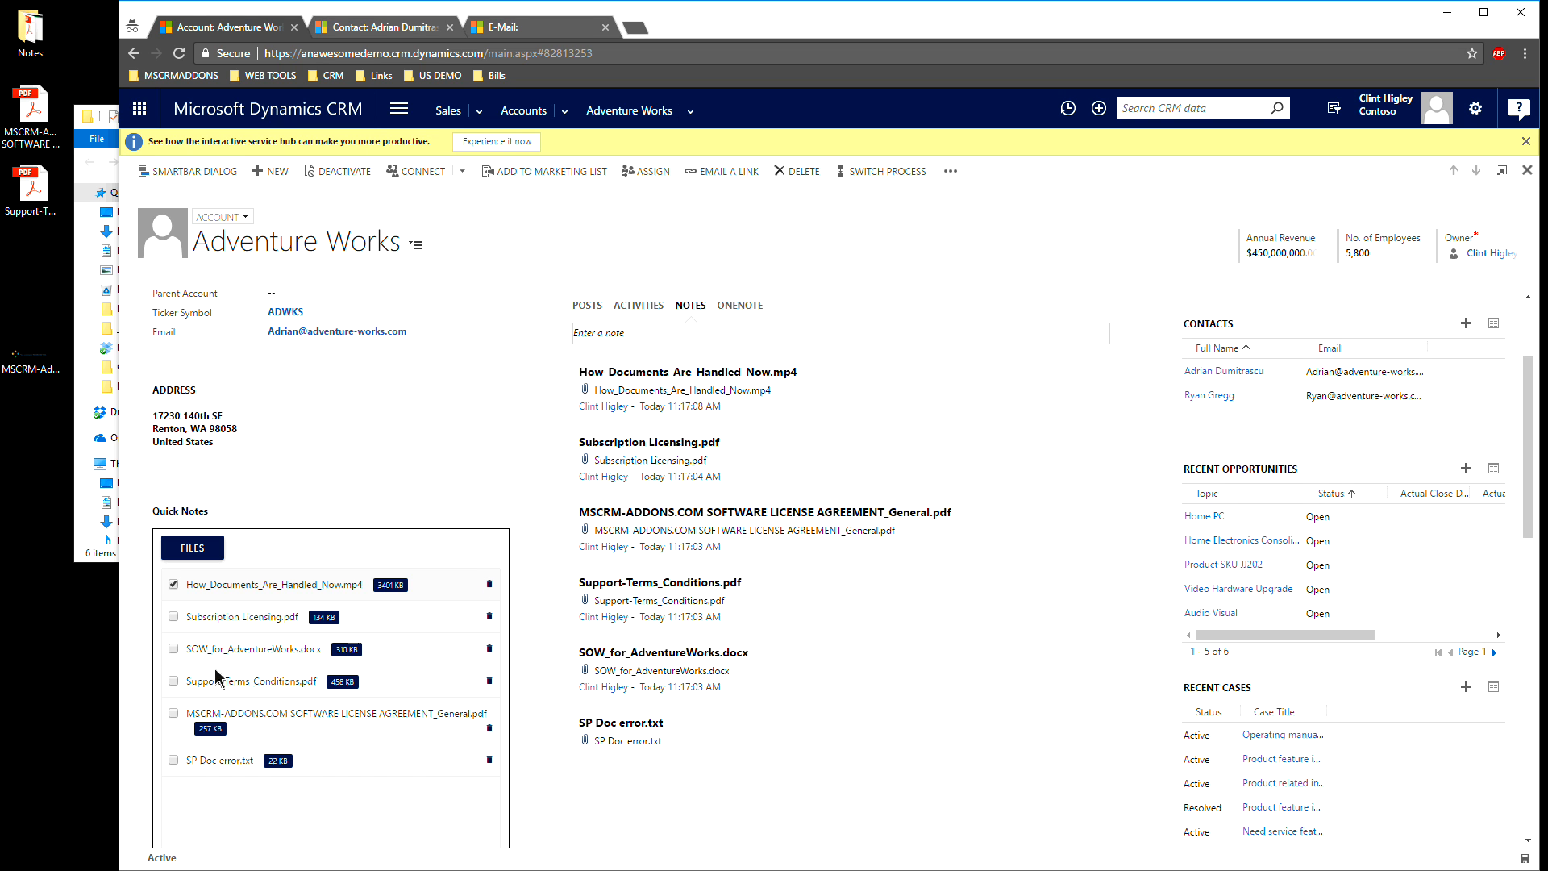
mouse_move(185, 649)
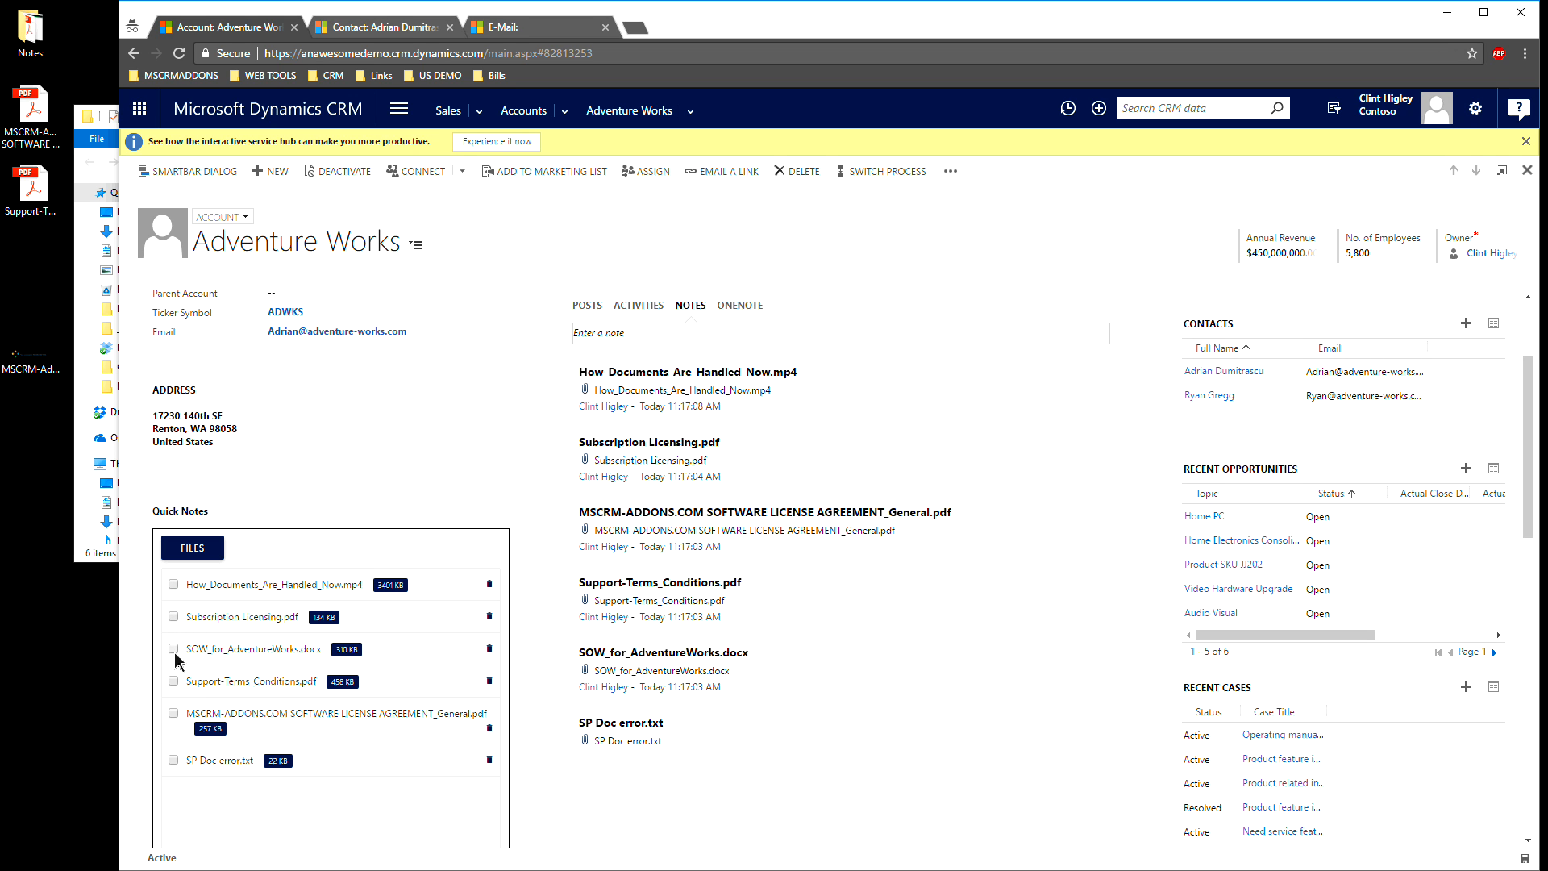
left_click(172, 681)
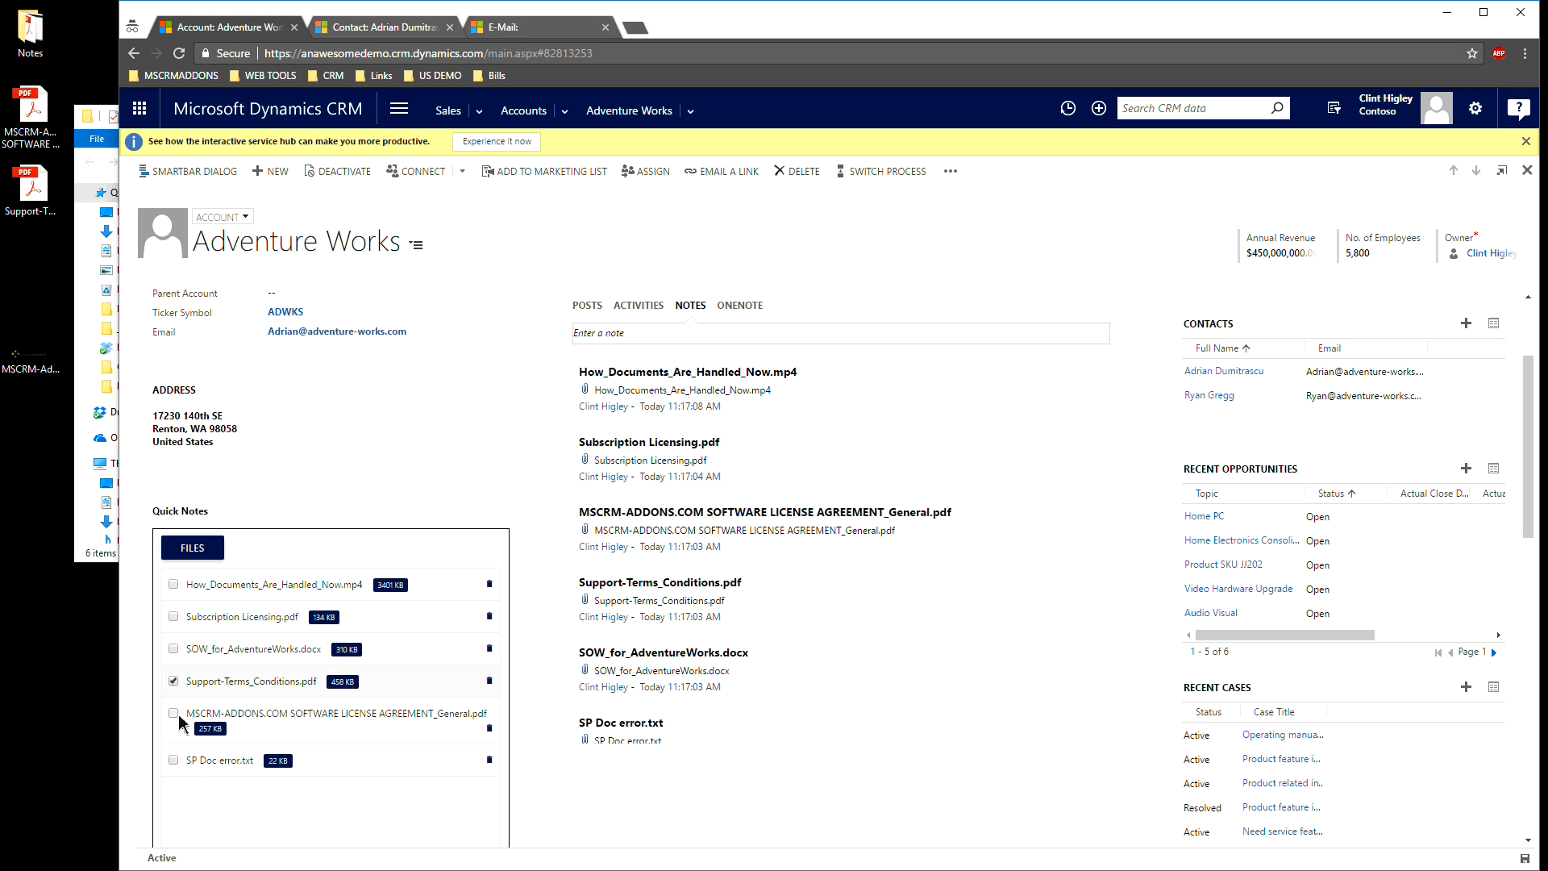
left_click(174, 712)
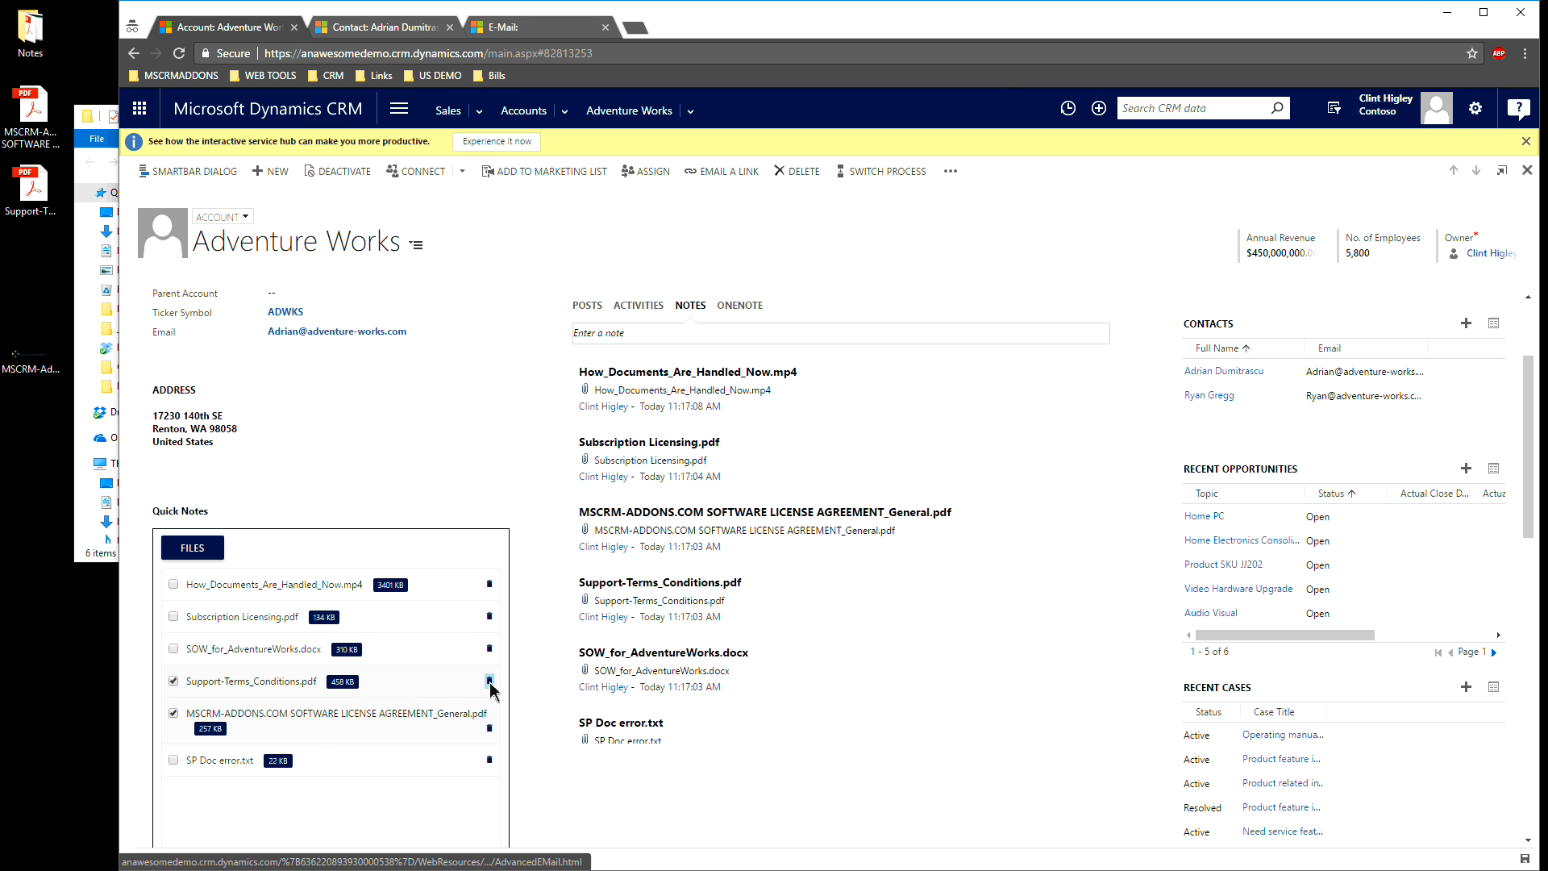
left_click(488, 681)
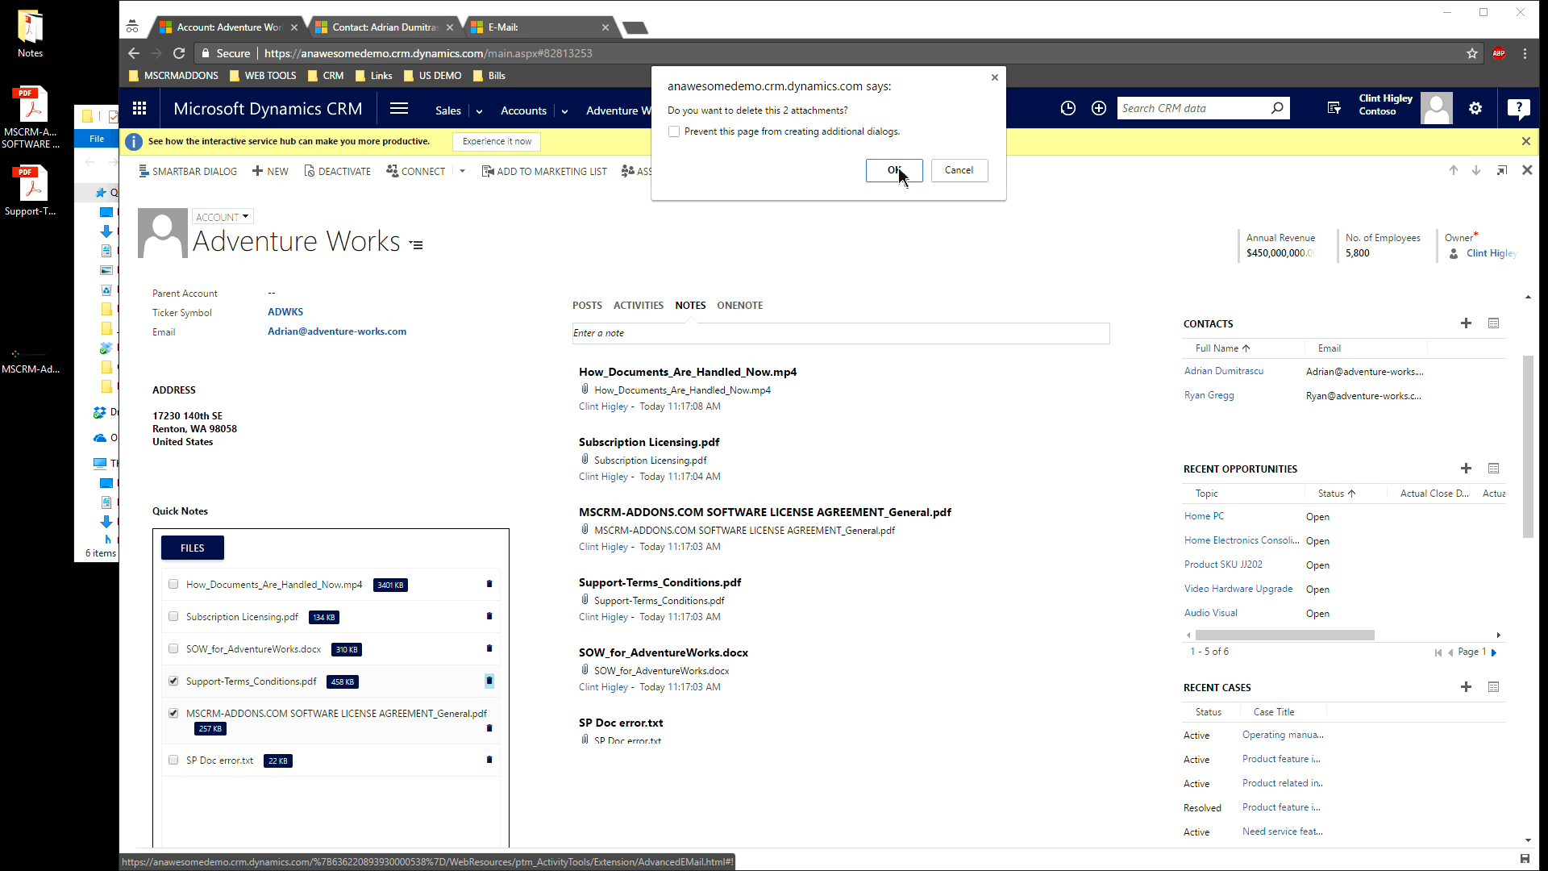
left_click(890, 171)
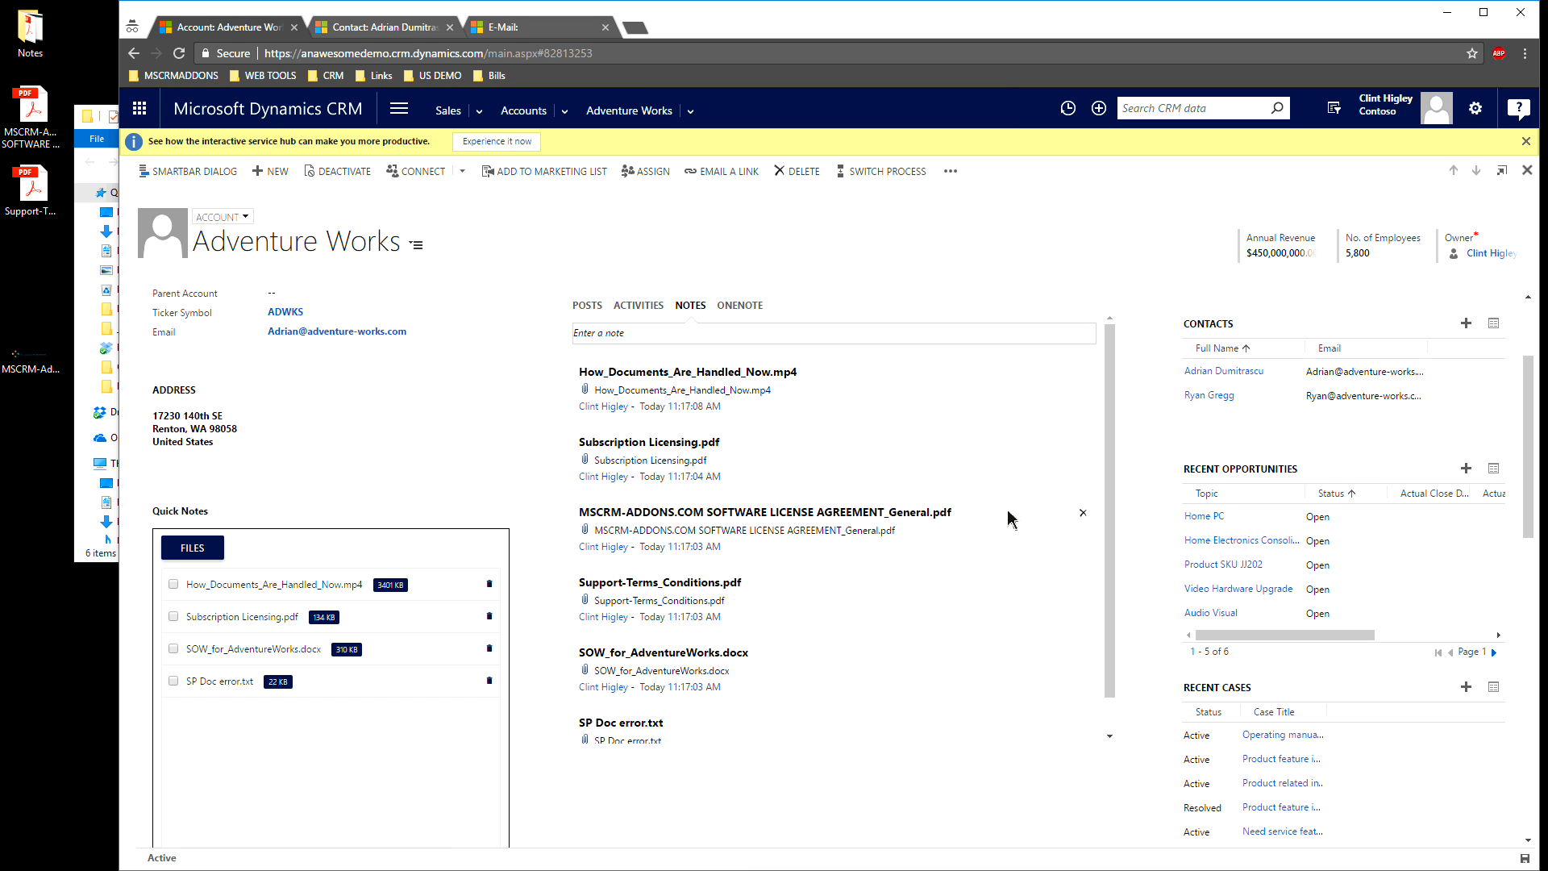
left_click(638, 305)
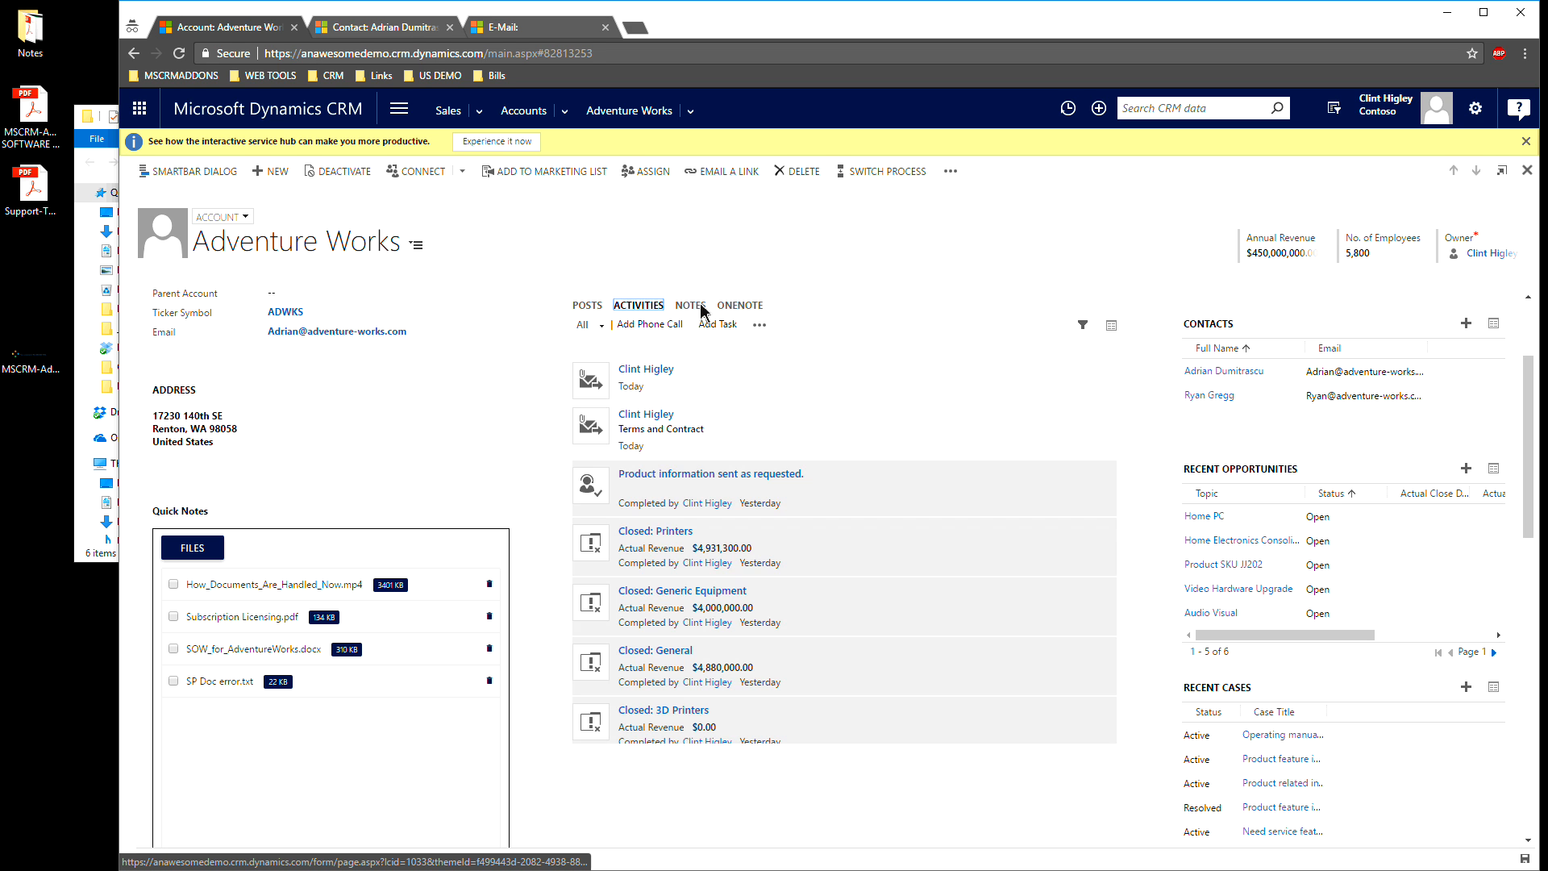
left_click(690, 304)
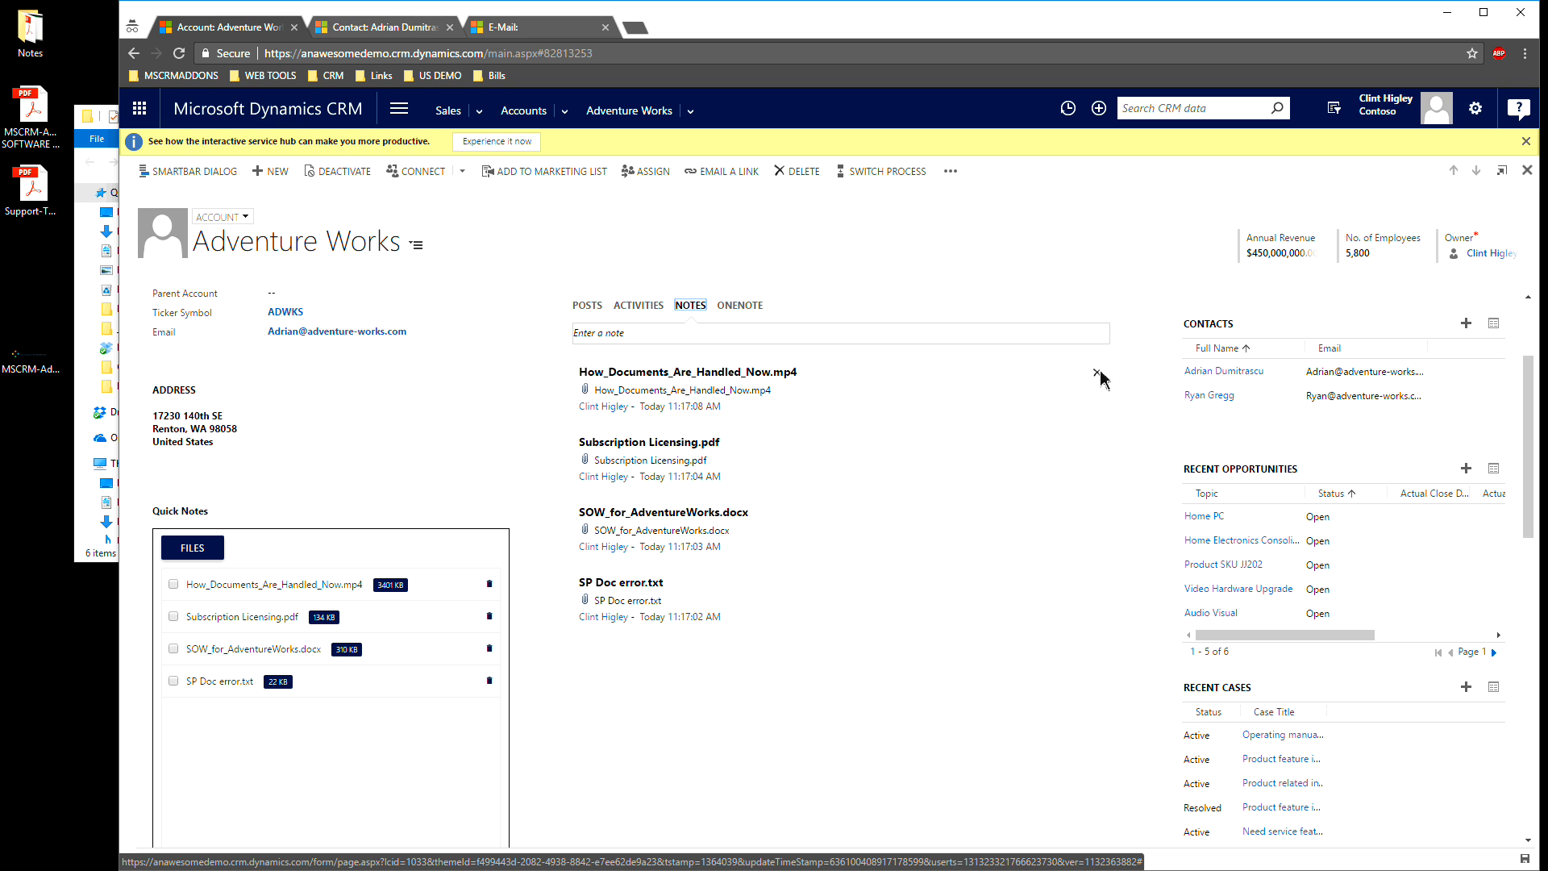
mouse_move(819, 753)
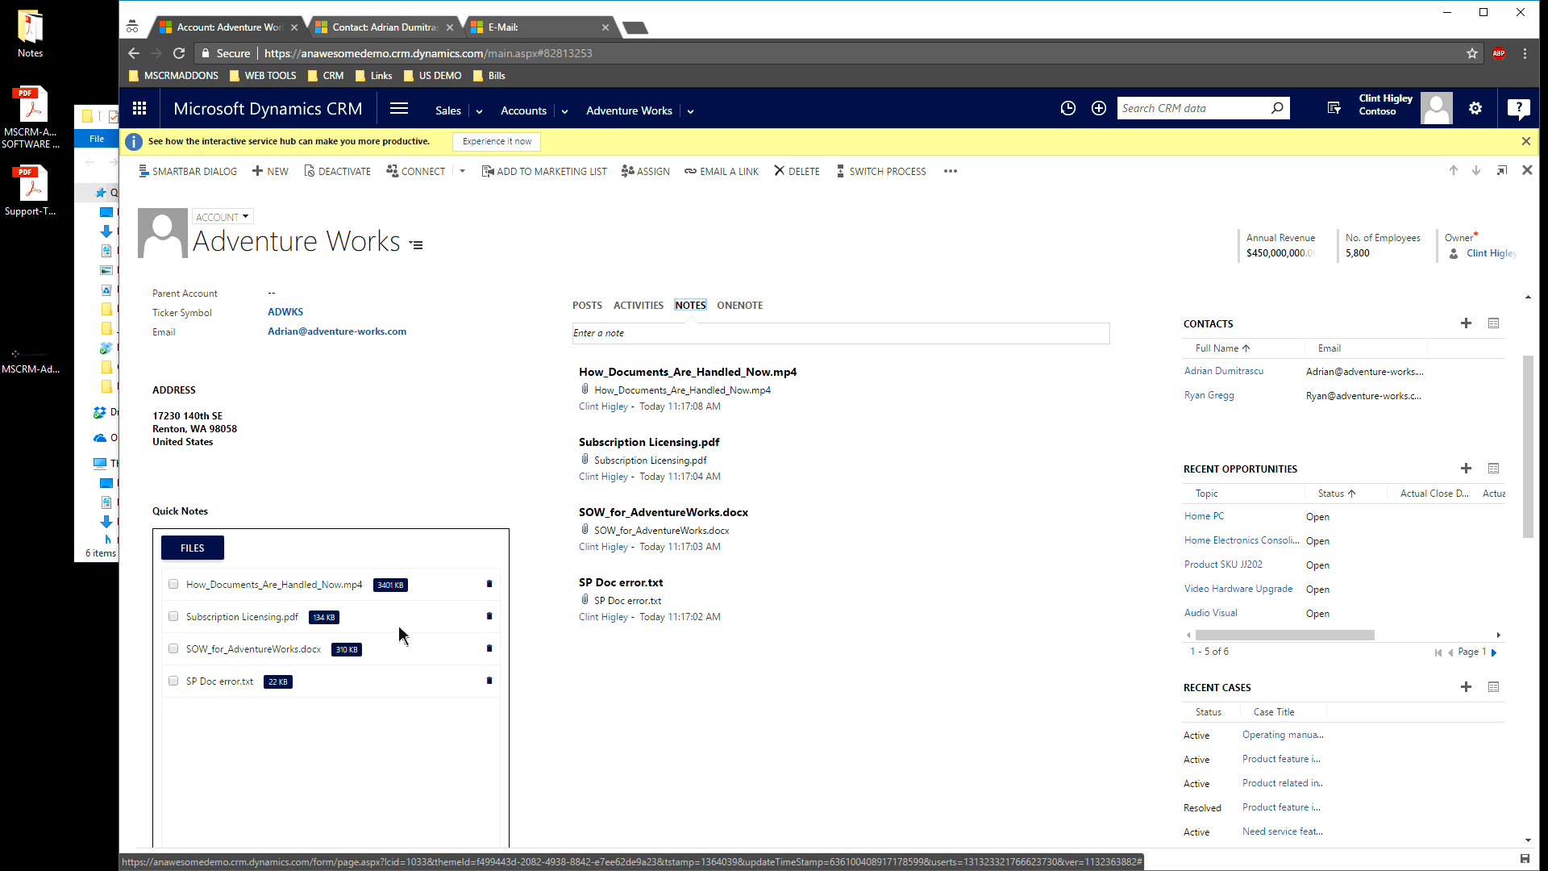
mouse_move(272, 584)
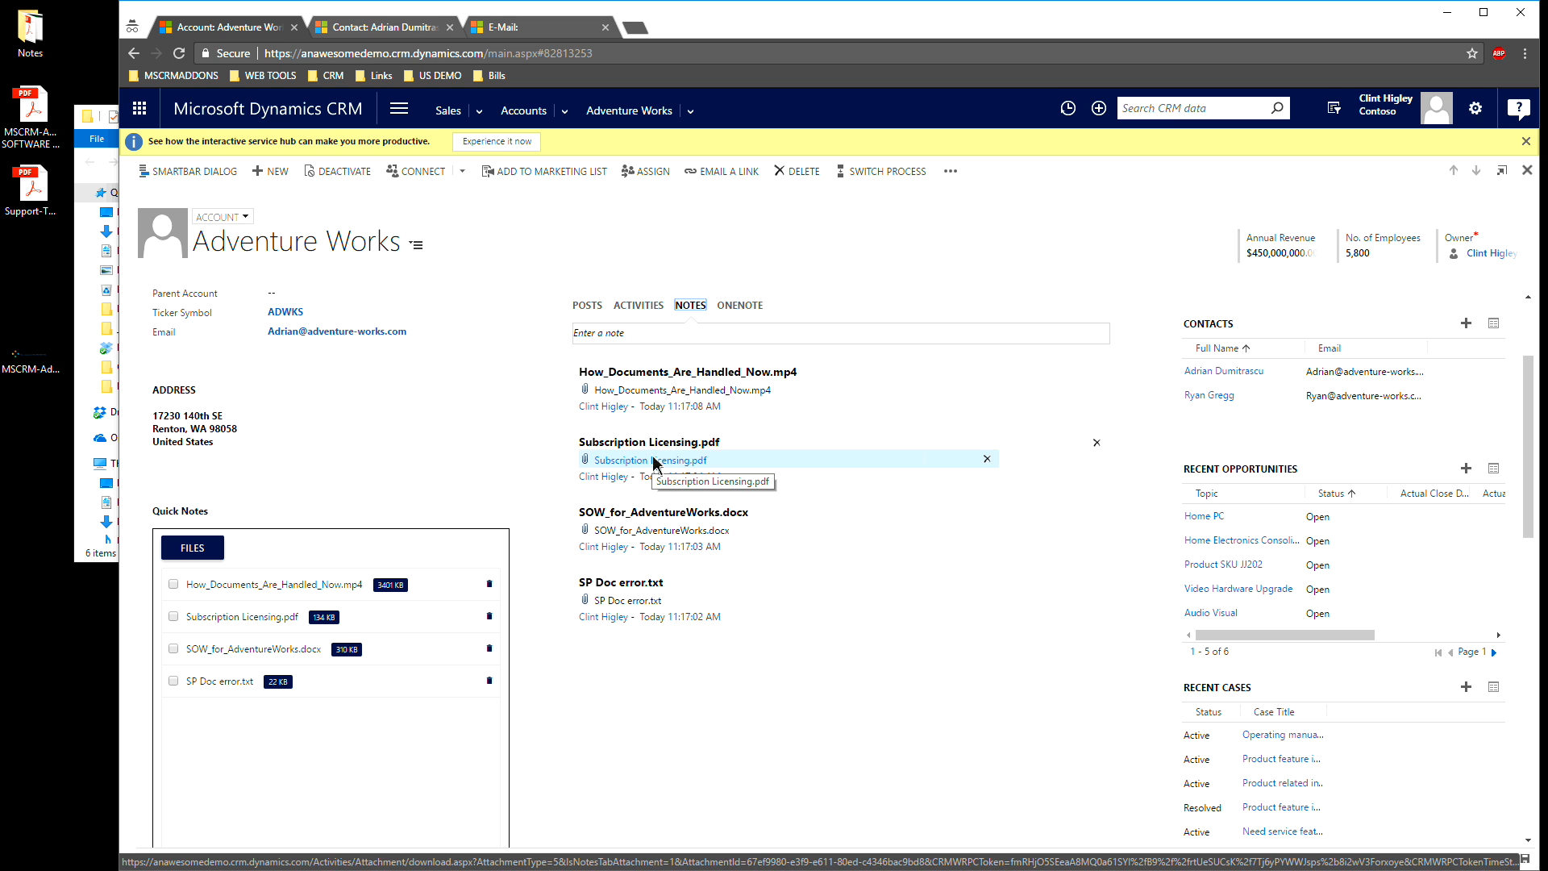
- Download Subscription Licensing.pdf from its note link and from the Quick Notes list
left_click(648, 459)
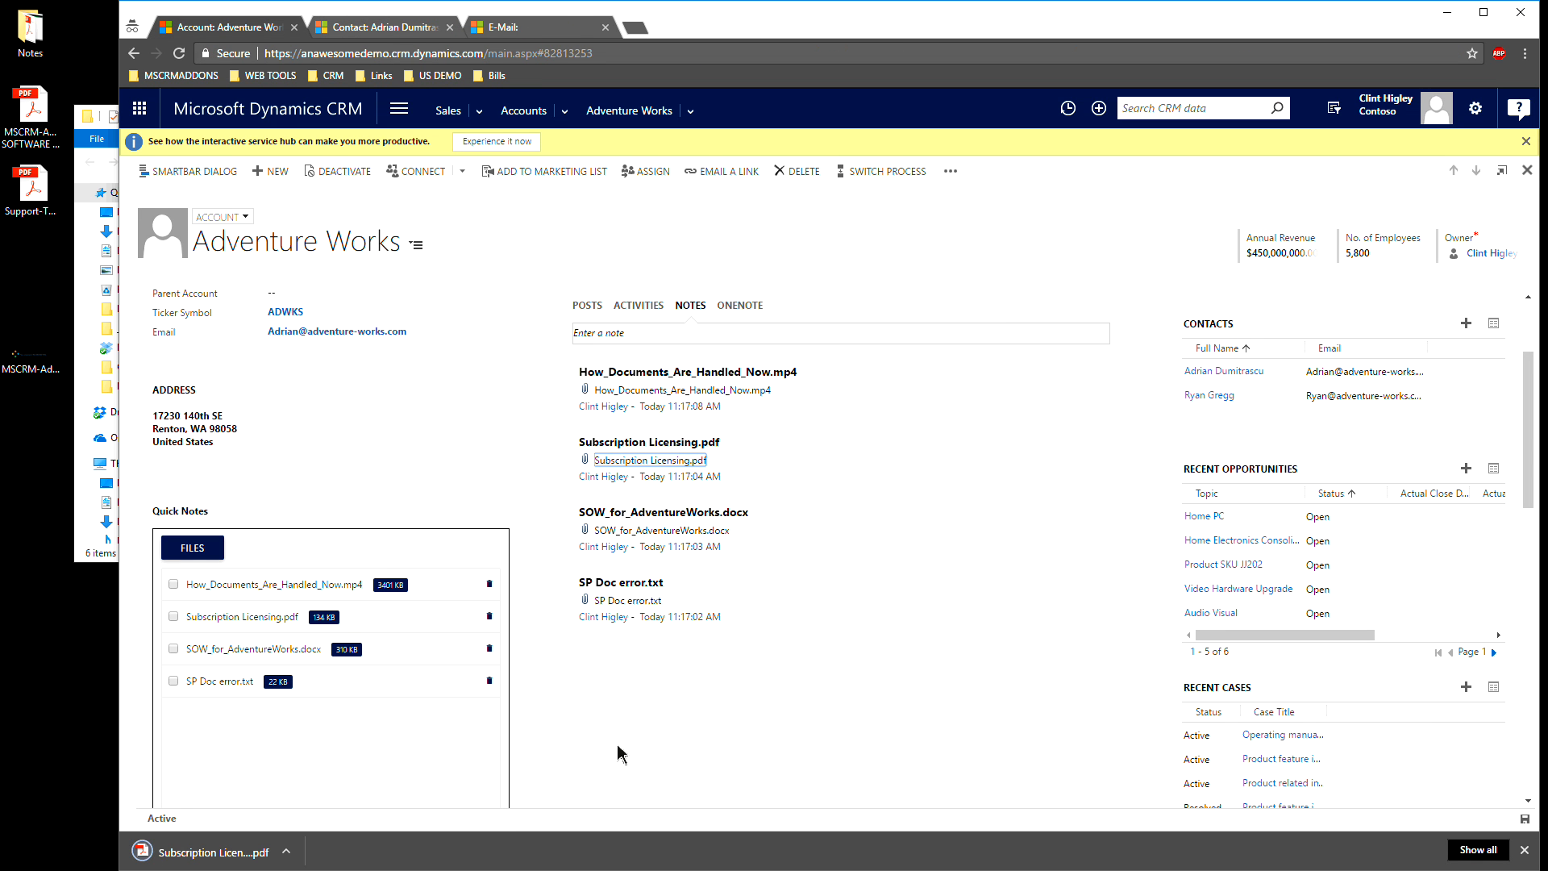
mouse_move(269, 629)
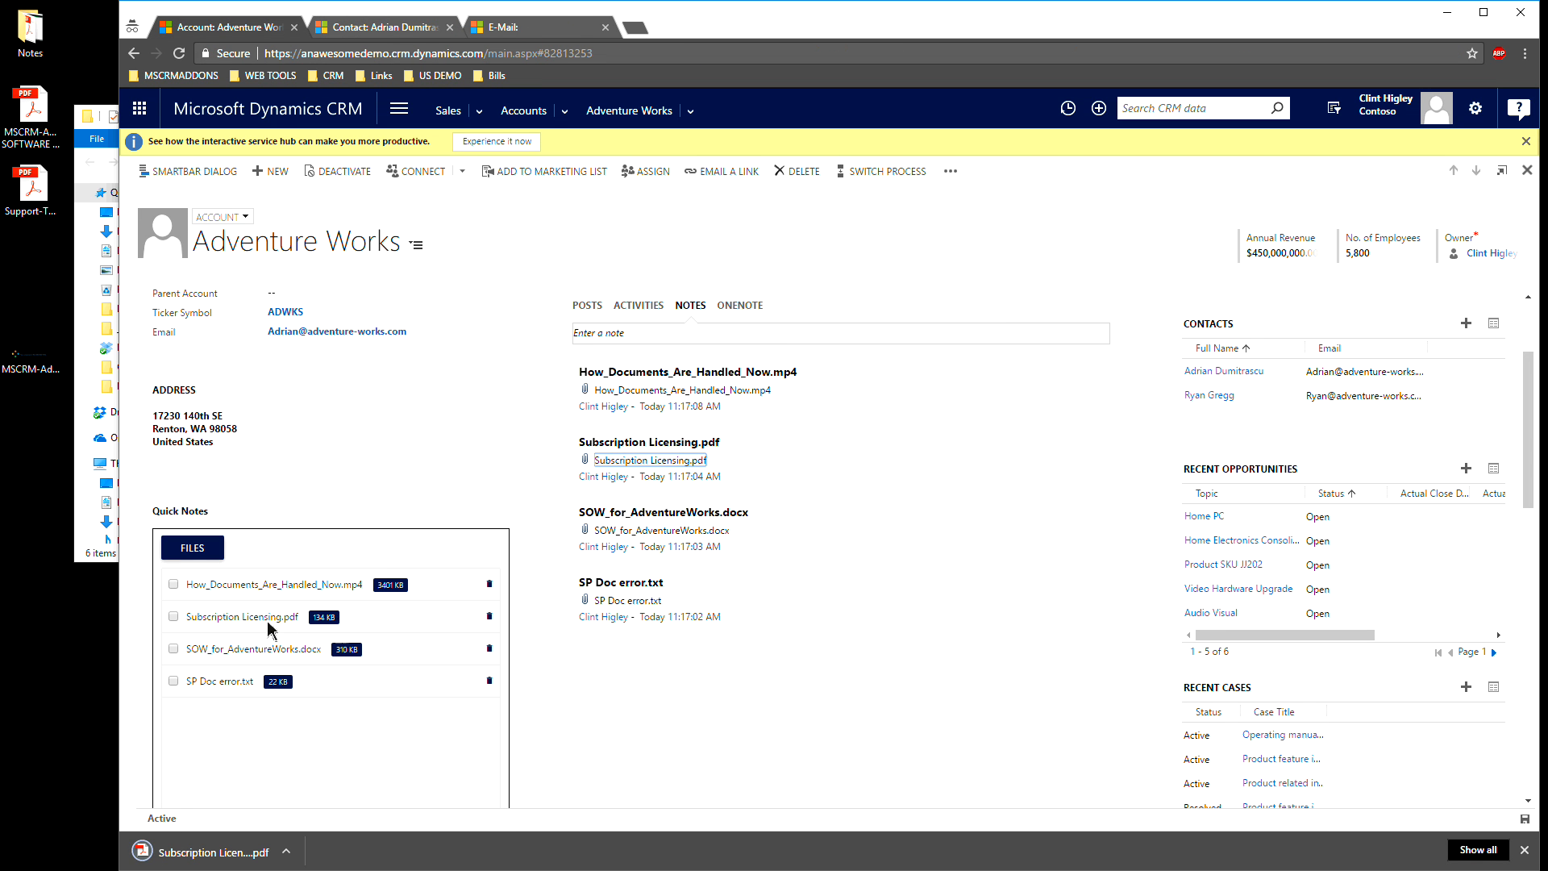
left_click(173, 616)
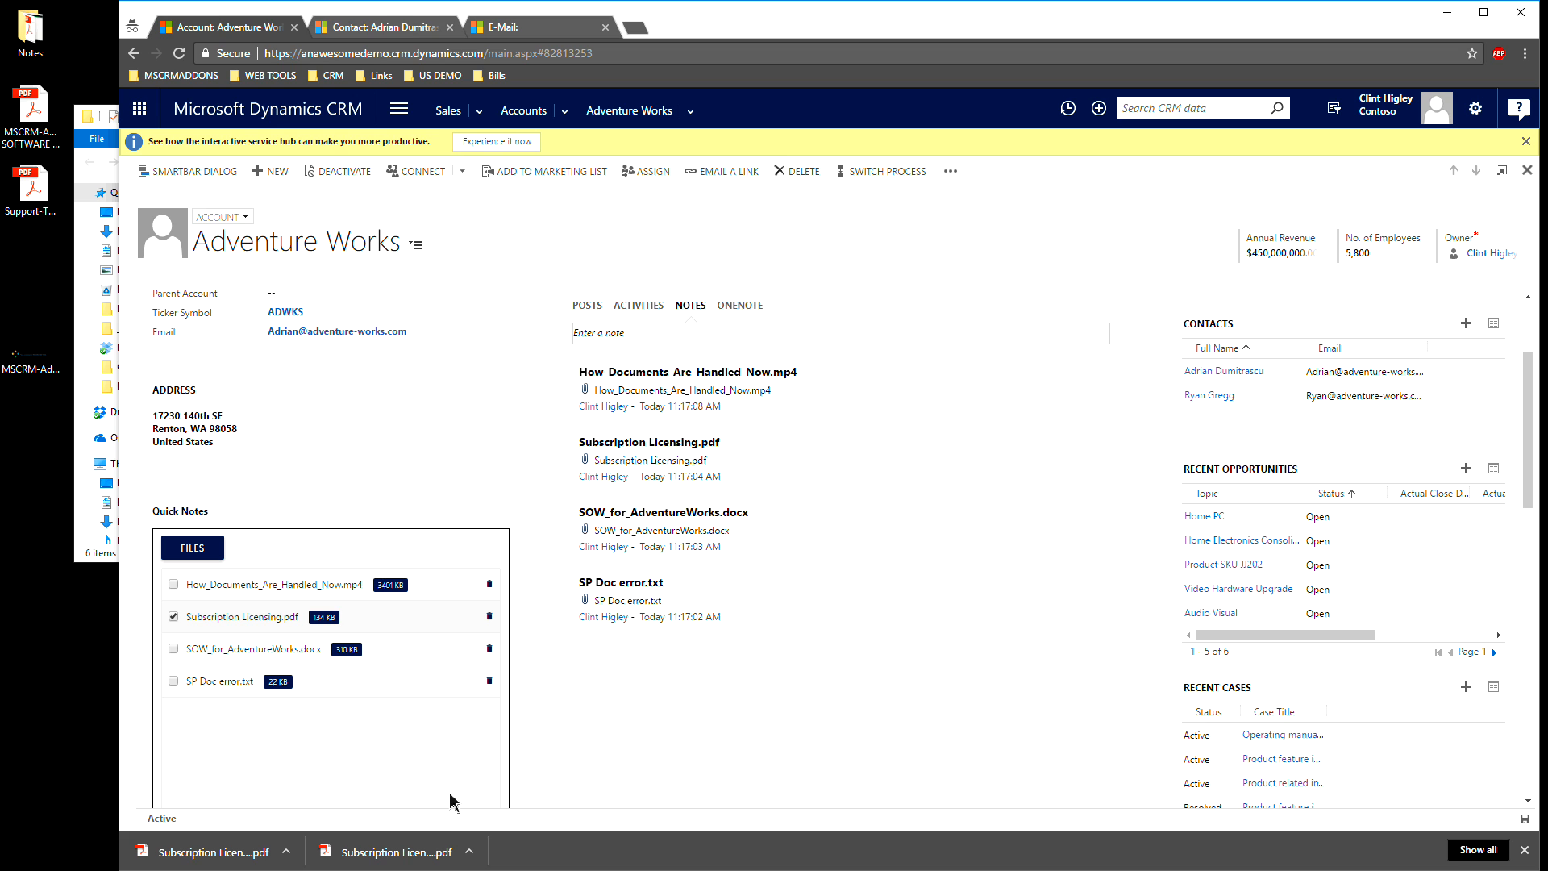
mouse_move(452, 709)
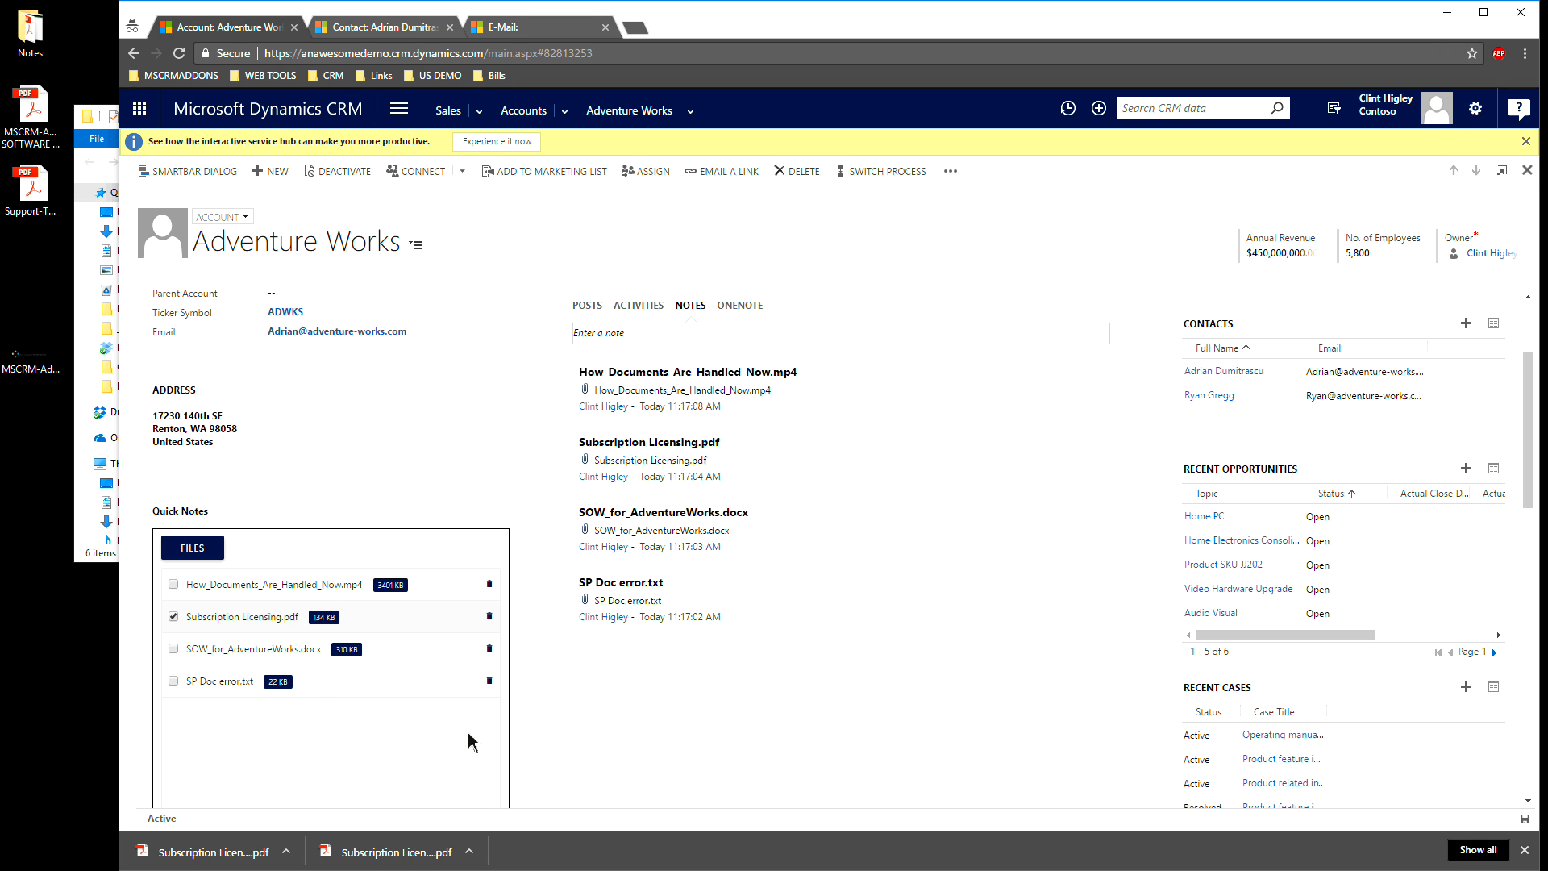
mouse_move(414, 19)
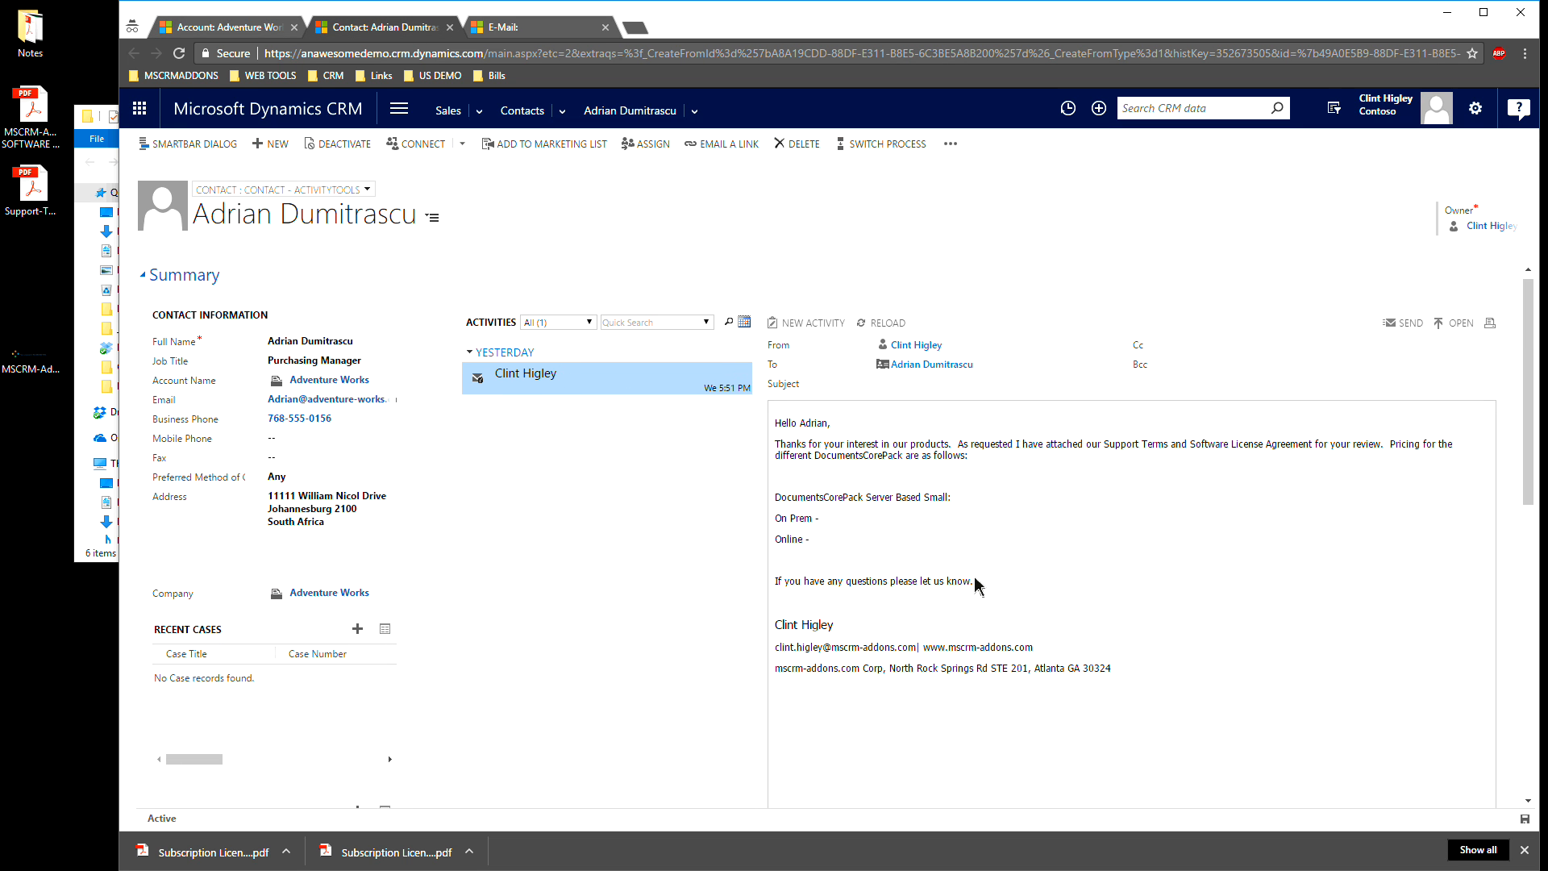
mouse_move(953, 564)
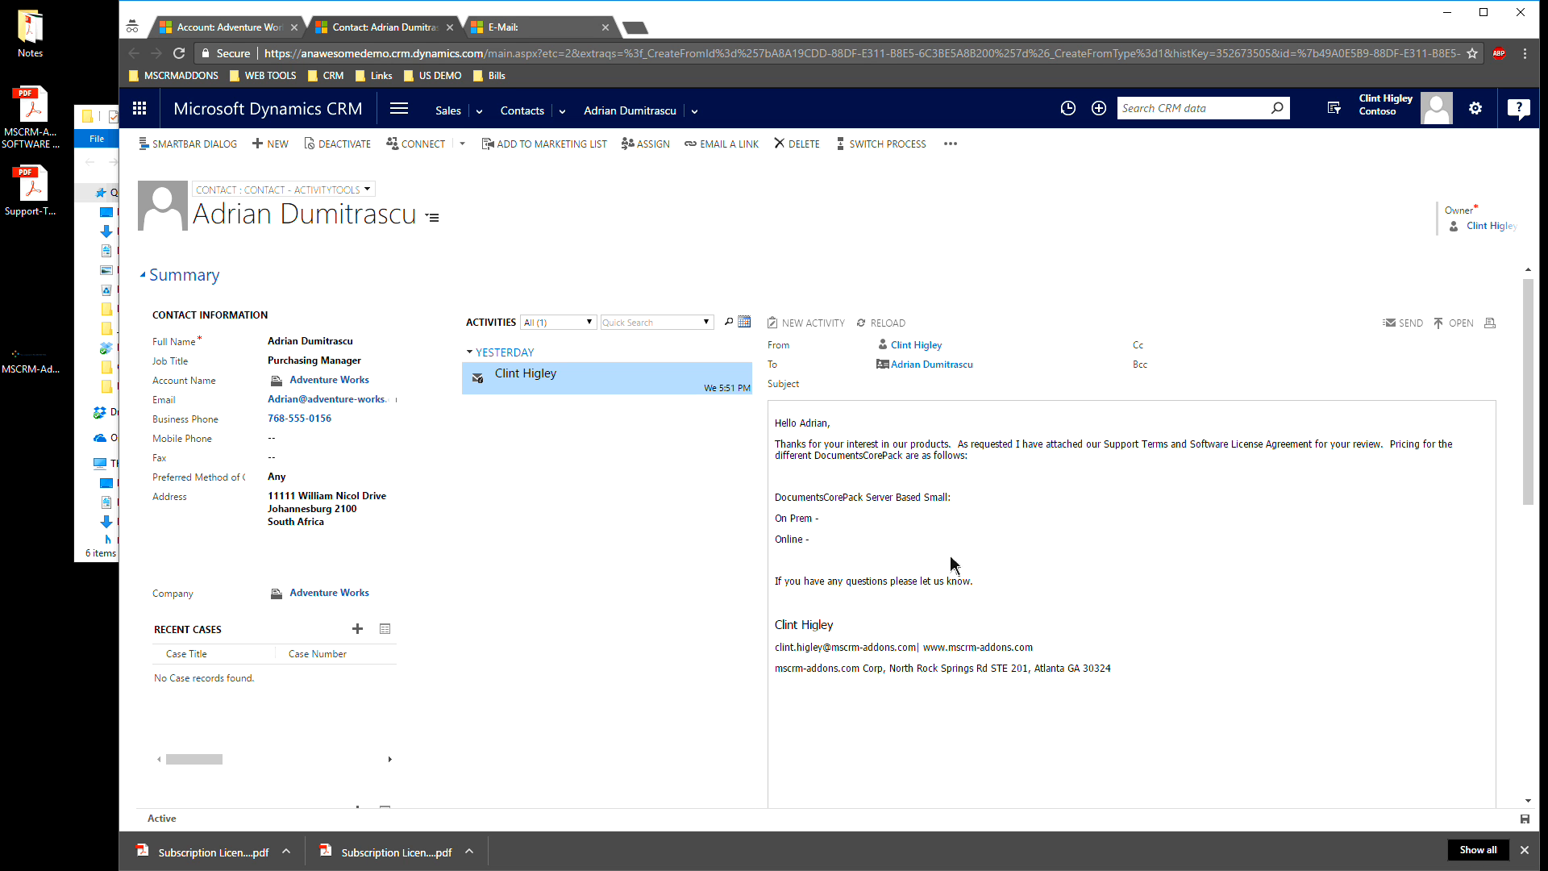
mouse_move(946, 568)
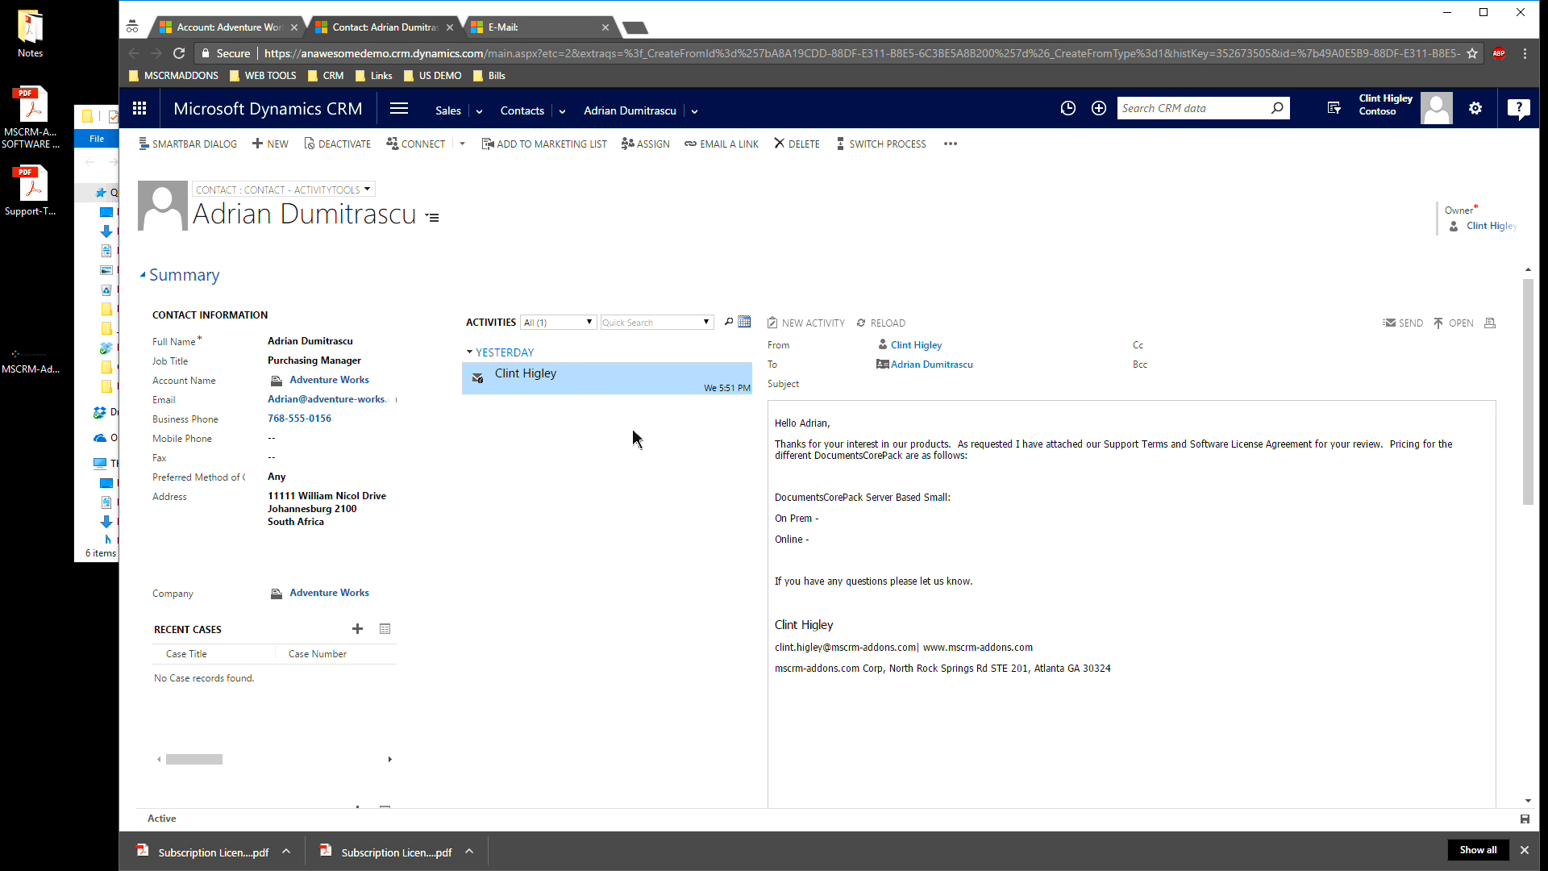
mouse_move(1504, 328)
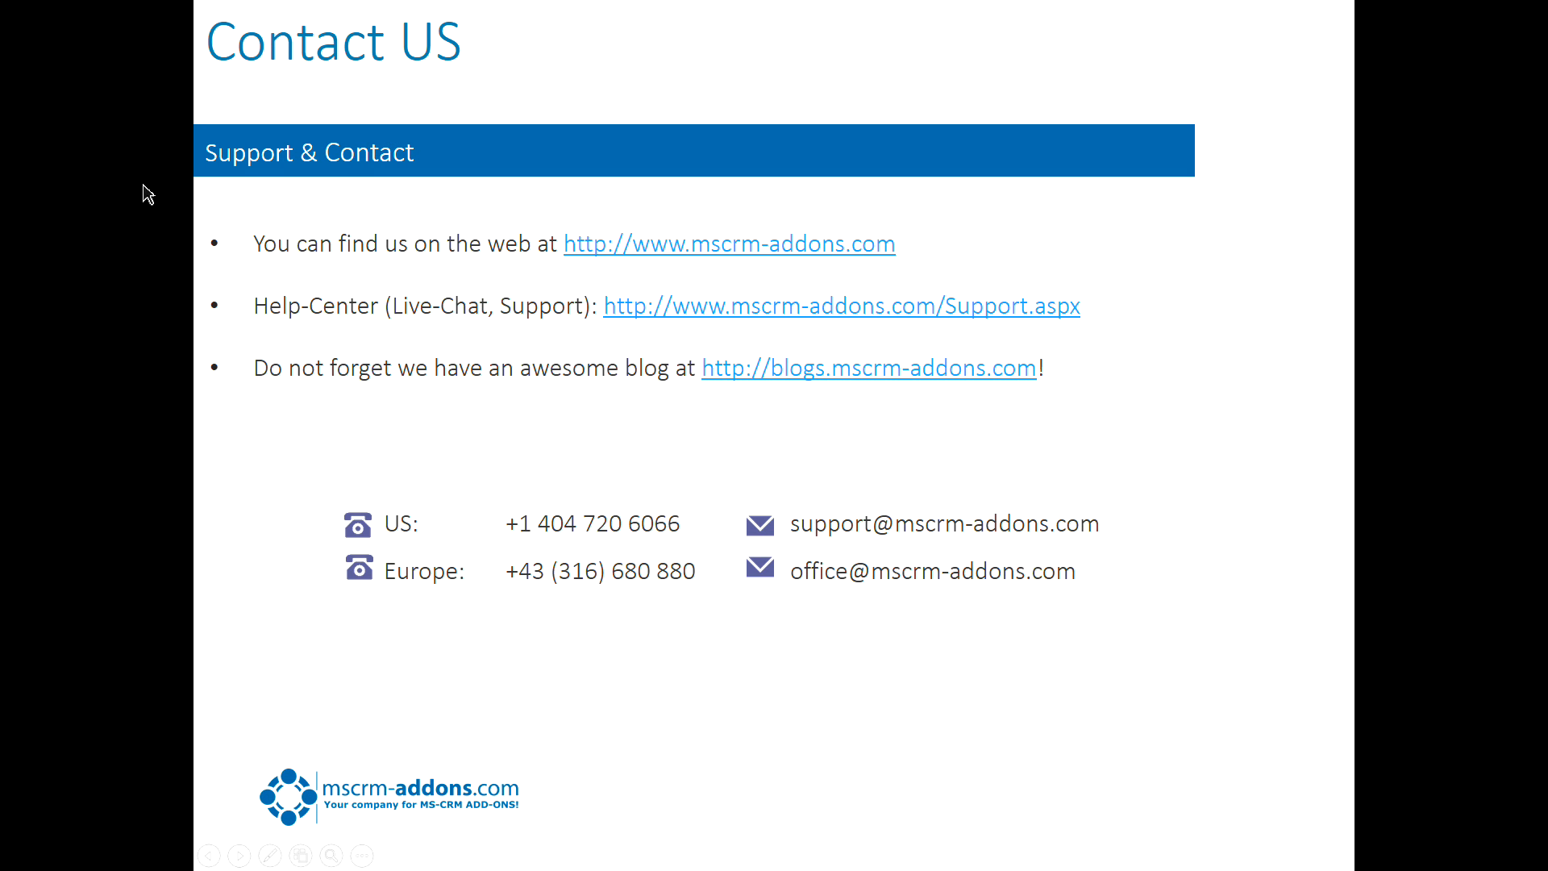
mouse_move(246, 312)
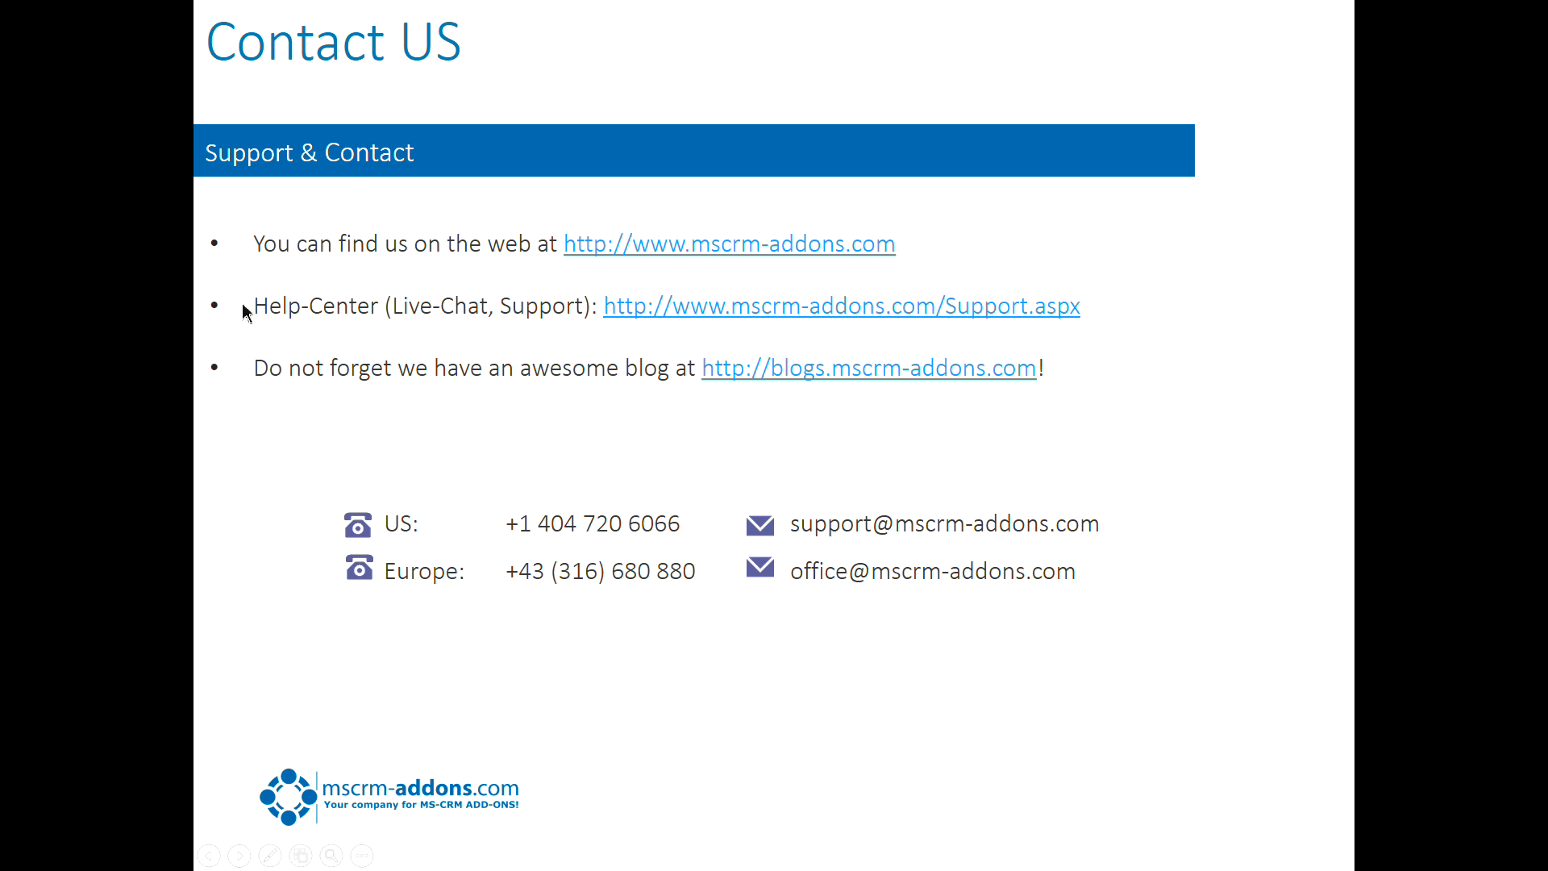
mouse_move(1504, 87)
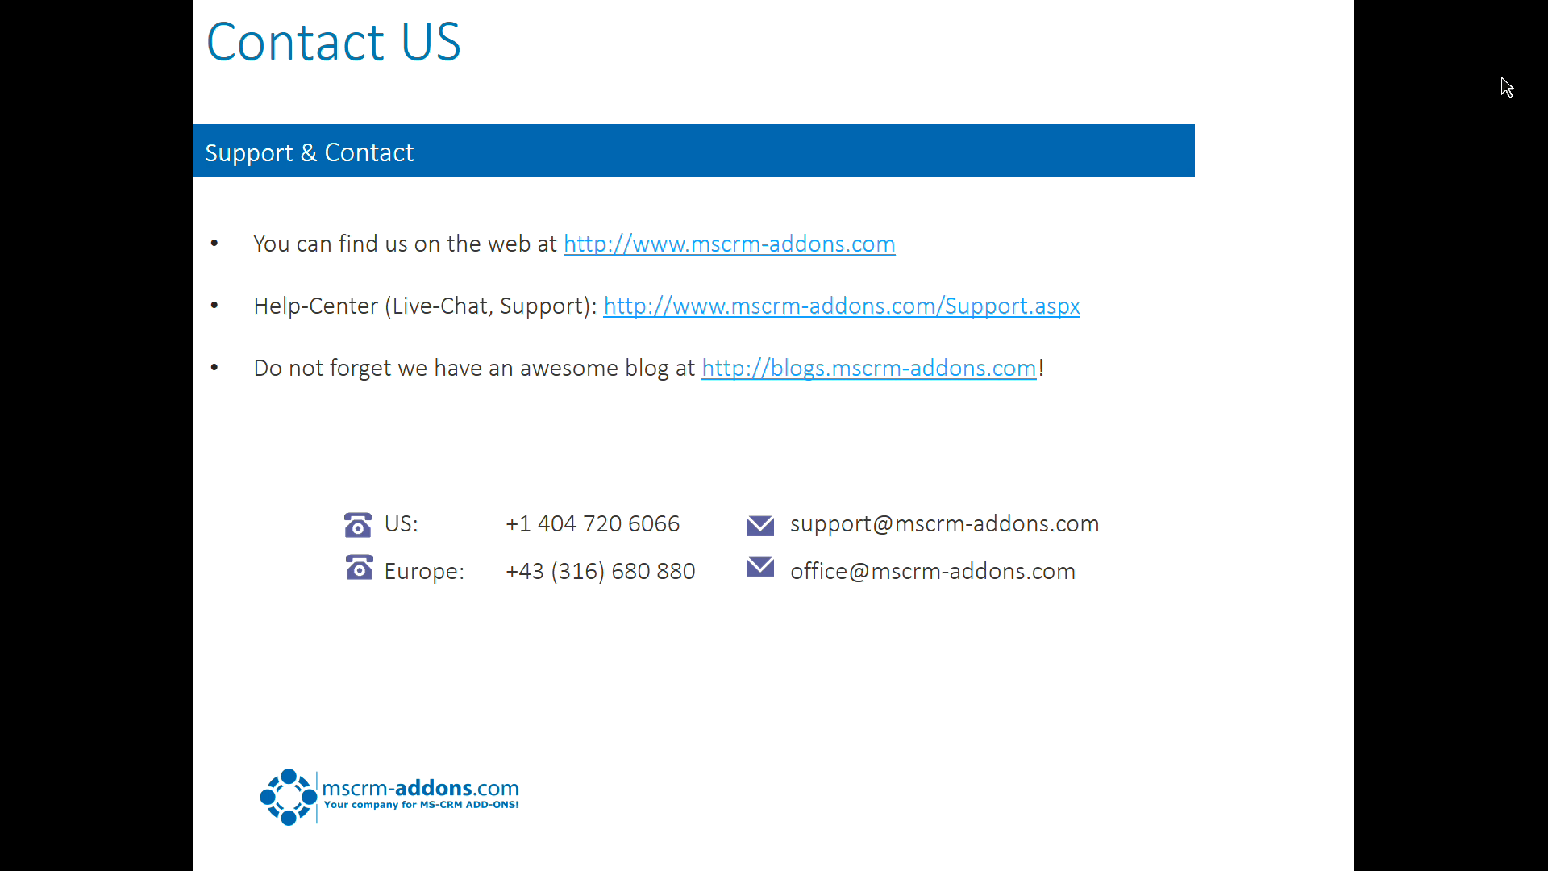
mouse_move(528, 263)
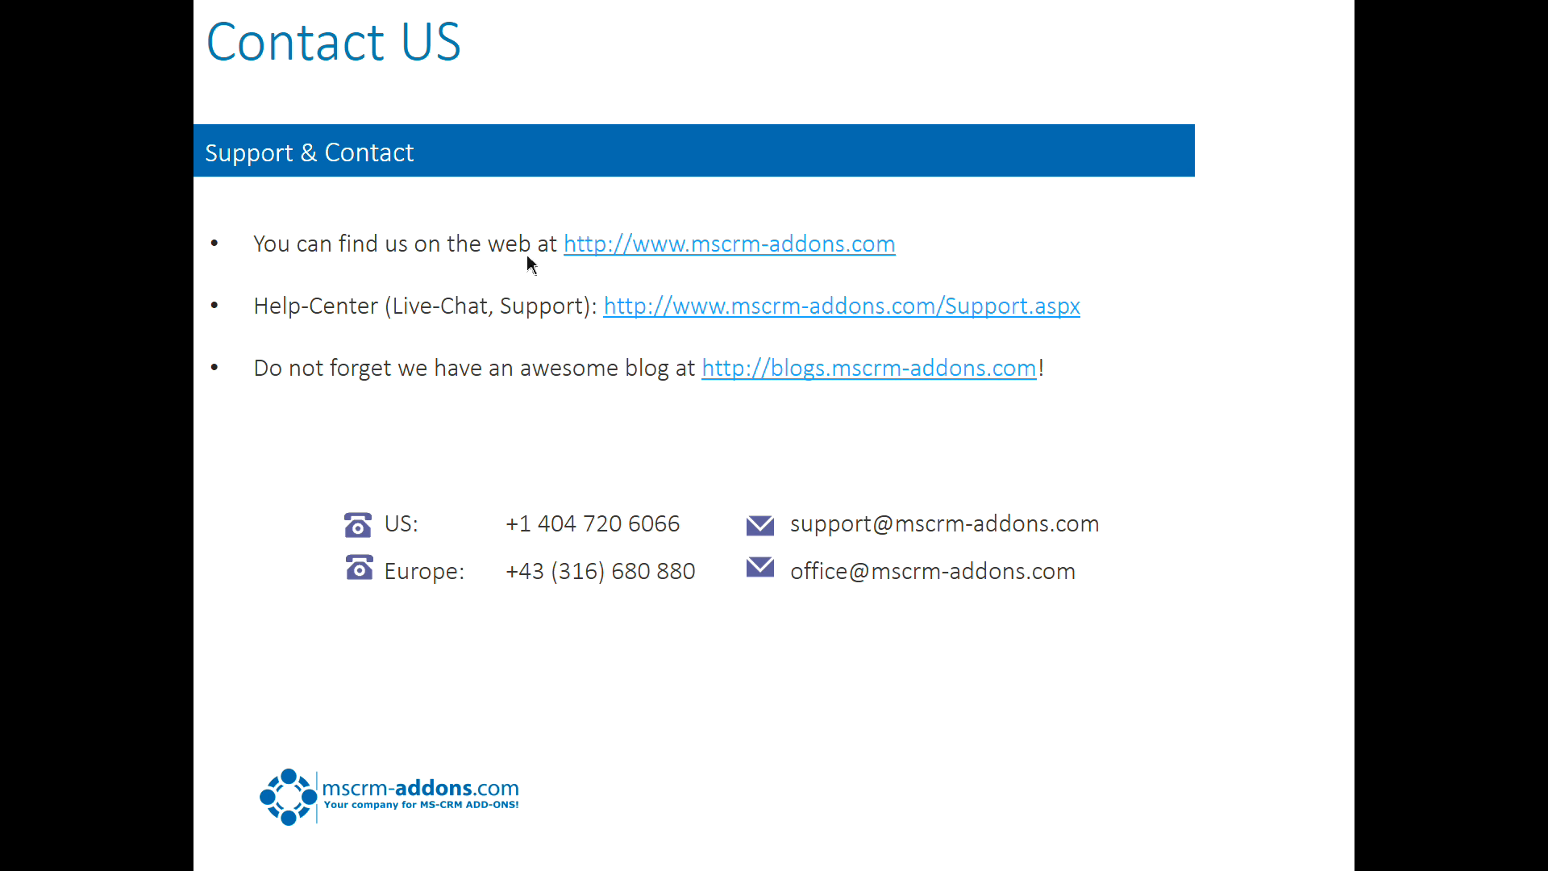
mouse_move(824, 540)
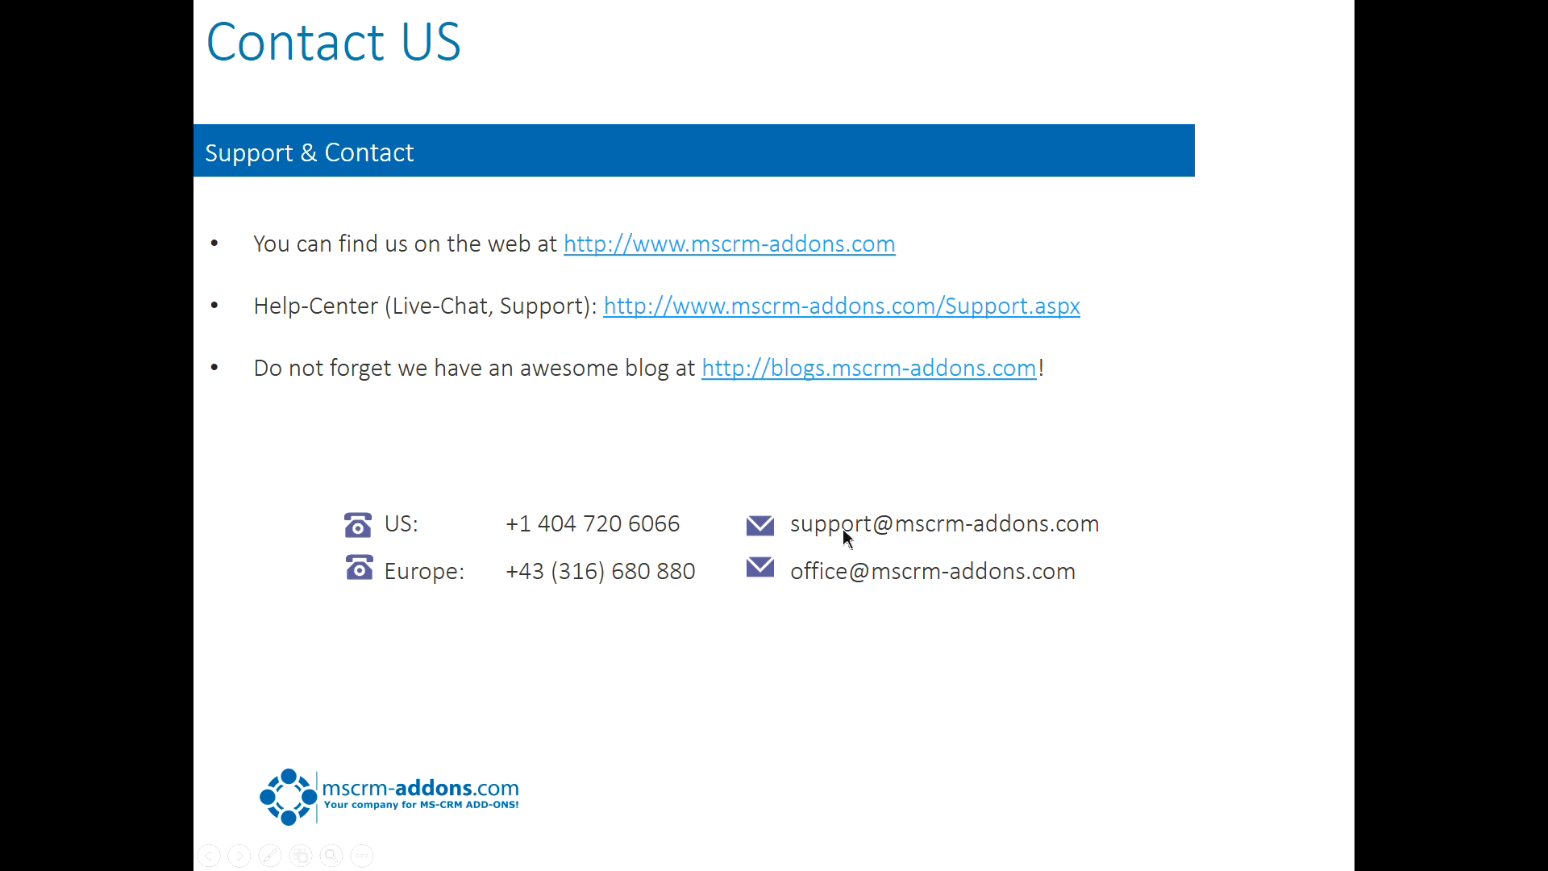
mouse_move(869, 533)
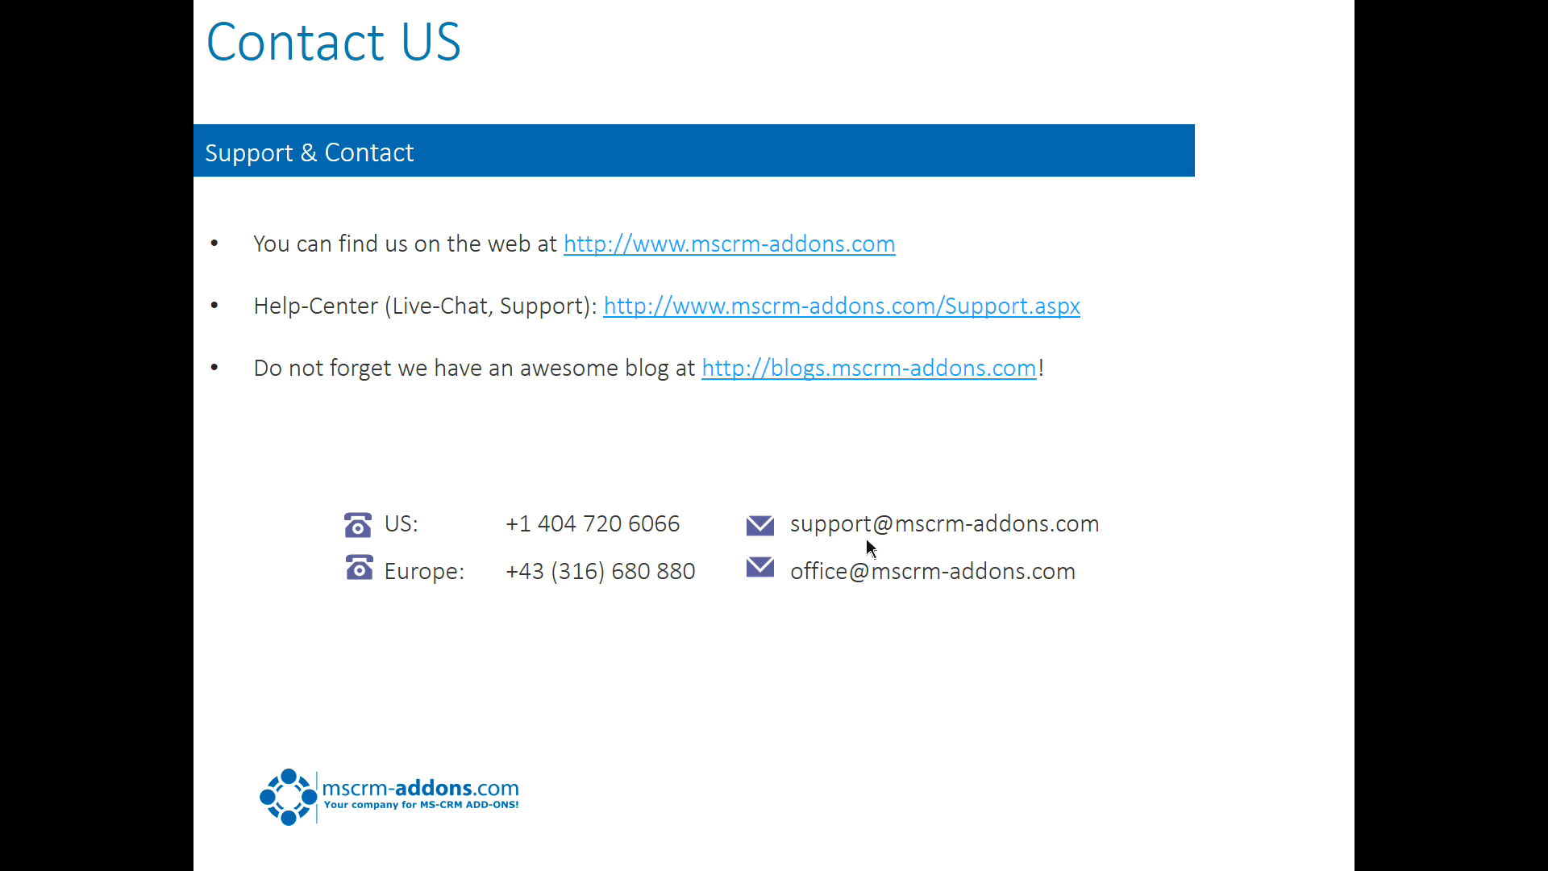
mouse_move(977, 540)
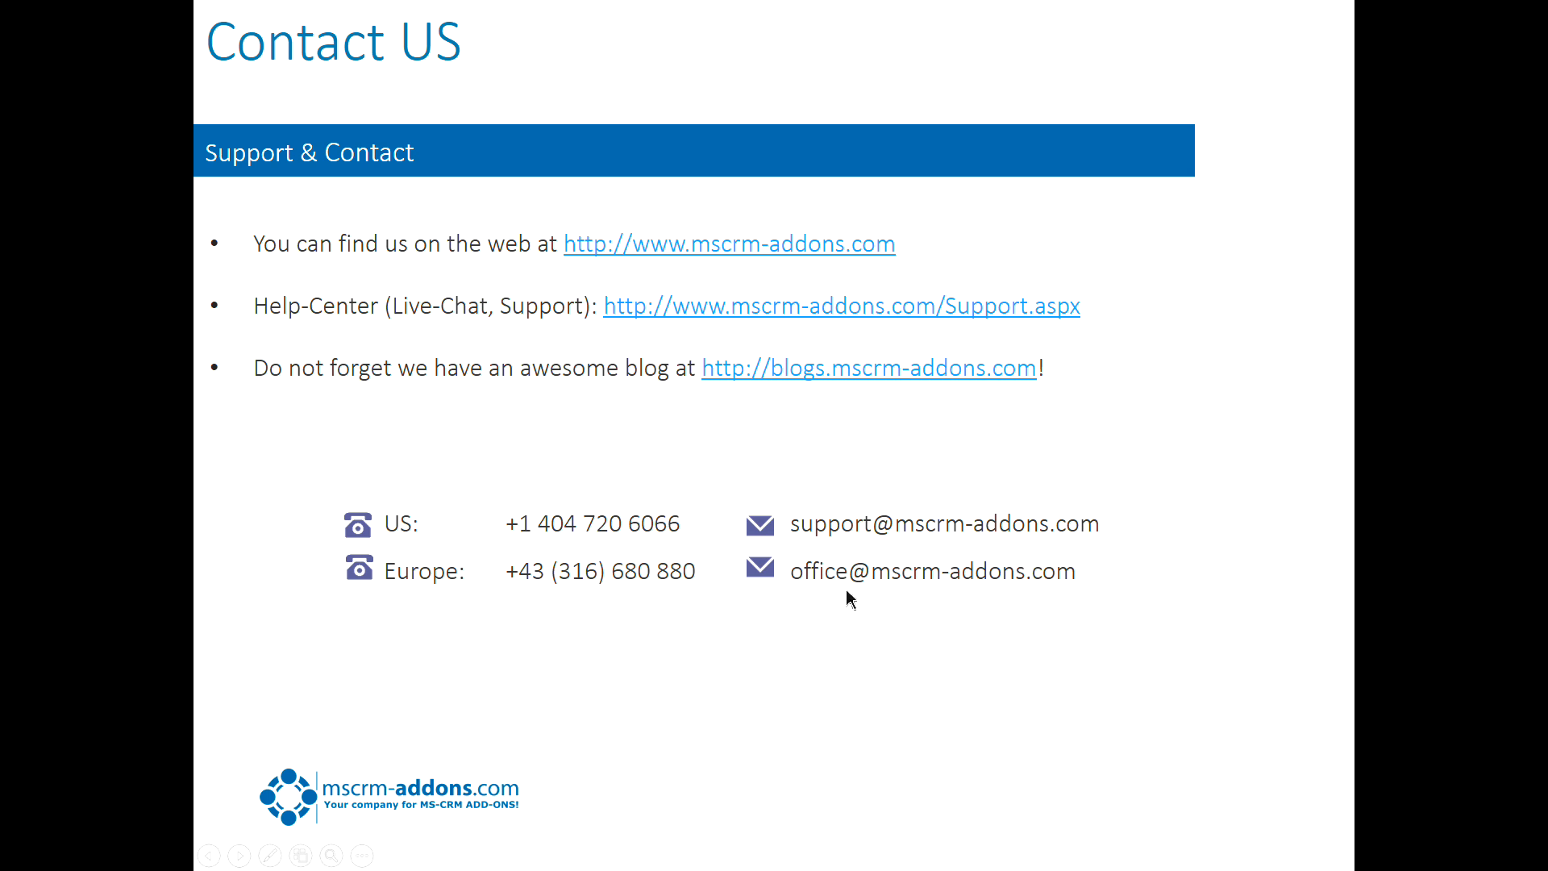
mouse_move(831, 581)
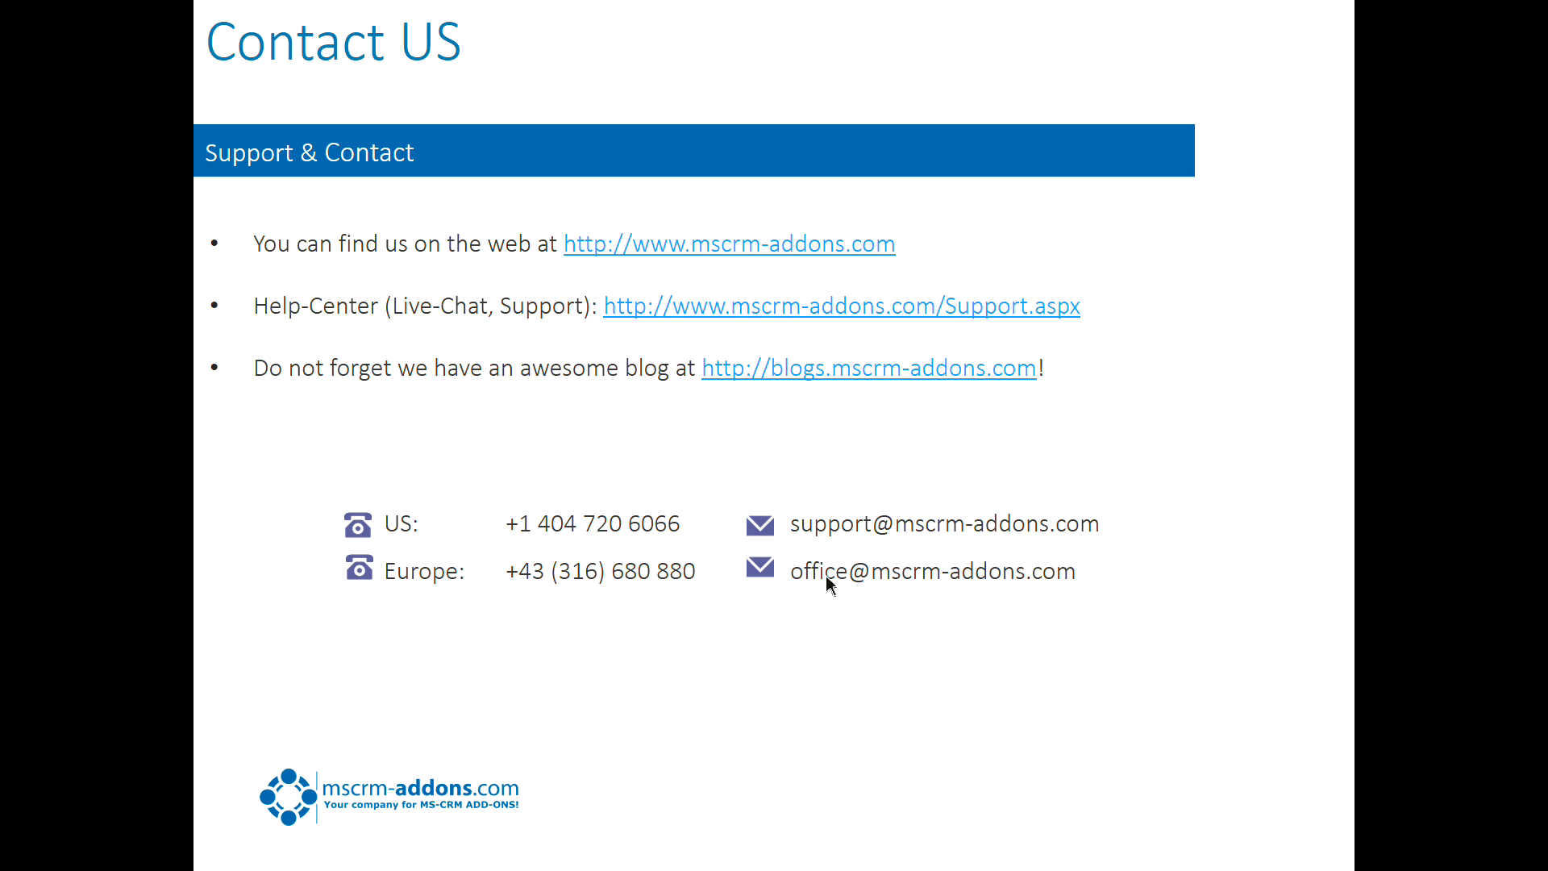
mouse_move(1190, 567)
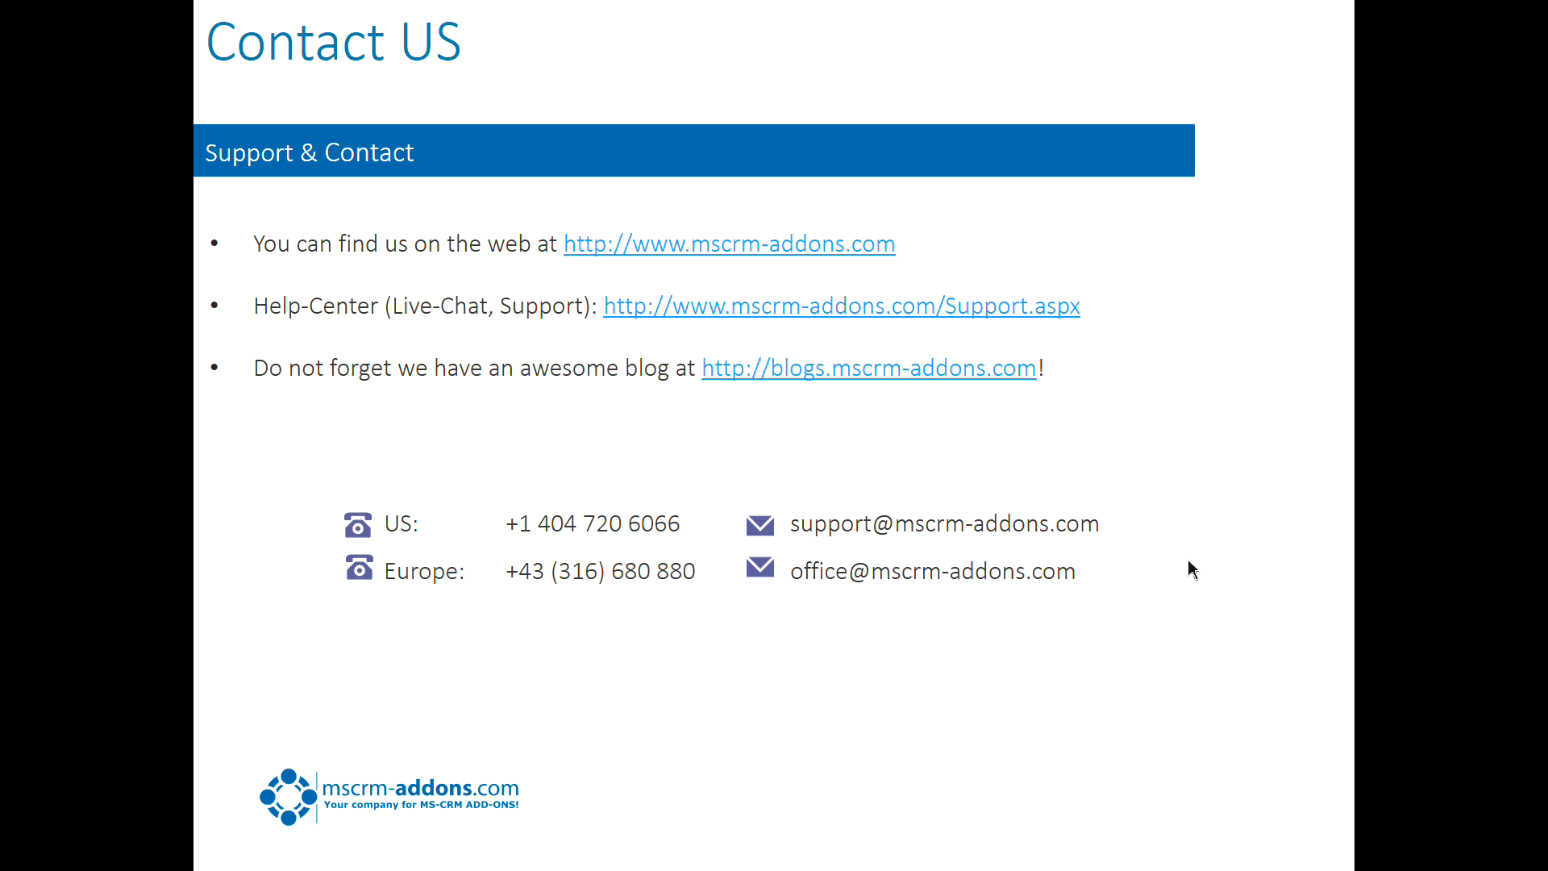
mouse_move(725, 471)
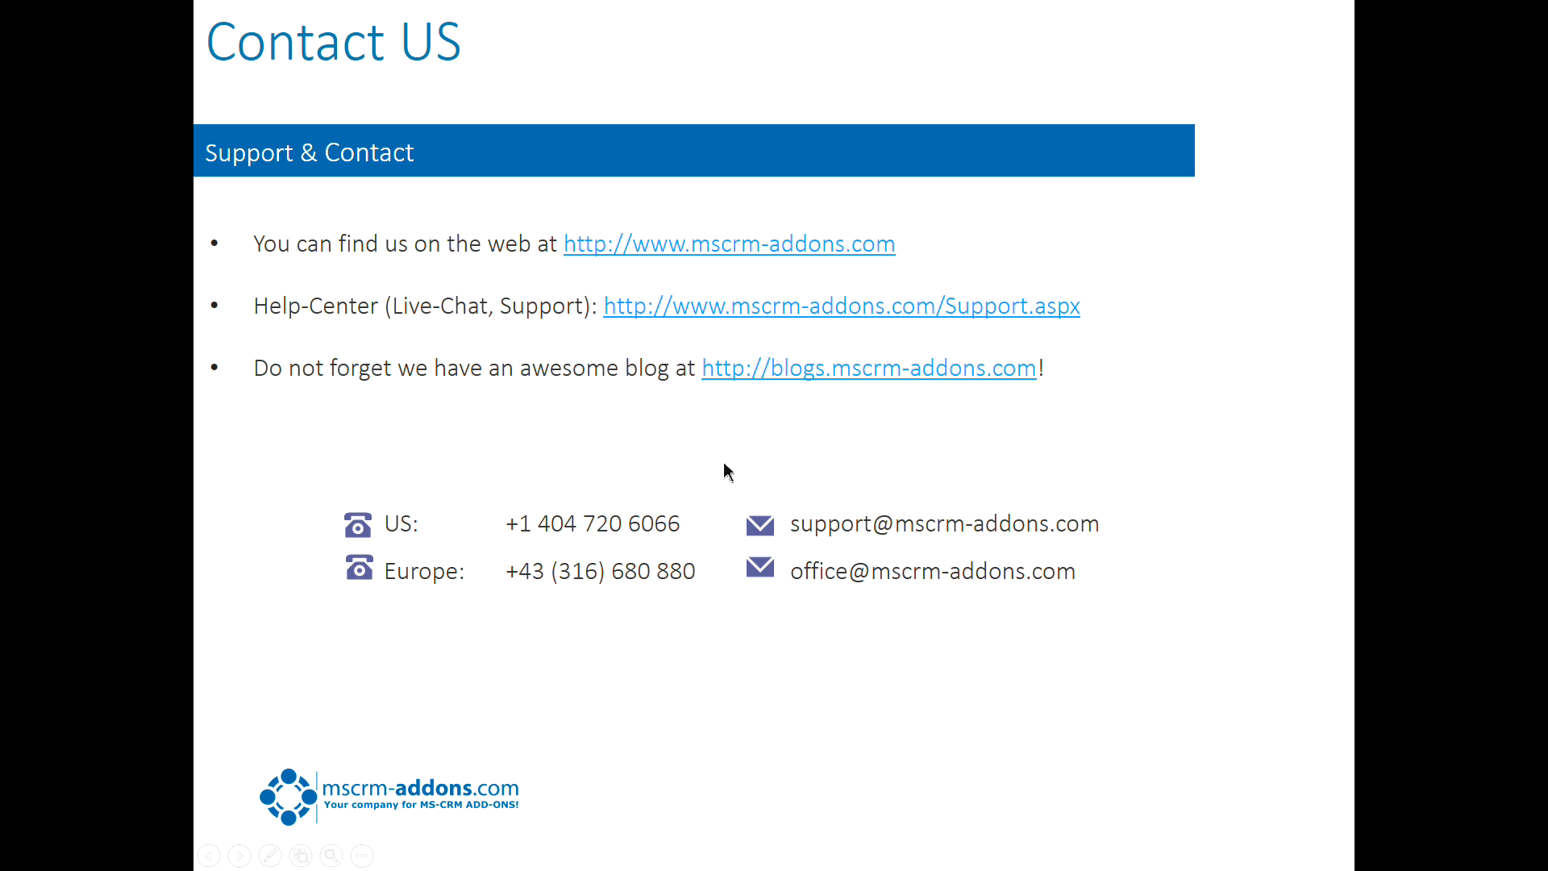
mouse_move(1504, 524)
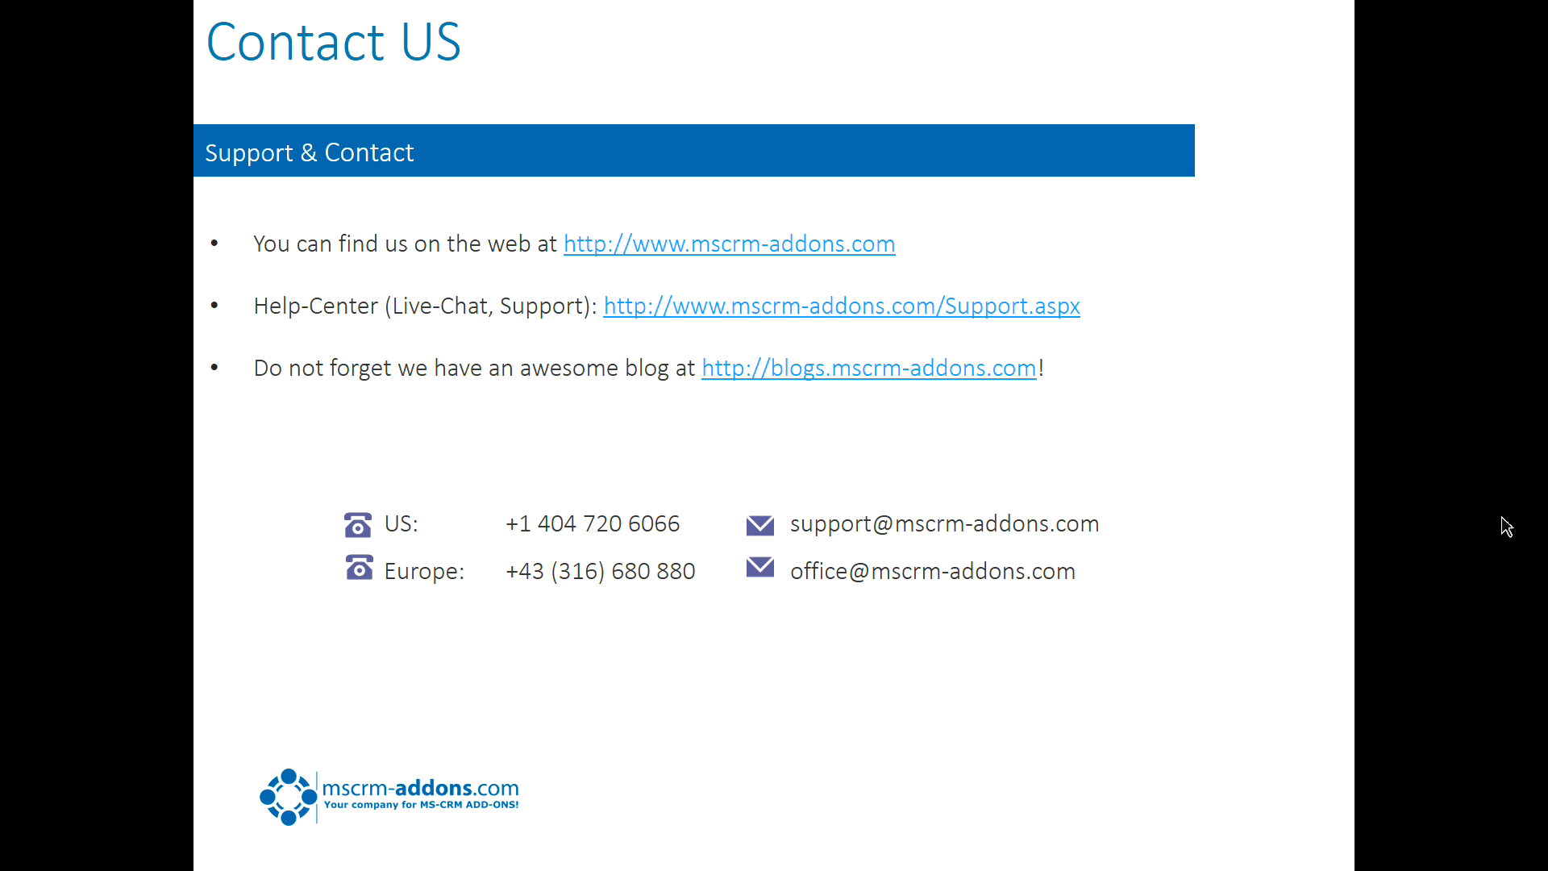